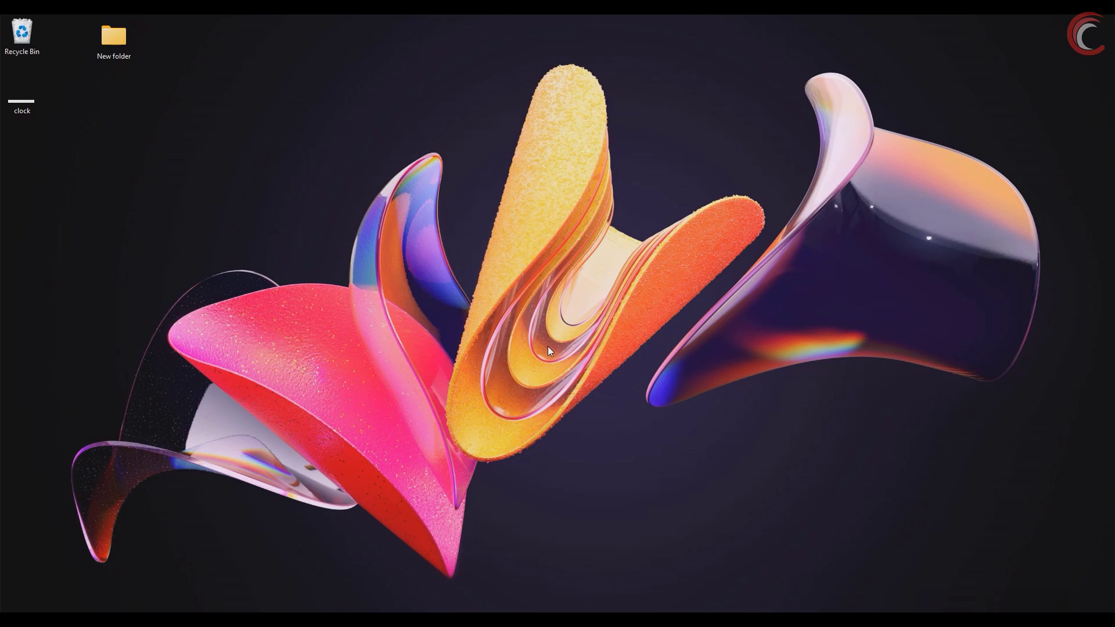
mouse_move(548, 364)
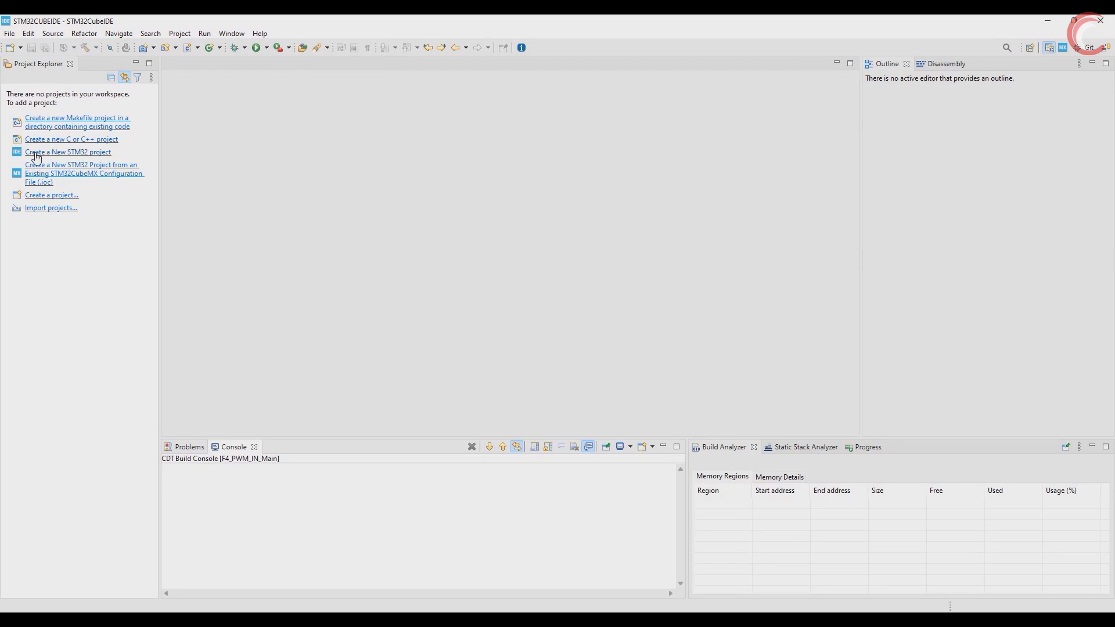
Create the STM32F446RE project 'PWM_Input' and open its pinout configuration
click(67, 151)
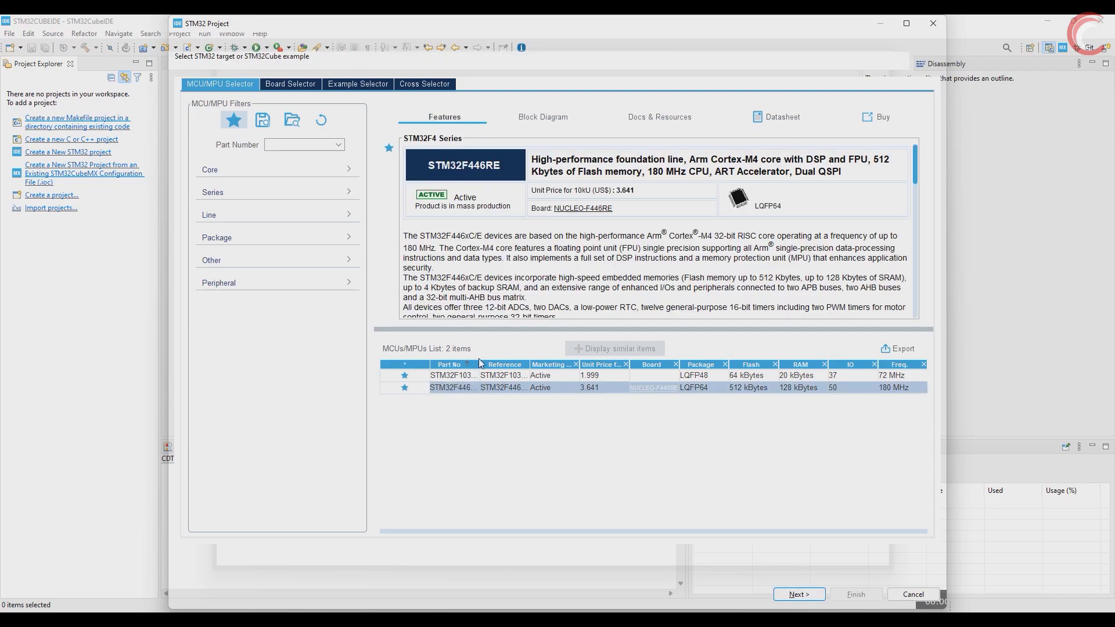
click(449, 364)
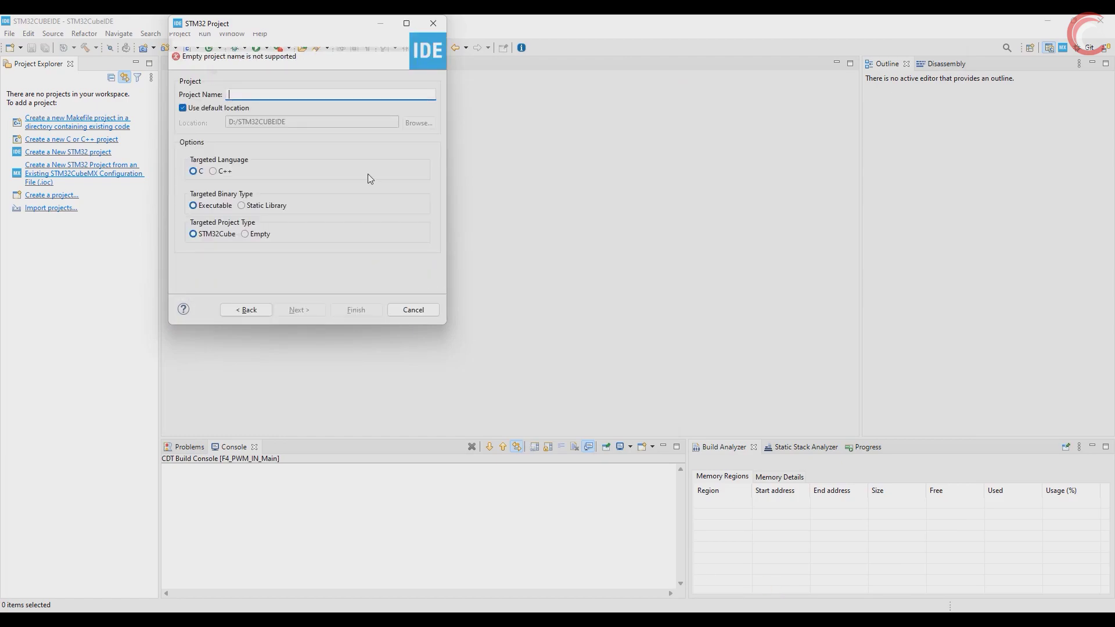
text(PWM_Input)
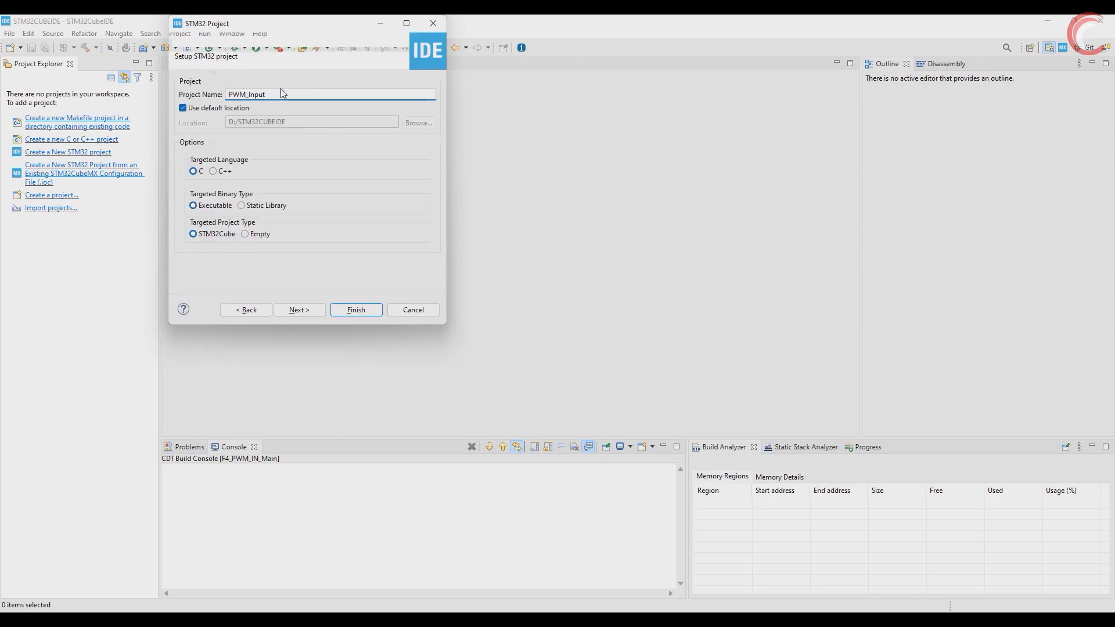
click(355, 310)
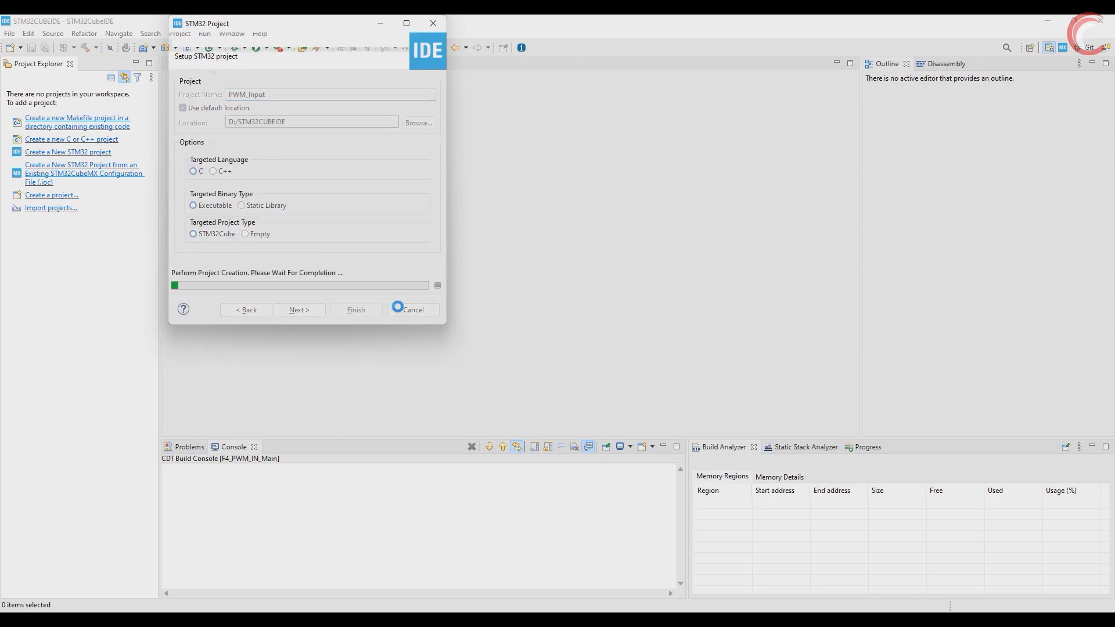
click(355, 309)
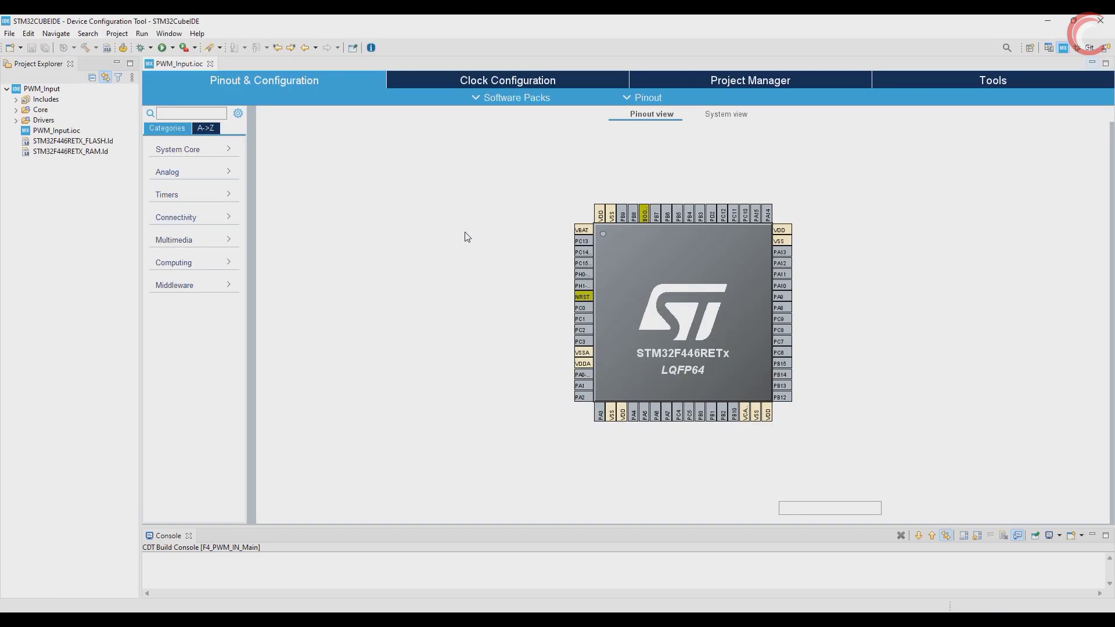
Set RCC HSE to Crystal/Ceramic Resonator and clock the PLL from HSE for 180 MHz
click(178, 150)
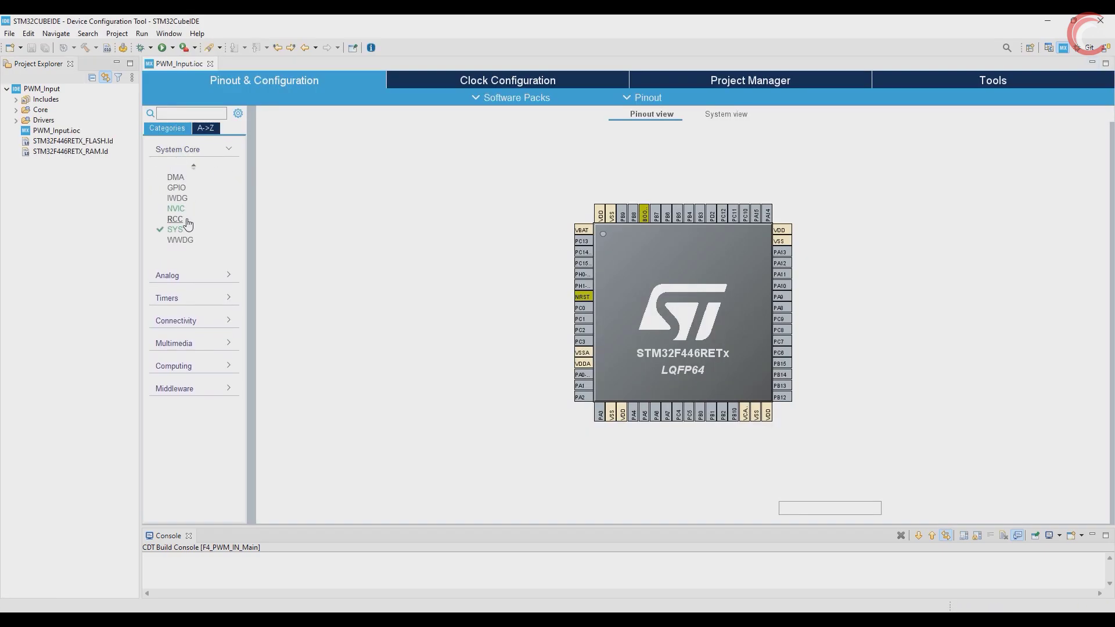
click(174, 219)
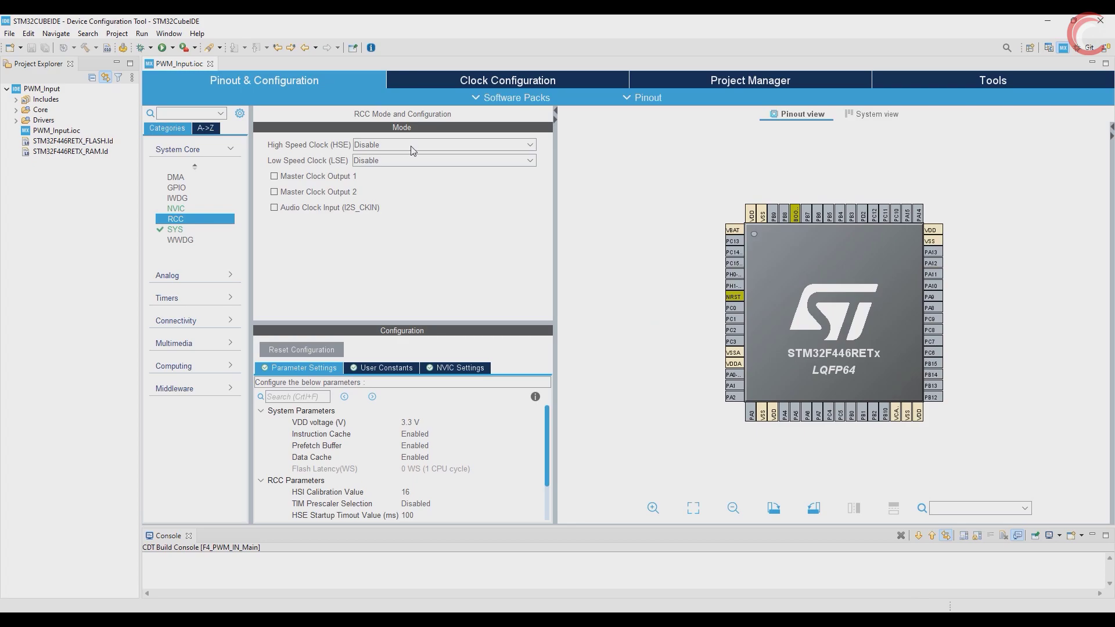
click(443, 145)
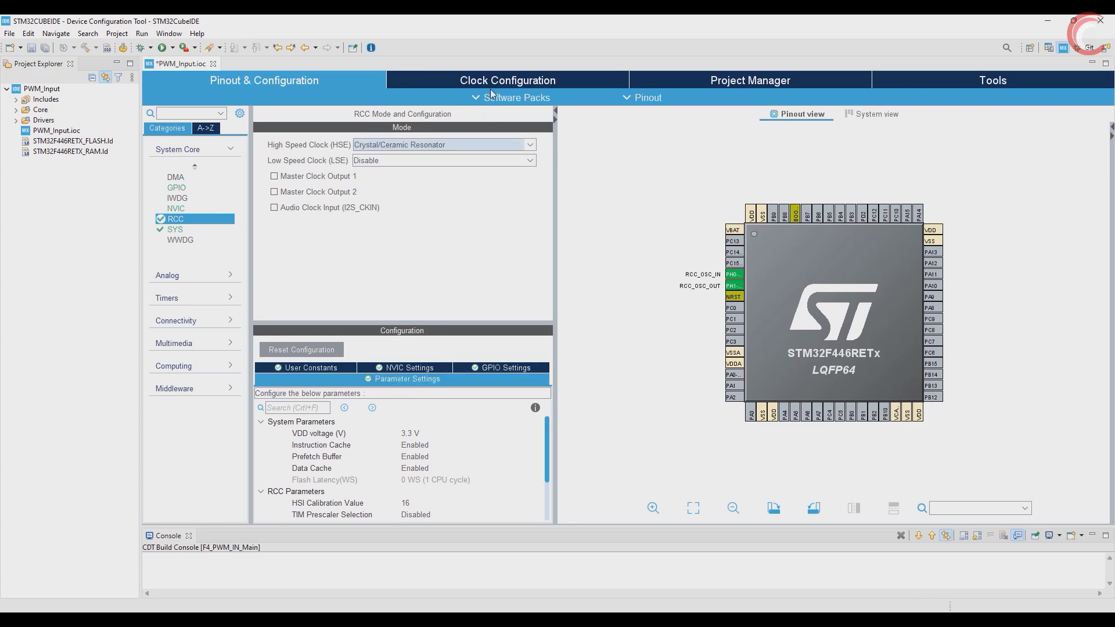
click(506, 79)
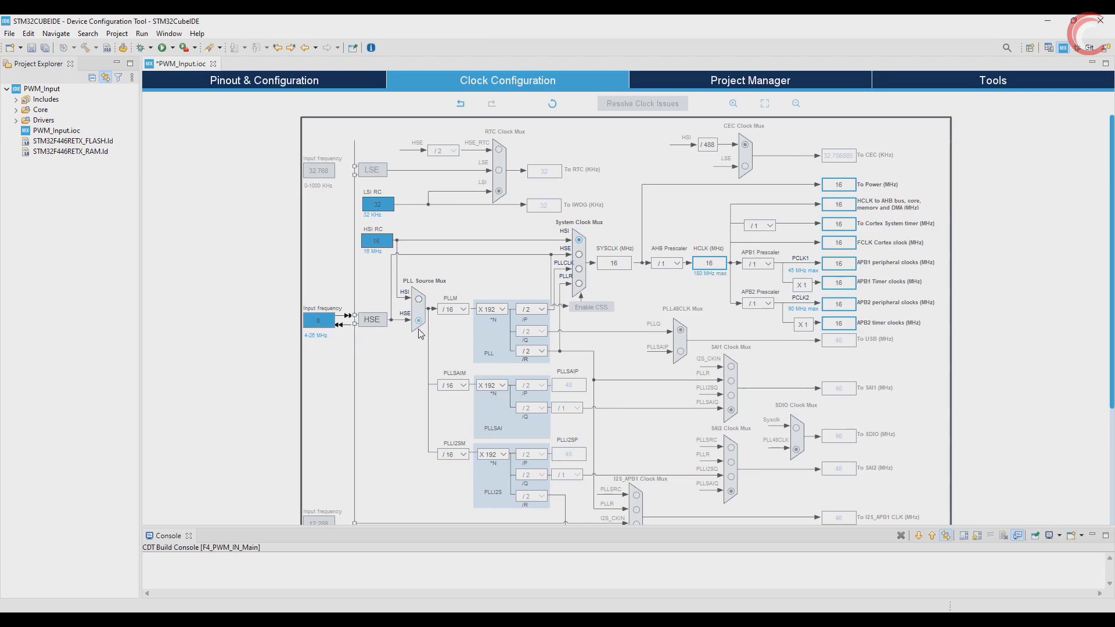
click(580, 269)
text(180)
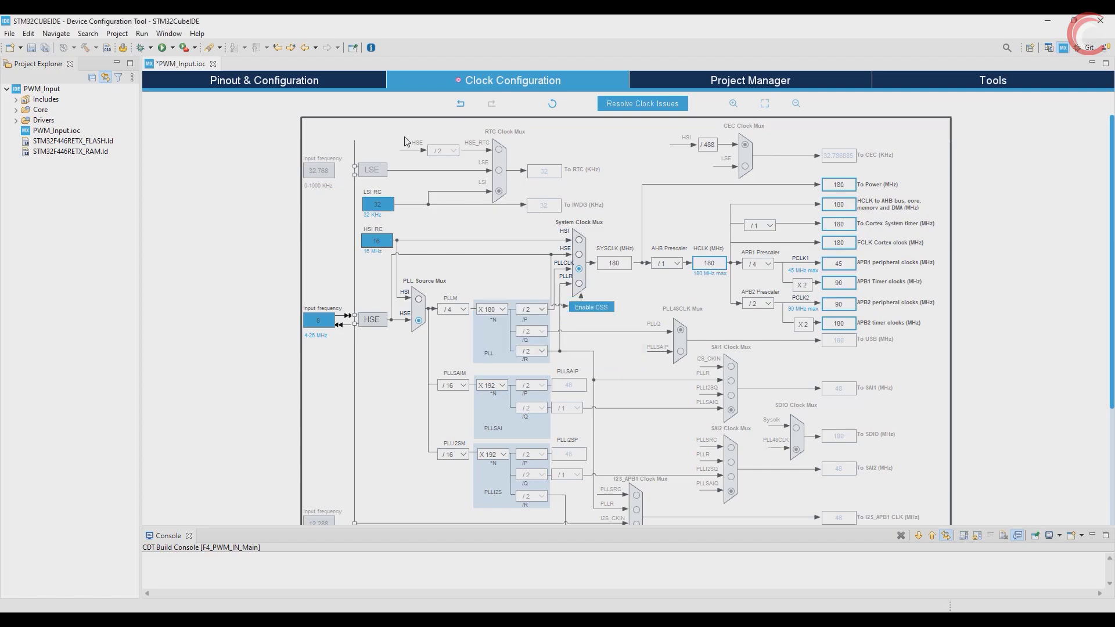
Set TIM1 to Internal Clock with PWM Generation CH1, checking the 180 MHz APB2 timer clock
click(263, 81)
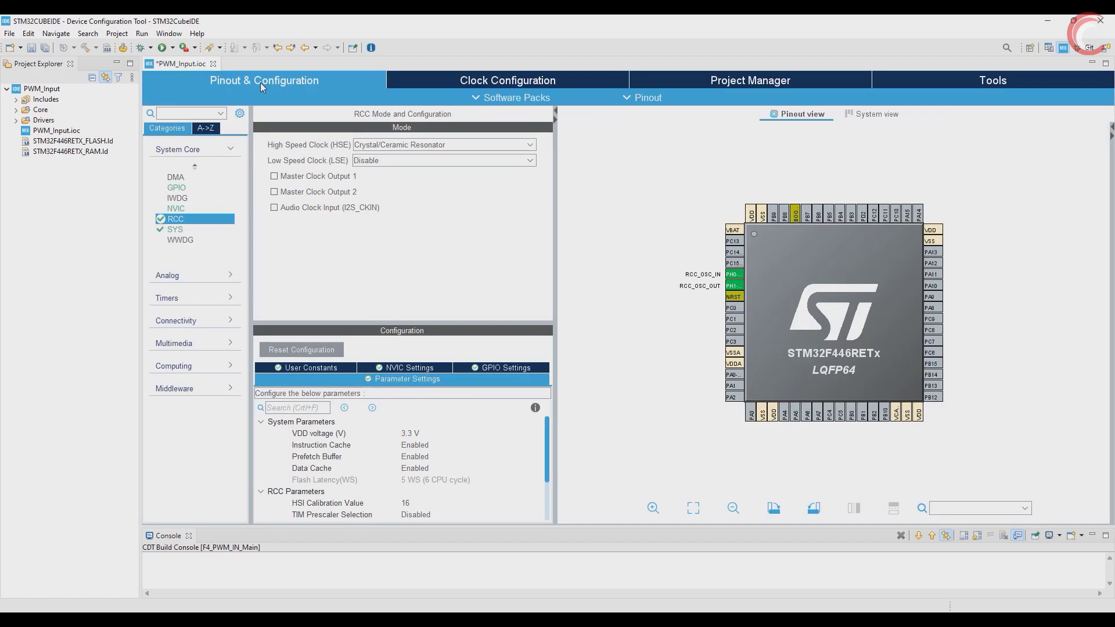
mouse_move(245, 210)
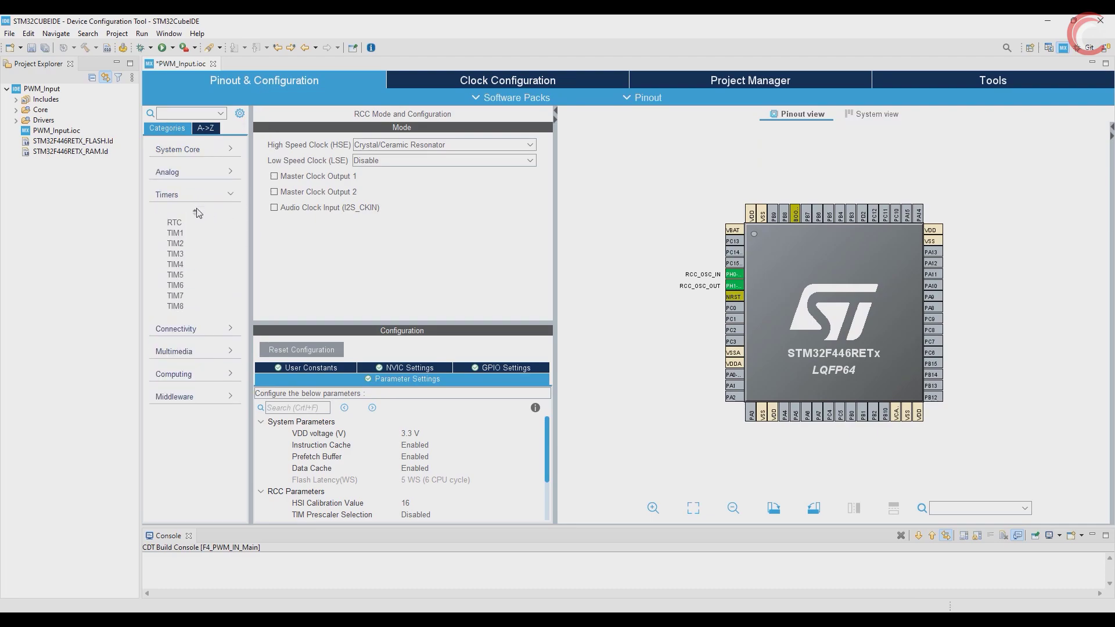
click(175, 232)
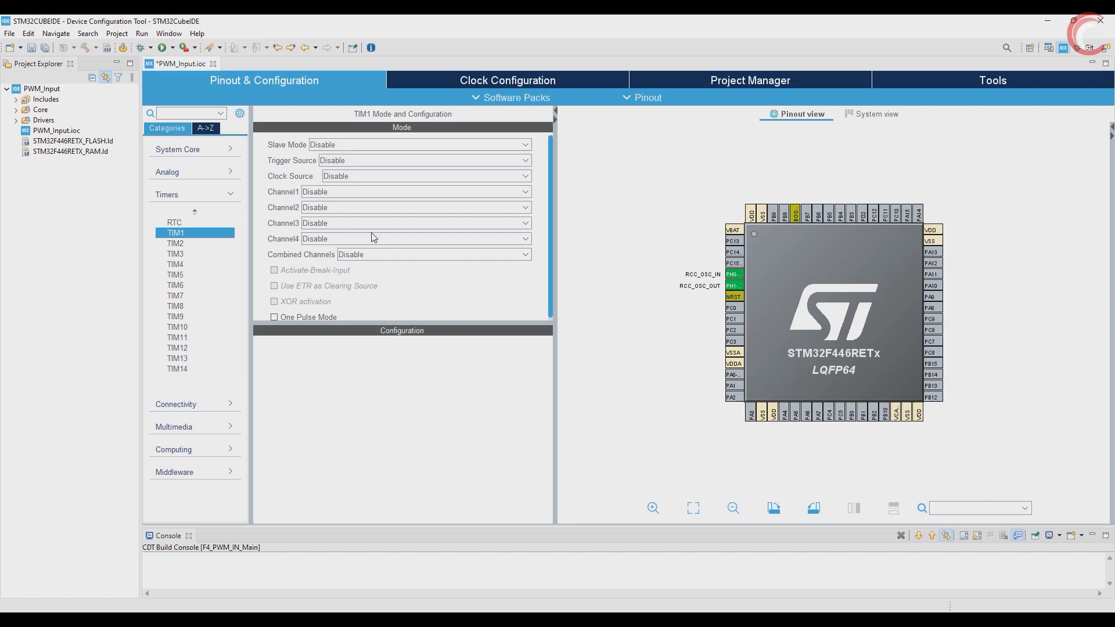
click(423, 176)
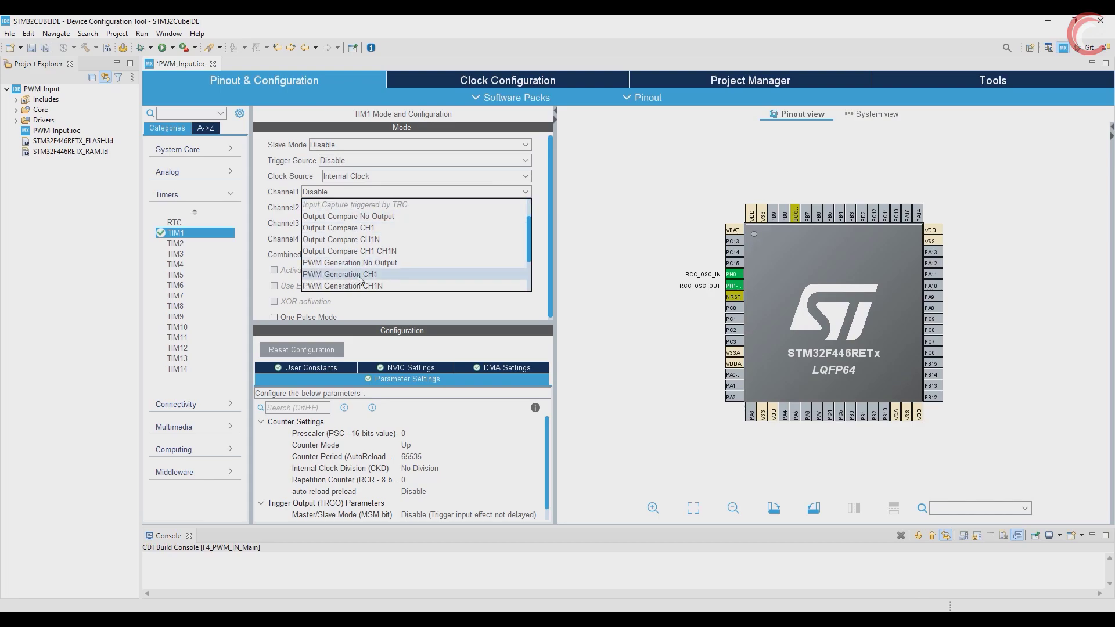
click(341, 273)
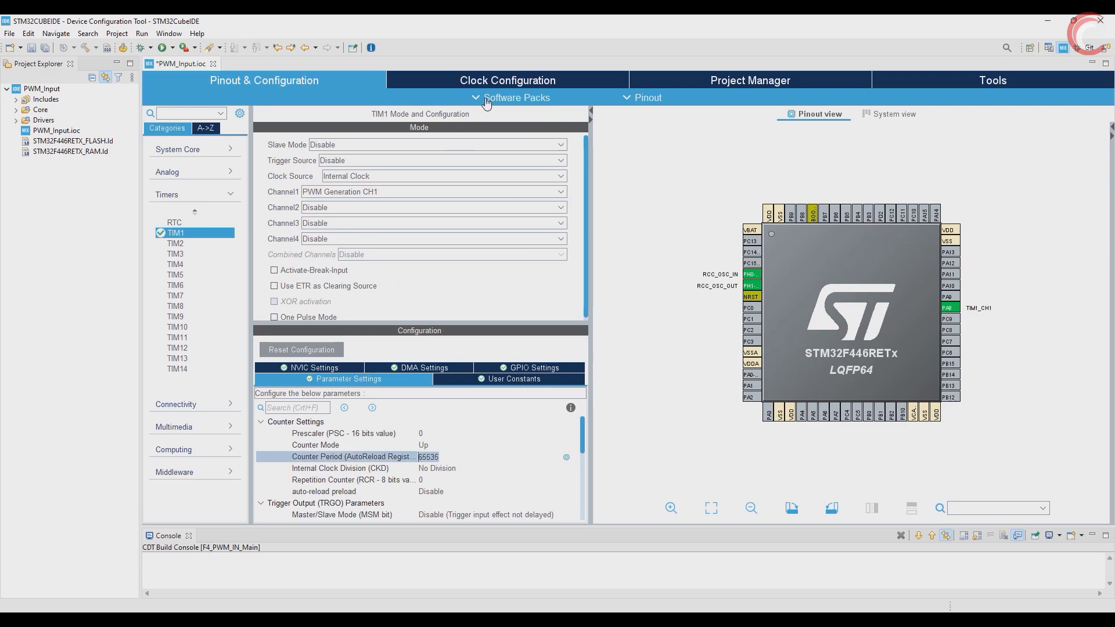
click(507, 79)
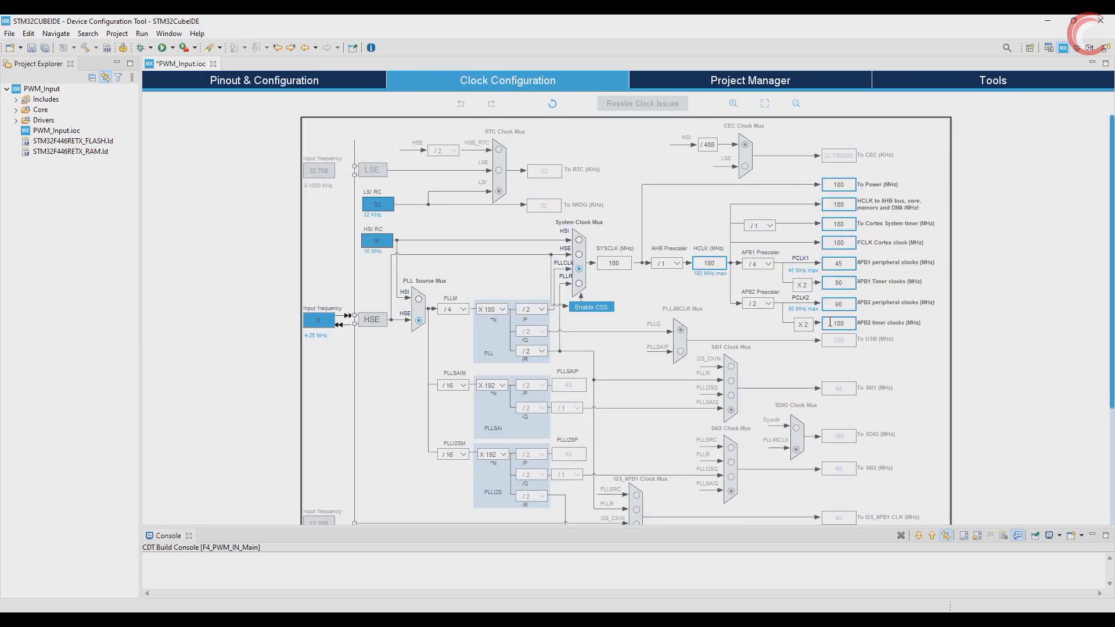
click(838, 323)
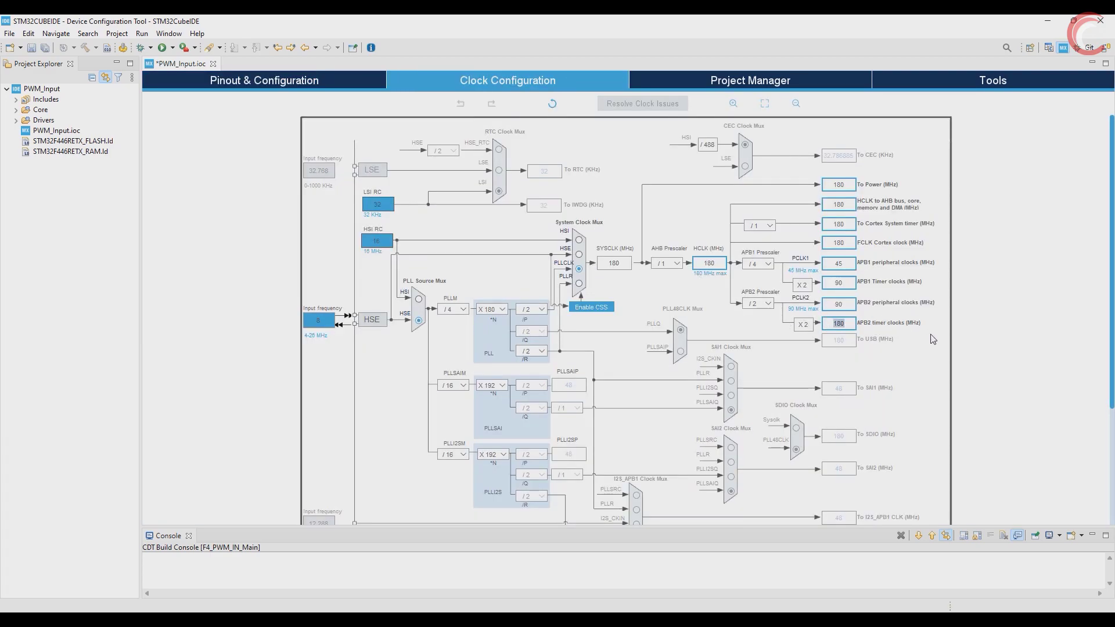
mouse_move(991, 355)
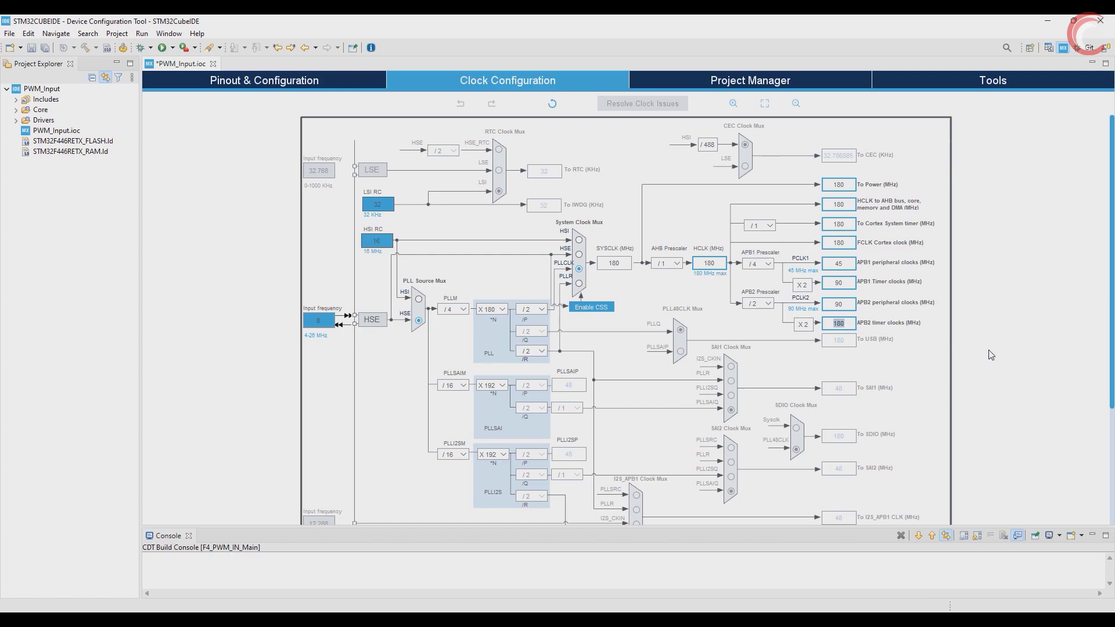
mouse_move(545, 271)
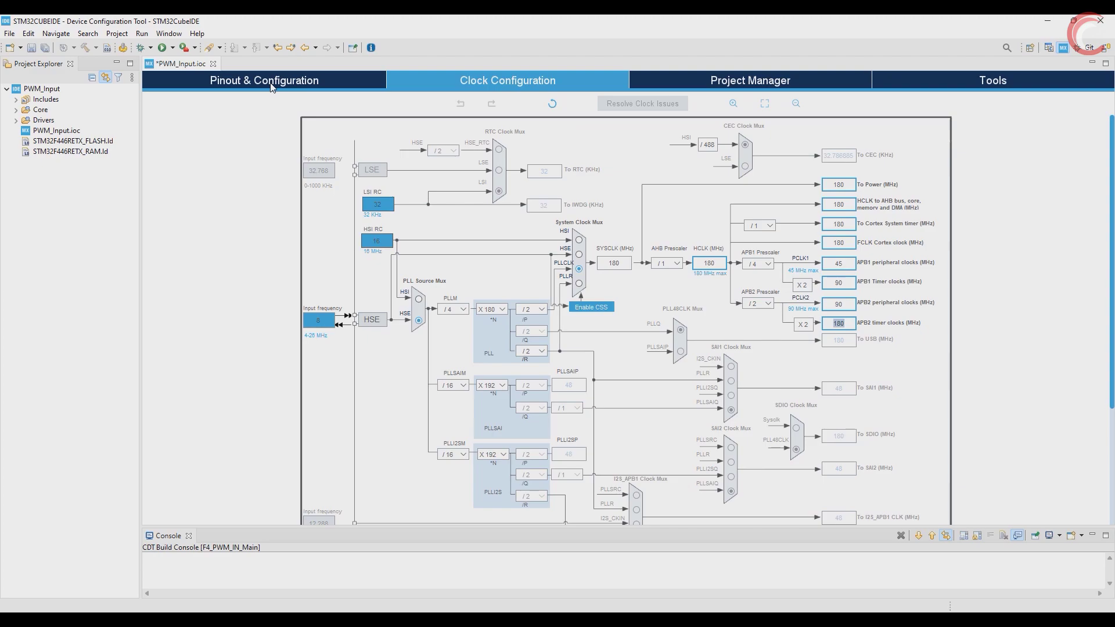
click(263, 79)
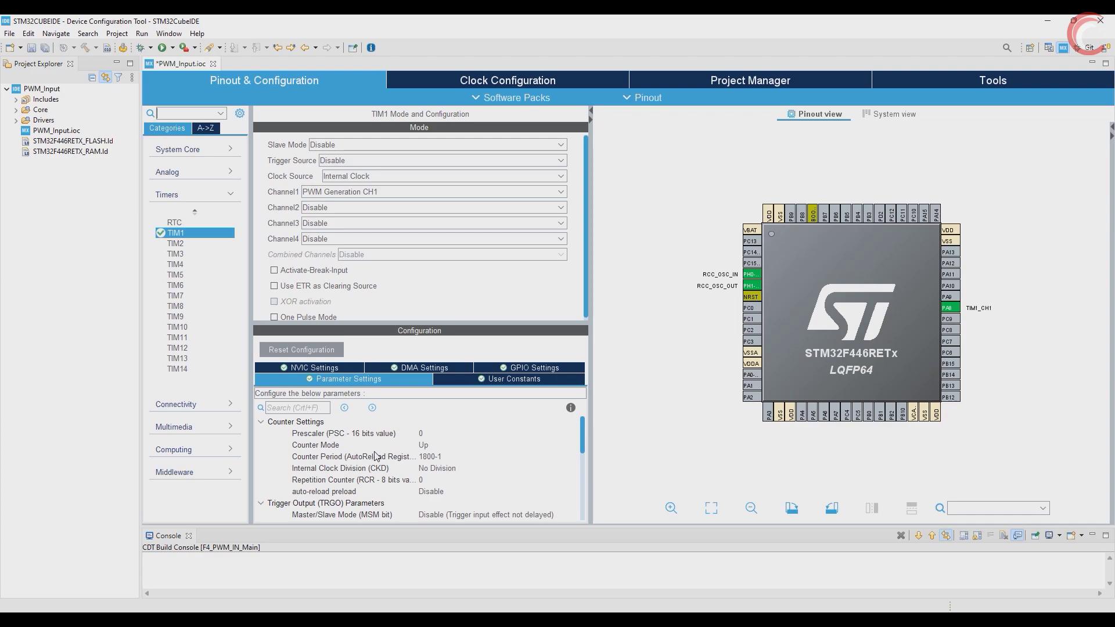
Give TIM2 Internal Clock and Combined Channels 'PWM Input on CH1' on PA0
scroll(down, 3)
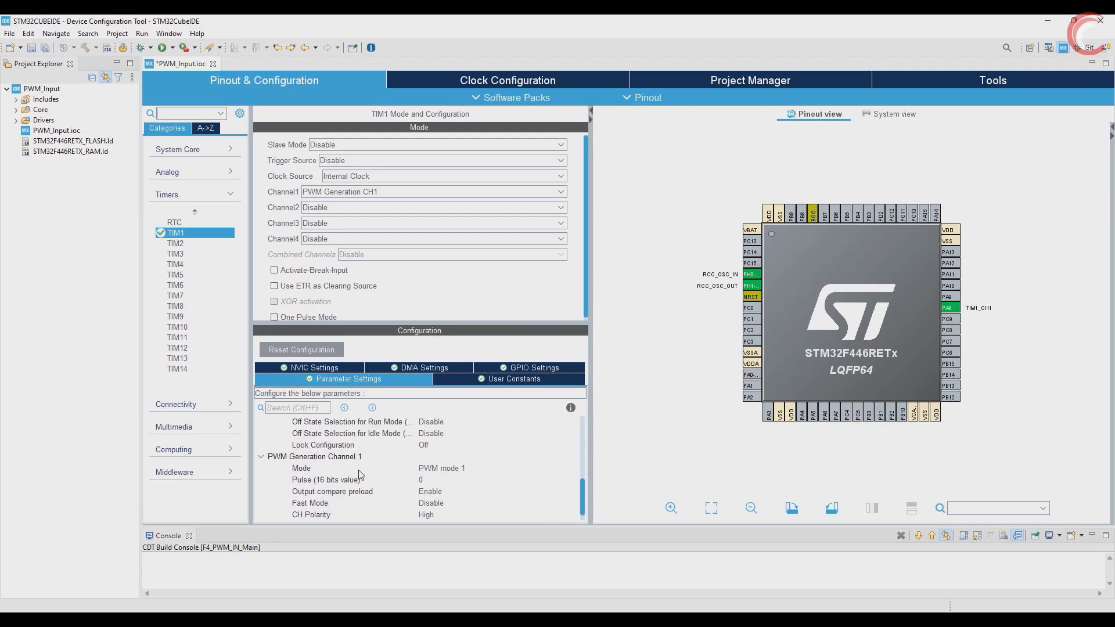
scroll(up, 3)
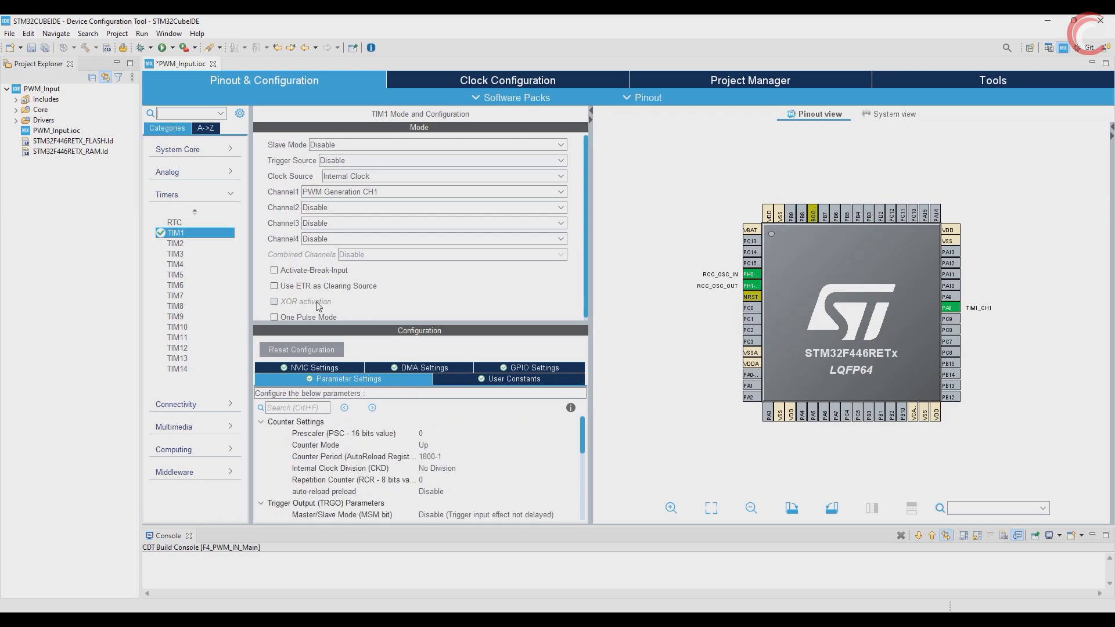
mouse_move(199, 200)
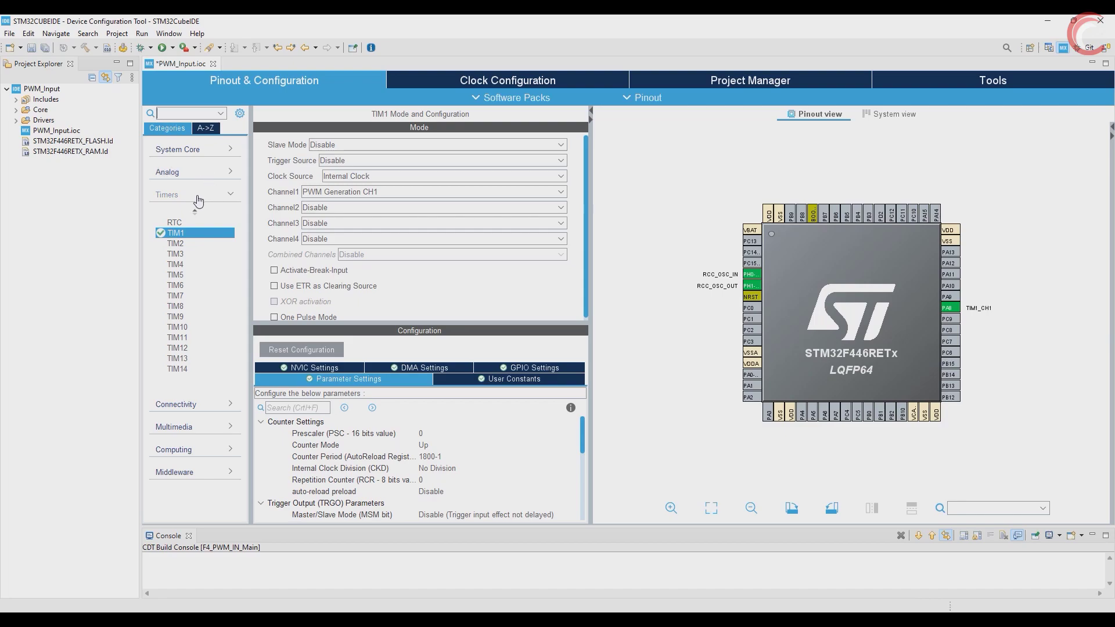
mouse_move(178, 254)
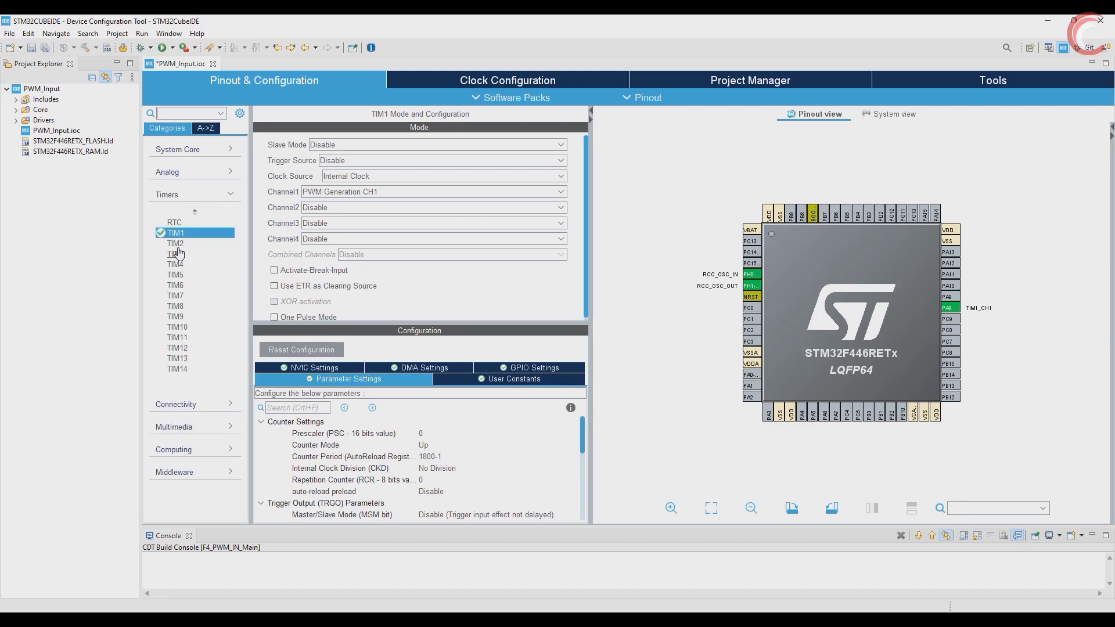
click(175, 243)
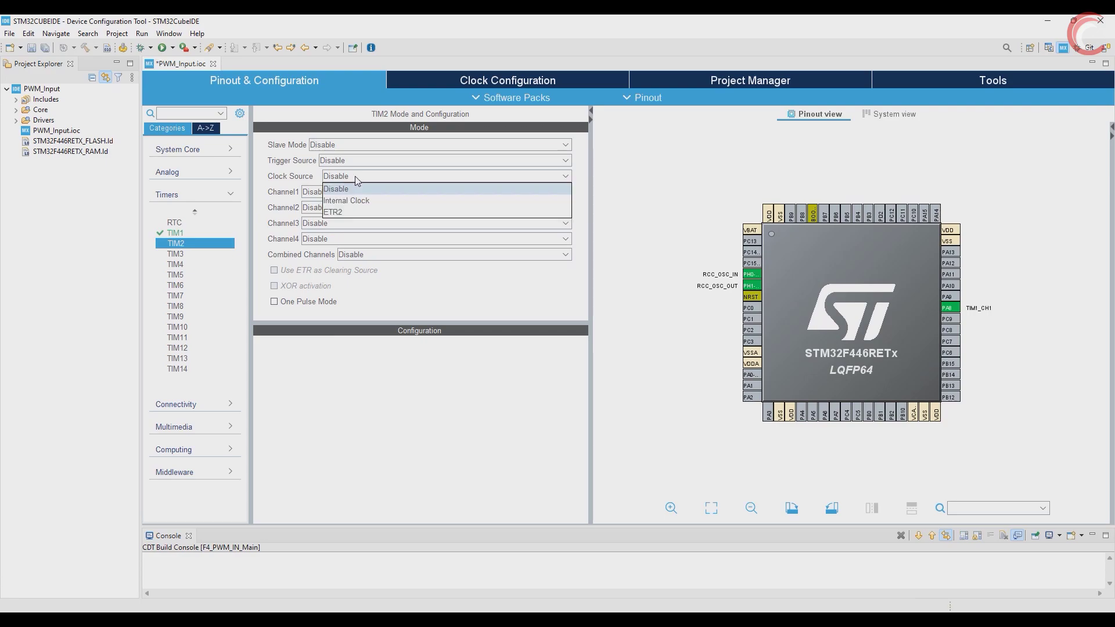
click(346, 200)
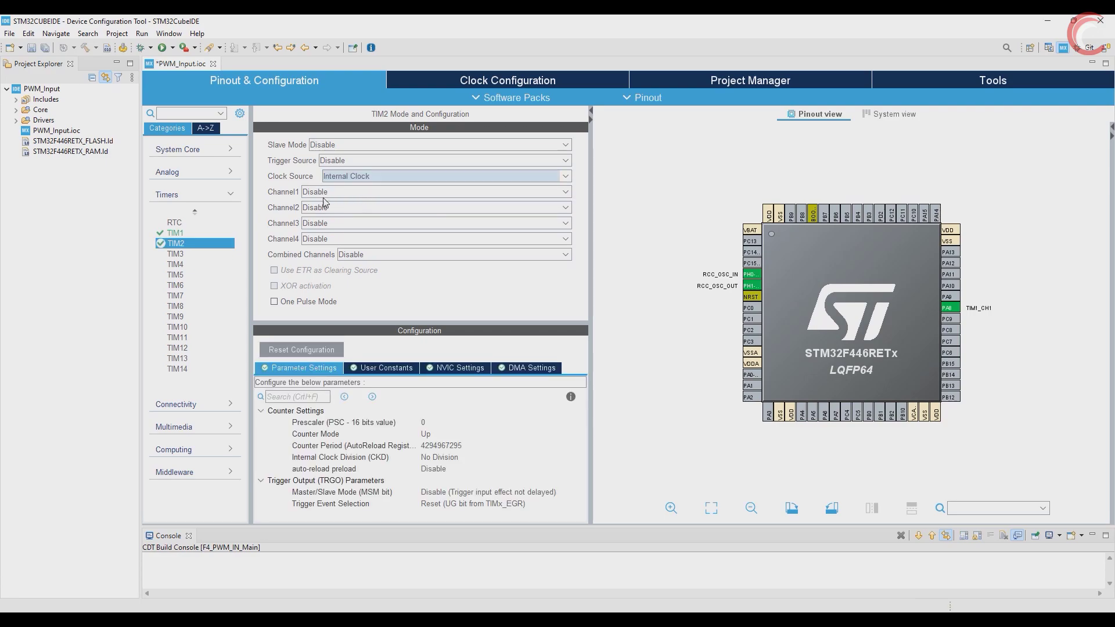
click(561, 254)
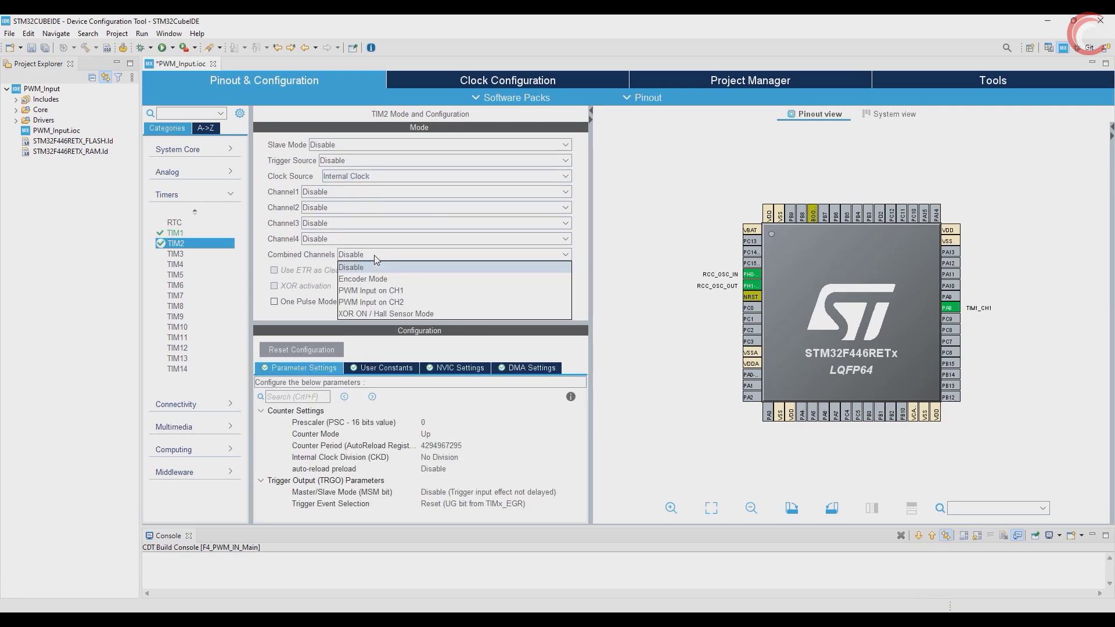
mouse_move(371, 290)
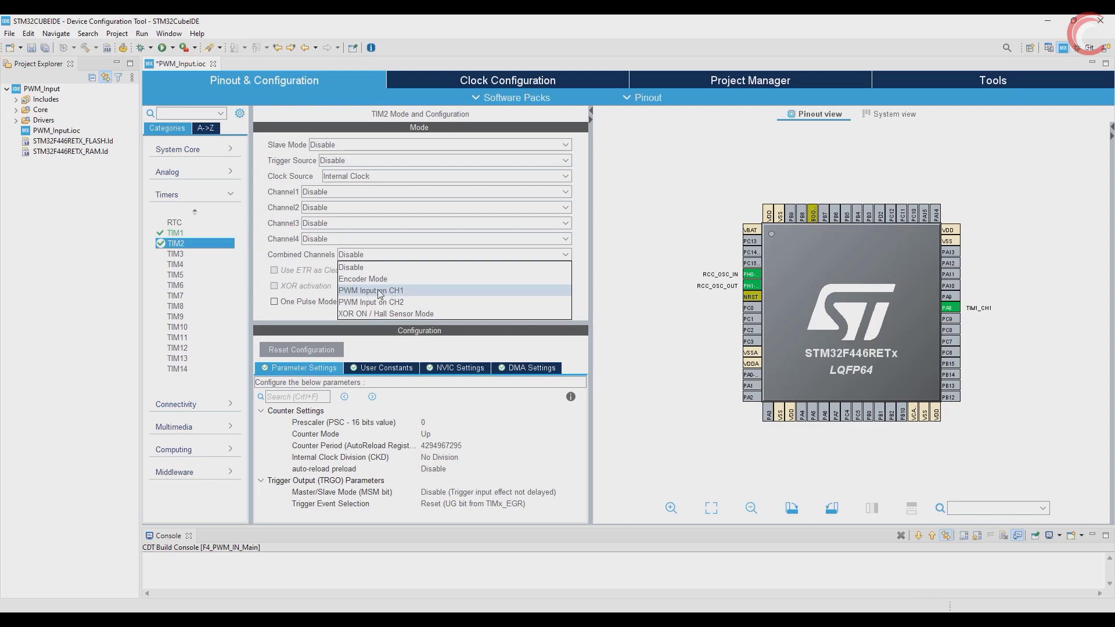
click(370, 291)
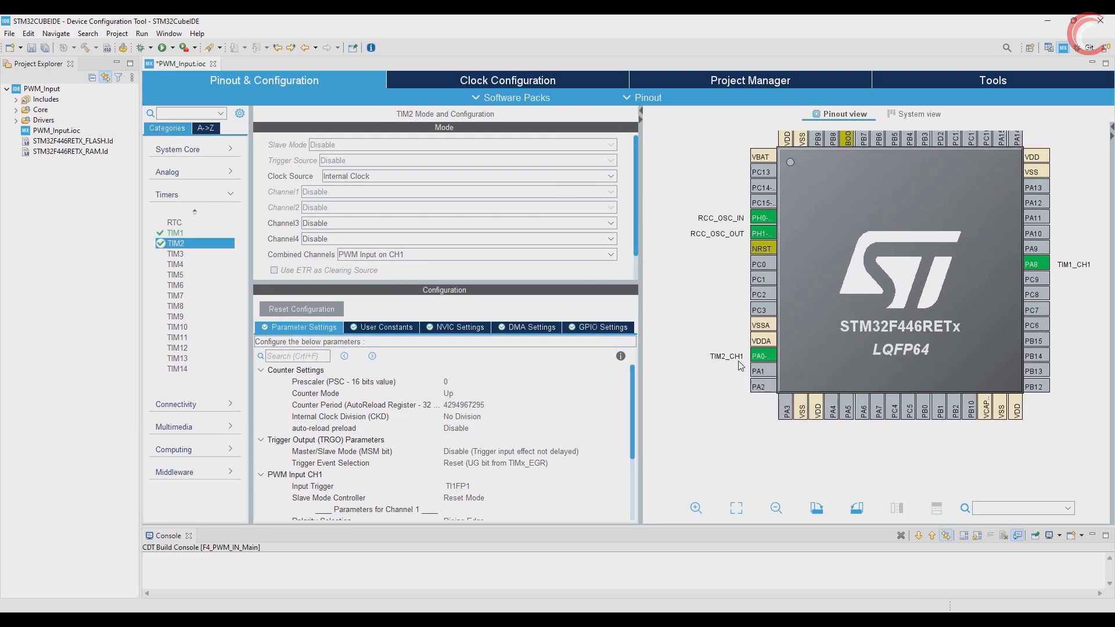
mouse_move(368, 432)
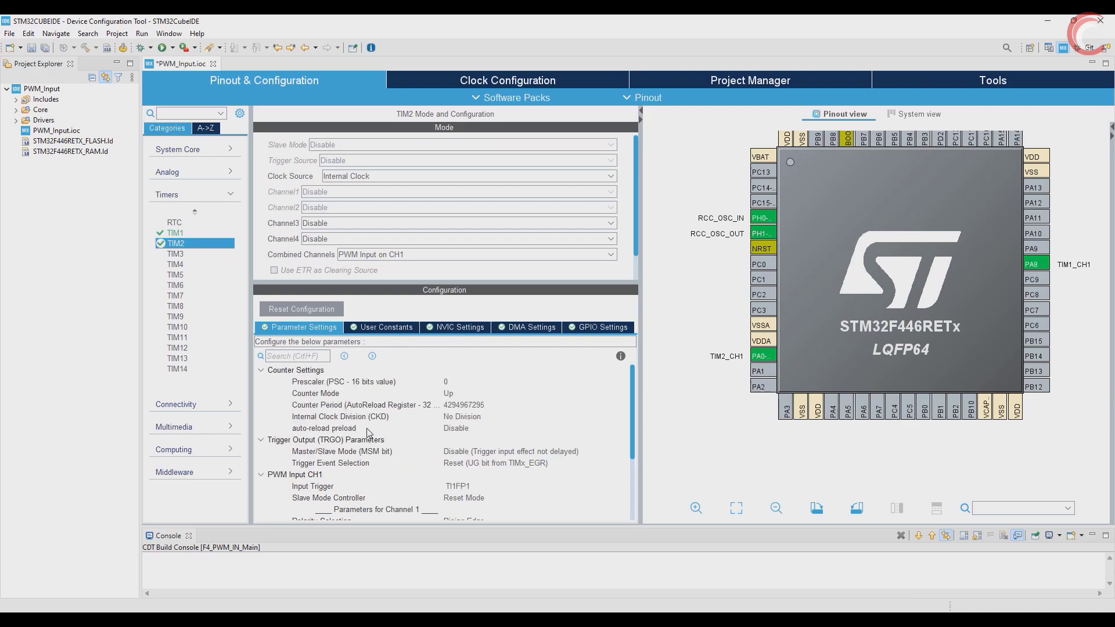
mouse_move(343, 403)
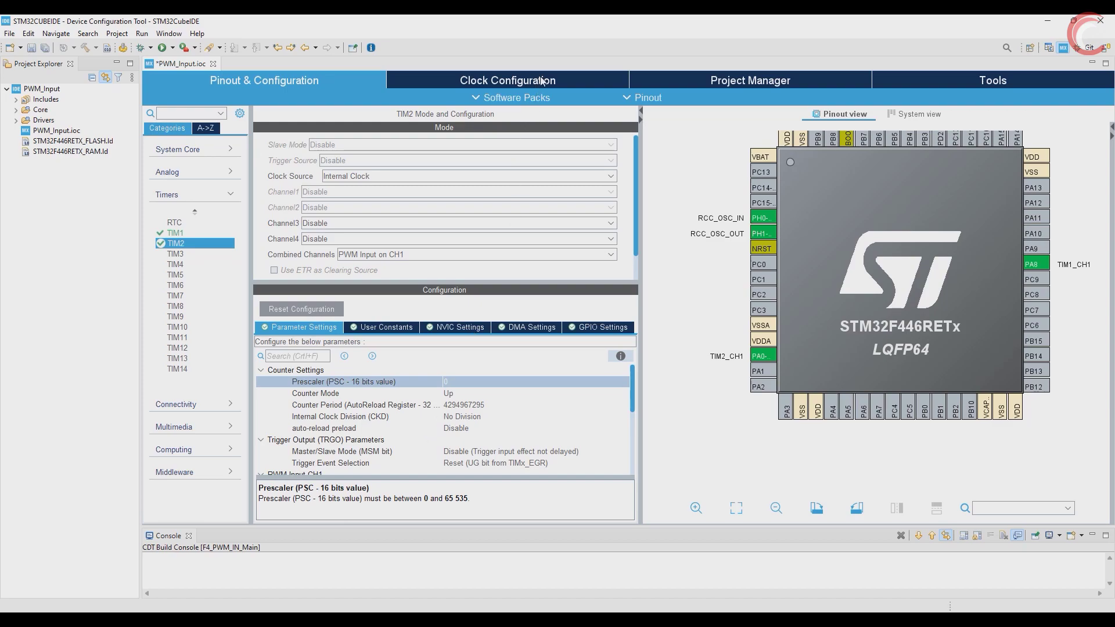
click(506, 80)
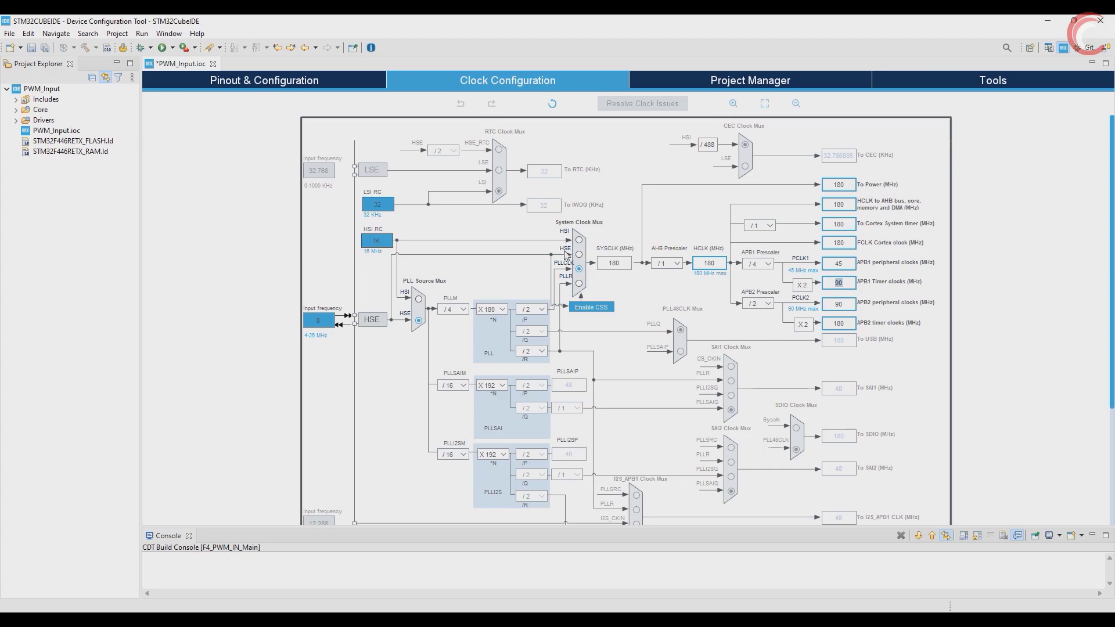
click(264, 80)
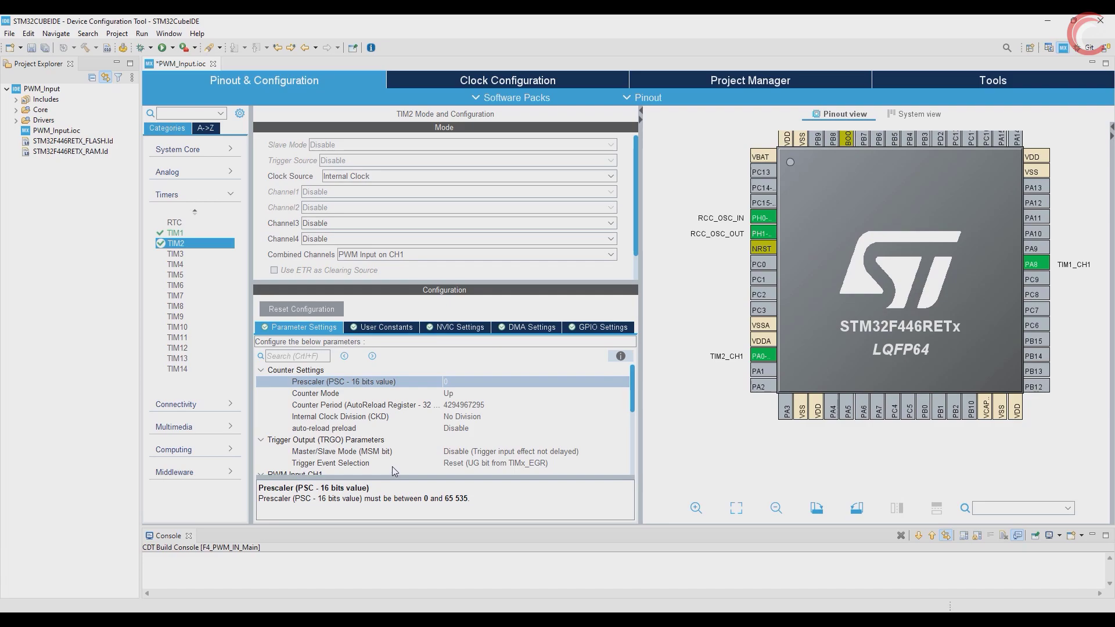
mouse_move(463, 411)
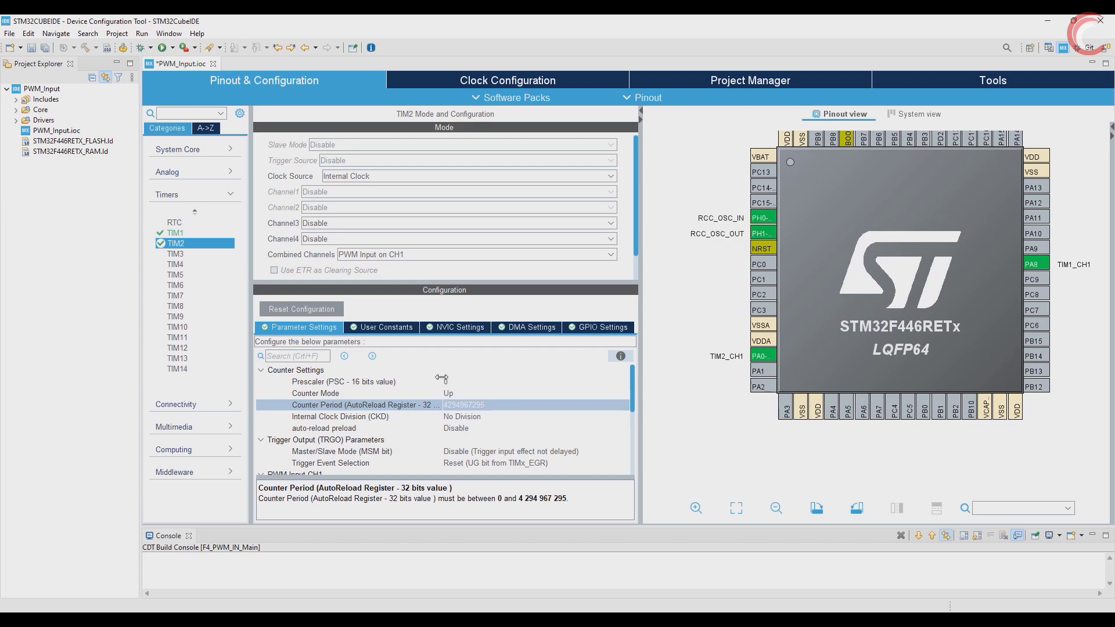
click(343, 381)
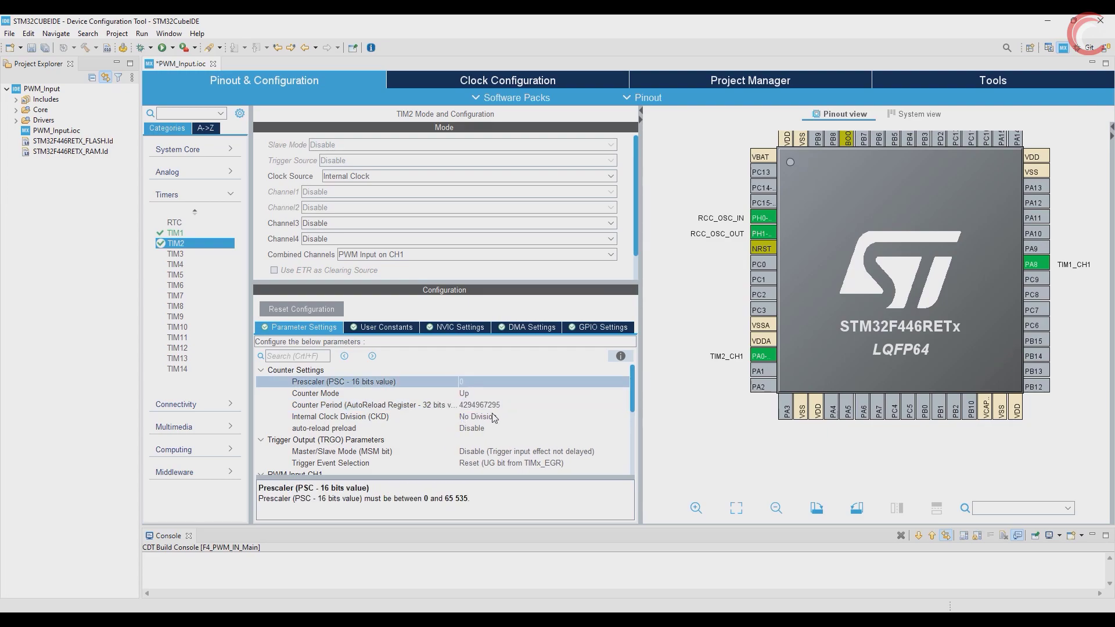
mouse_move(396, 427)
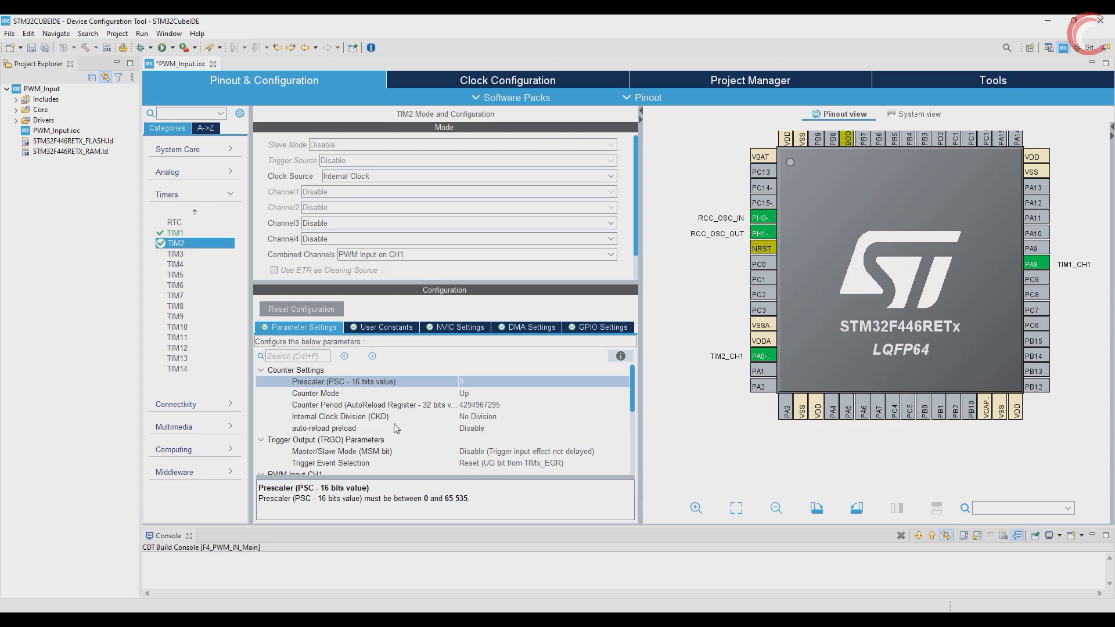
click(542, 416)
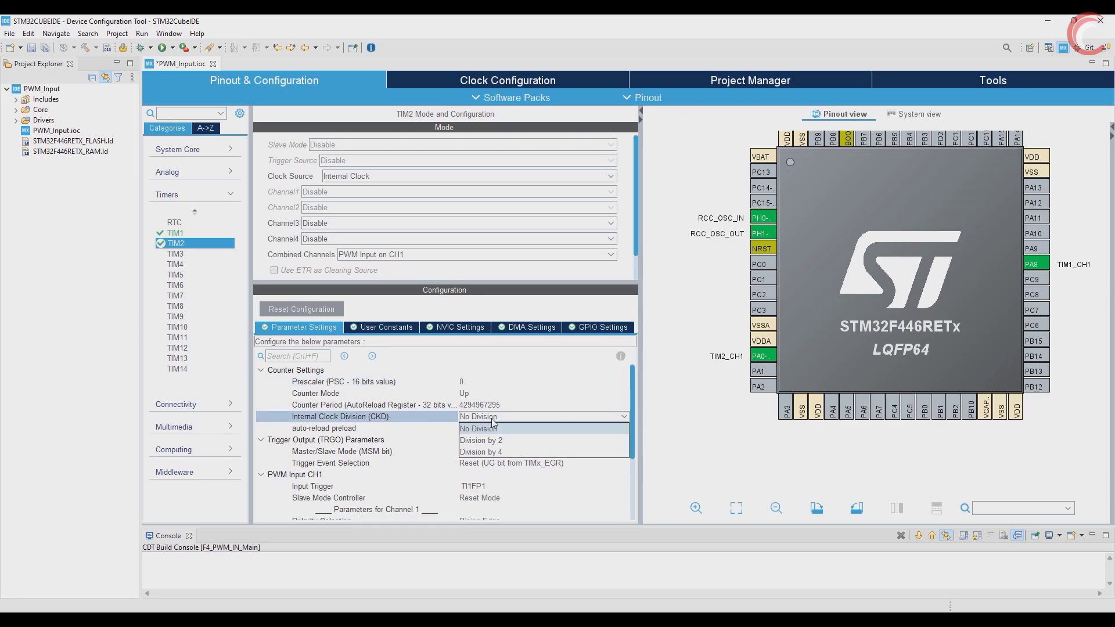
click(478, 428)
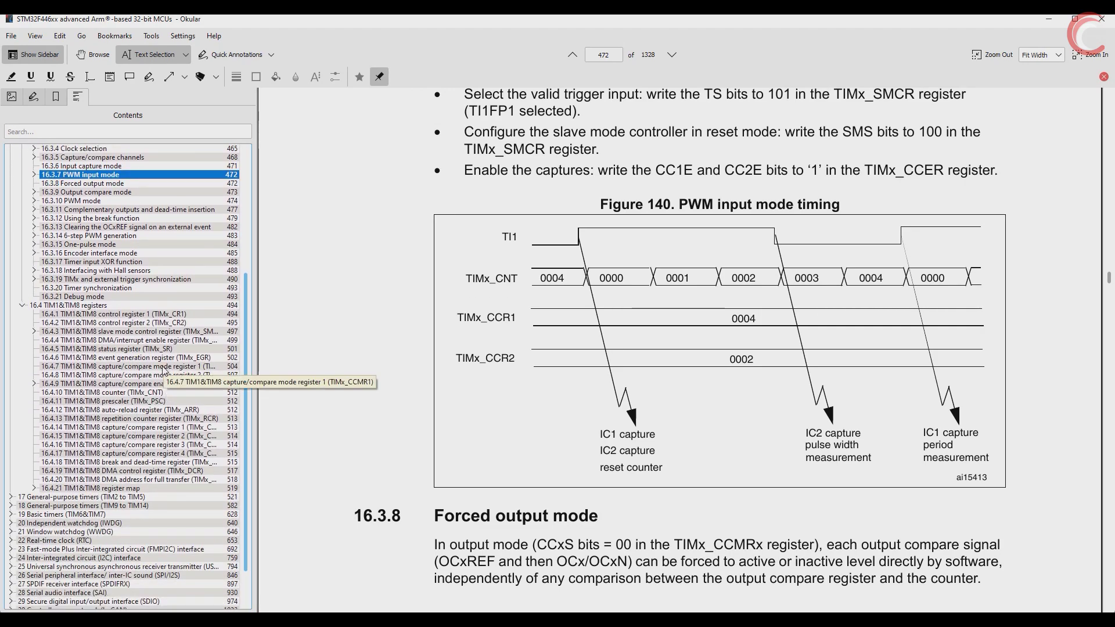
Go to section 16.4.1 TIMx_CR1 and highlight the CKD clock-division bits
click(124, 367)
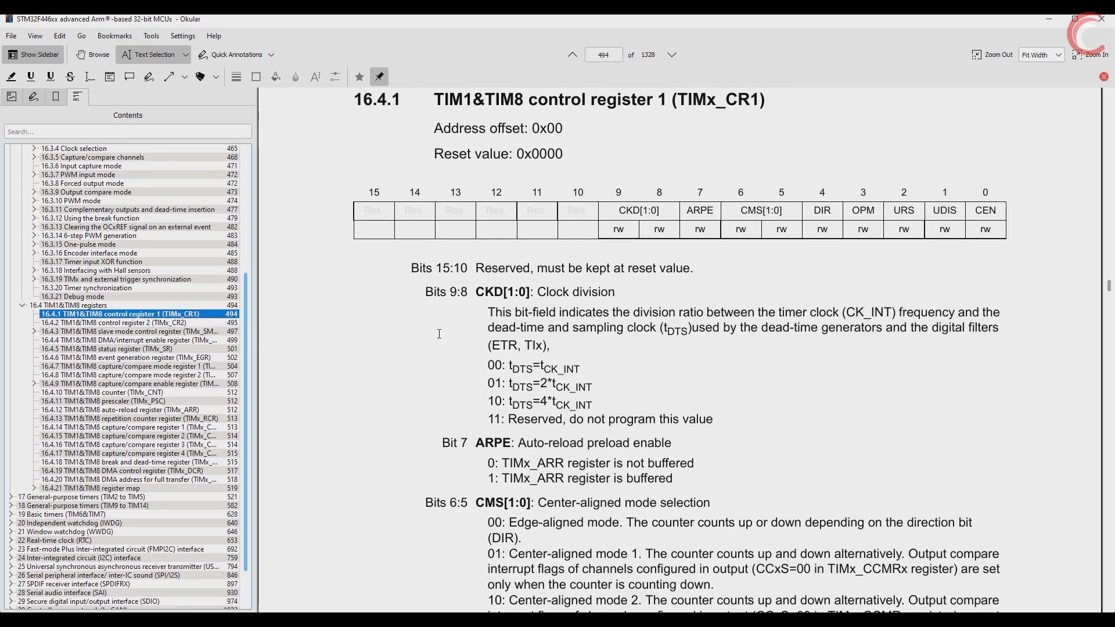
scroll(up, 3)
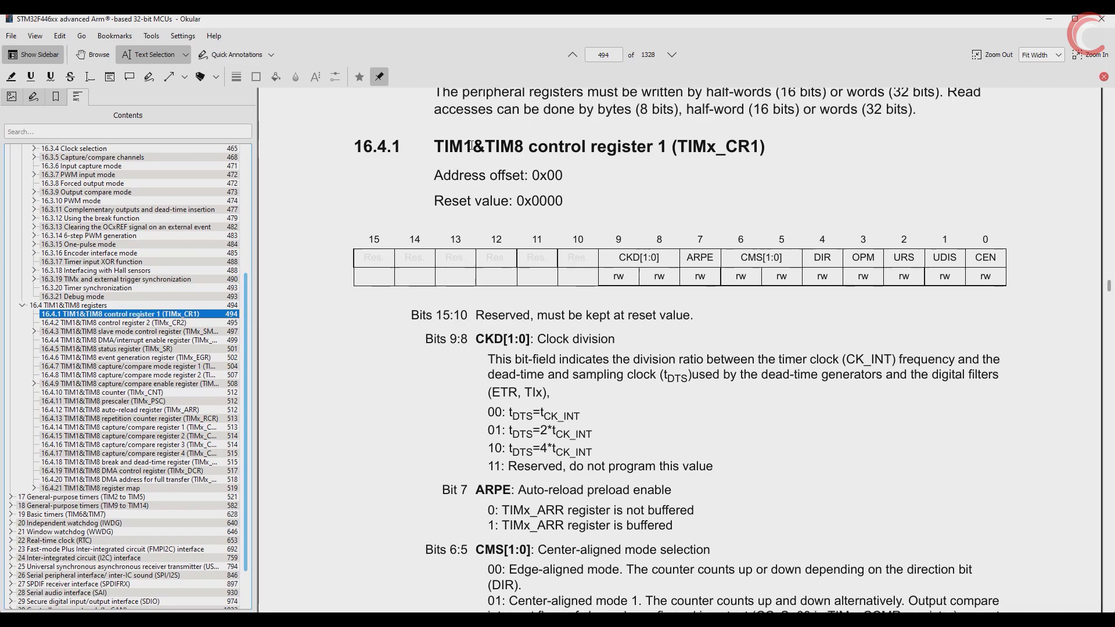
scroll(down, 3)
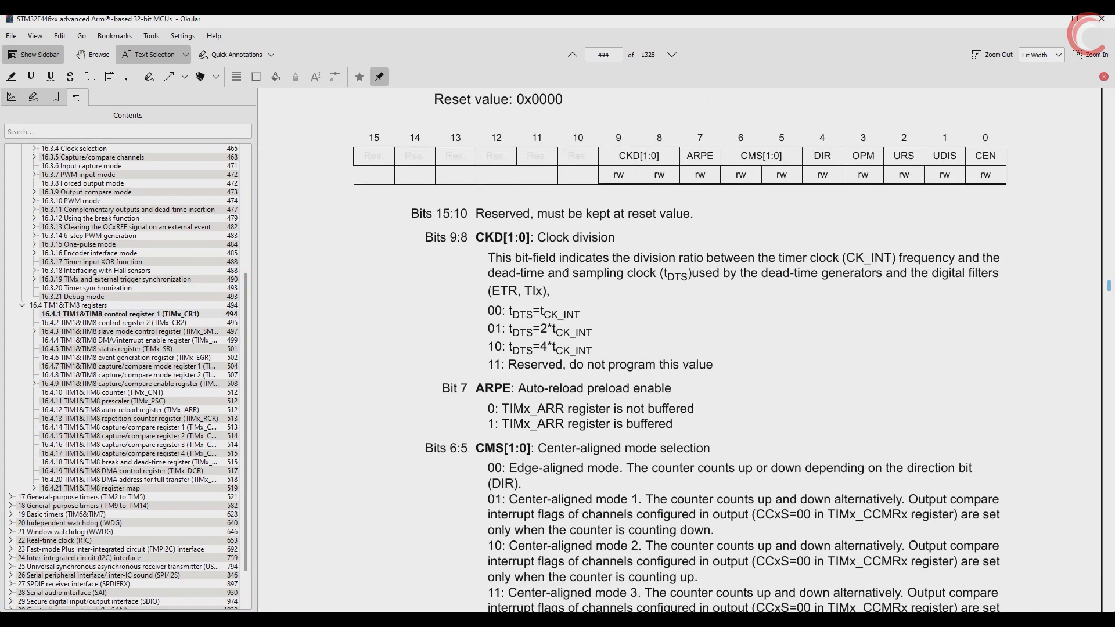
double_click(574, 234)
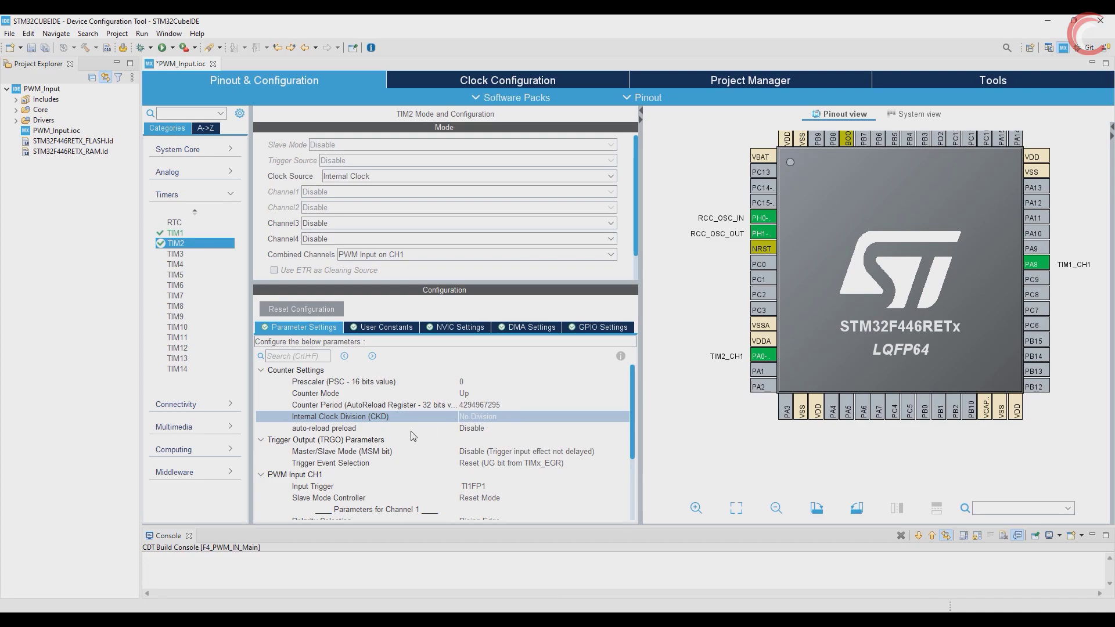
mouse_move(403, 467)
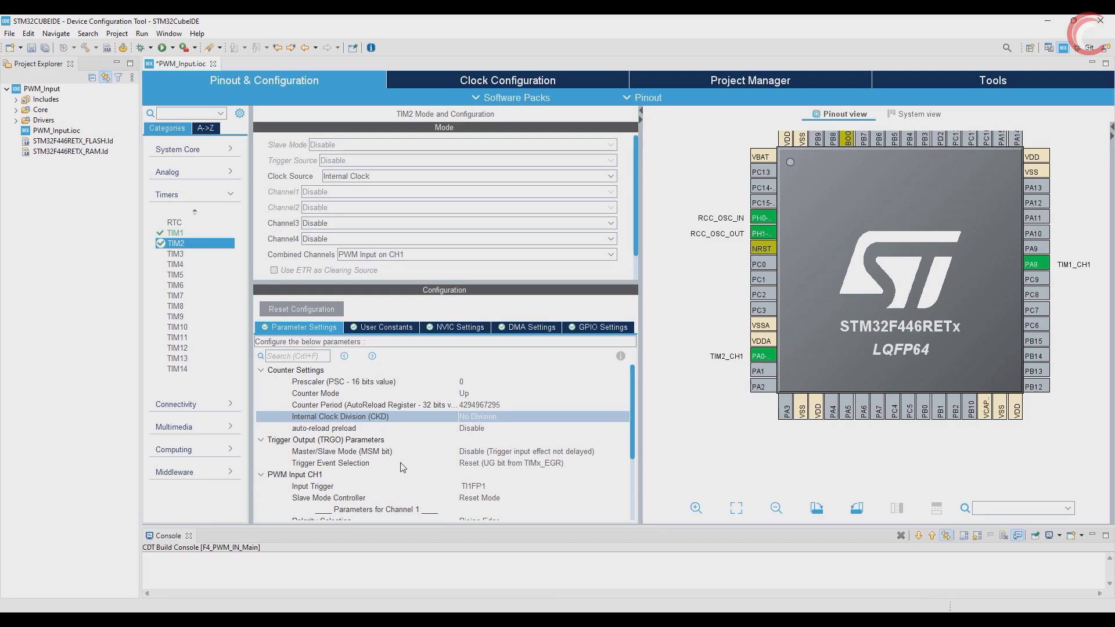
click(324, 428)
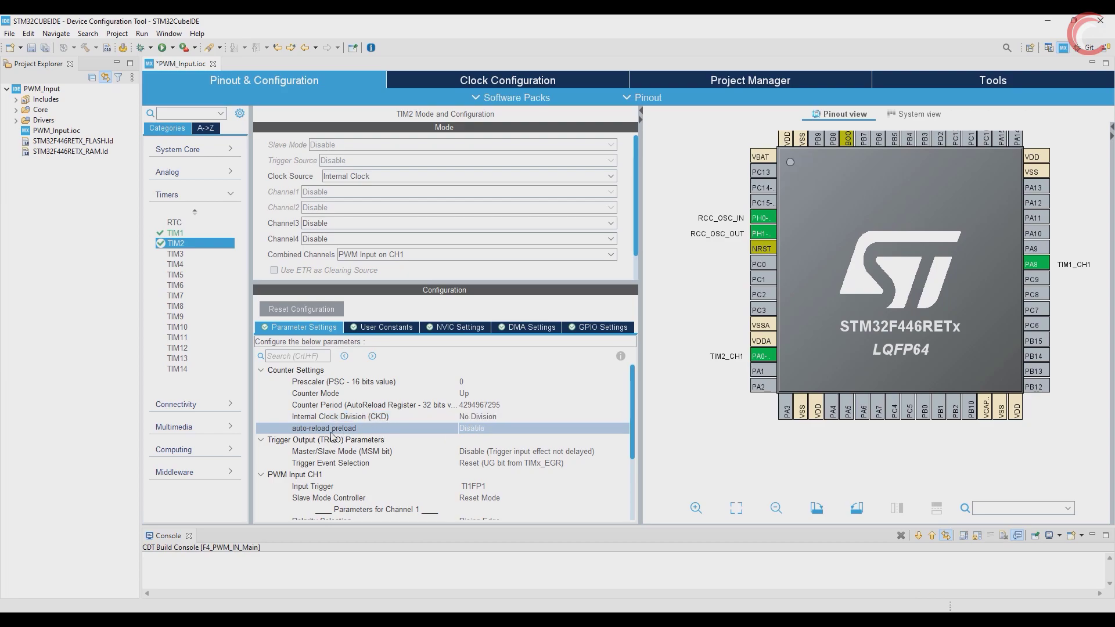
scroll(down, 3)
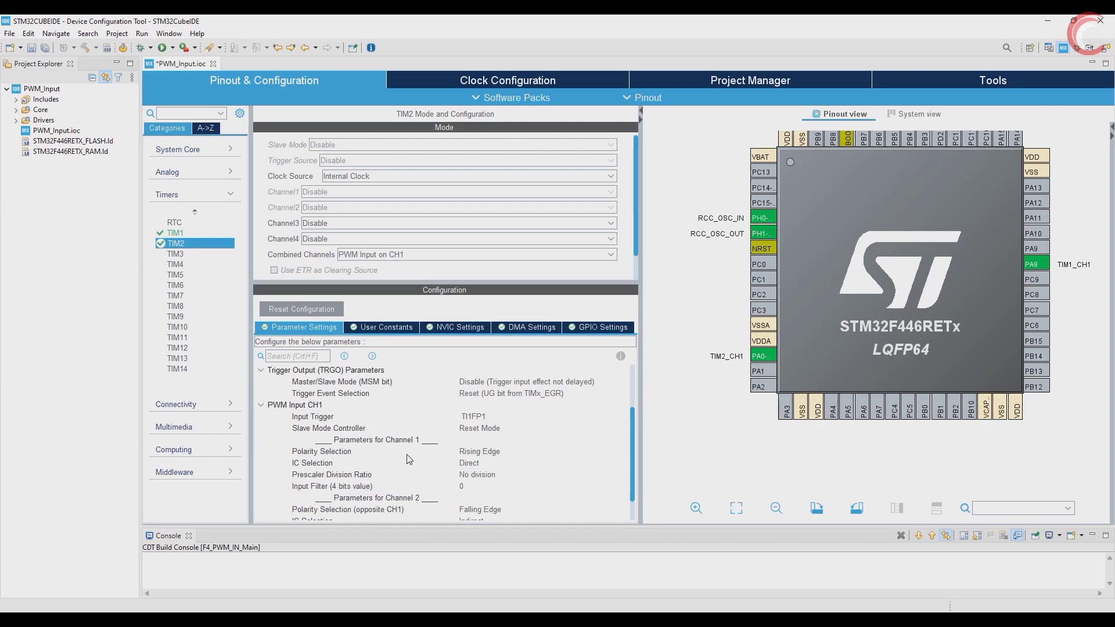
scroll(down, 3)
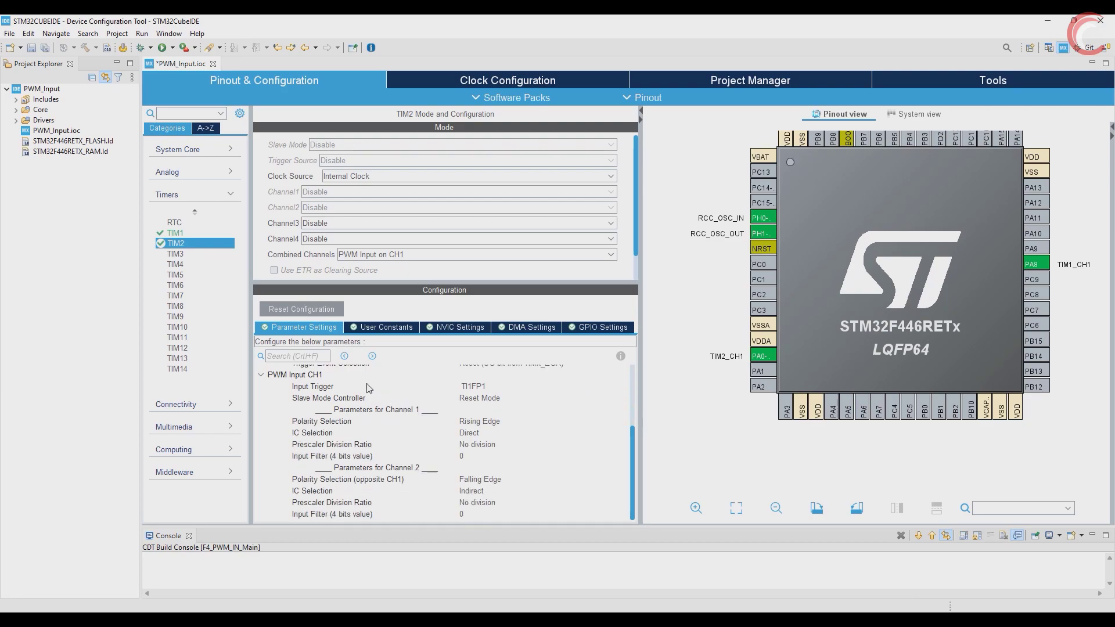
click(469, 386)
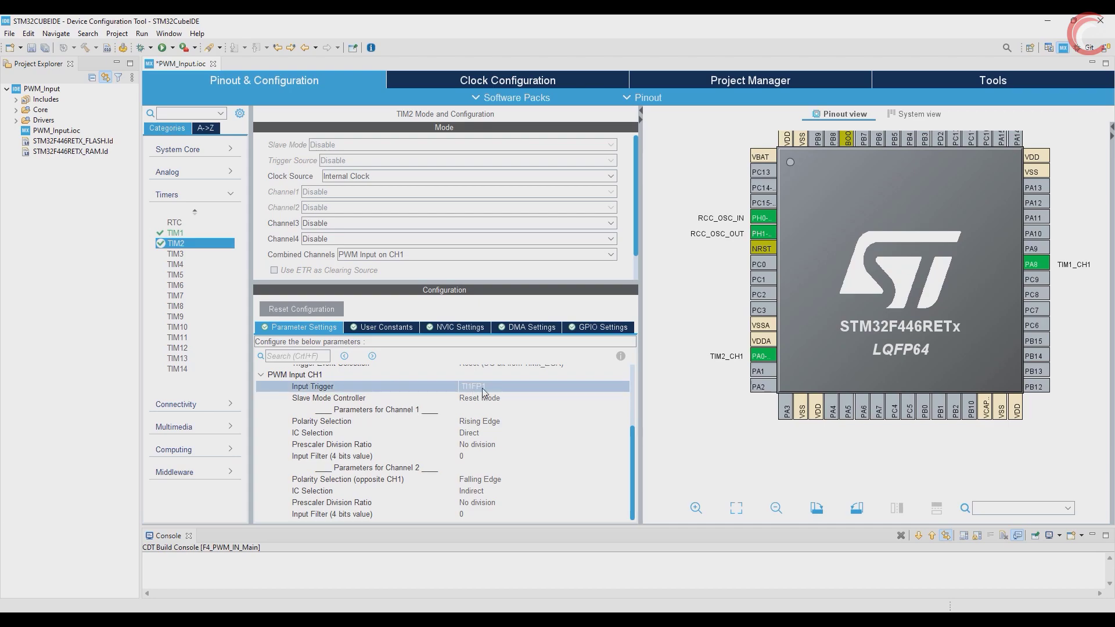
click(540, 386)
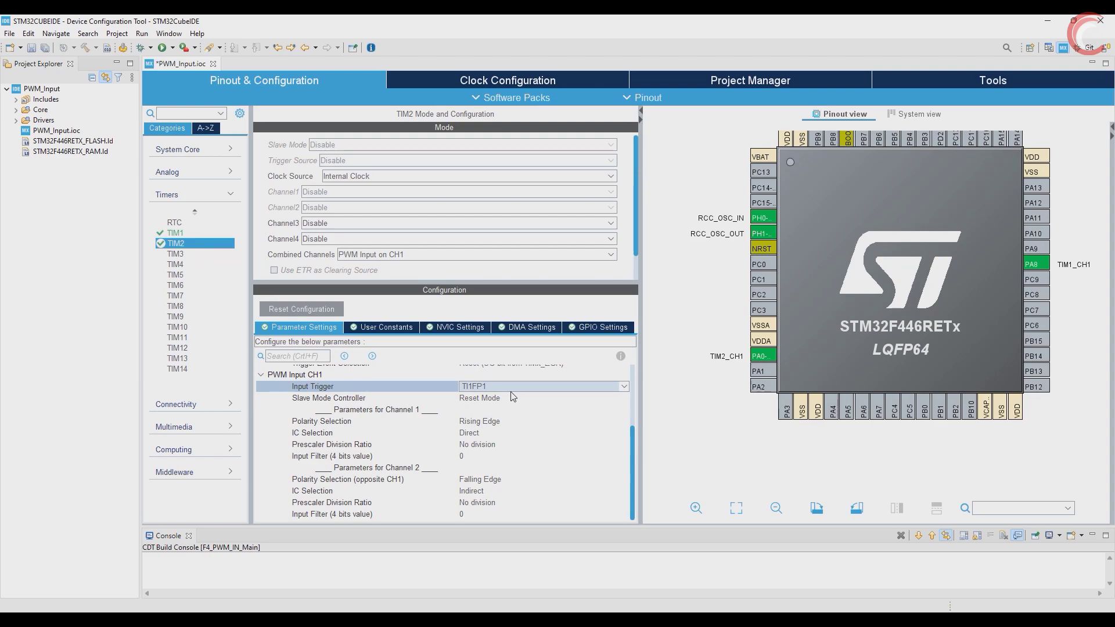
mouse_move(421, 405)
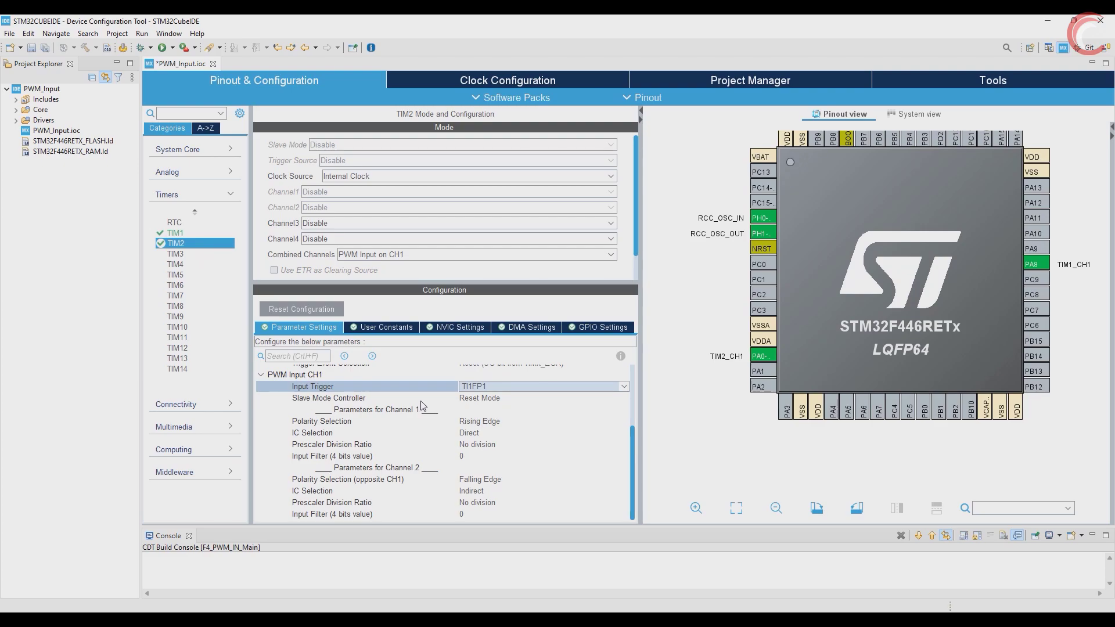
mouse_move(396, 416)
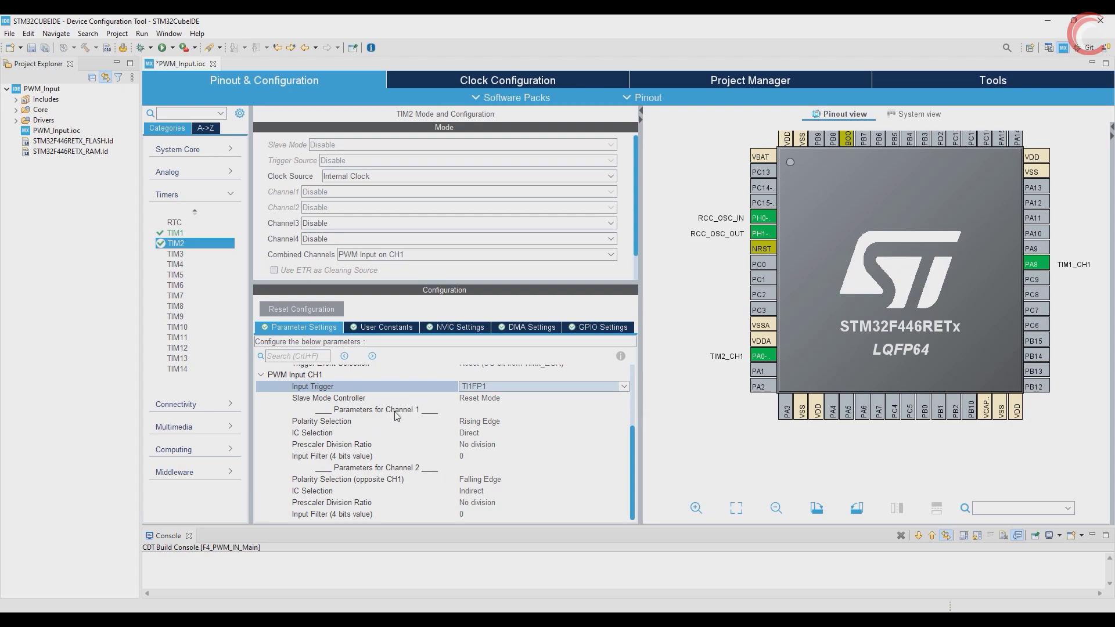
click(396, 409)
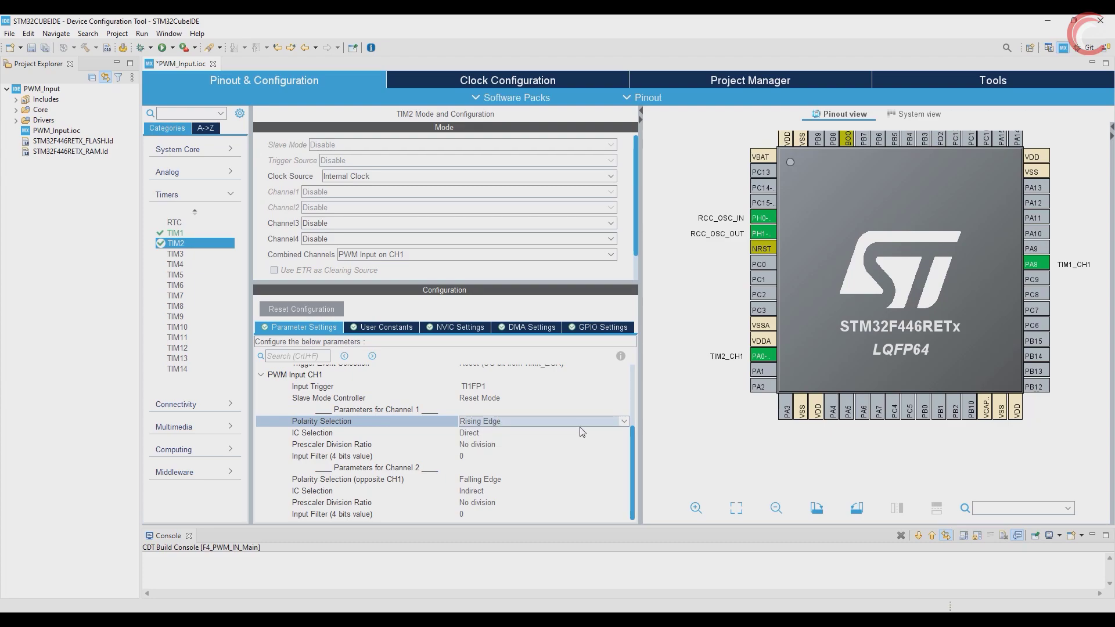
mouse_move(761, 356)
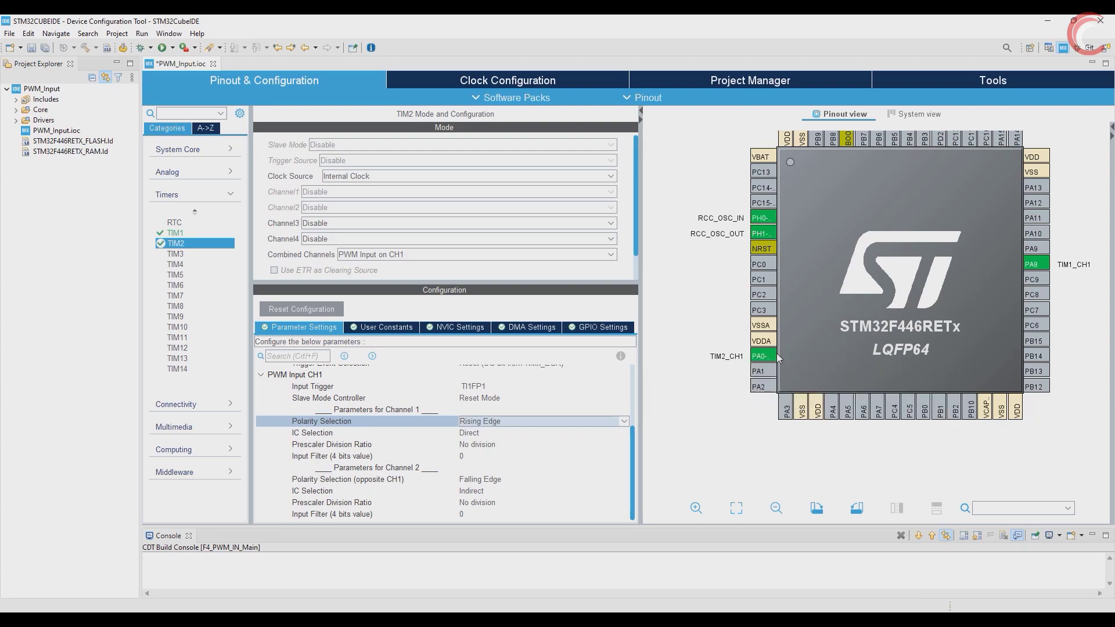
mouse_move(420, 436)
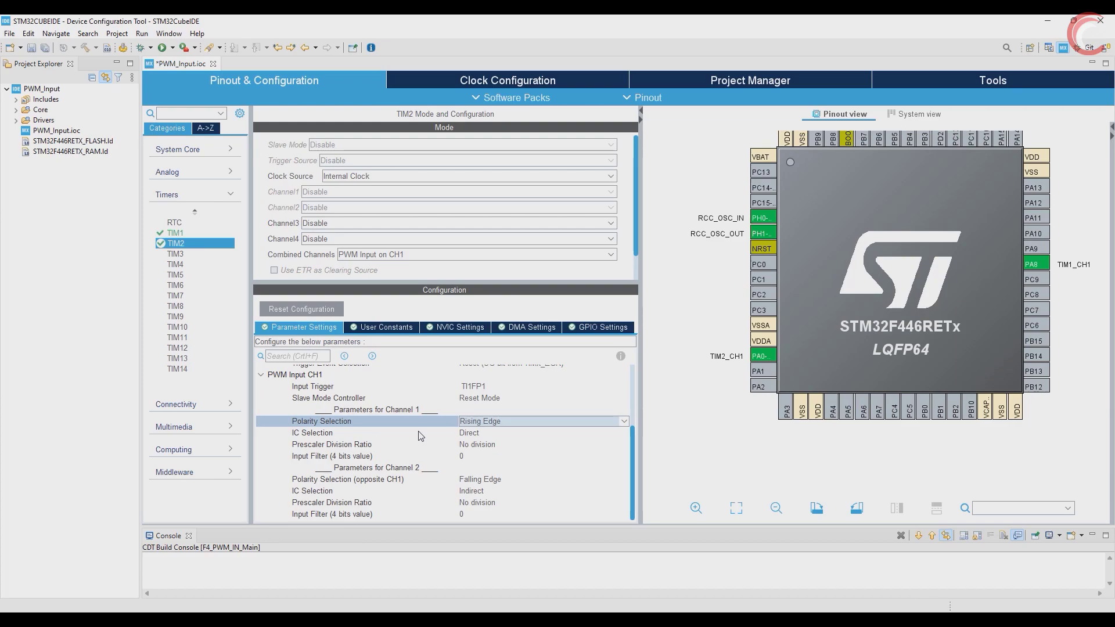
click(312, 432)
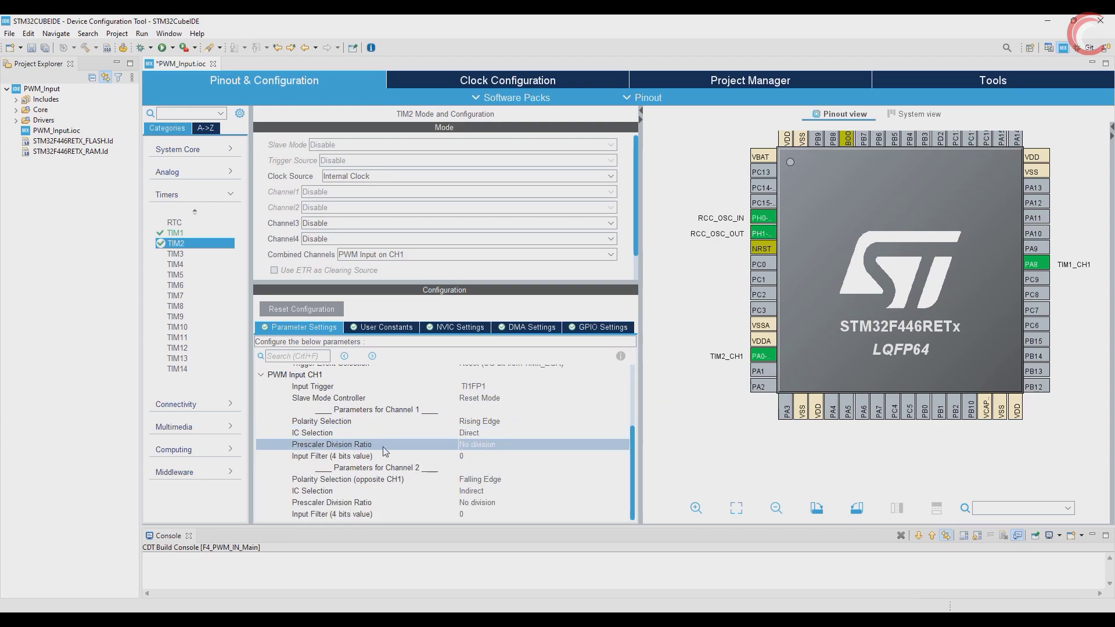
mouse_move(421, 448)
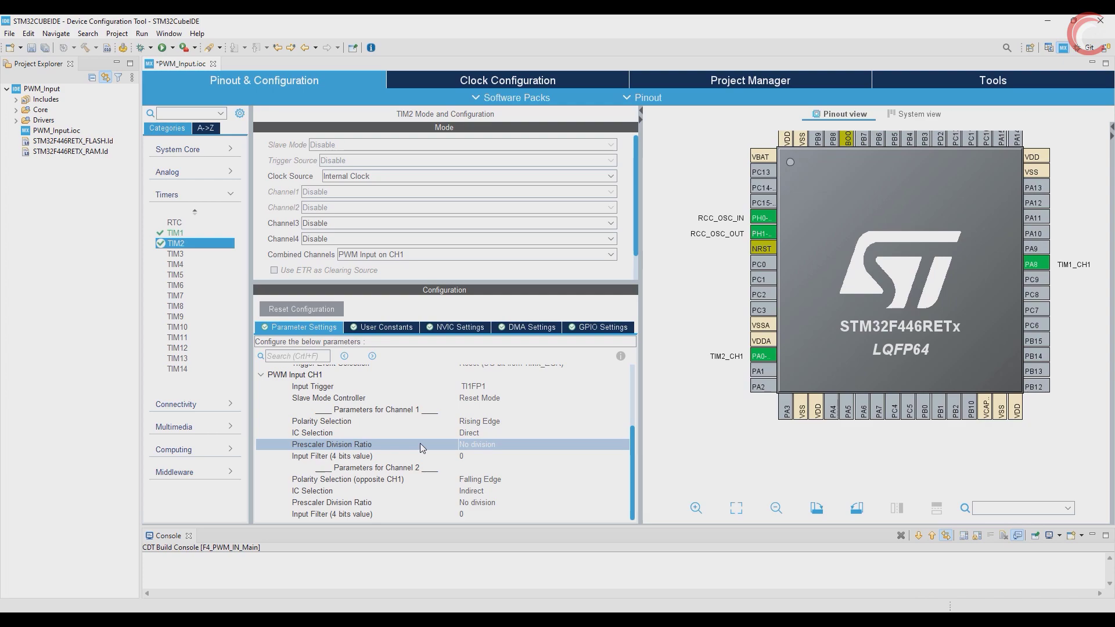
mouse_move(581, 608)
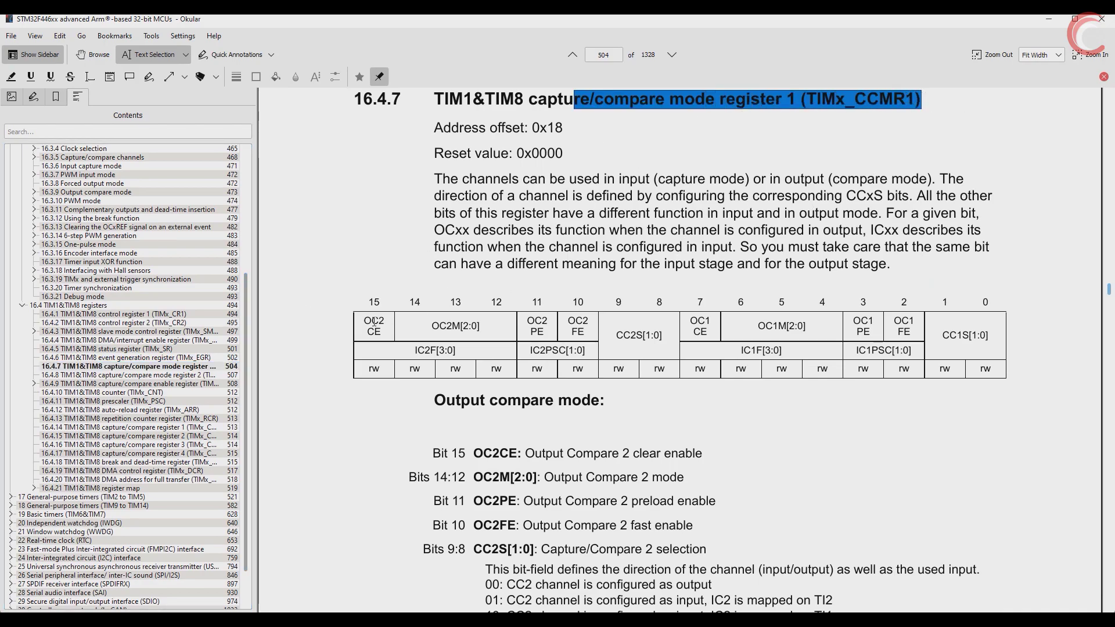
Scroll to the IC1PSC prescaler description on page 507, then show the clock waveform drawing
scroll(down, 3)
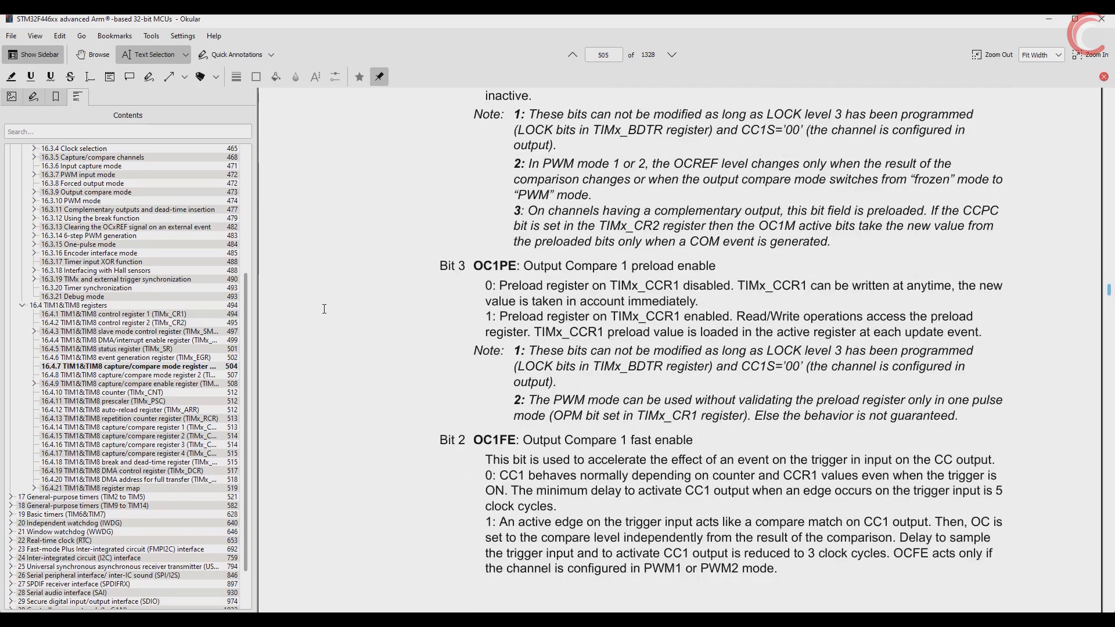
scroll(down, 3)
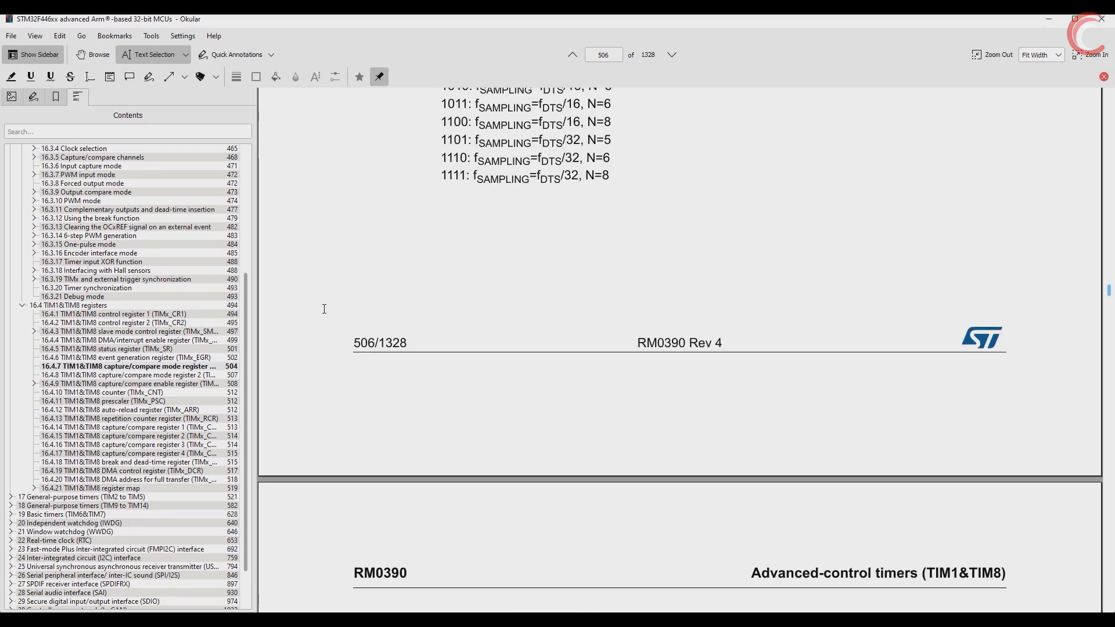
scroll(down, 3)
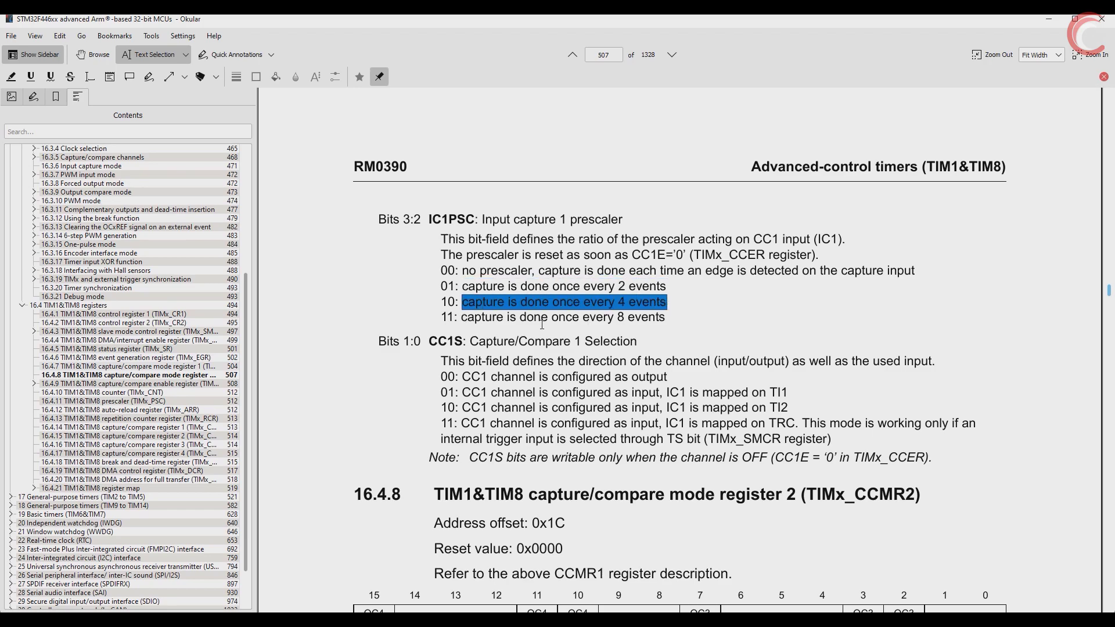
click(687, 316)
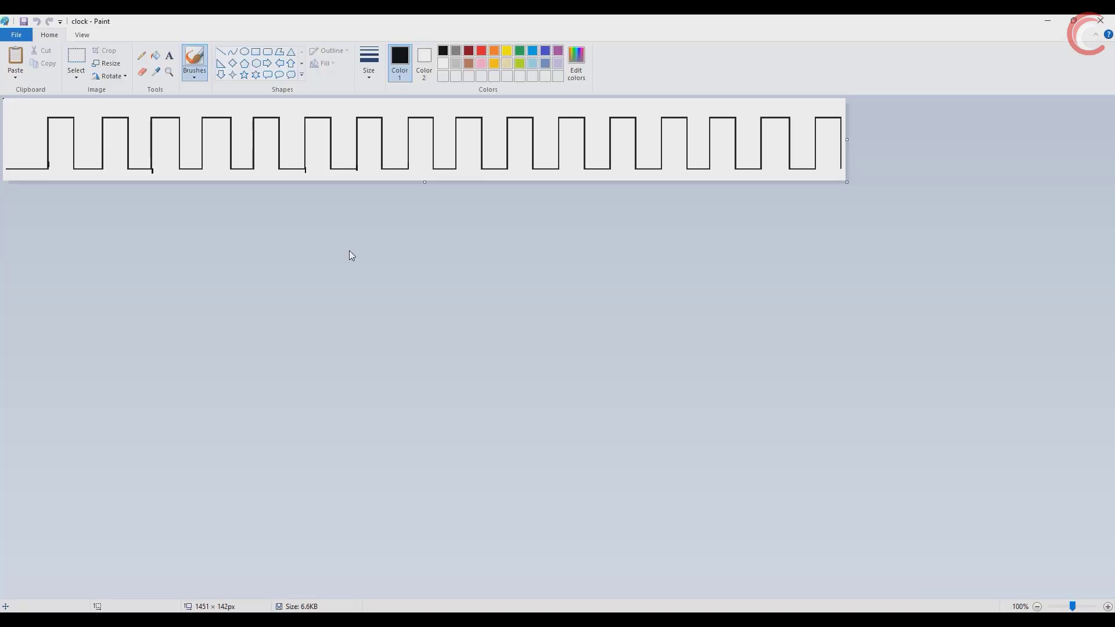
mouse_move(165, 96)
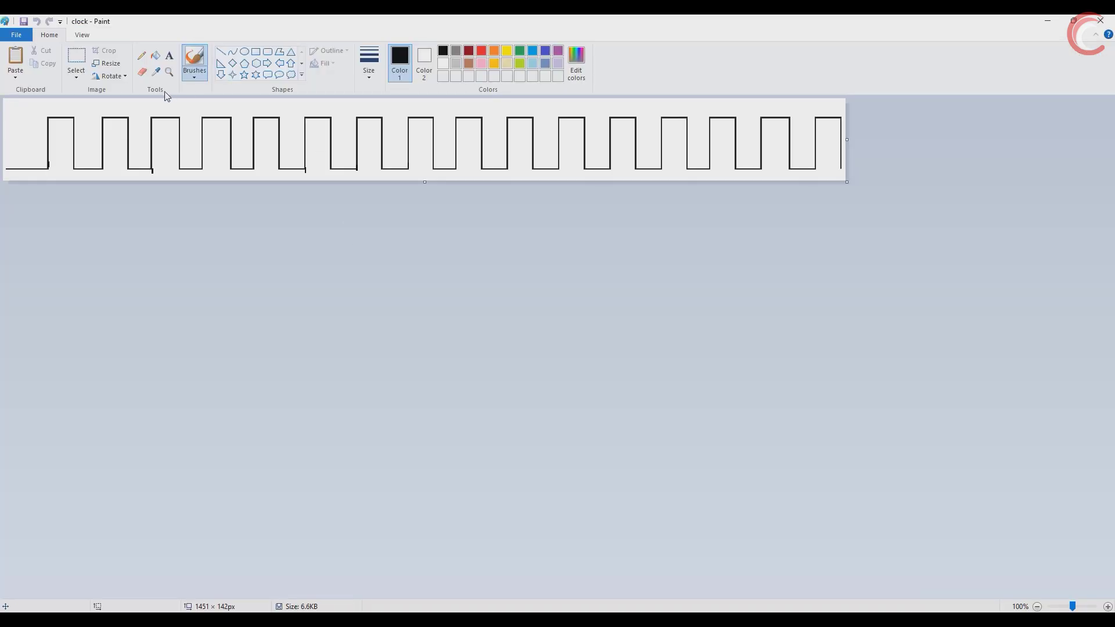
Select Paint's Pencil tool for freehand drawing
click(368, 61)
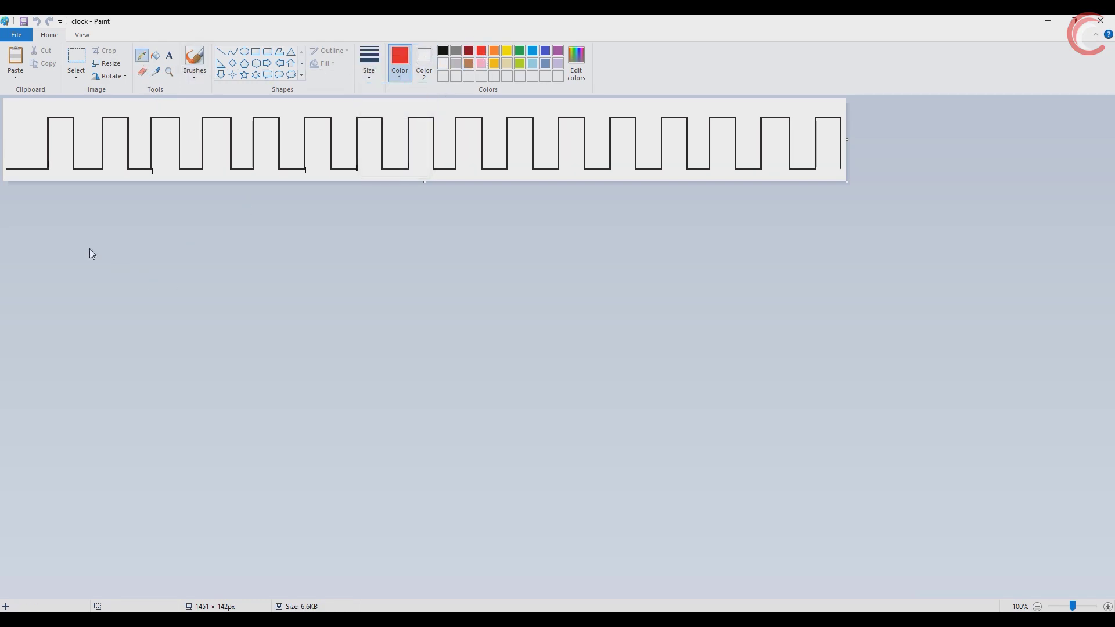
mouse_move(48, 142)
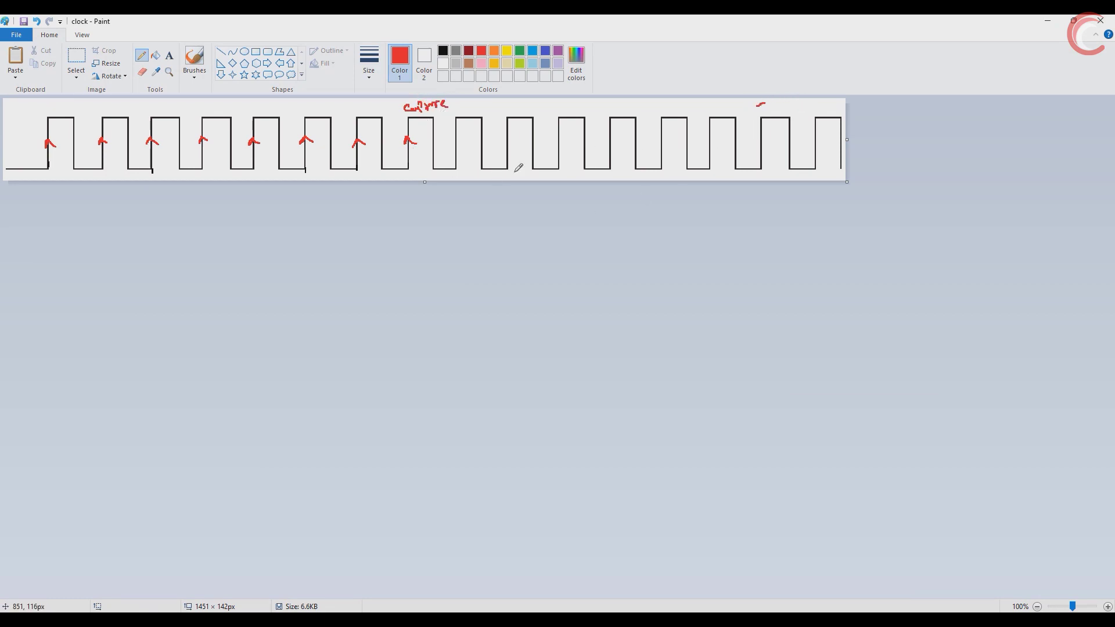
mouse_move(73, 107)
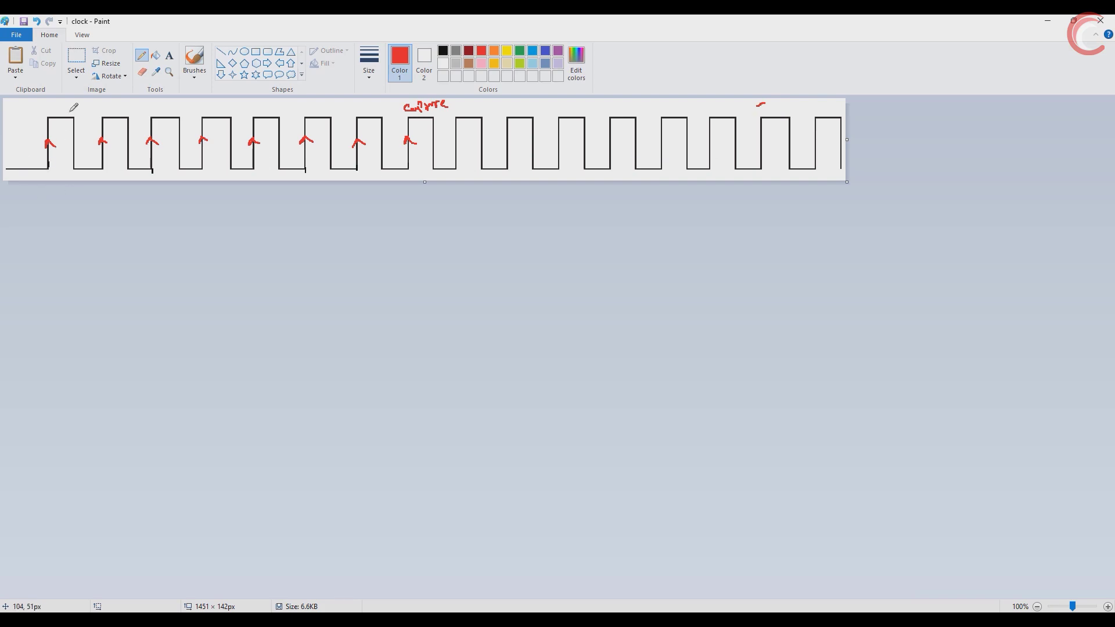
mouse_move(477, 207)
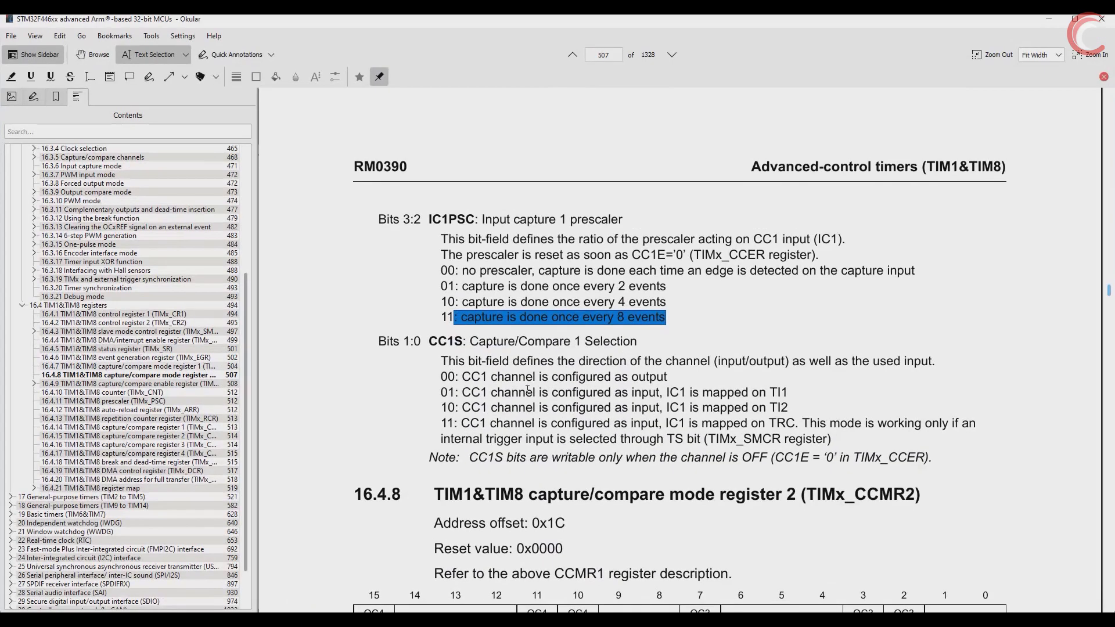
mouse_move(509, 300)
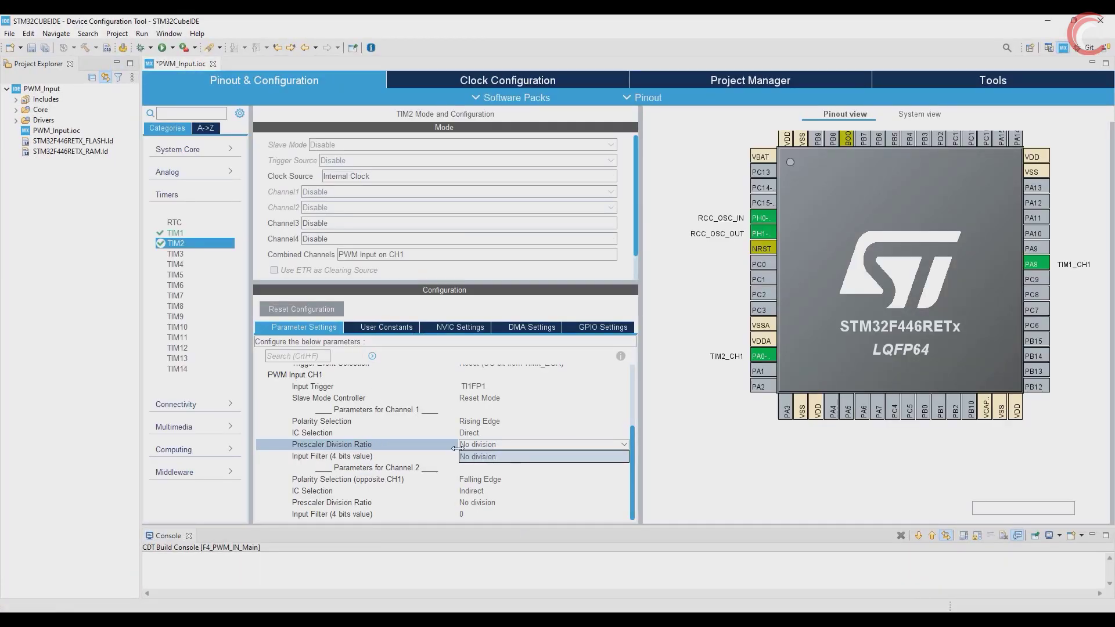
mouse_move(504, 450)
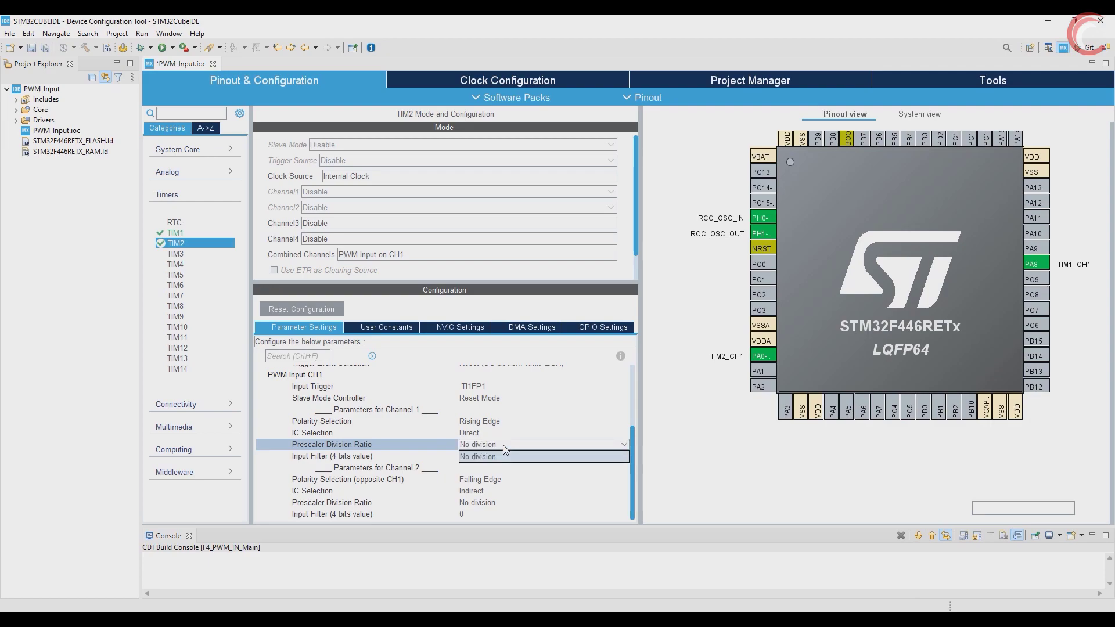
click(477, 456)
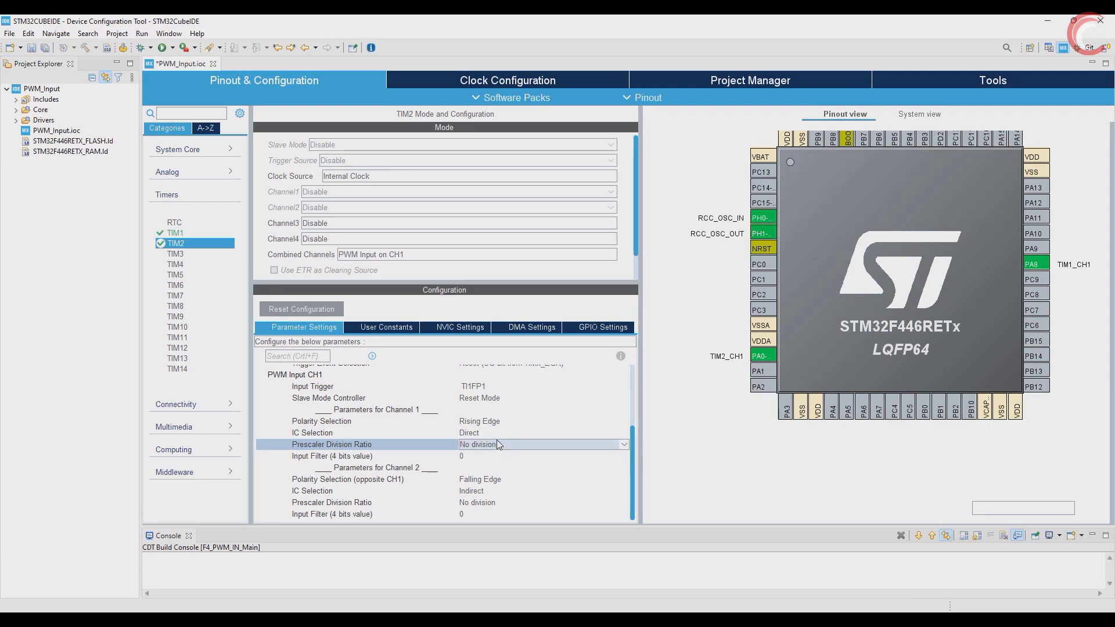
mouse_move(357, 462)
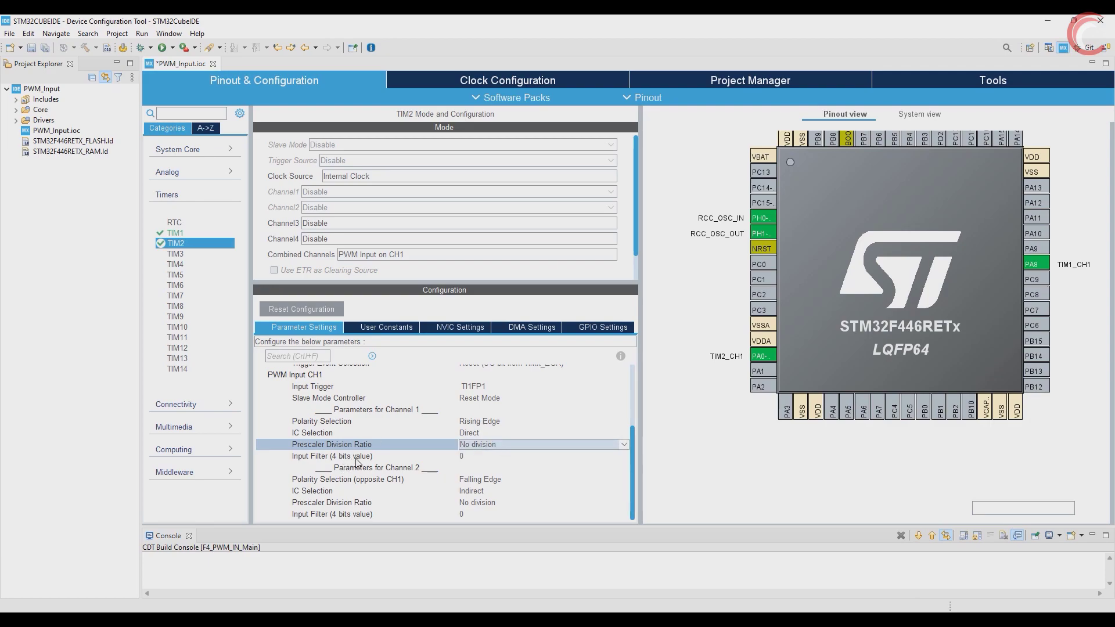
click(331, 455)
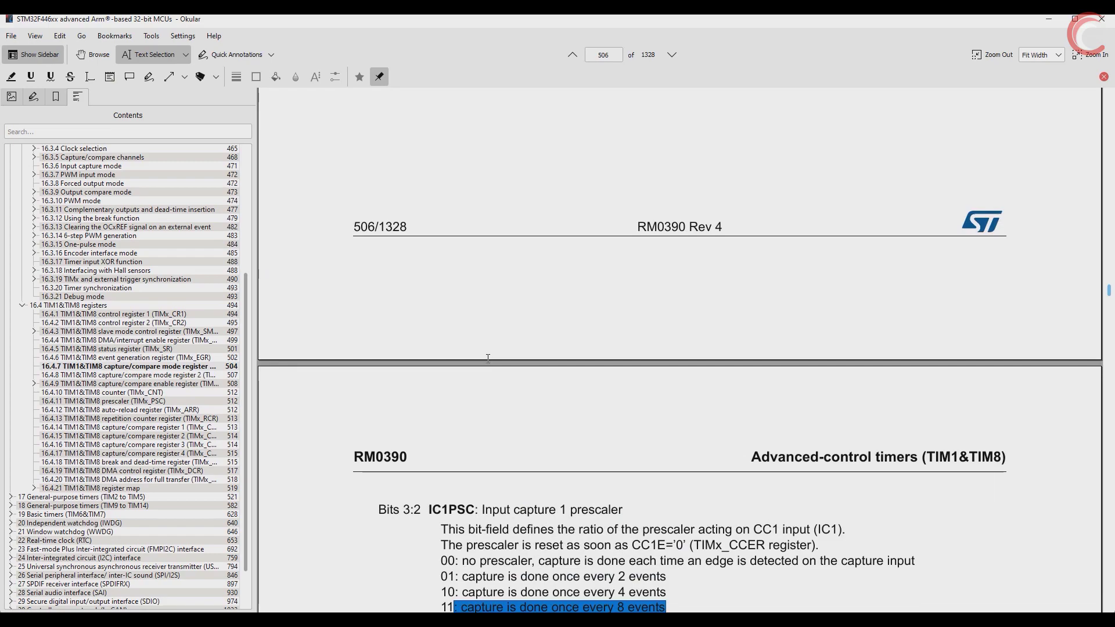
Scroll to the IC1F[3:0] filter bits on page 506 and highlight the fDTS term
scroll(down, 3)
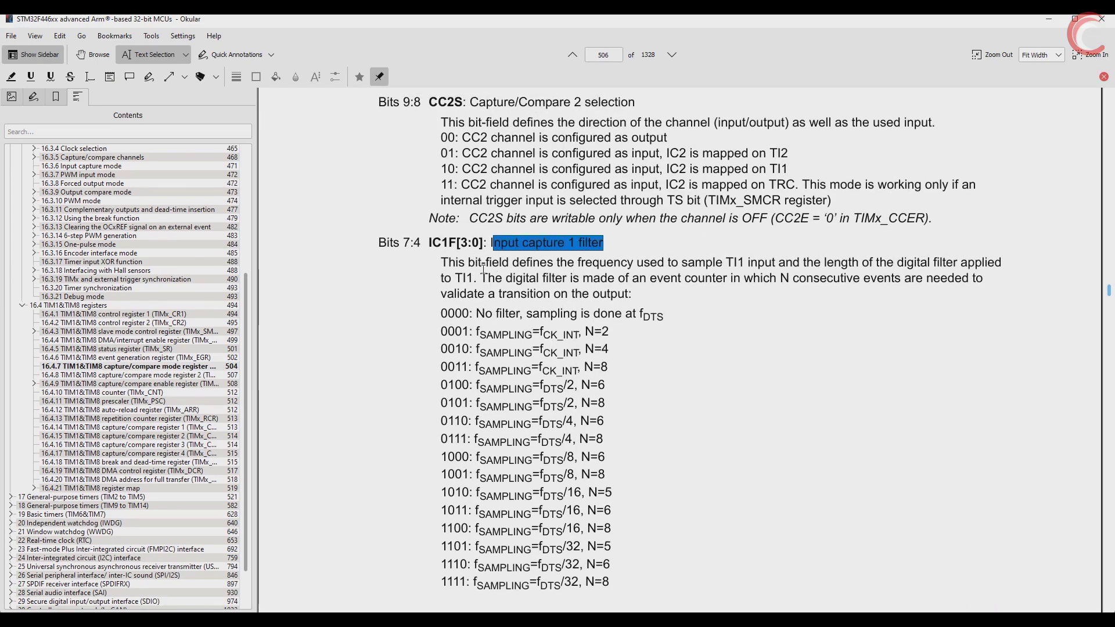
mouse_move(715, 269)
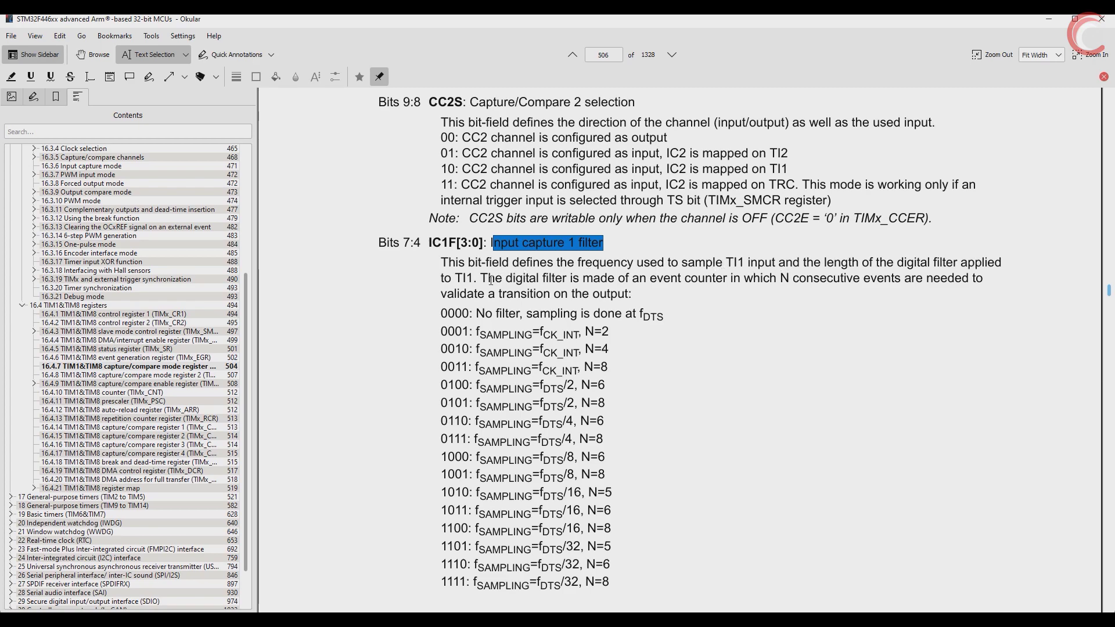
scroll(down, 3)
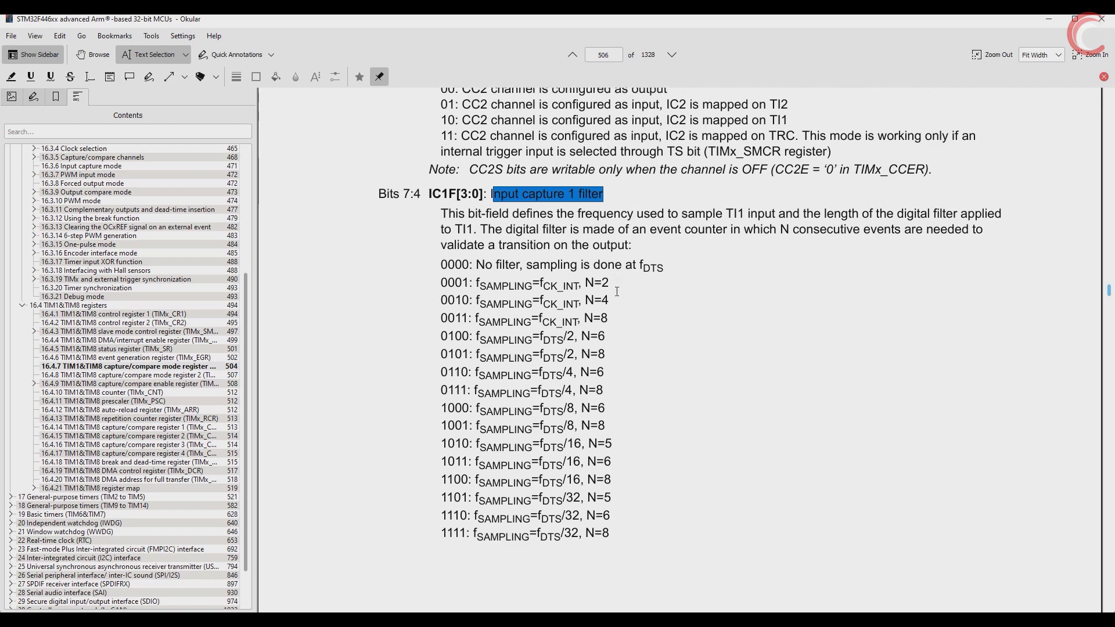
scroll(up, 3)
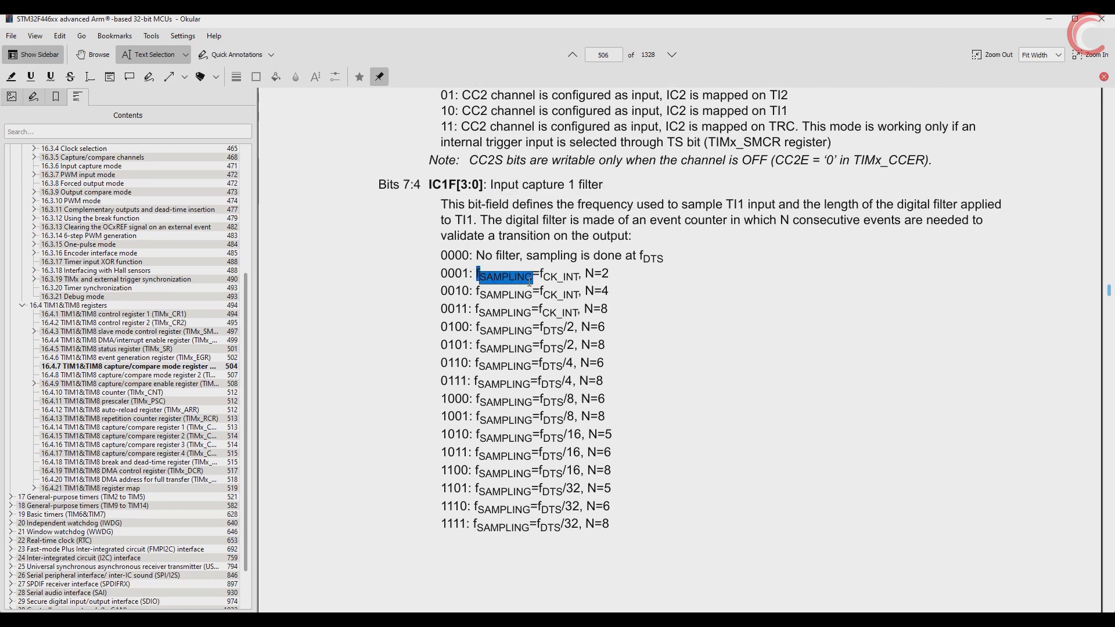
mouse_move(498, 324)
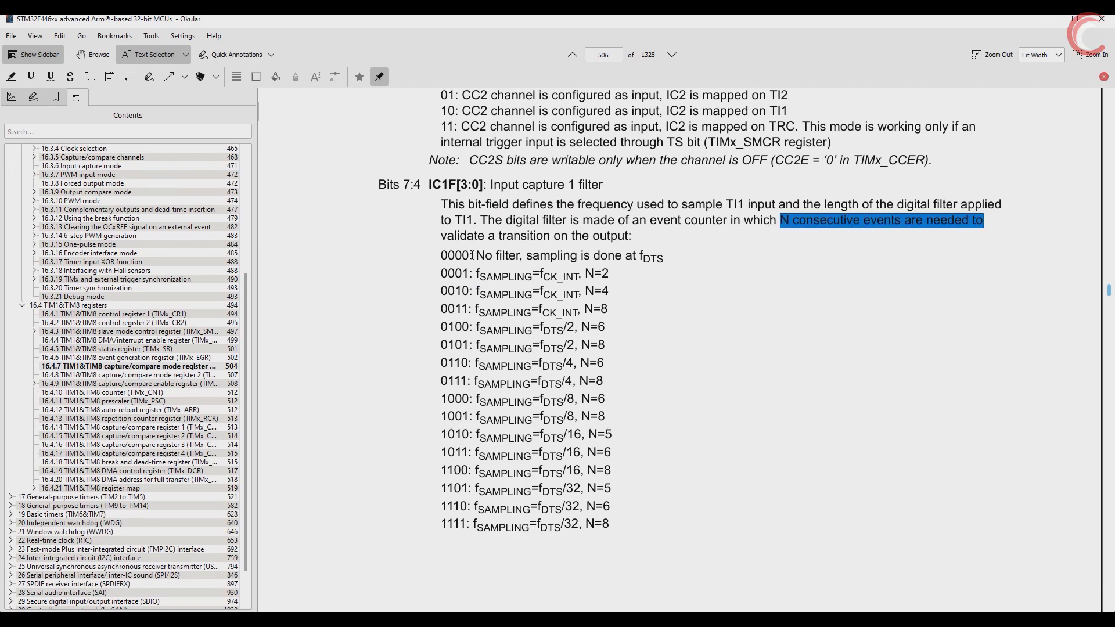
double_click(495, 255)
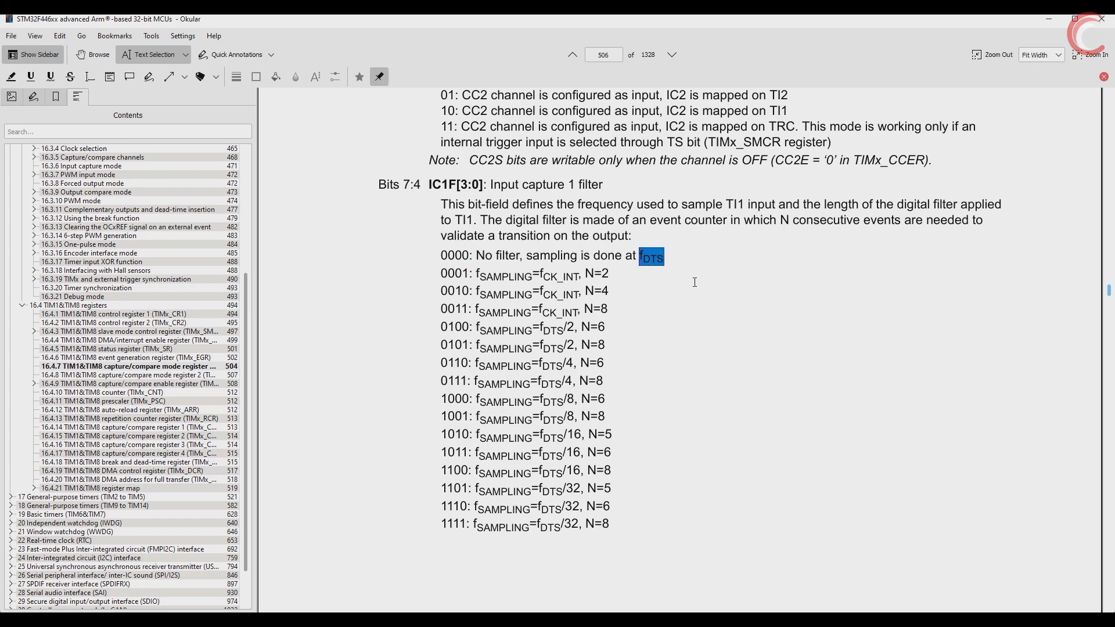
mouse_move(1057, 19)
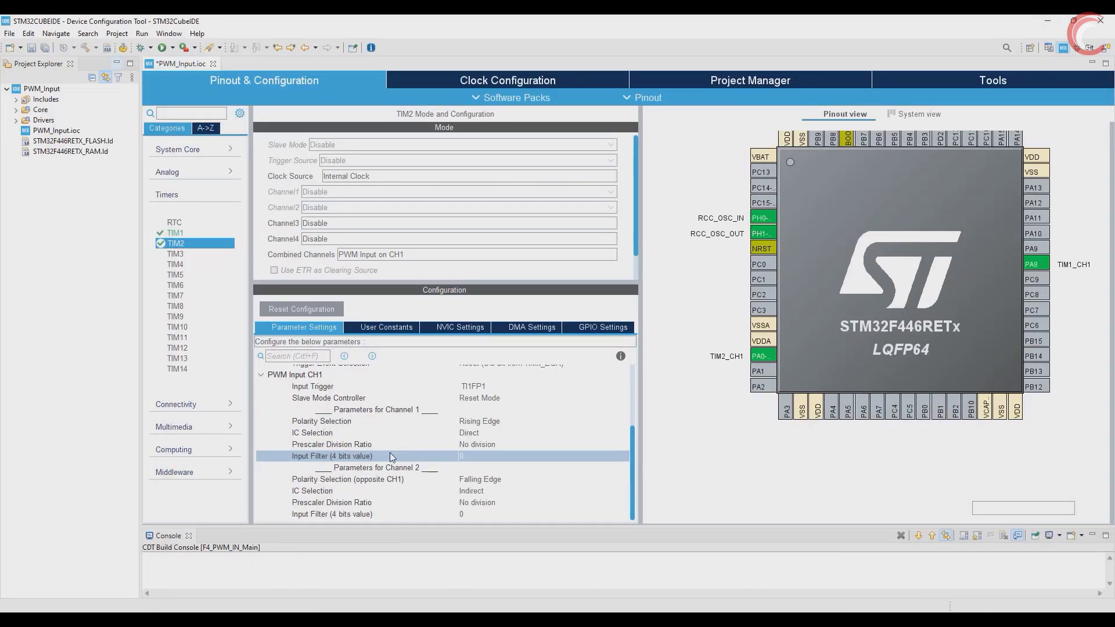
click(373, 467)
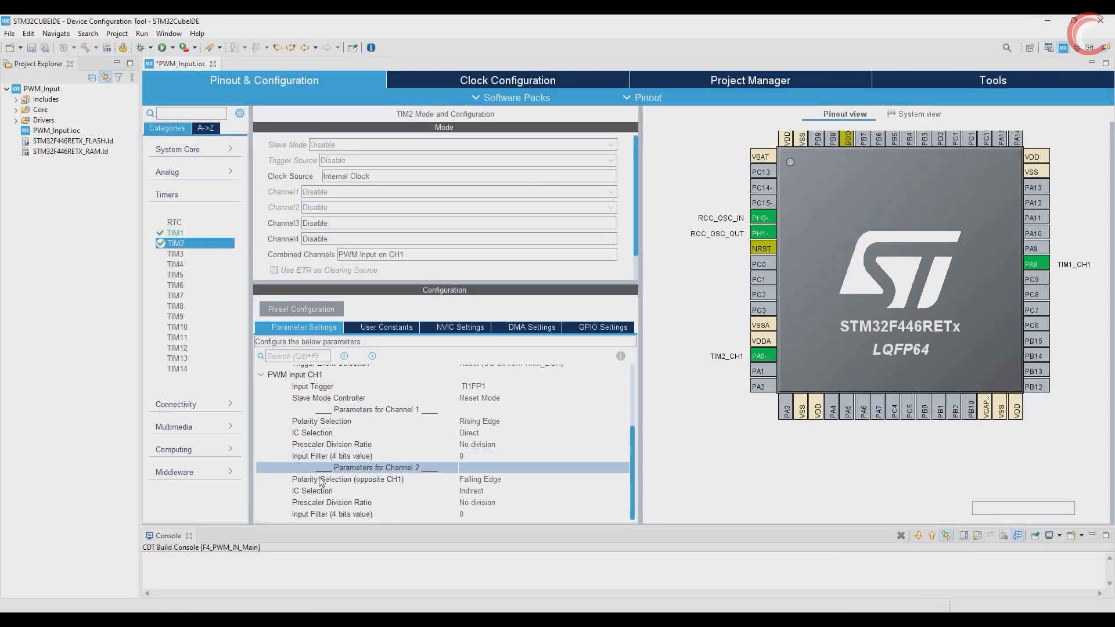
click(619, 355)
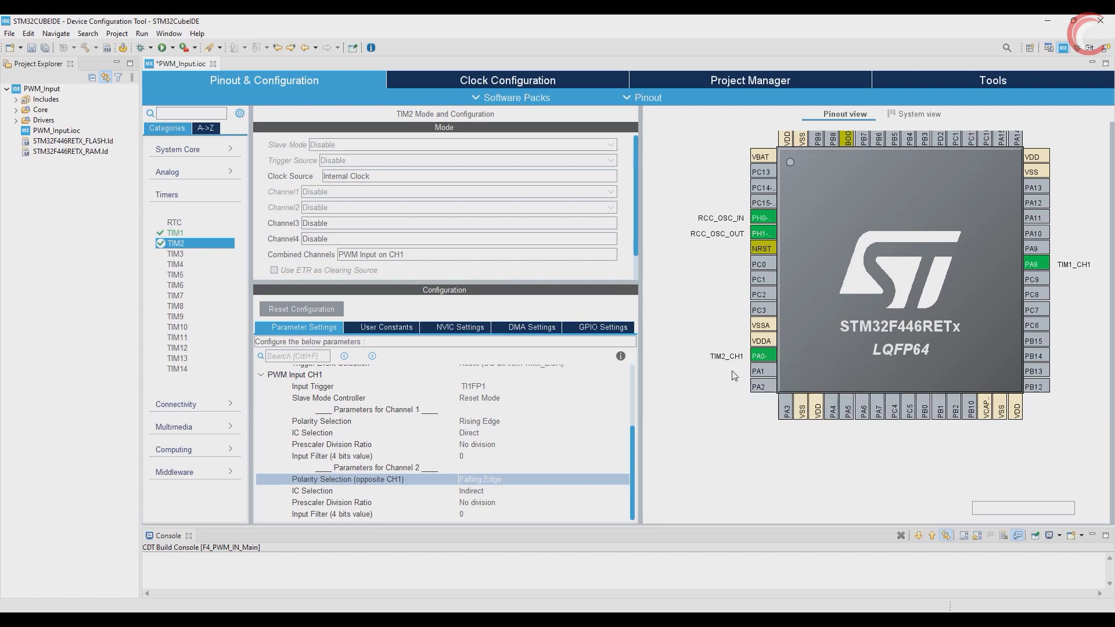
mouse_move(760, 341)
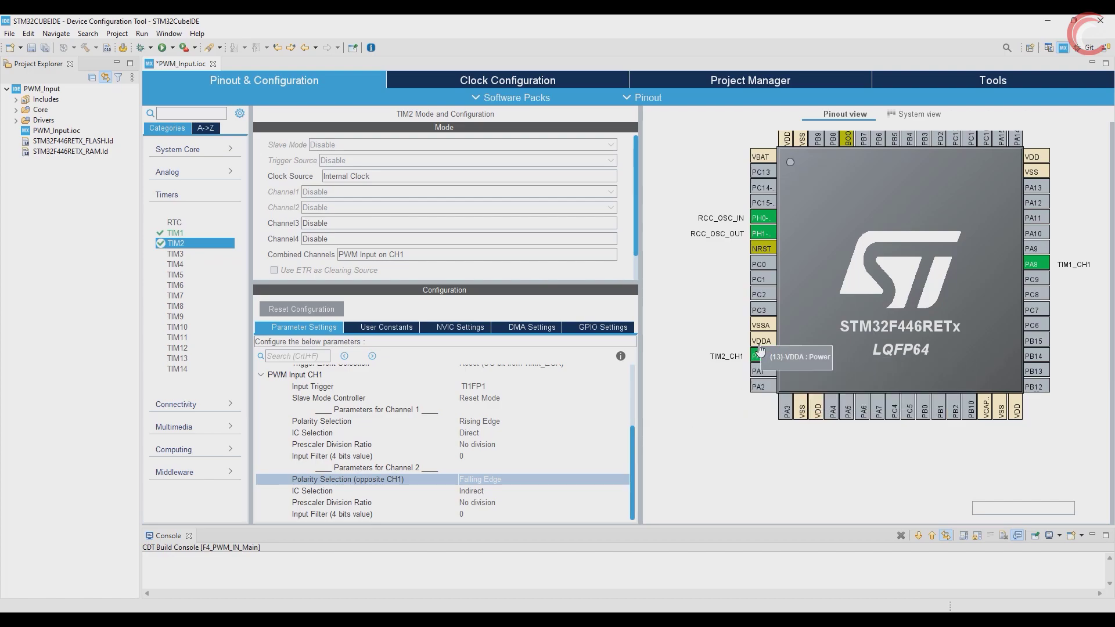
mouse_move(546, 475)
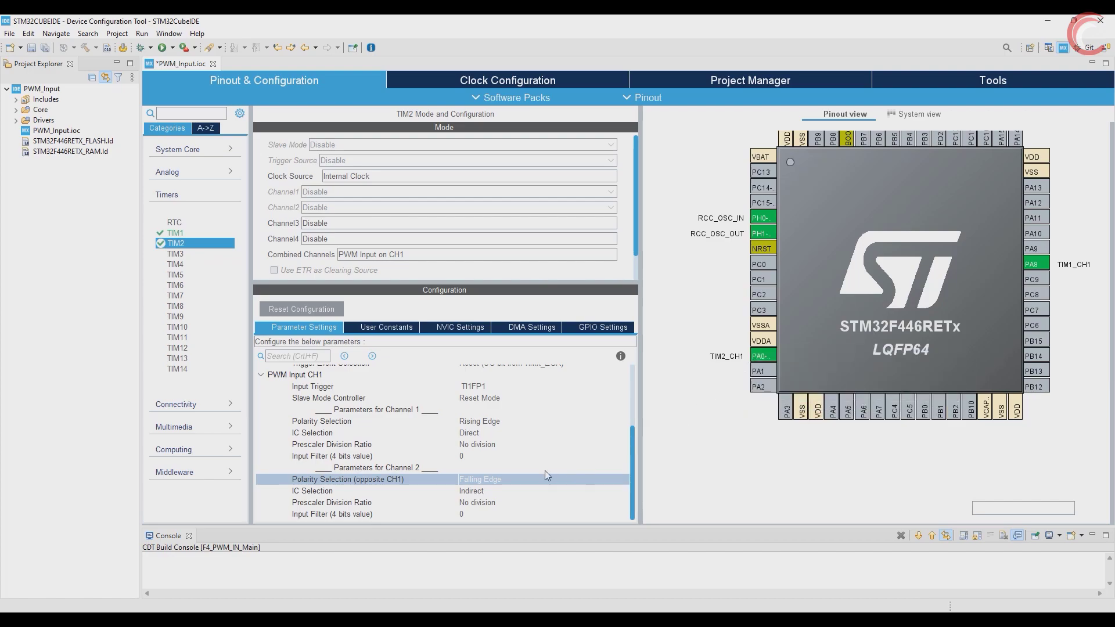
mouse_move(414, 510)
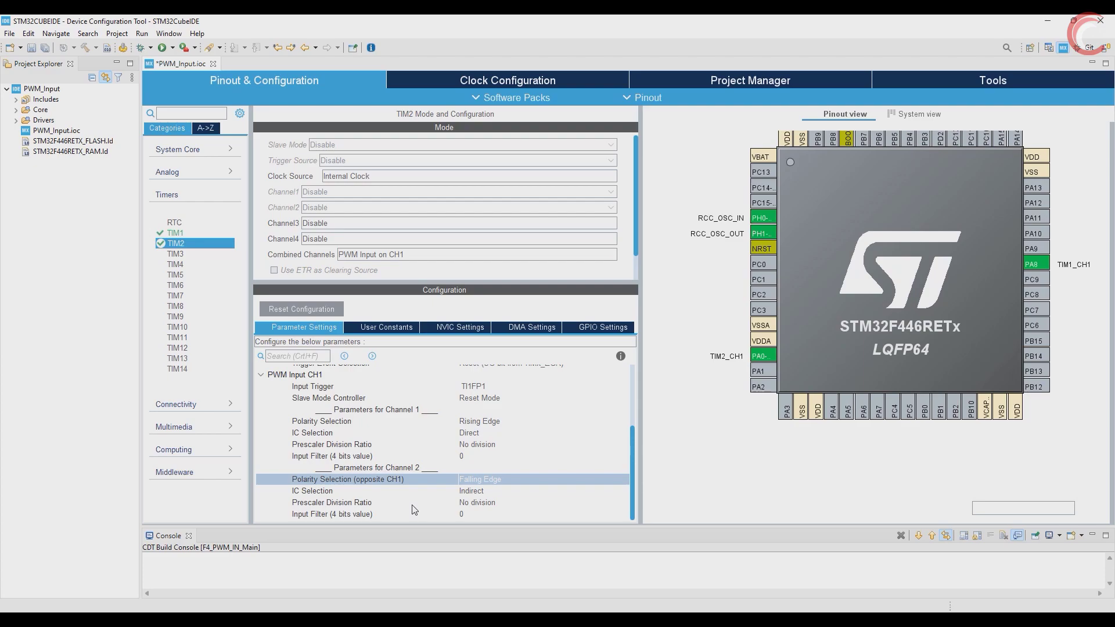
mouse_move(412, 509)
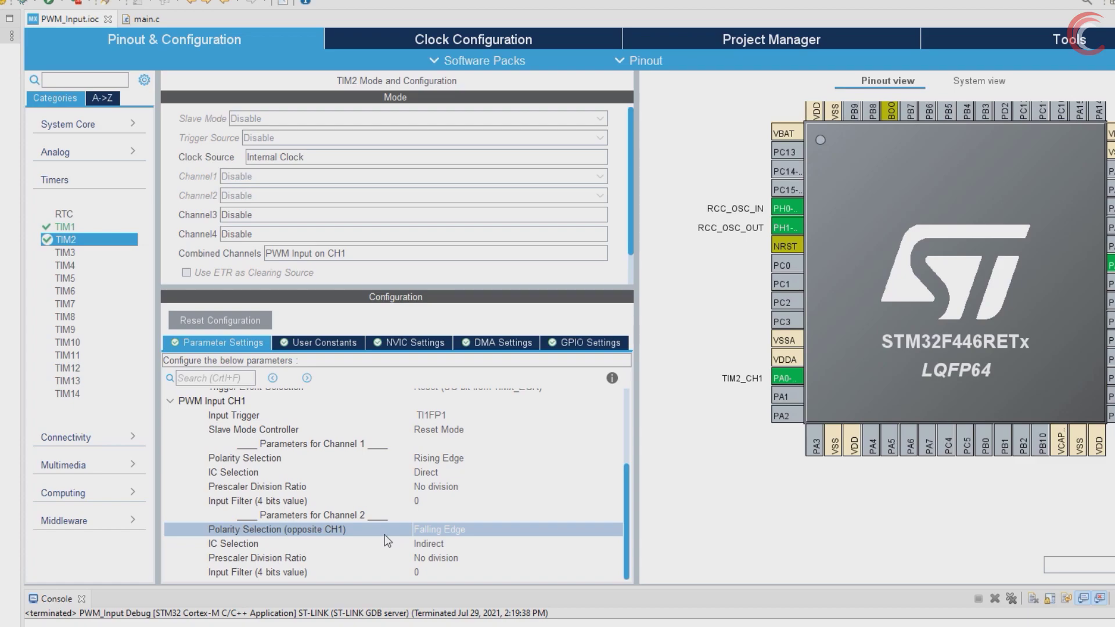
Tick Enabled for the TIM2 global interrupt under NVIC Settings
click(408, 343)
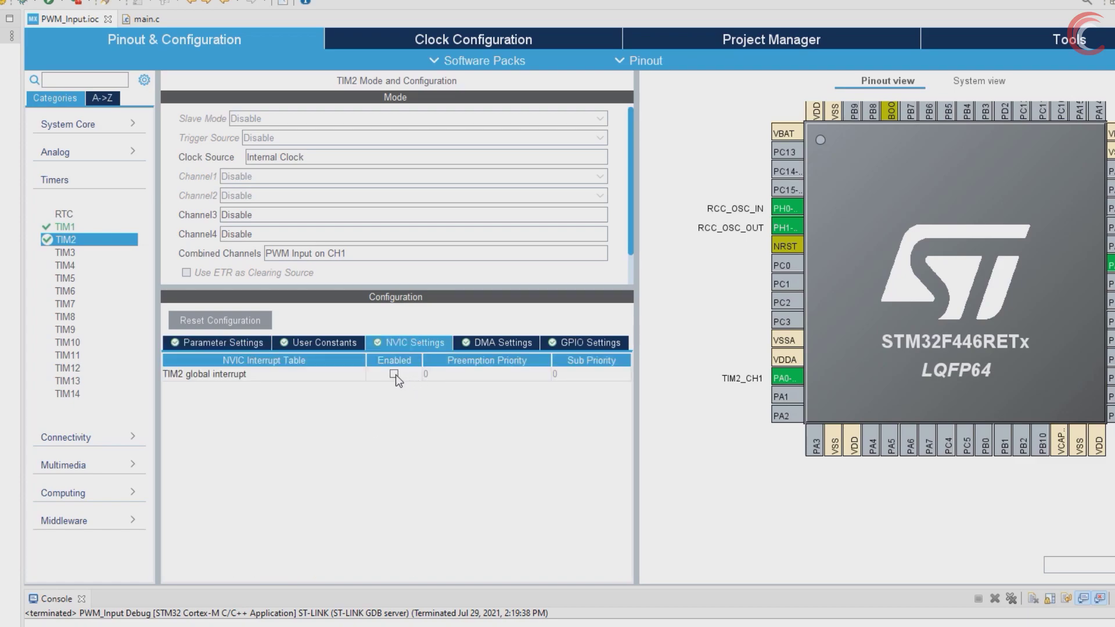
click(394, 373)
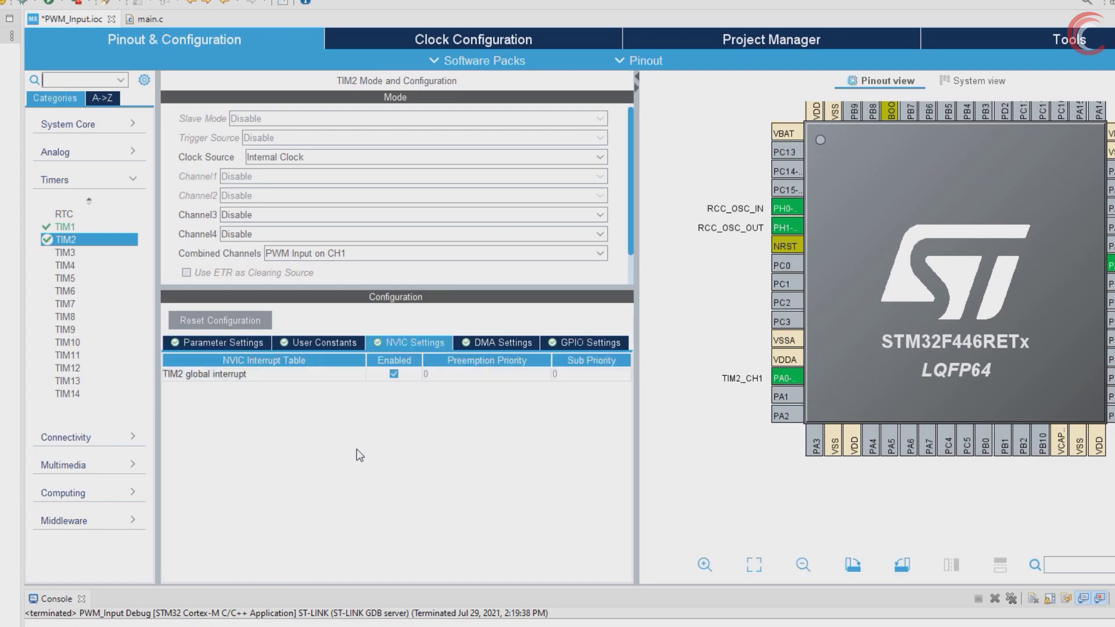
click(216, 342)
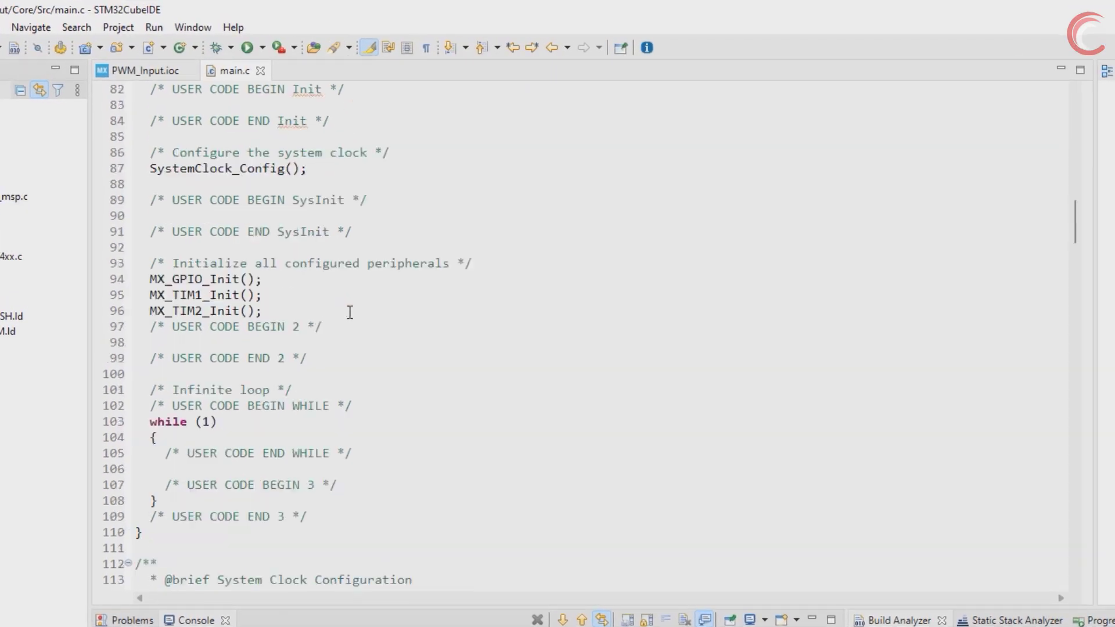
Add globals uint32_t ICValue = 0, uint32_t Frequency = 0 and float Duty = 0
text(uint32_t)
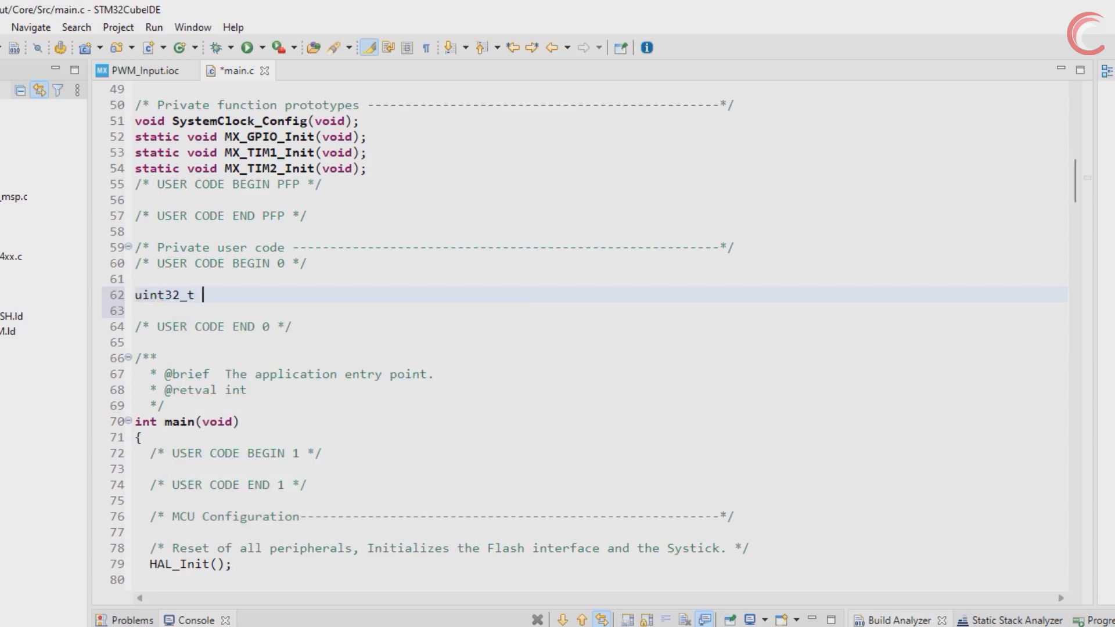
text(ICValue = 0)
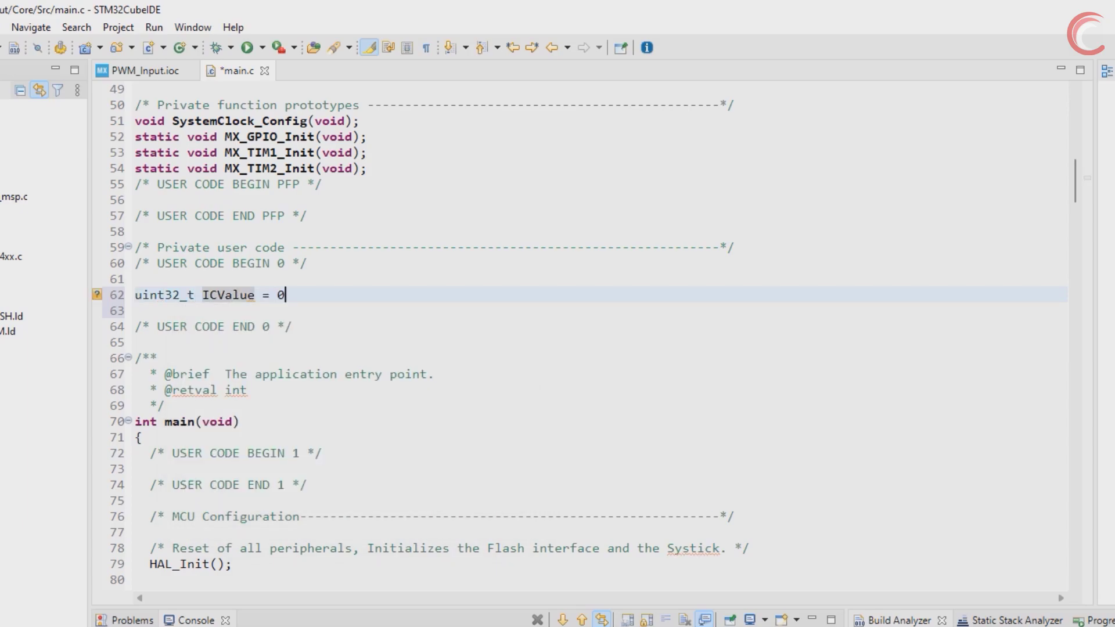
text(;)
text(uint32_t)
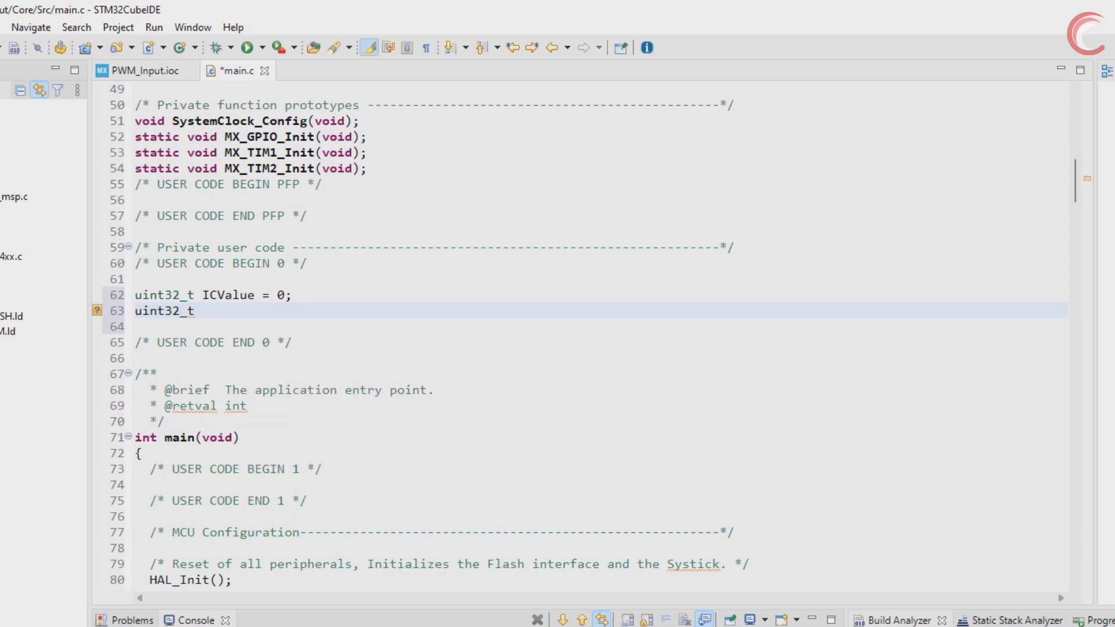
text(Frequency = 0;)
click(599, 326)
text(float)
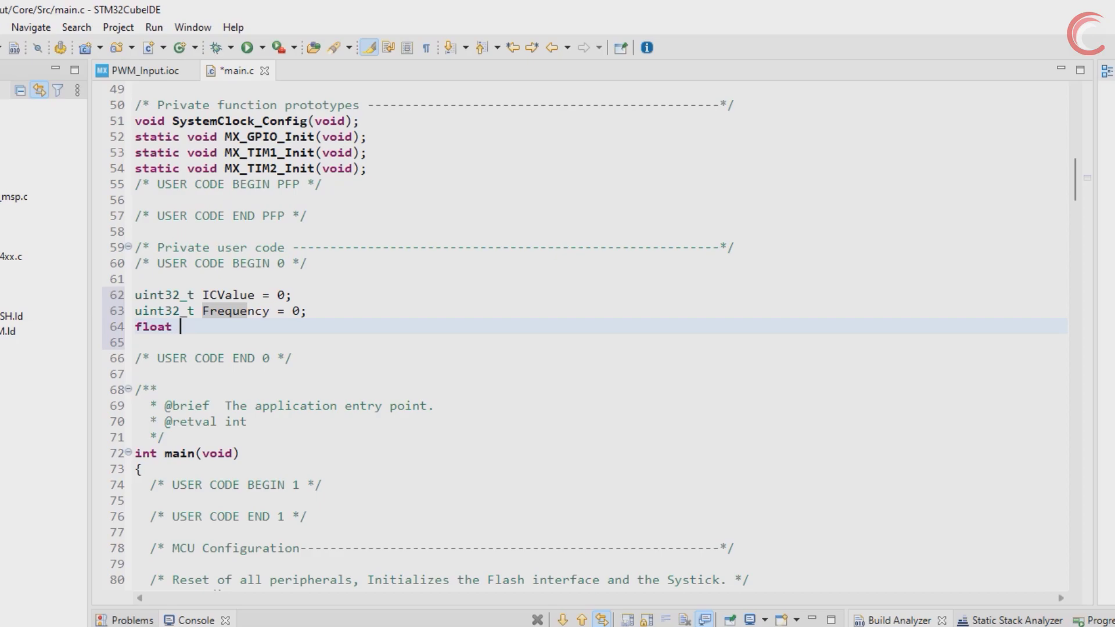
text(Duty = 0;)
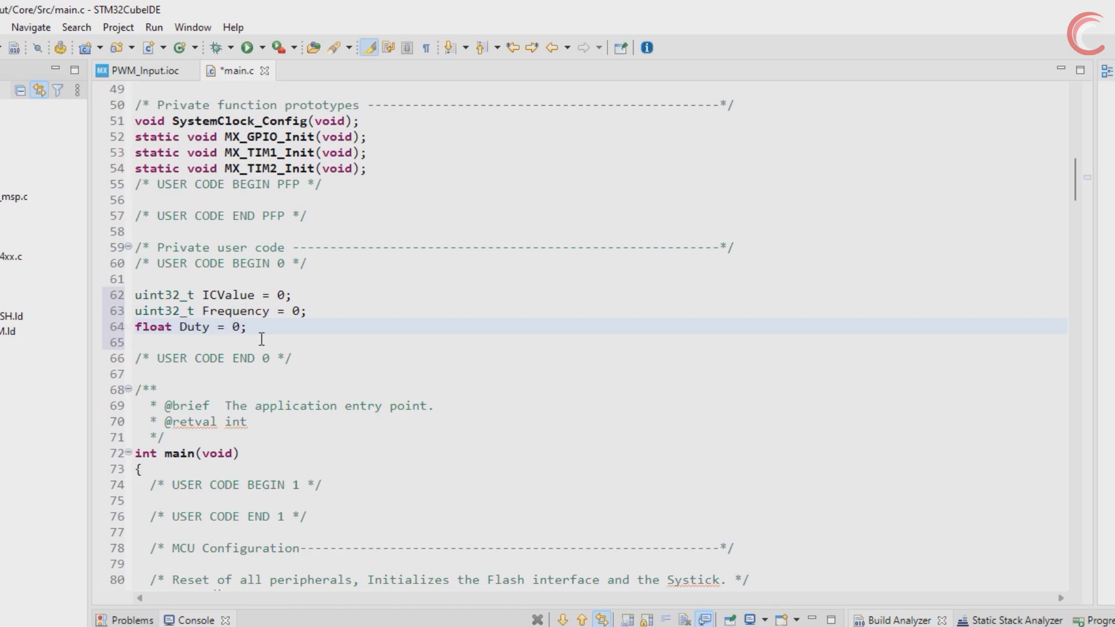
scroll(down, 3)
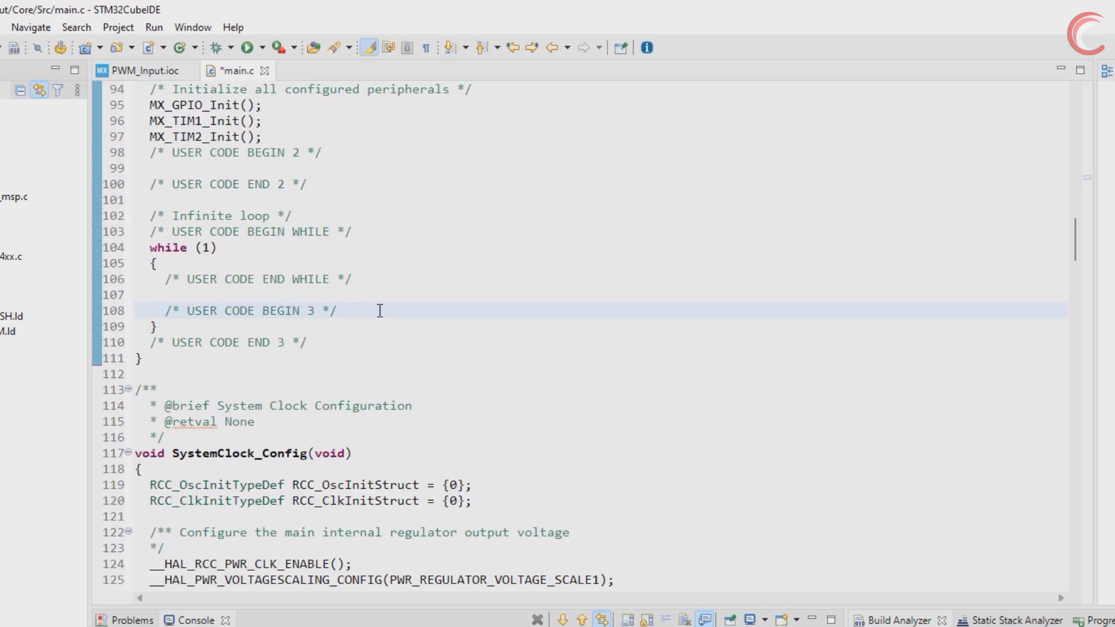
Add HAL_TIM_IC_Start_IT for TIM2 channel 1 and HAL_TIM_IC_Start for channel 2, commented as main and indirect
text(HAL_)
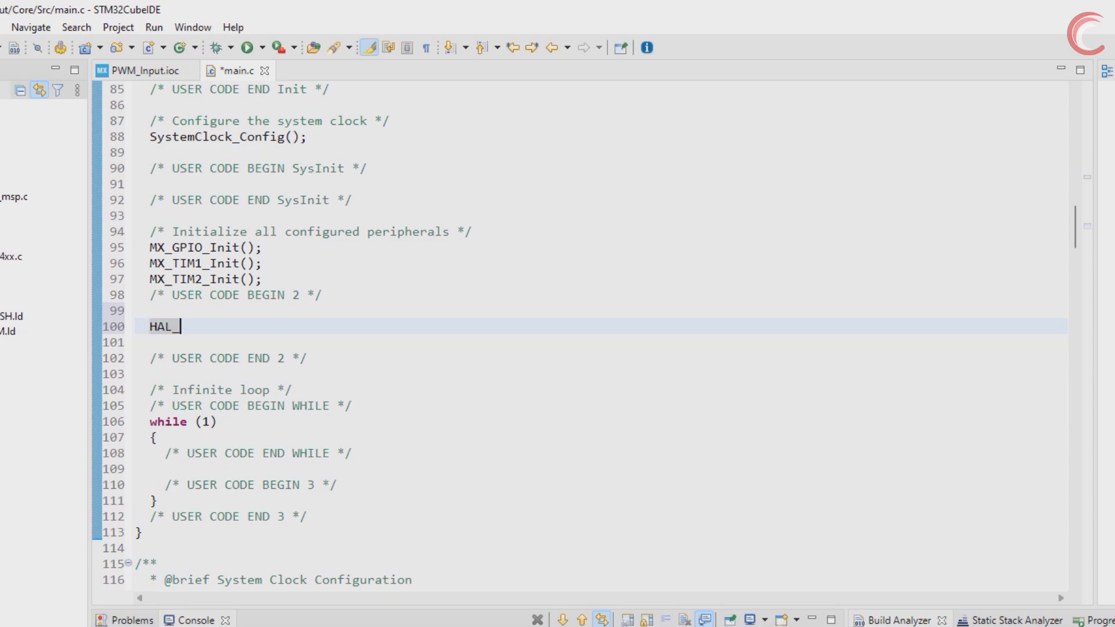
text(TIM_IC_Start_IT(htim, Channel)
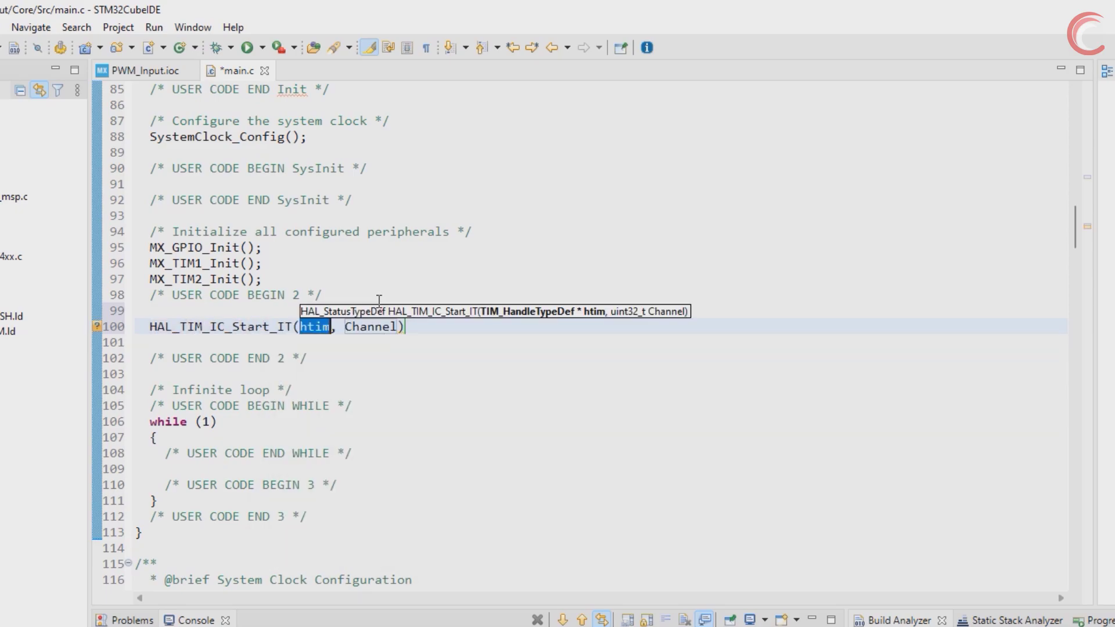
text(&htim2, TIM_CHANNEL_1);   // main c)
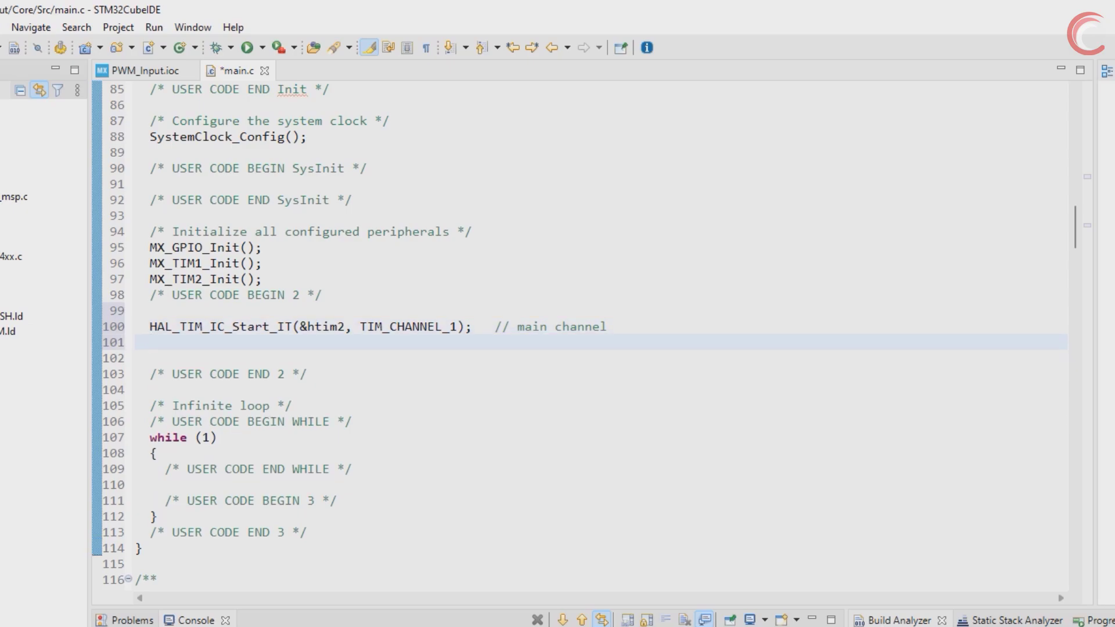
text(HAL_TIM_IC_Start(&htim2, Channel)
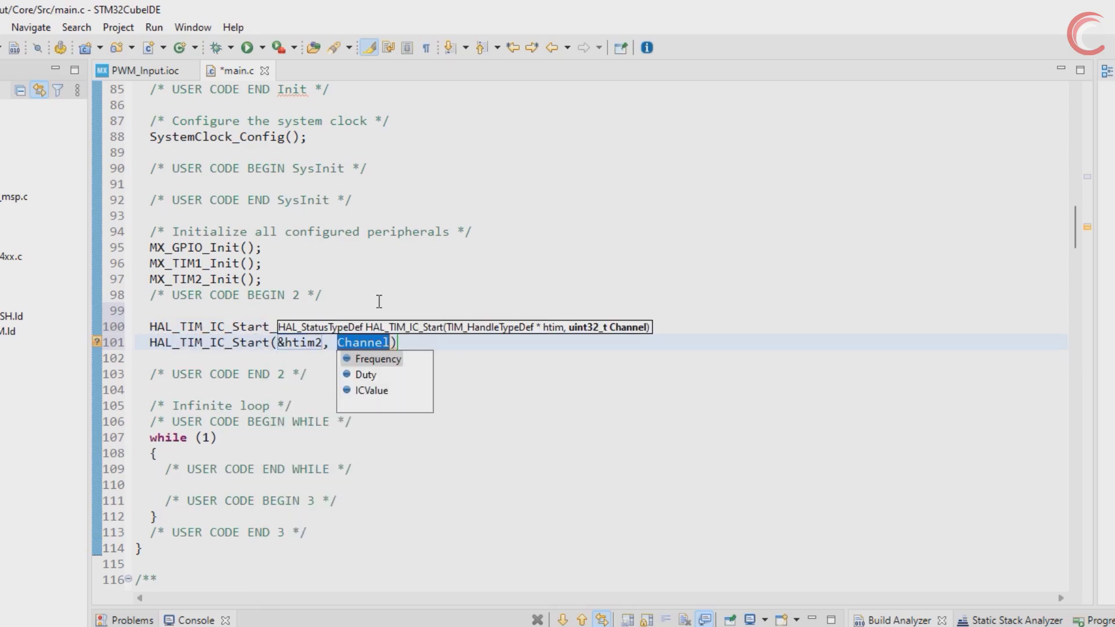
text(TIM_CHANNEL_2);   // indirec)
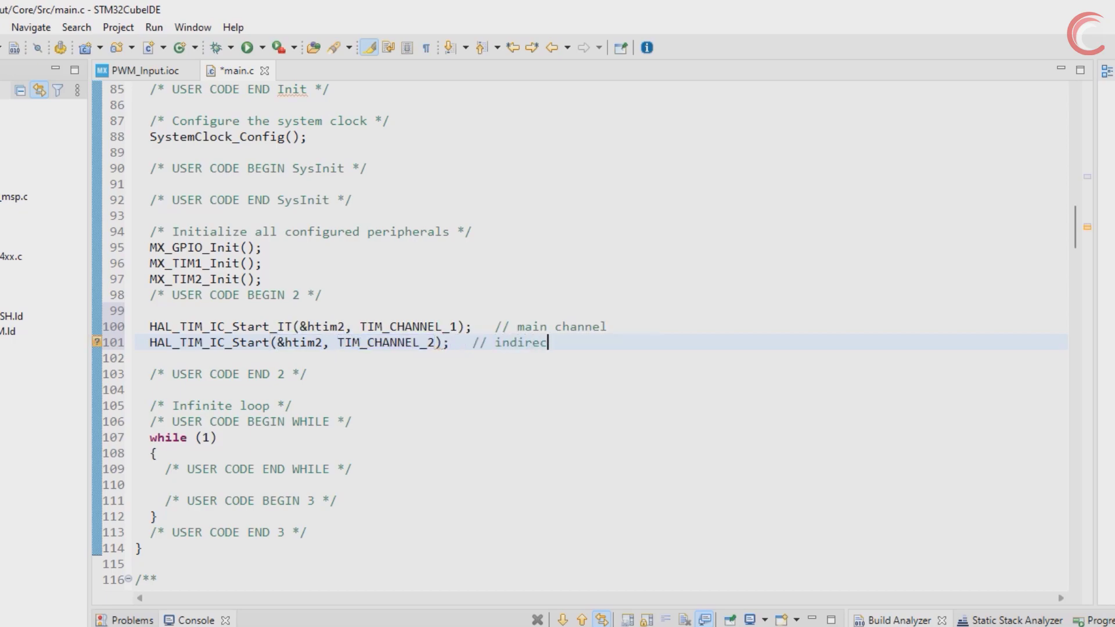
text(t channel)
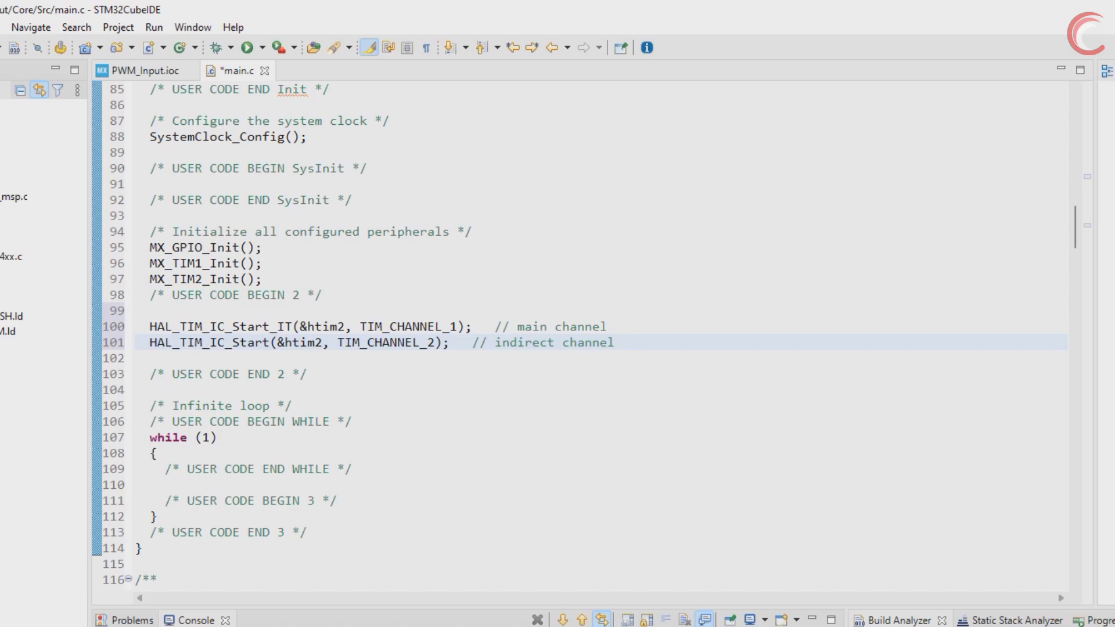
double_click(255, 342)
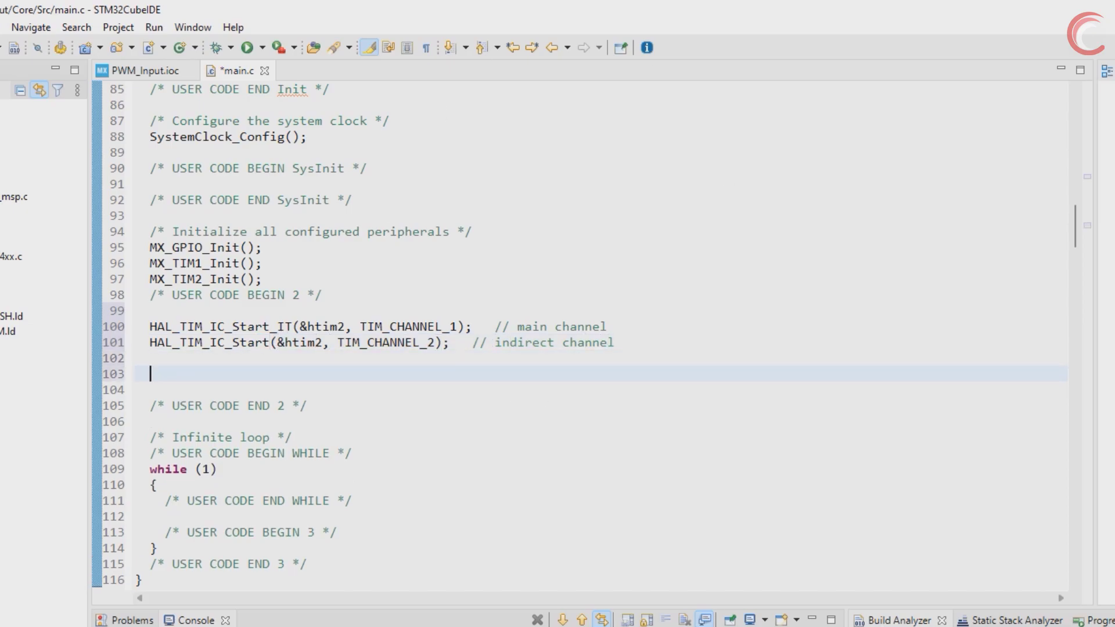
Add HAL_TIM_PWM_Start(&htim1, TIM_CHANNEL_1) and TIM1->CCR1 = 900, then check TIM1's period
text(HAL_)
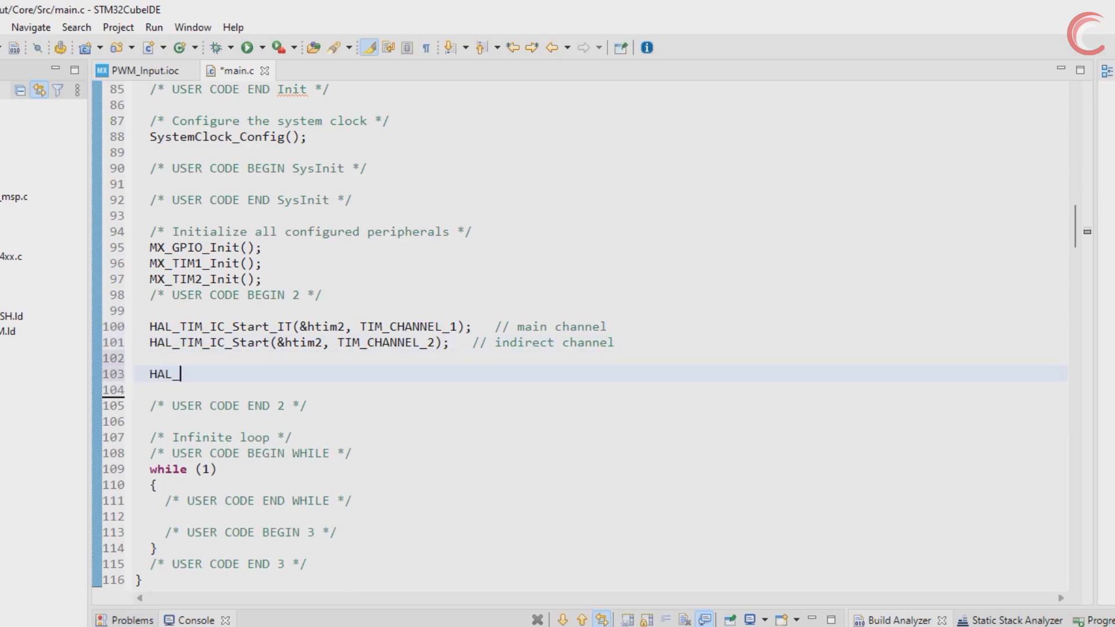
text(TIM_PWM_Start(&htim1, TIM_CHANNEL_1);)
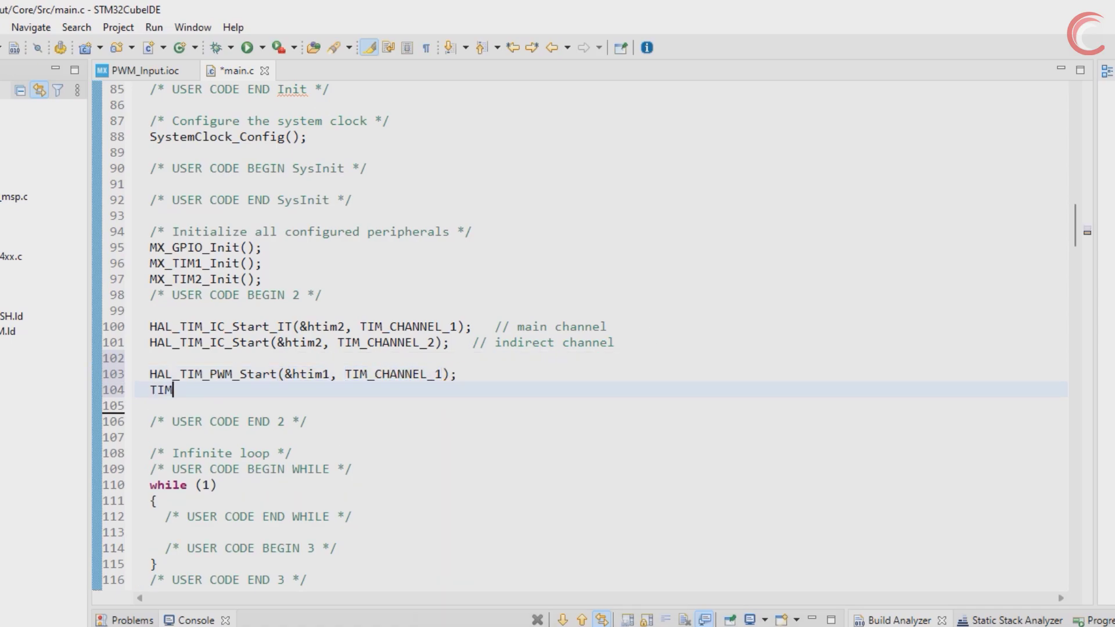
text(1->CCR1)
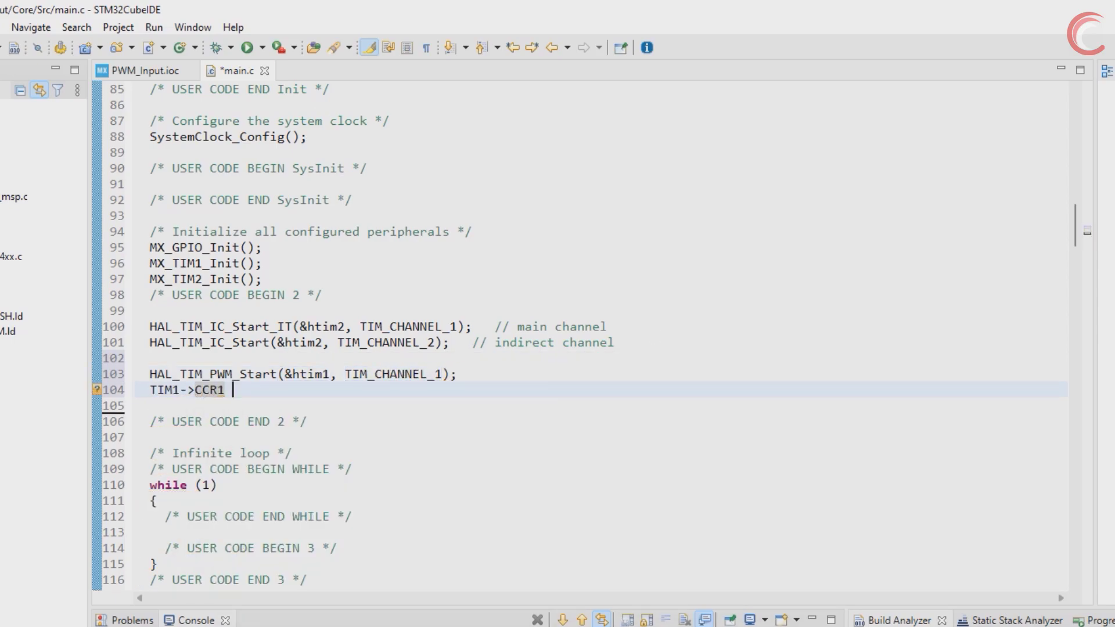
text(= 900;)
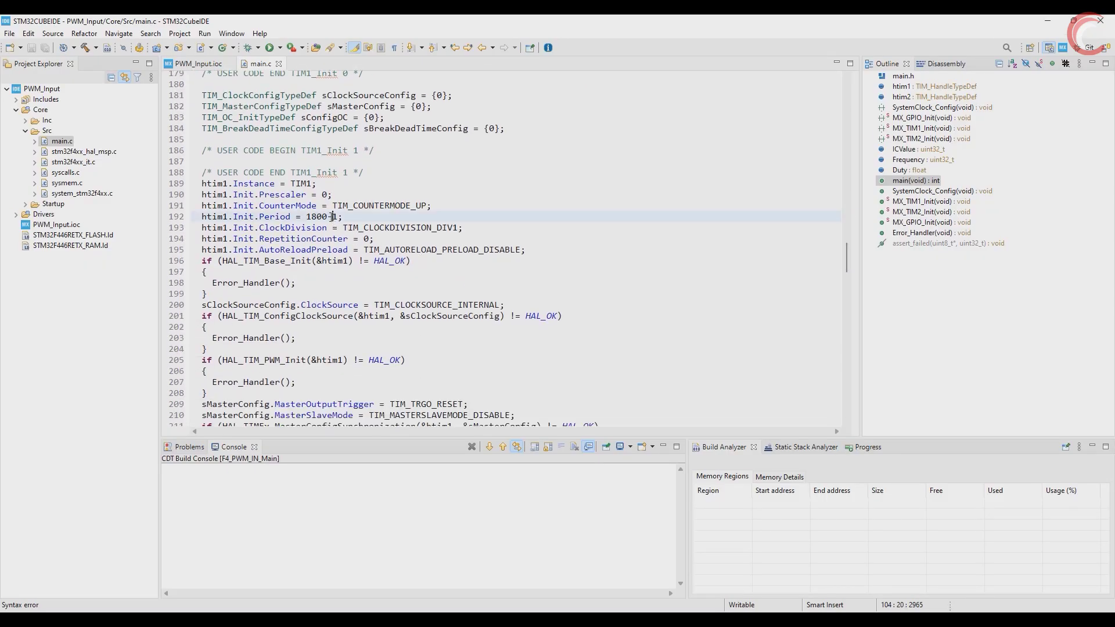
double_click(316, 216)
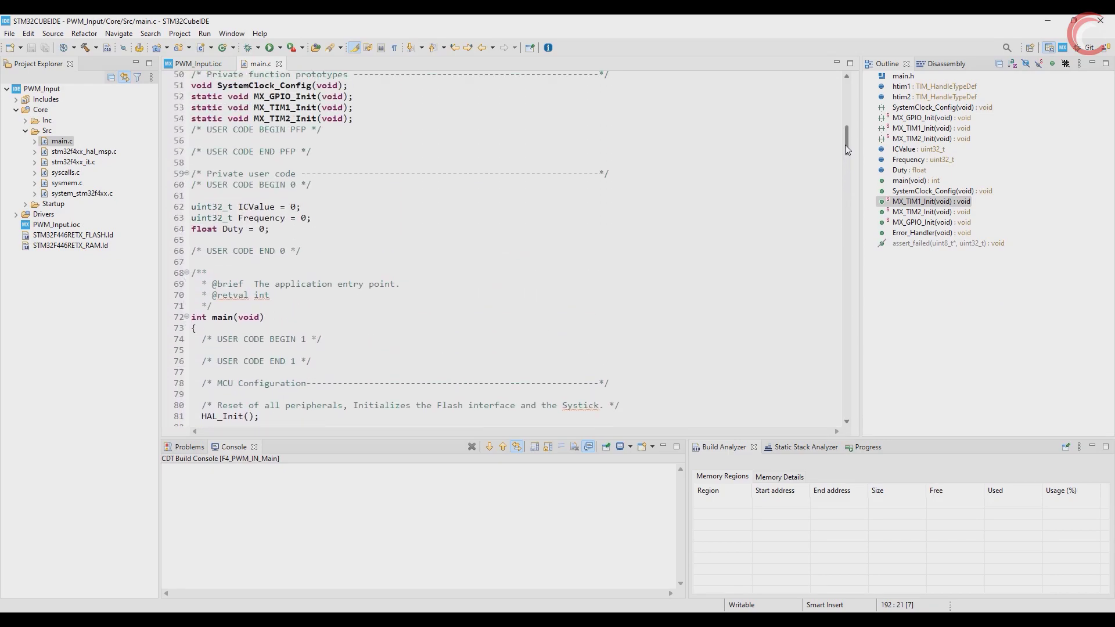
scroll(down, 3)
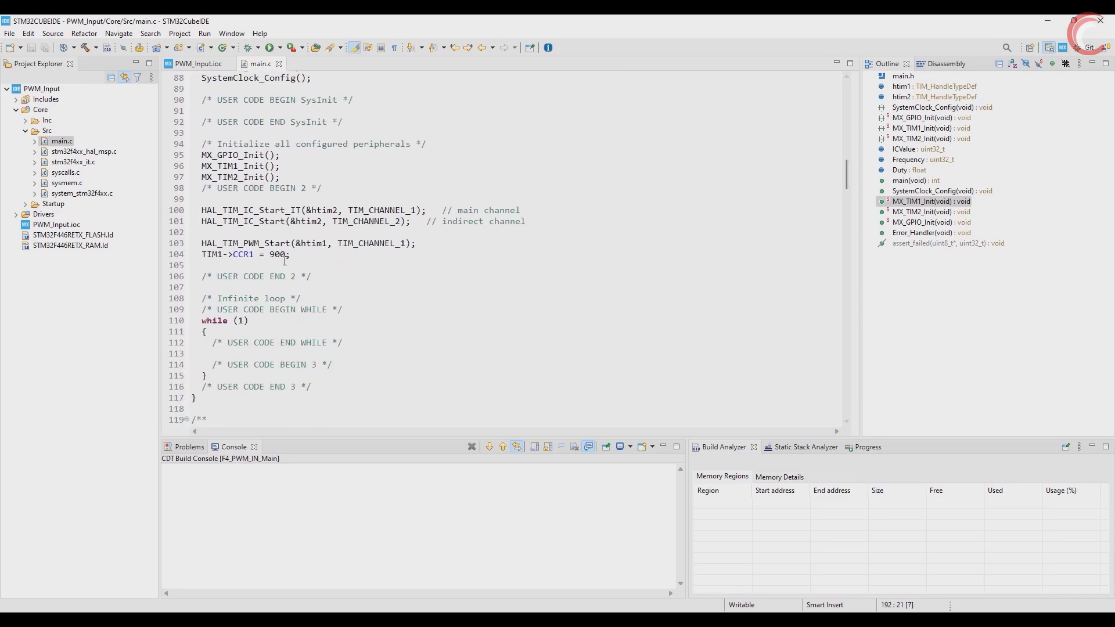
Open HAL_TIM_IC_Start_IT's declaration, browse to HAL_TIM_IC_CaptureCallback, and return to main.c
right_click(242, 210)
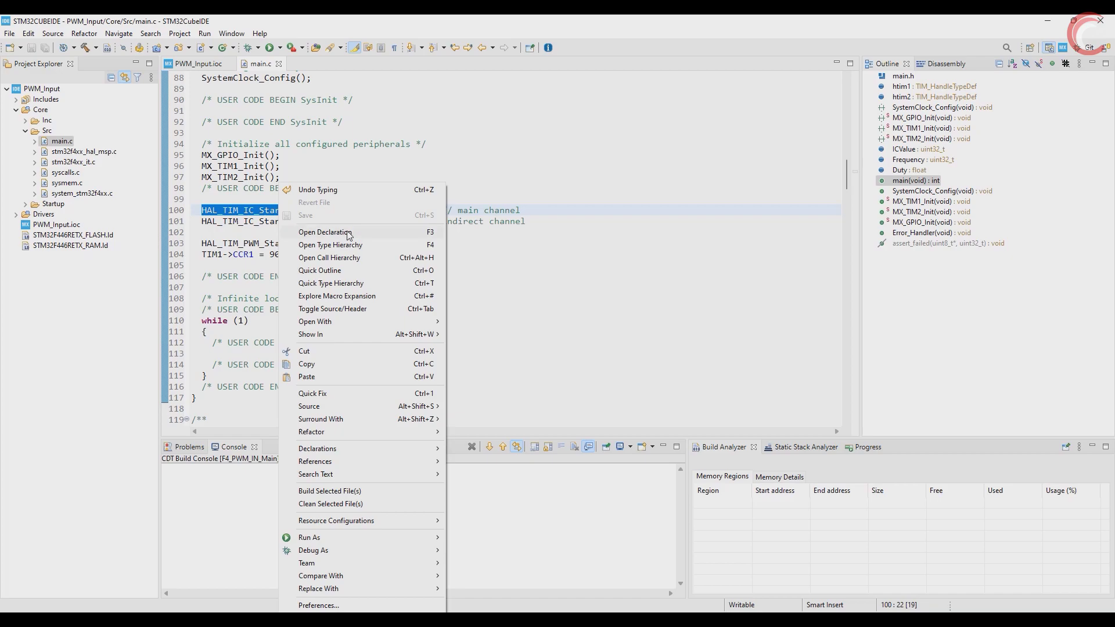
click(324, 232)
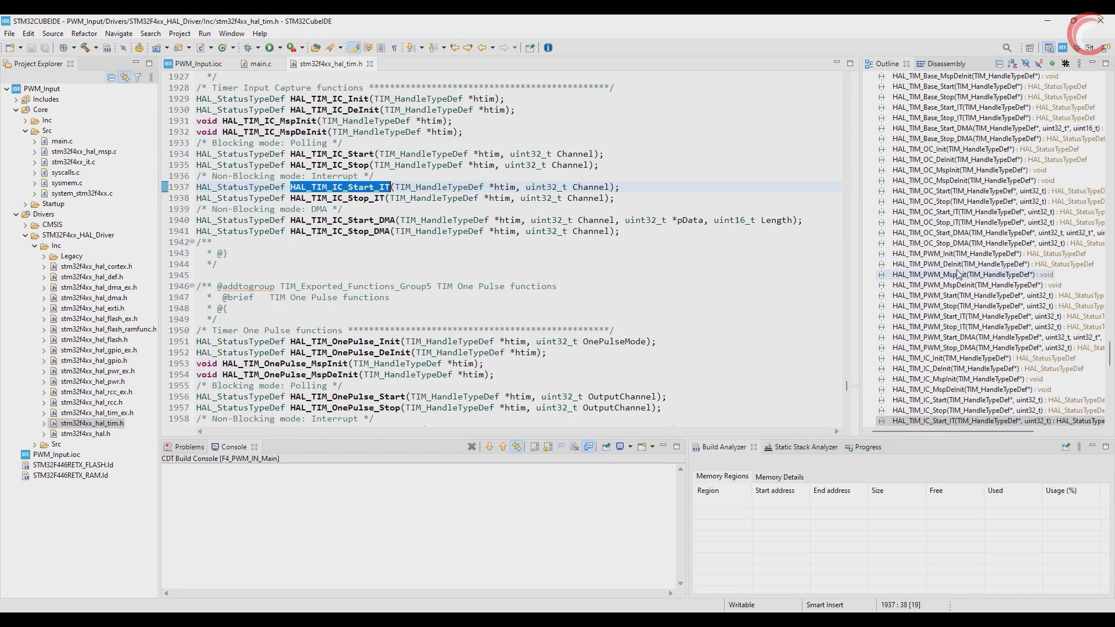
scroll(down, 3)
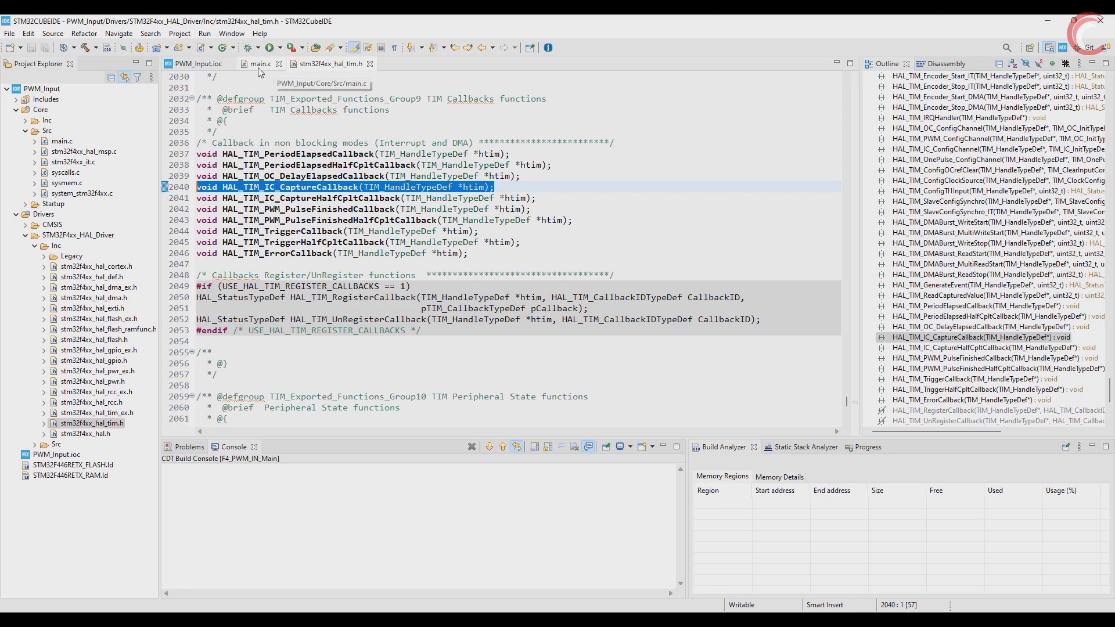
click(258, 63)
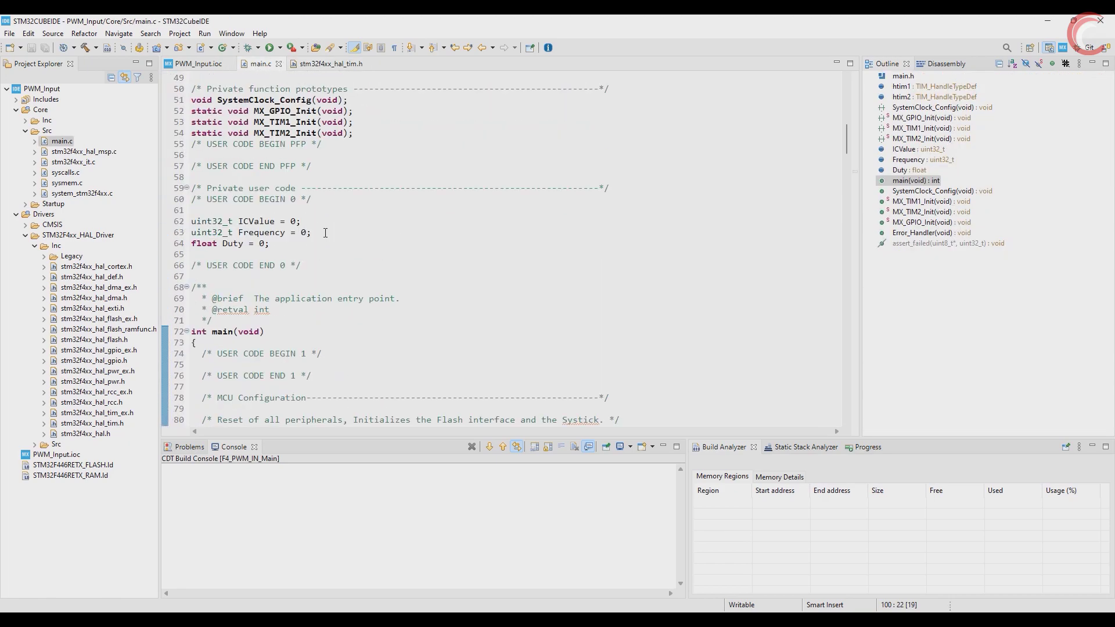
Insert HAL_TIM_IC_CaptureCallback with an htim->Channel == HAL_TIM_ACTIVE_CHANNEL_1 check and comments
key(Enter)
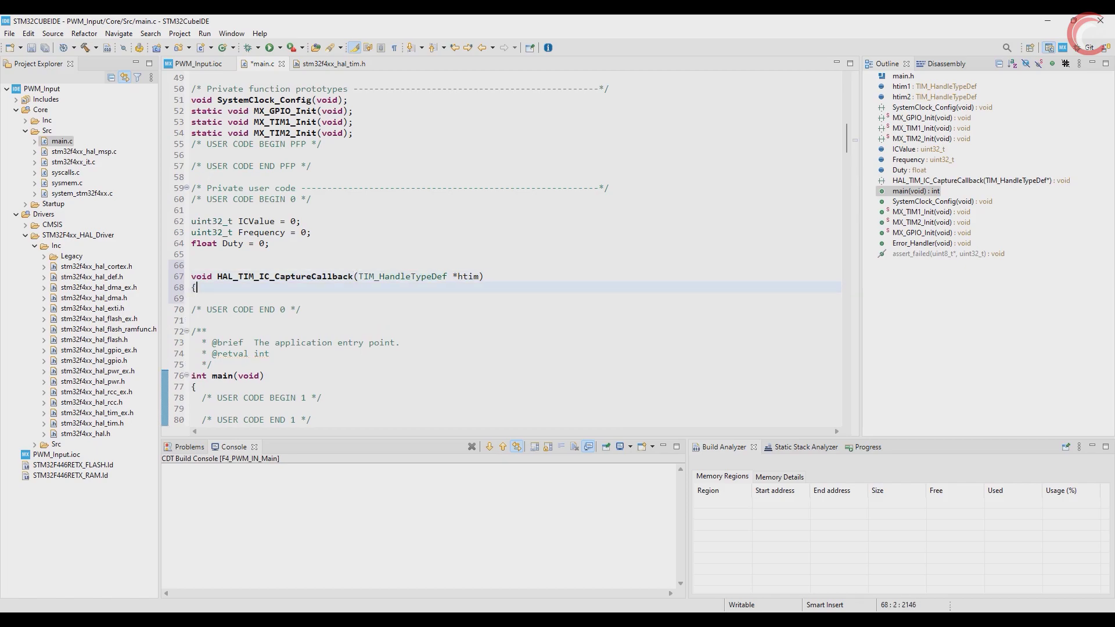
text(if (htim-)
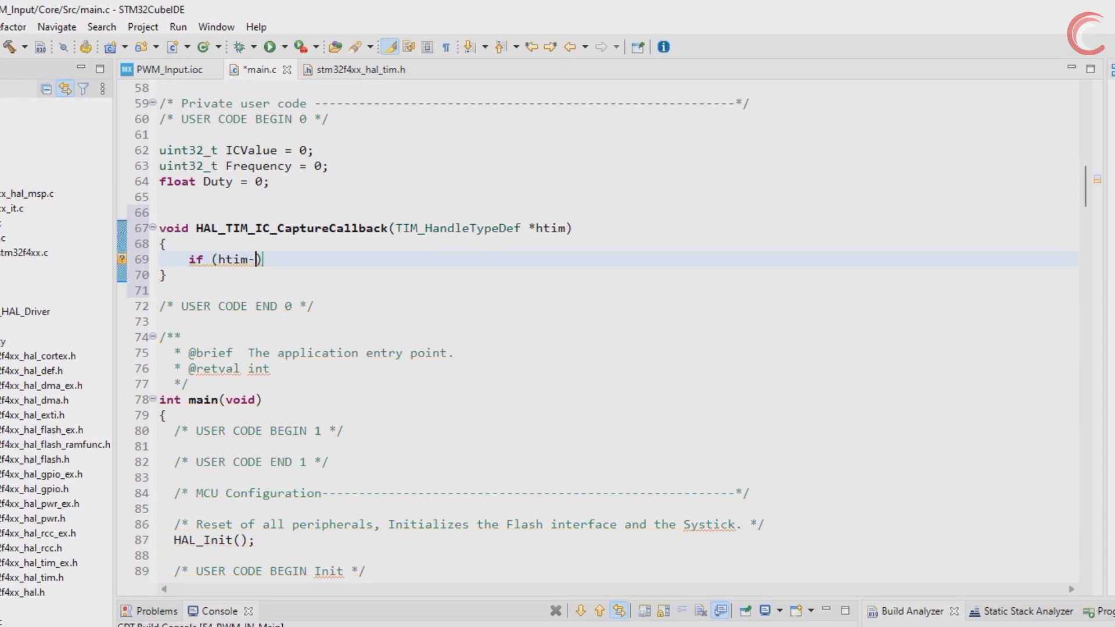
text(>Channel == TIM_ACTIVE_)
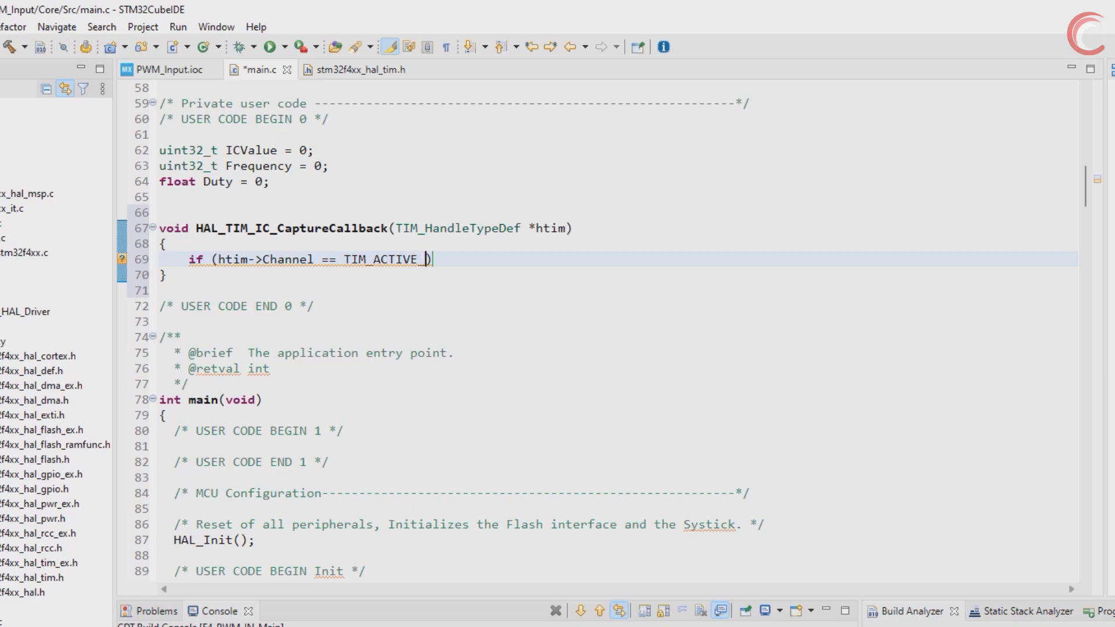
text(HAL_TI)
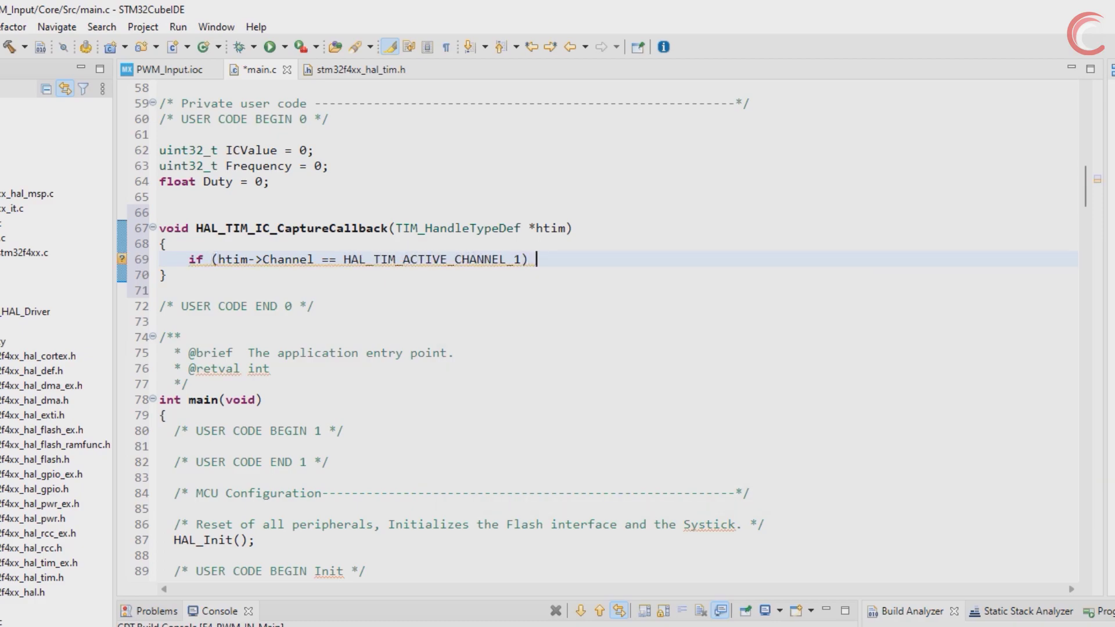
text(// If the interrupts)
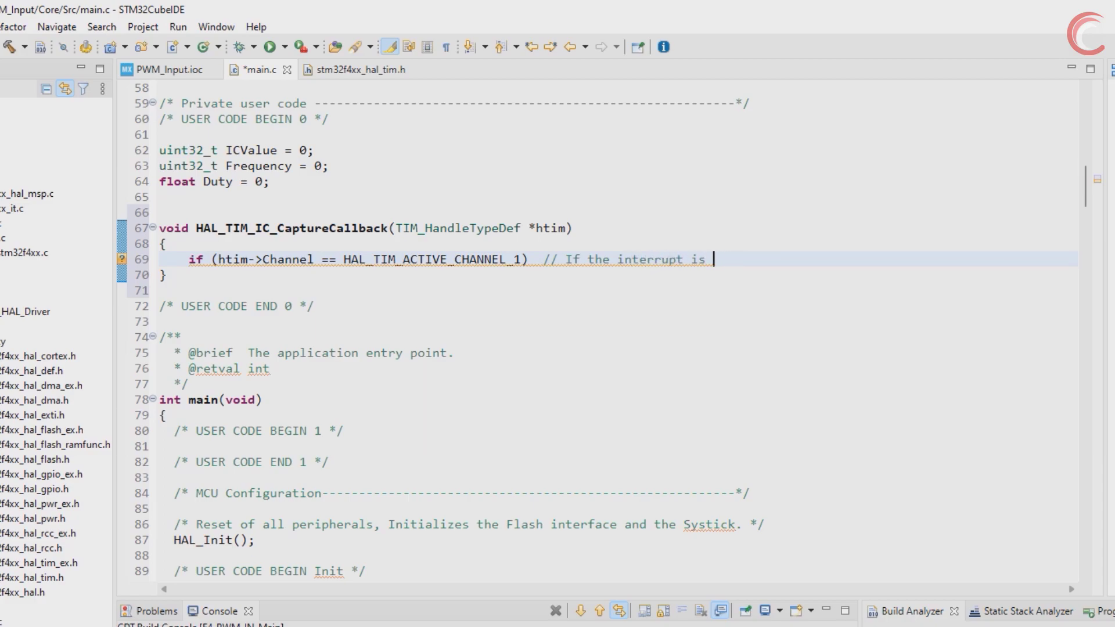
text(triggered by channel 1)
text({)
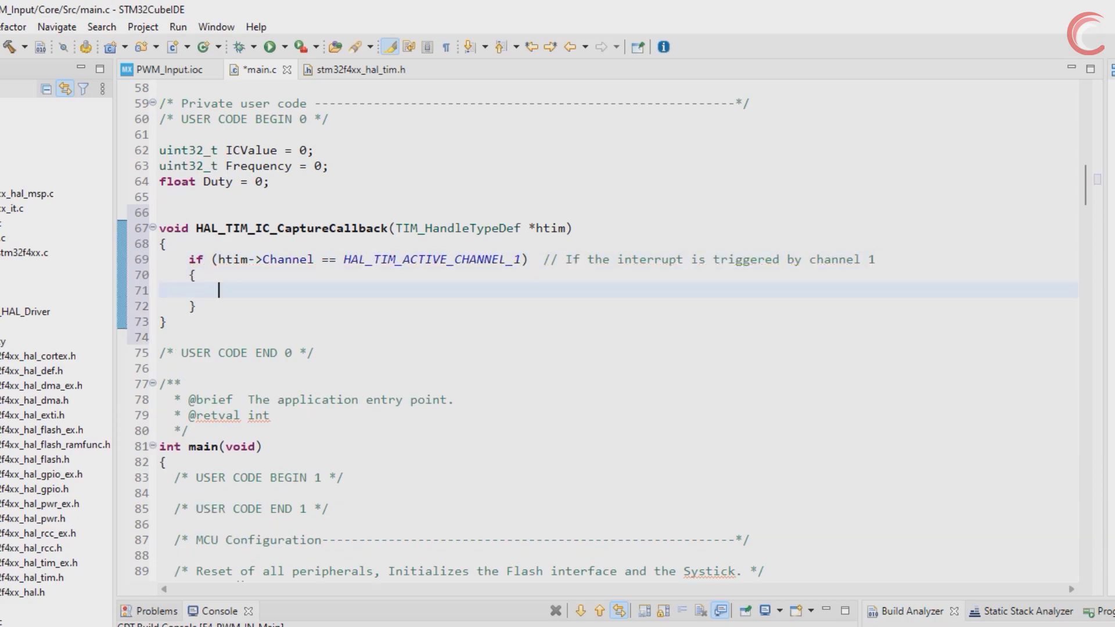
text(// Read the IC value)
text(ICValue = HAL_TIM_ReadCapturedValue(htim, TIM_CHANNEL_1)
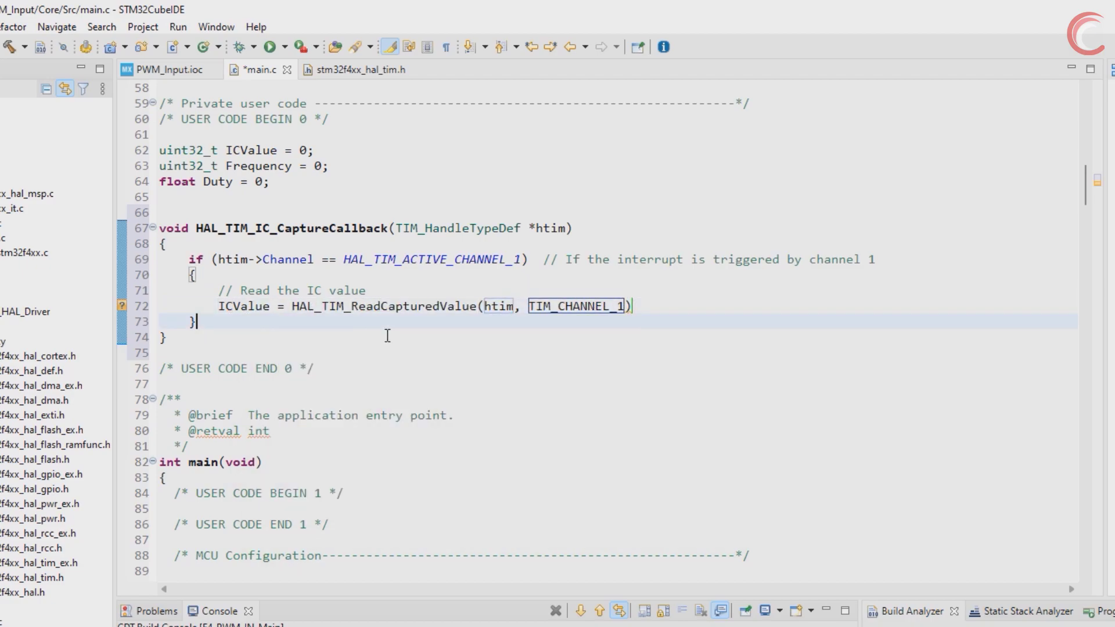
Open an if (ICValue != 0) block with a duty-cycle comment
text(i)
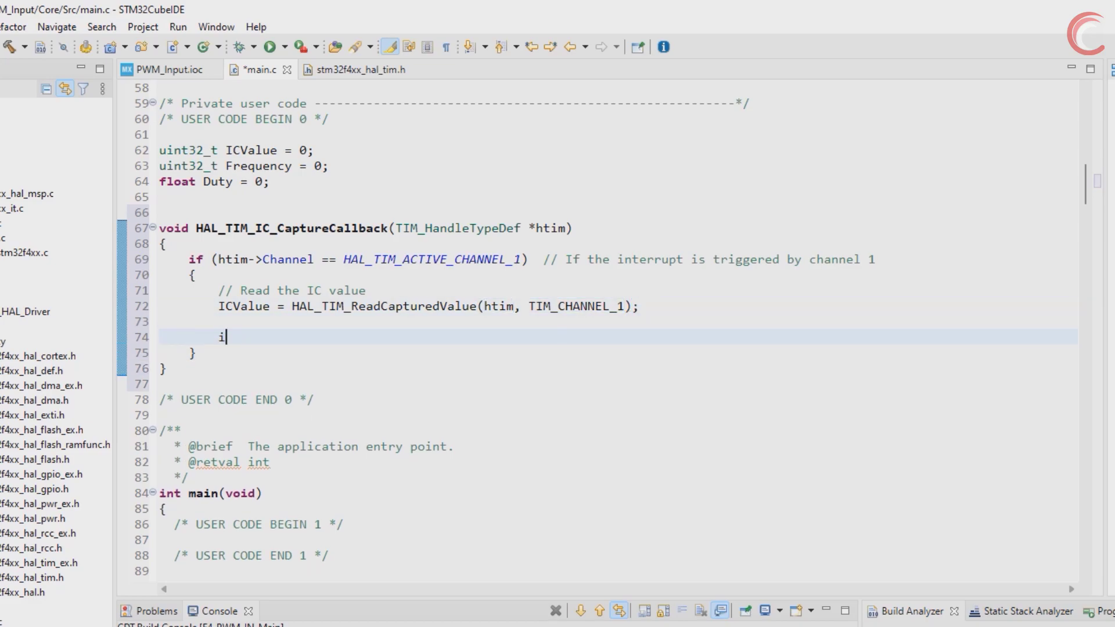
text(f (ICValue != 0))
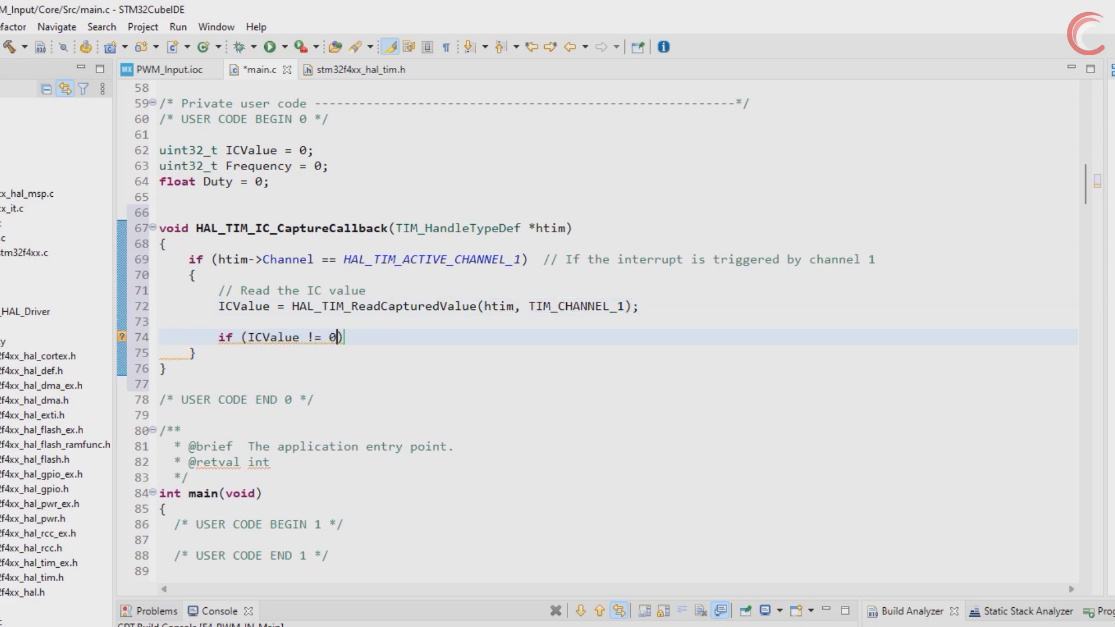
key(enter)
text({)
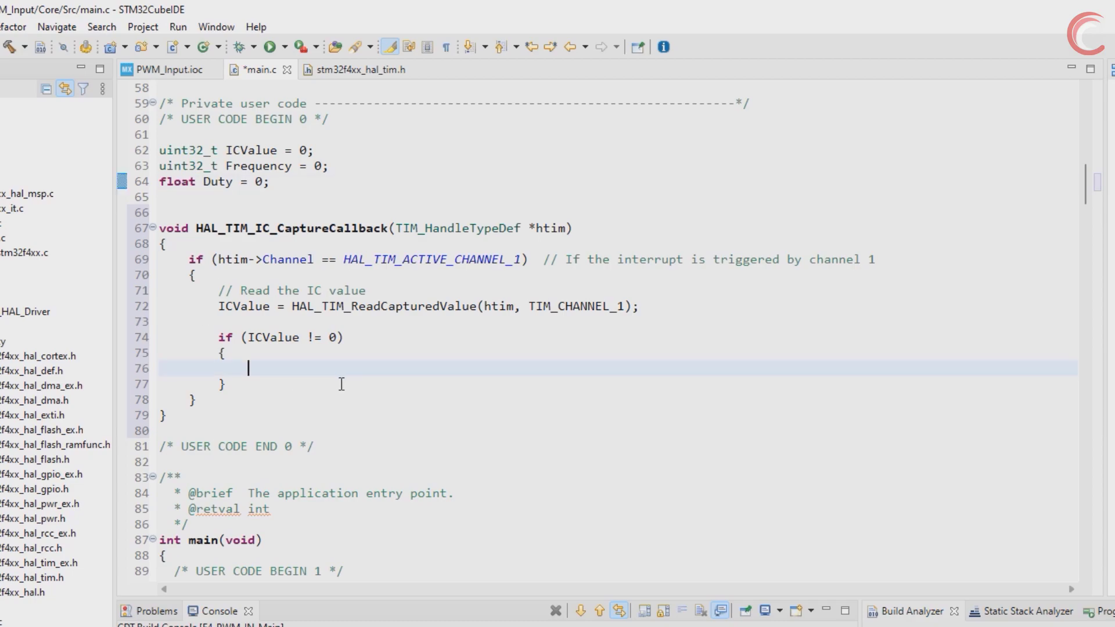
text(// calculate the Duty C)
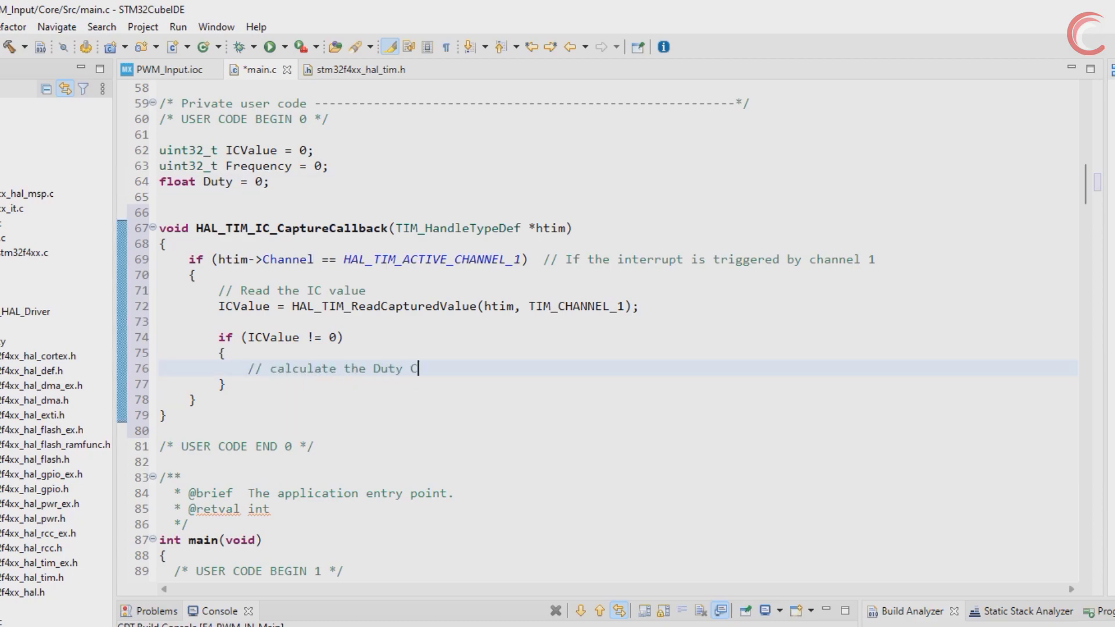
text(ycle)
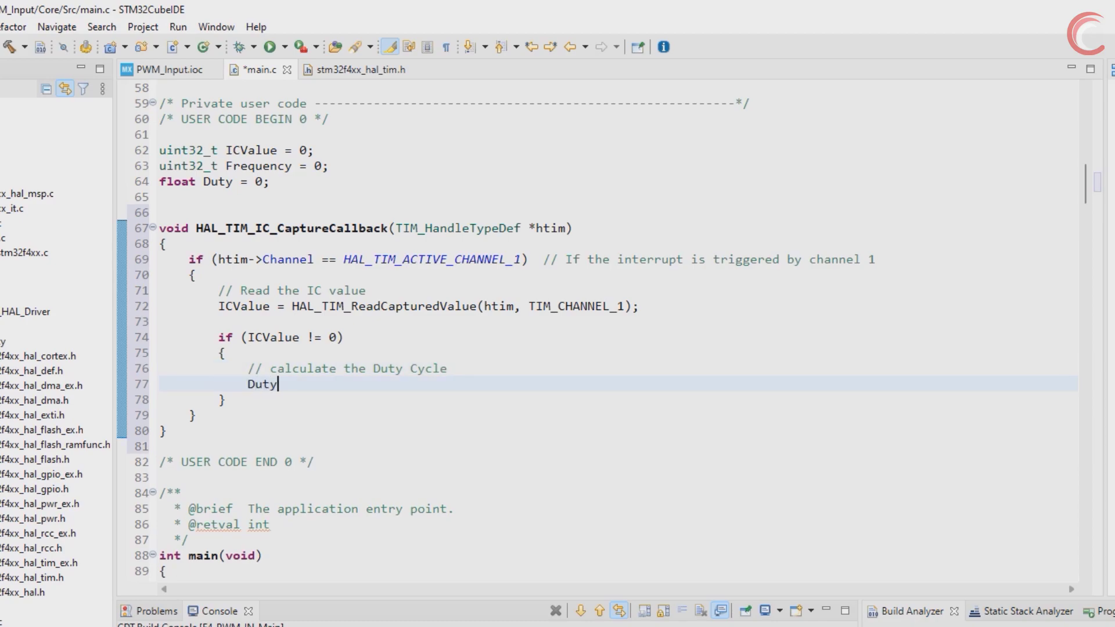
Compute Duty = (channel 2 capture *100)/ICValue and Frequency = 90000000/ICValue
text(= (HAL_TIM_ReadCapturedValue())
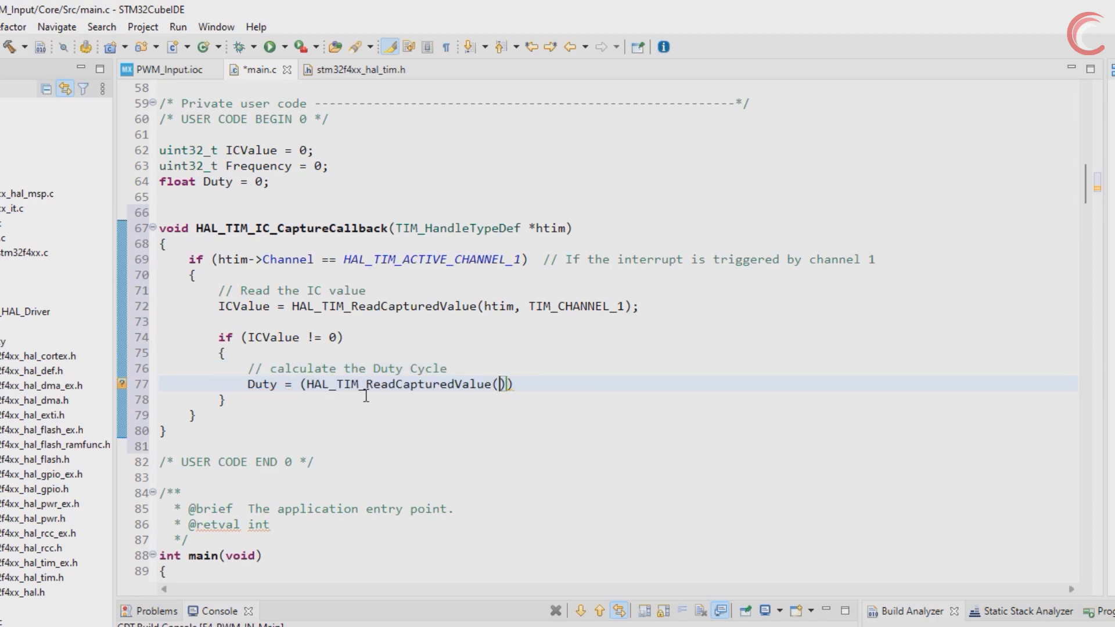
text(htim, TIM_CHANNEL_2)
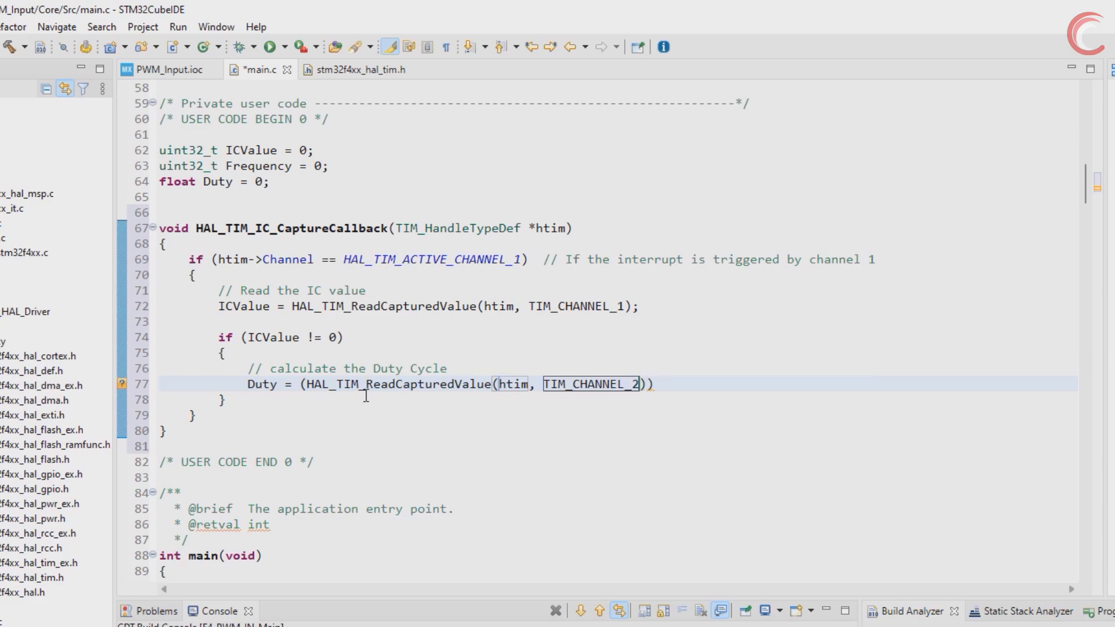
text(*100)/)
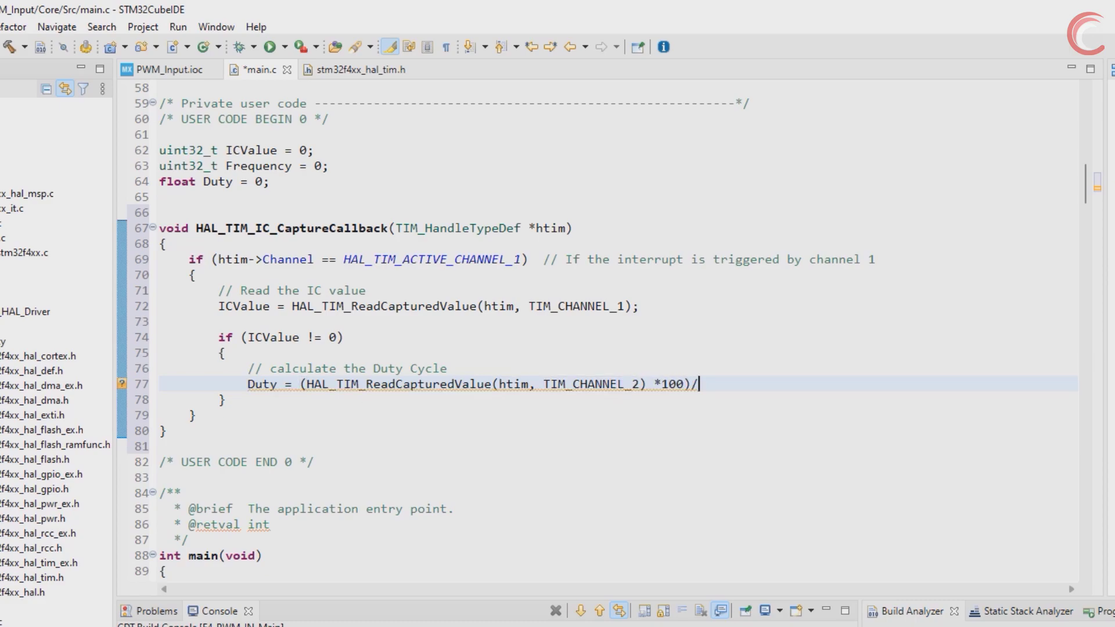
text(ICValue;)
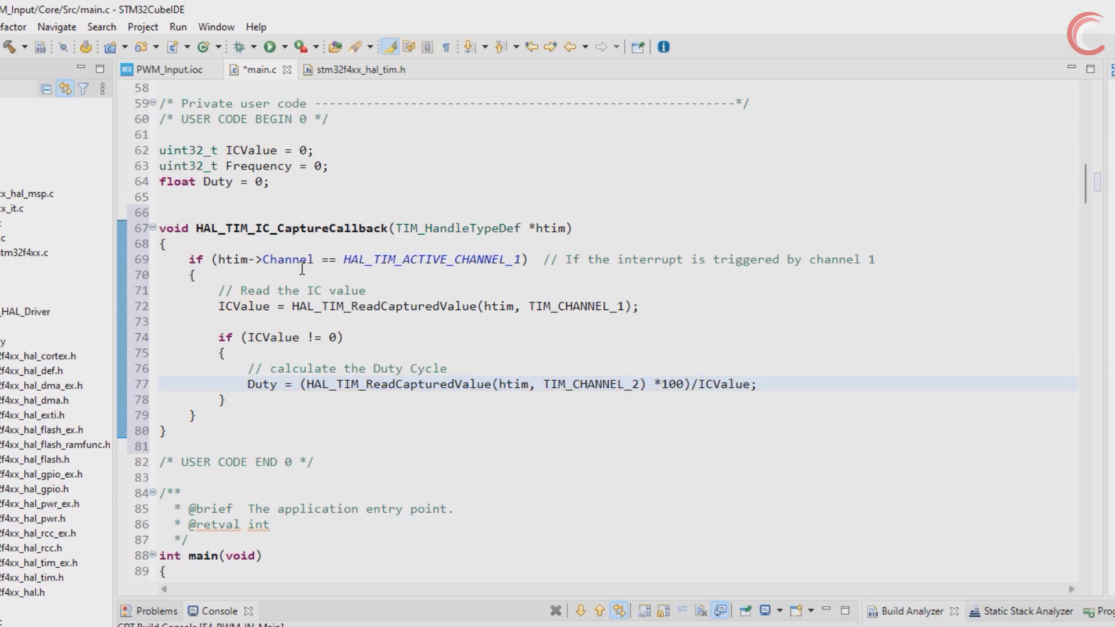
text(Fre)
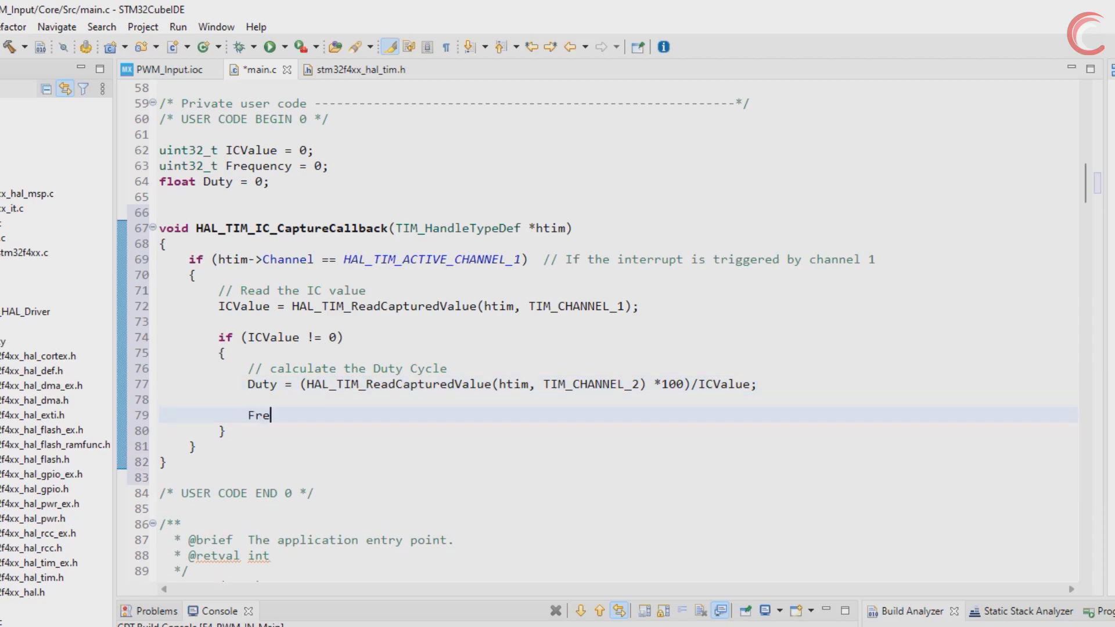
text(quency = 90000000/)
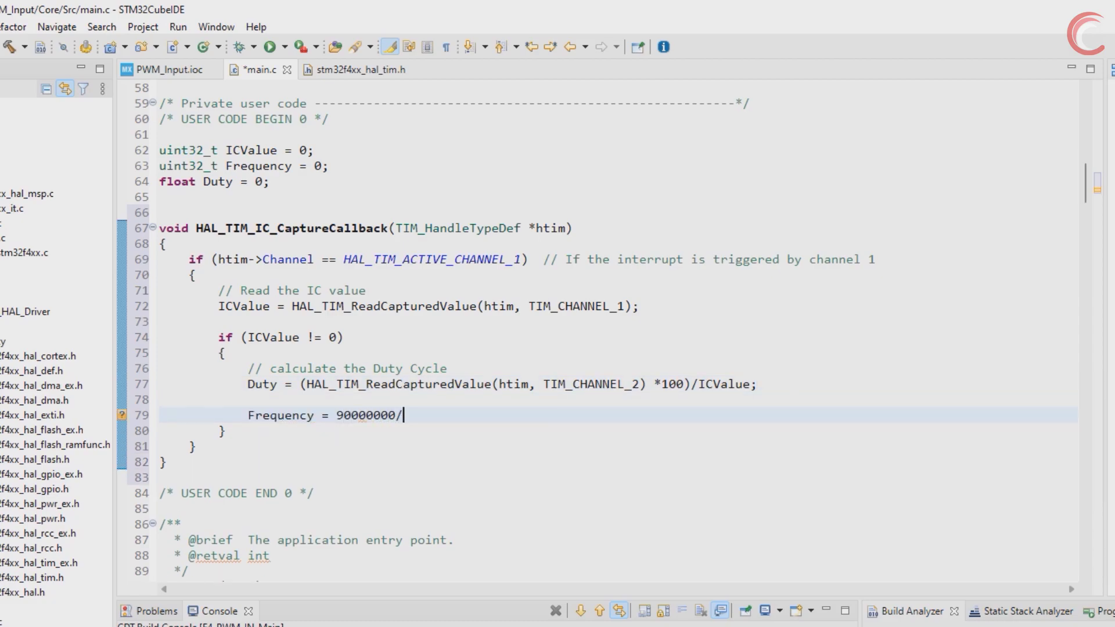
text(ICValue;)
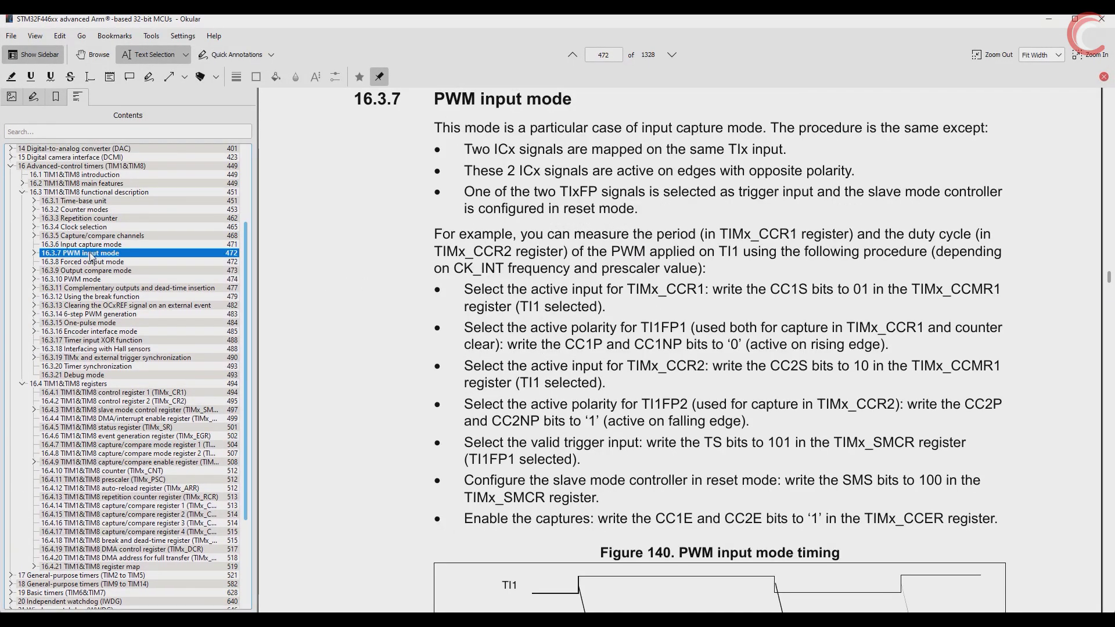
scroll(down, 3)
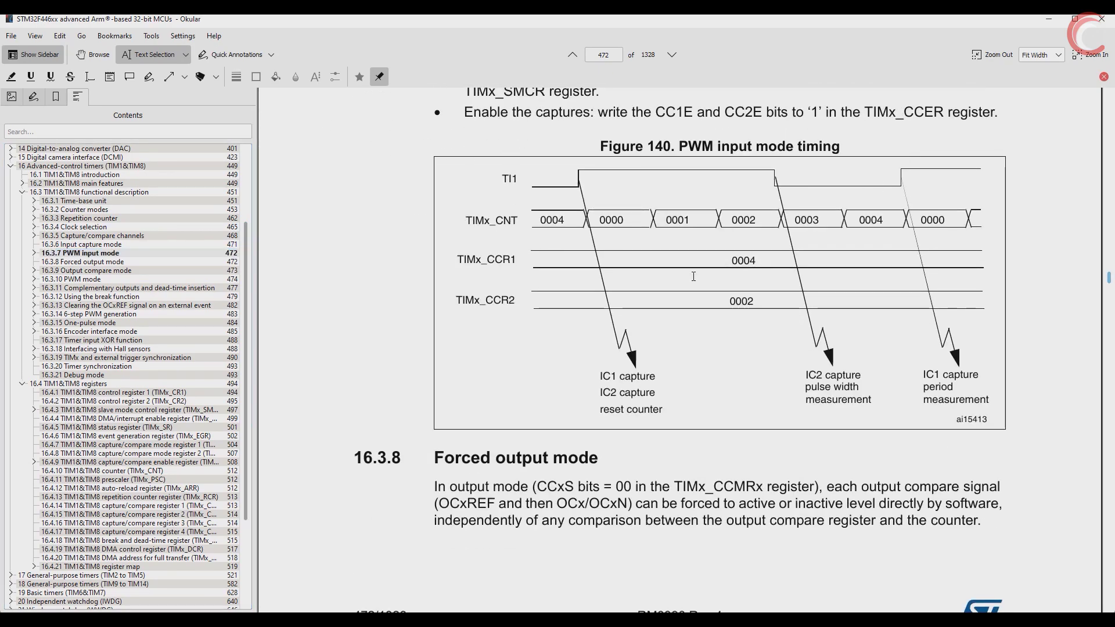
click(187, 54)
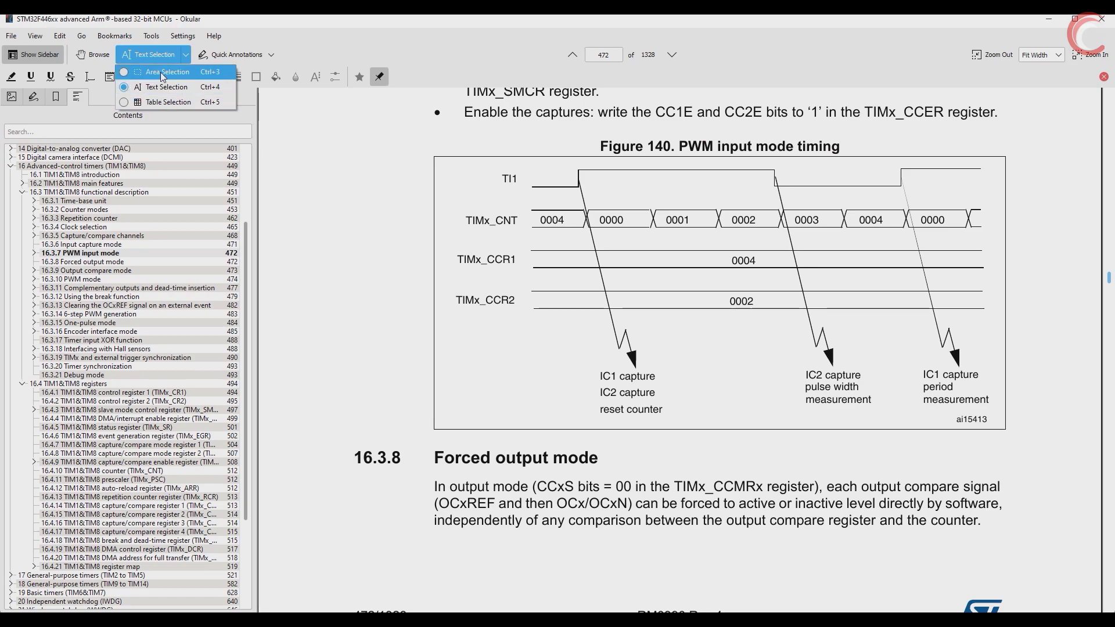
click(166, 70)
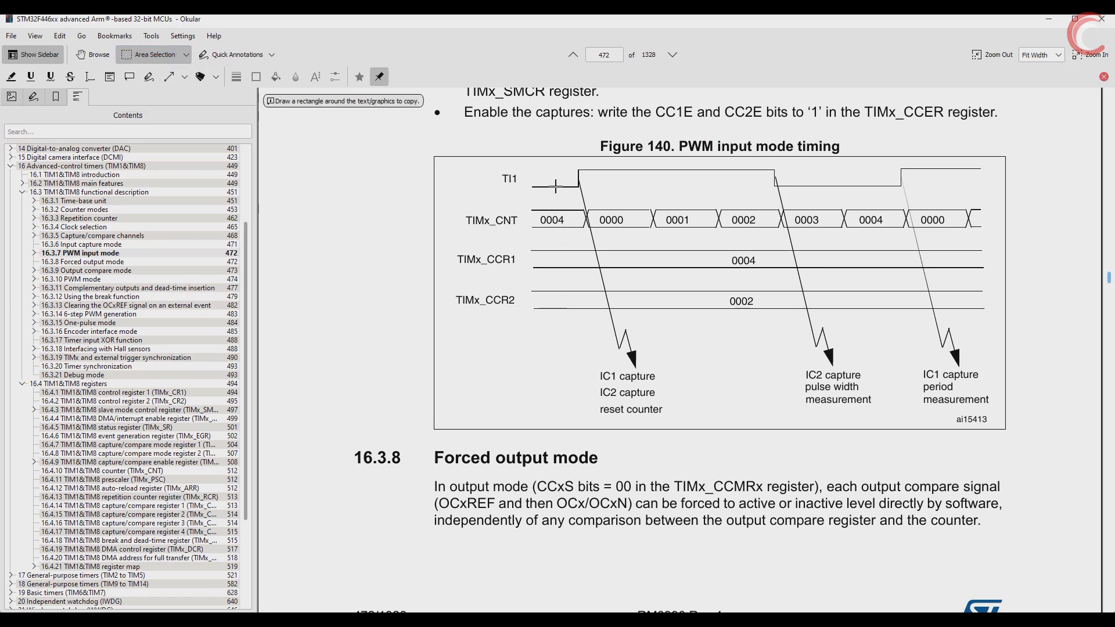
mouse_move(586, 349)
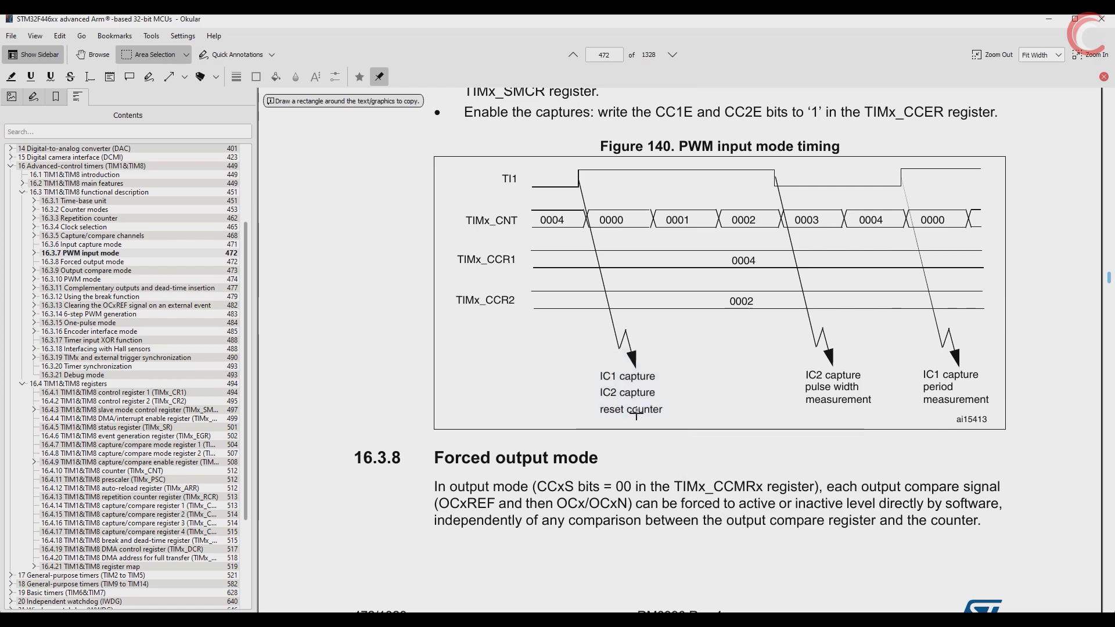
mouse_move(494, 370)
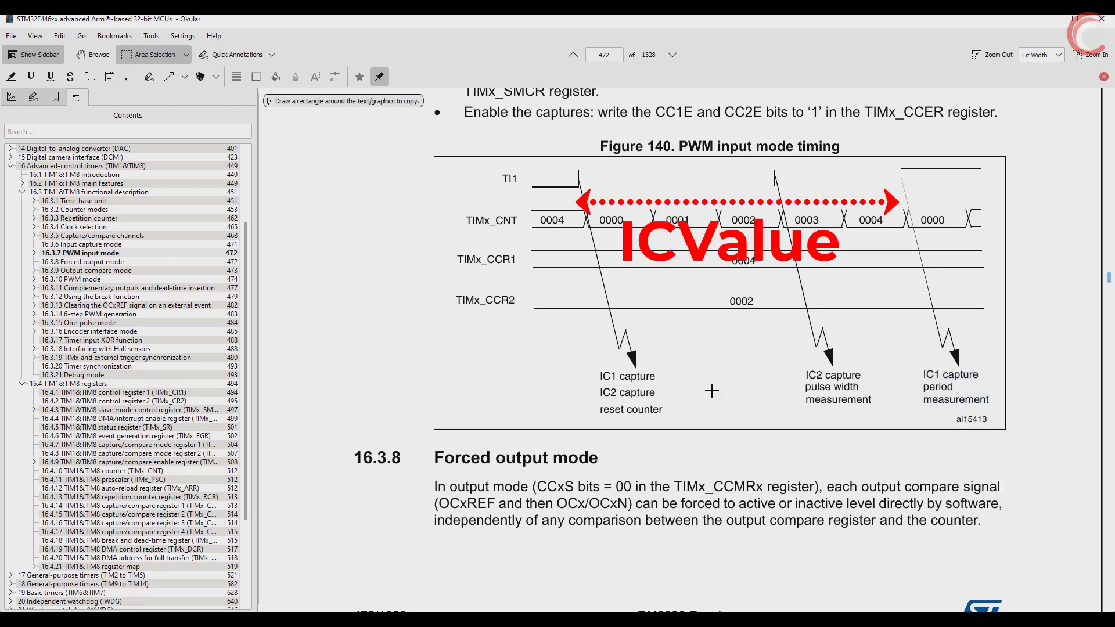
mouse_move(577, 184)
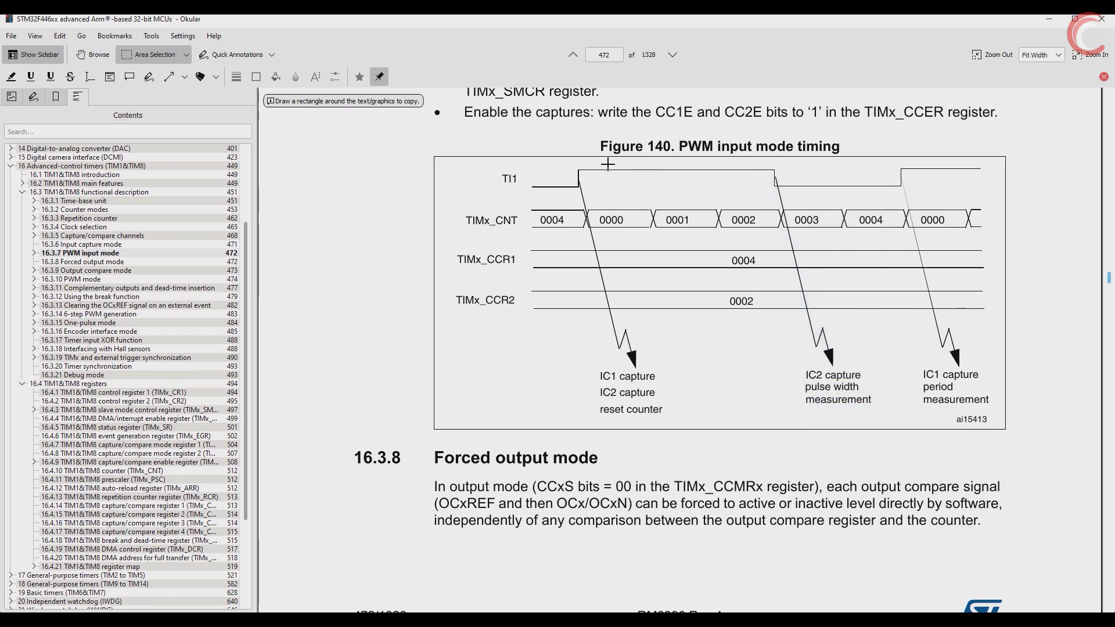
mouse_move(592, 276)
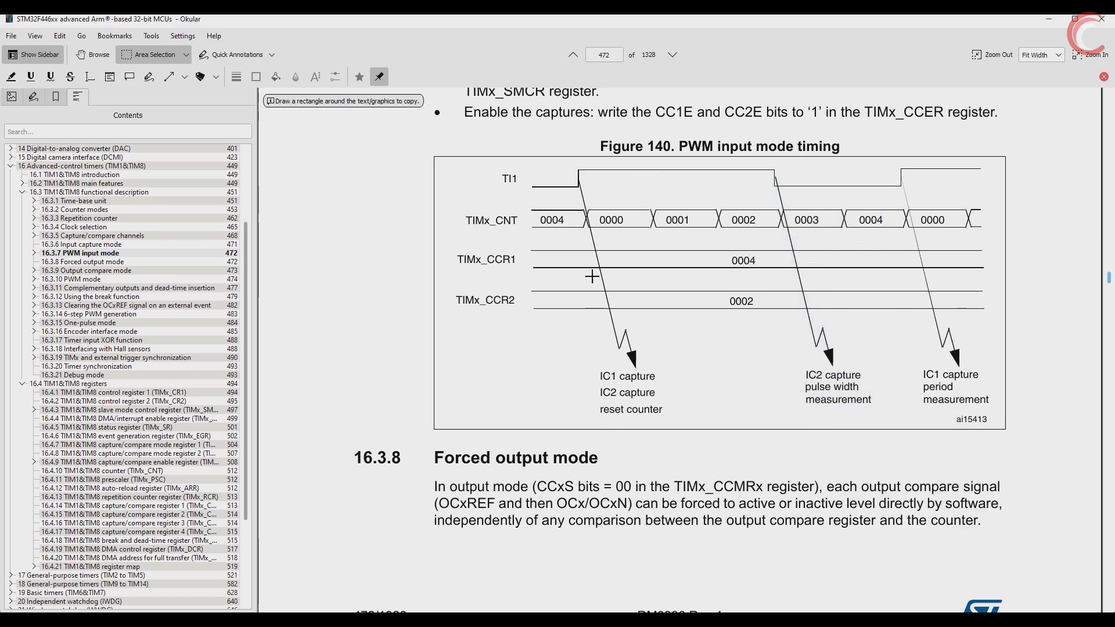
mouse_move(653, 167)
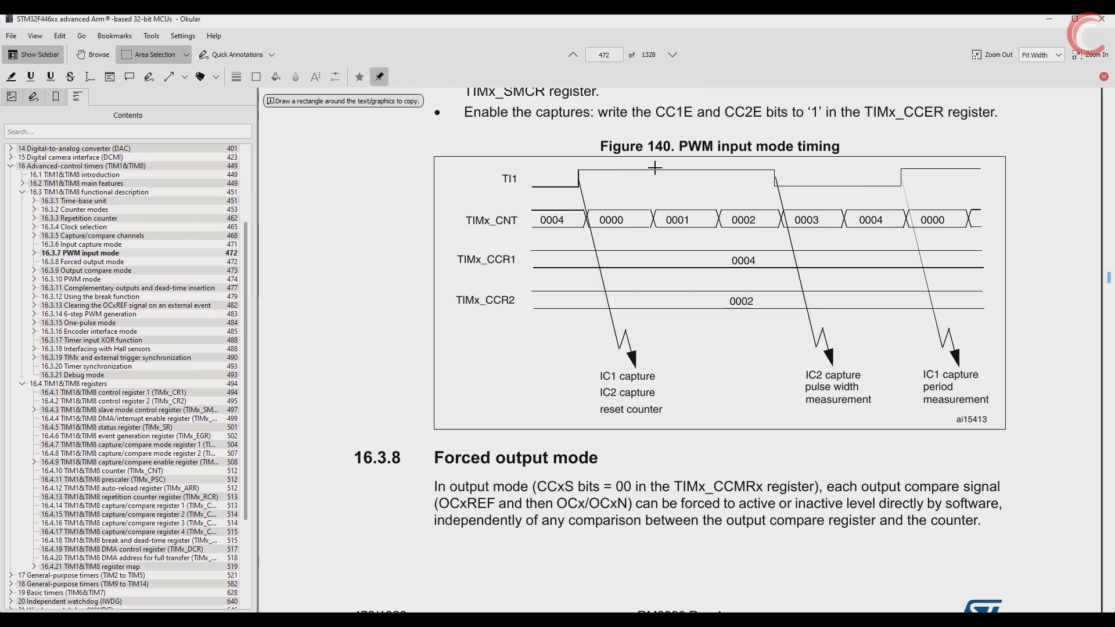
mouse_move(590, 219)
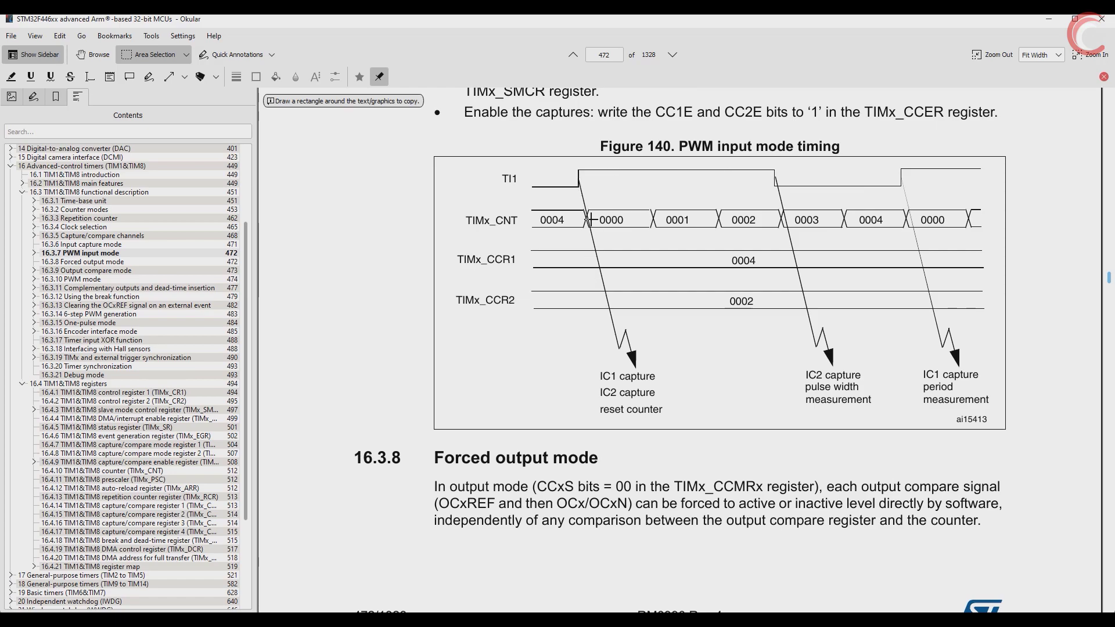
mouse_move(900, 219)
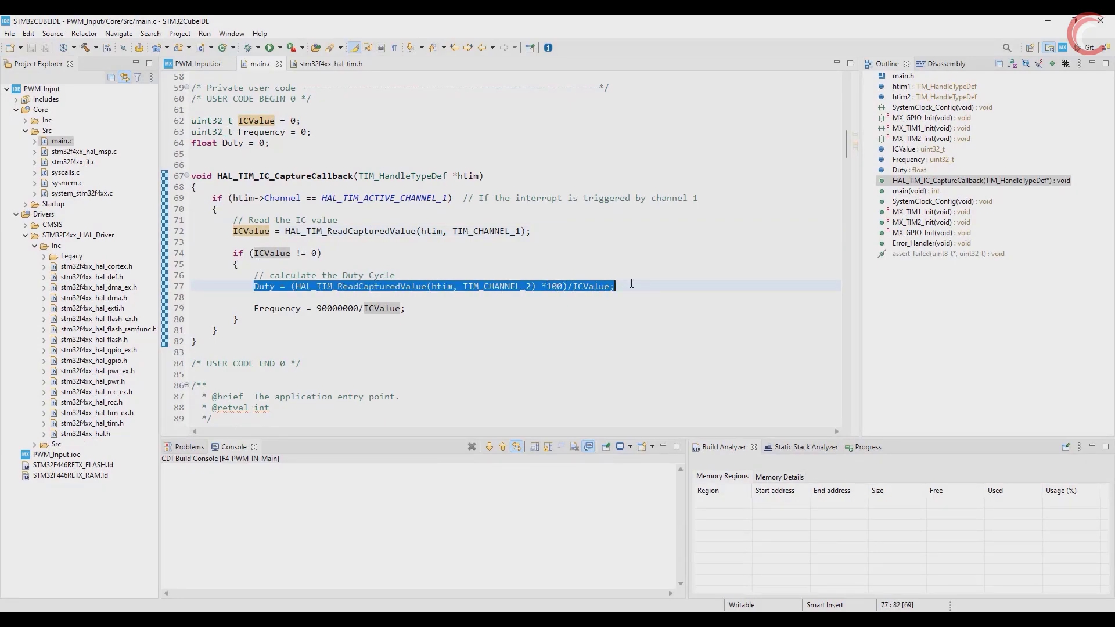
click(320, 308)
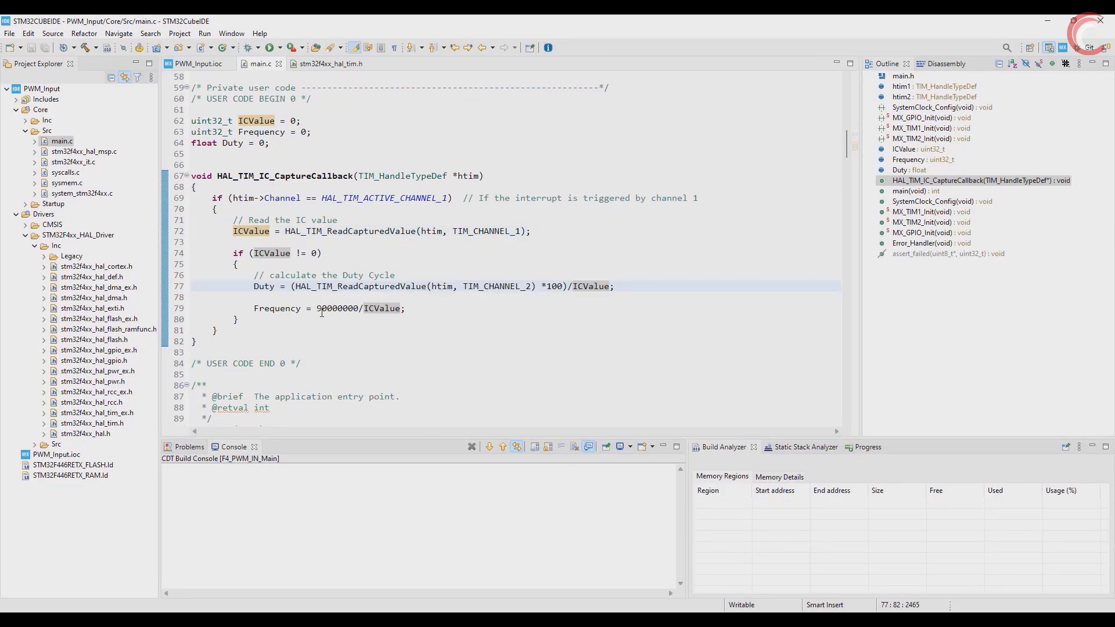
double_click(338, 307)
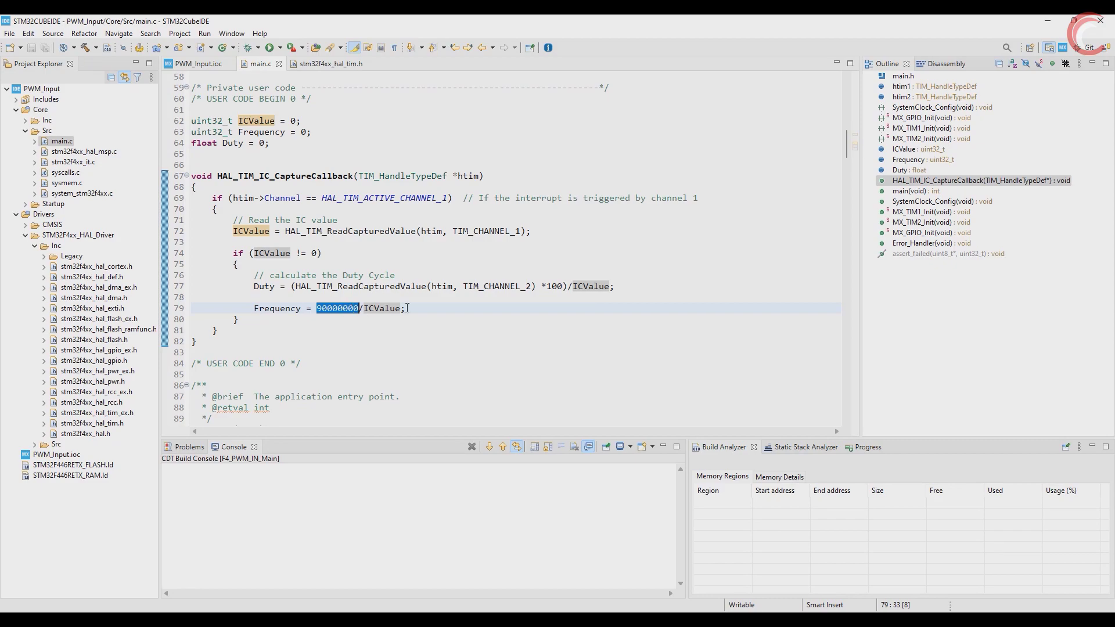
Add HAL_Delay(1000); under USER CODE BEGIN 3 in the main while loop
scroll(down, 3)
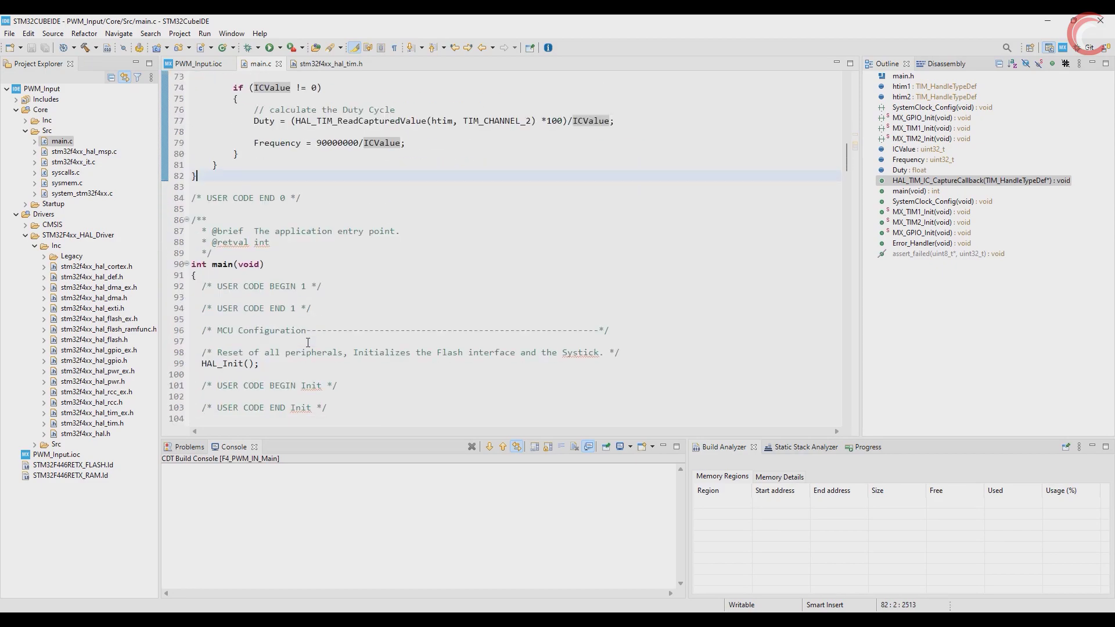
scroll(down, 3)
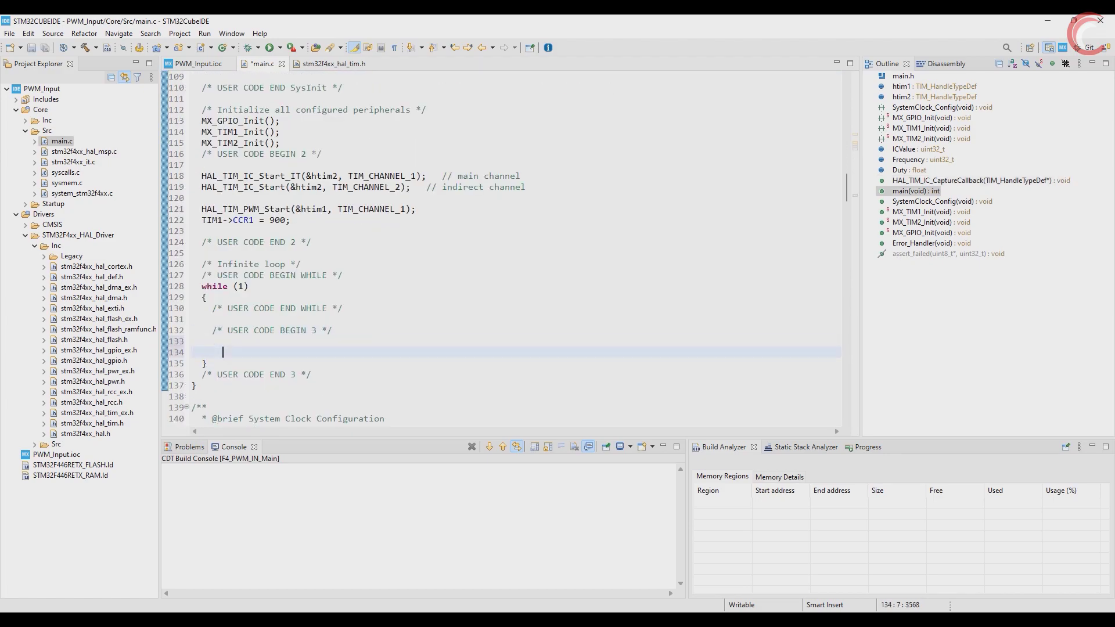
text(HAL_Delay()
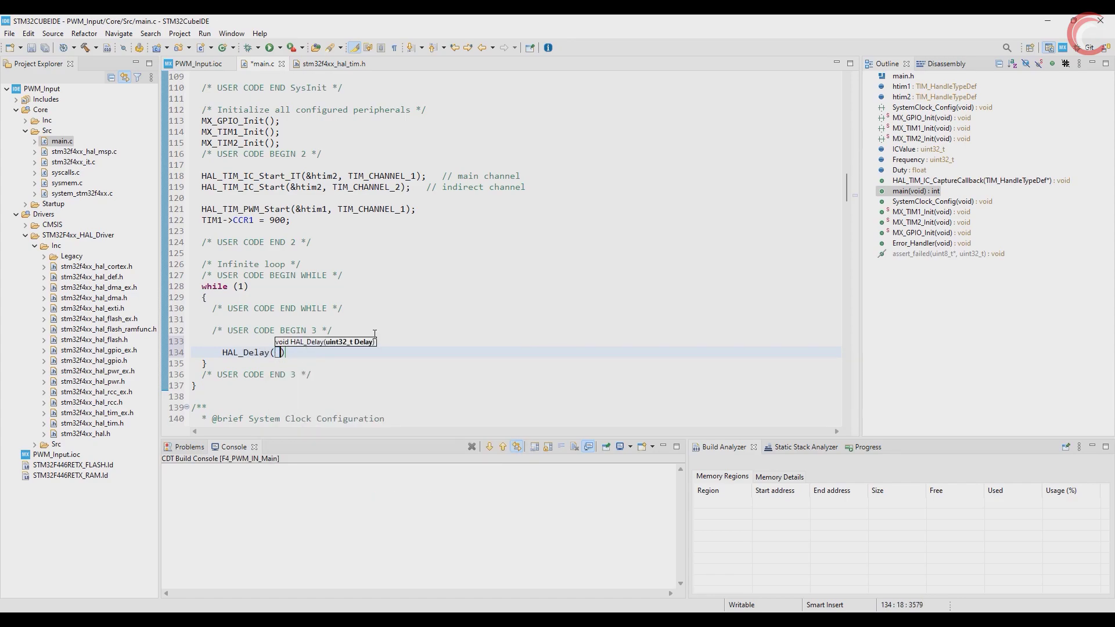
text(1000)
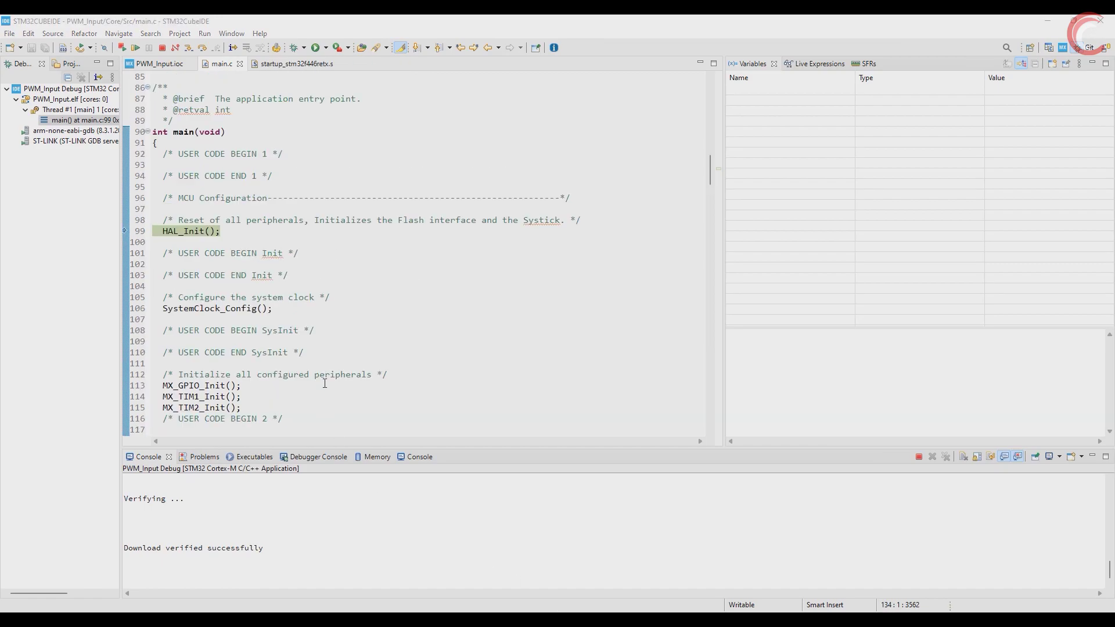
Show the Live Expressions view and resume the firmware on the board
click(806, 64)
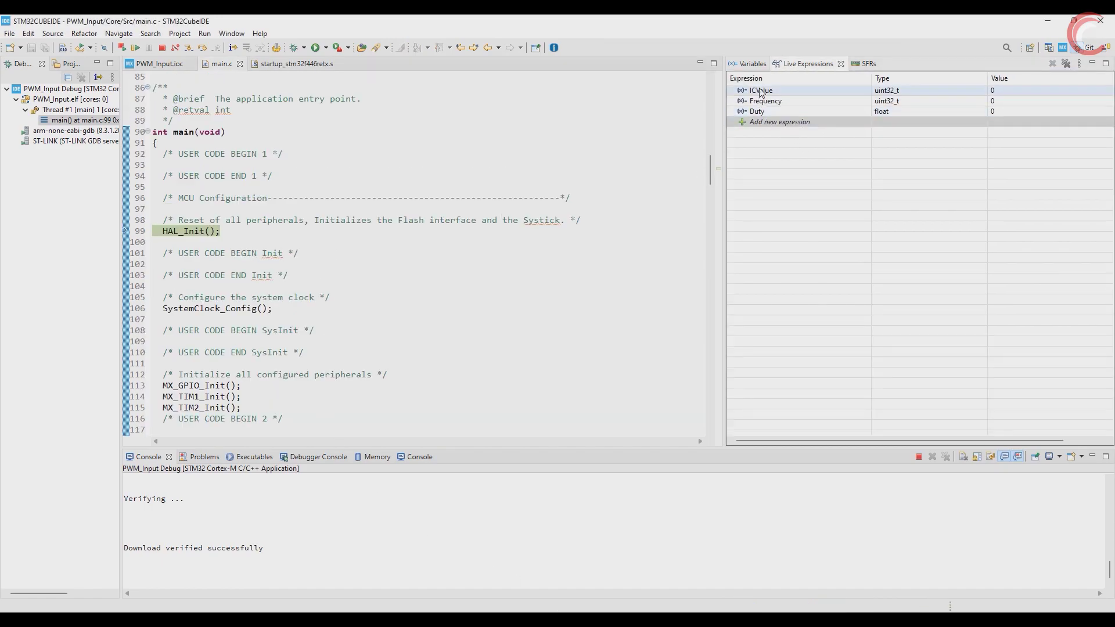
scroll(up, 3)
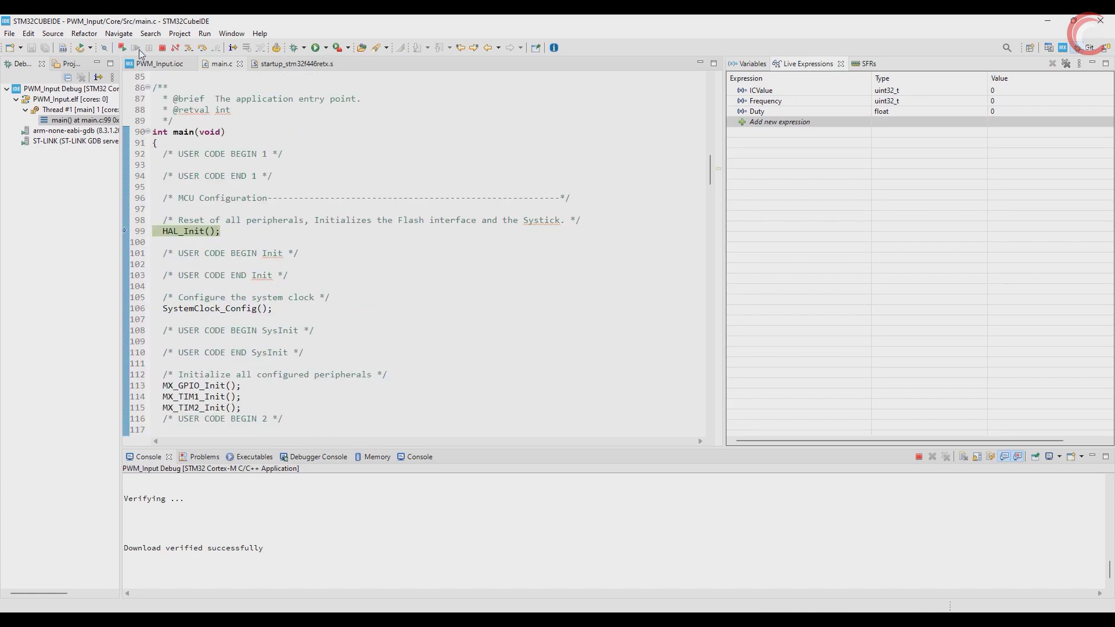
click(140, 47)
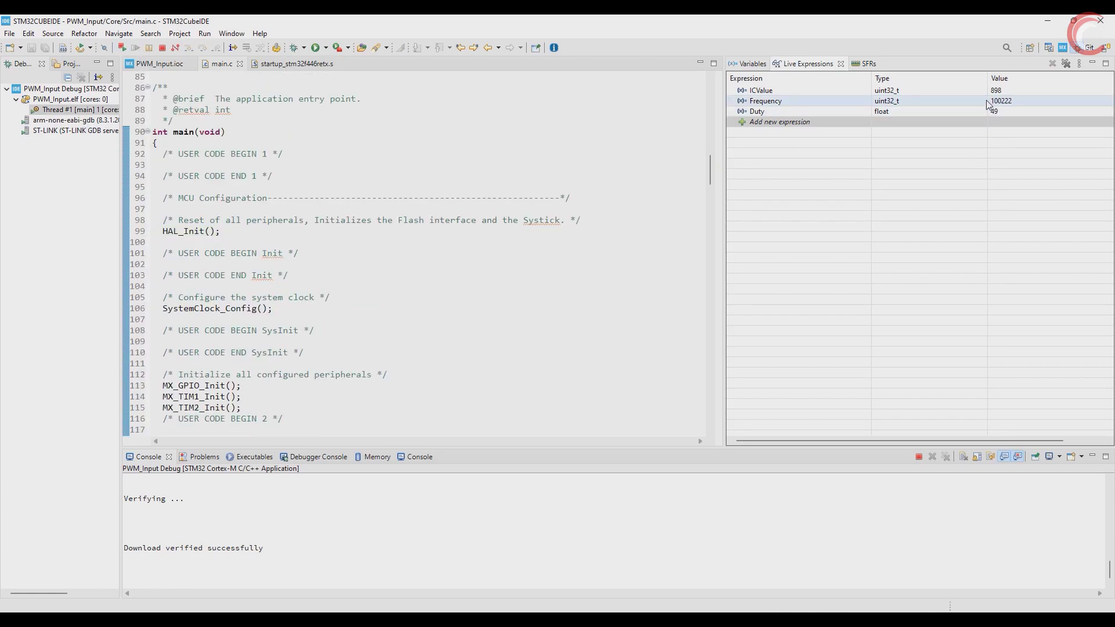
double_click(1000, 100)
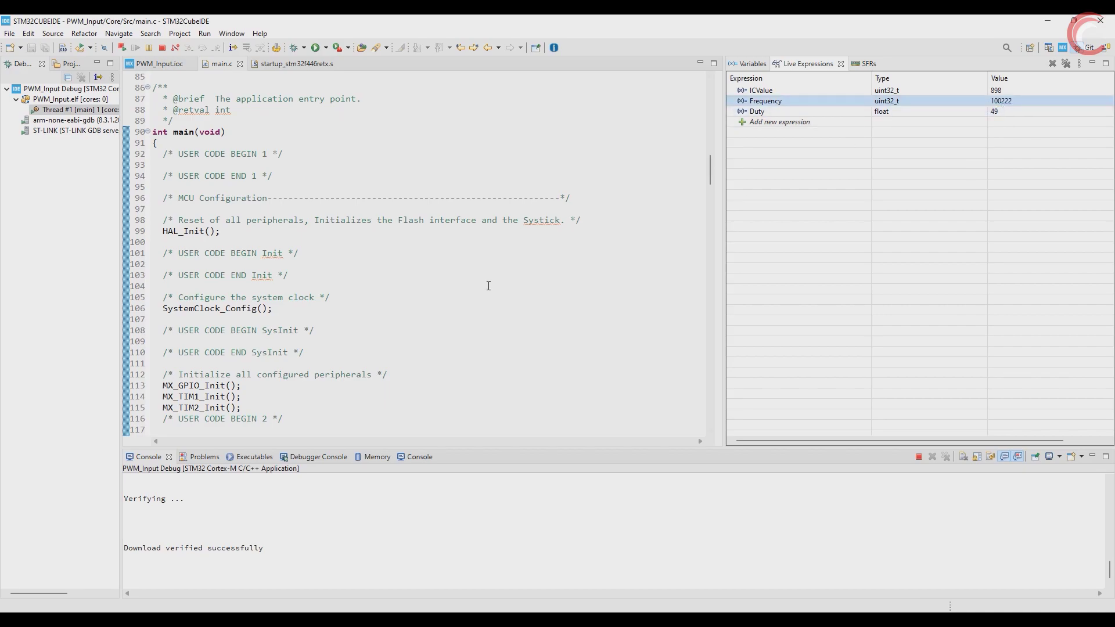
Read ICValue 898, Frequency 100222 and Duty 49, then end the debug session
scroll(down, 3)
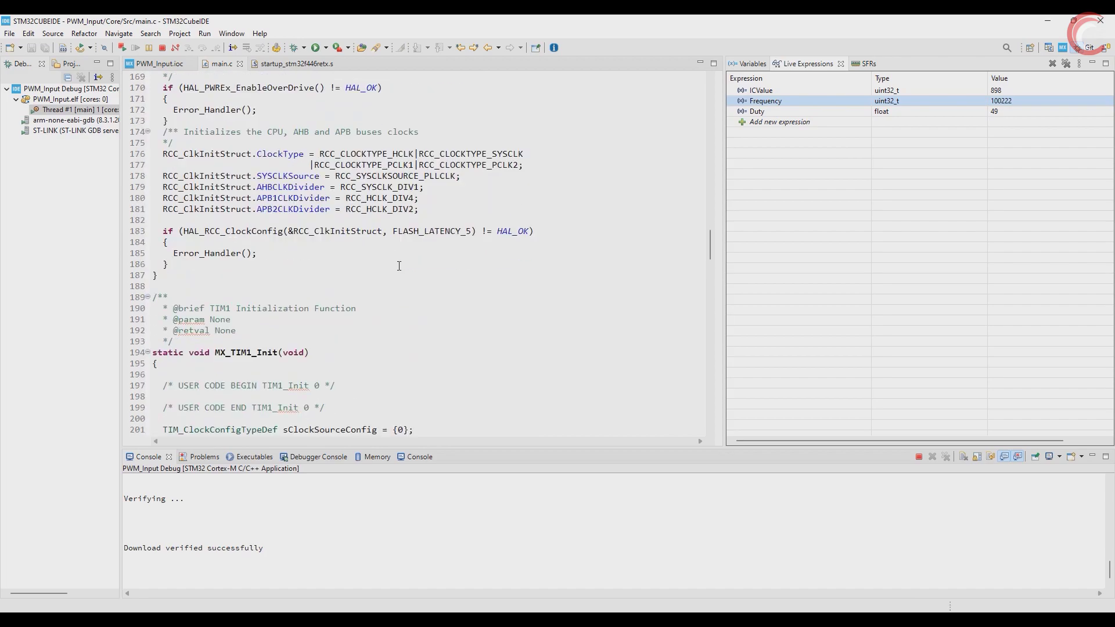
scroll(down, 3)
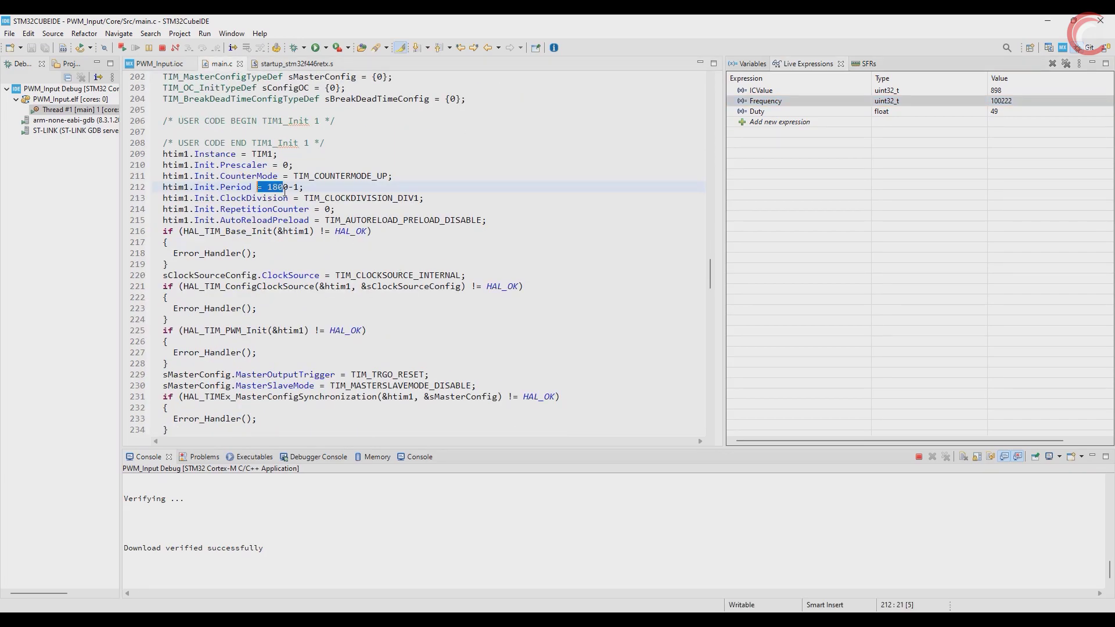
scroll(up, 3)
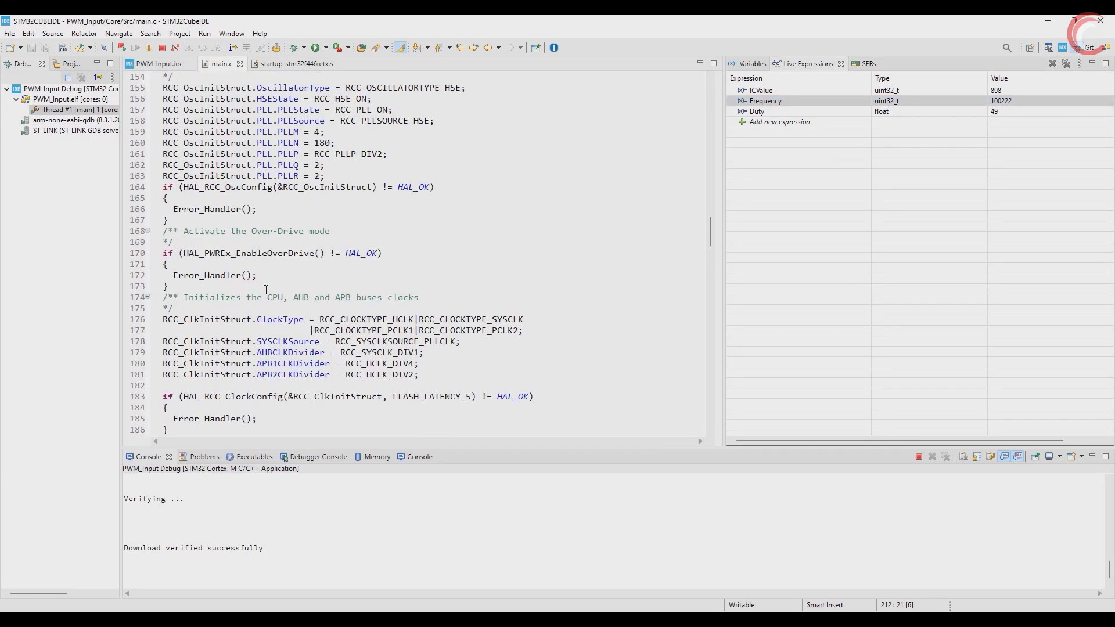
click(756, 111)
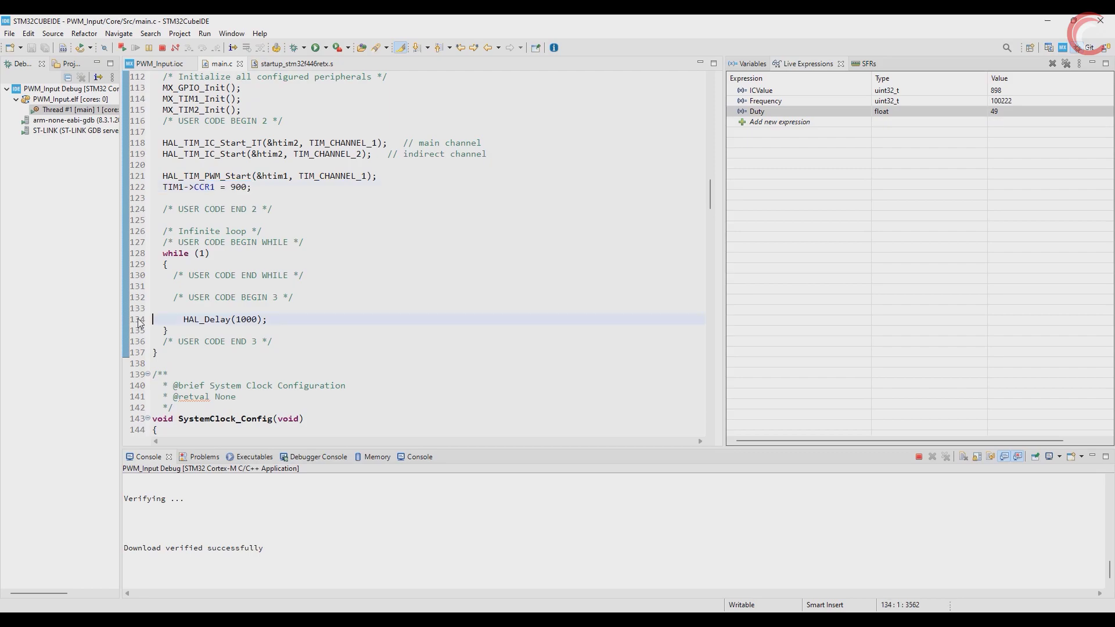
click(302, 47)
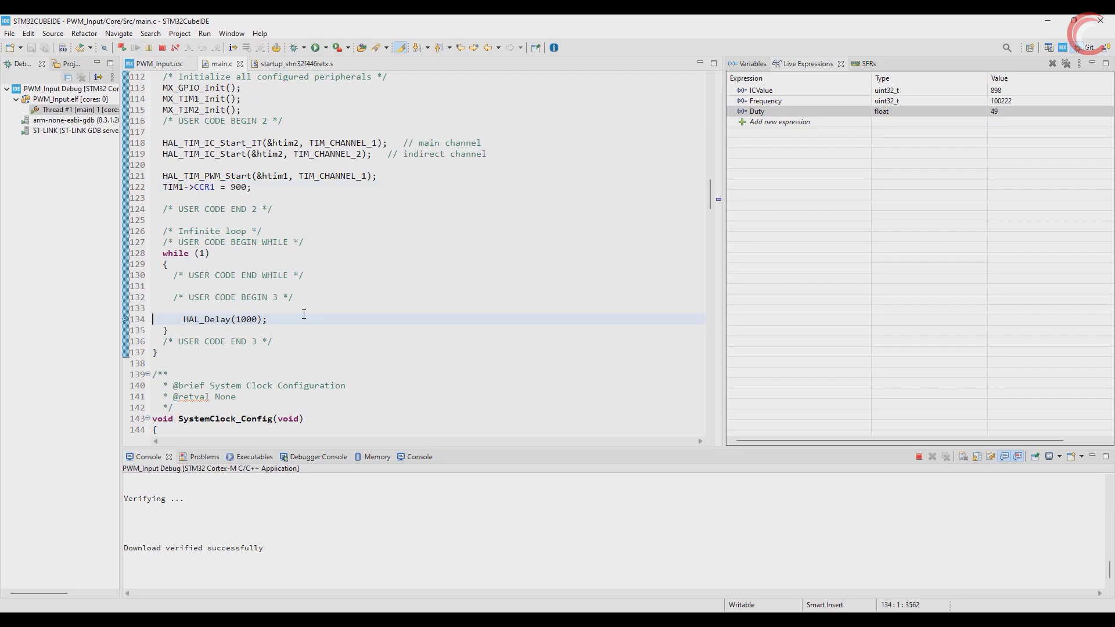
click(136, 47)
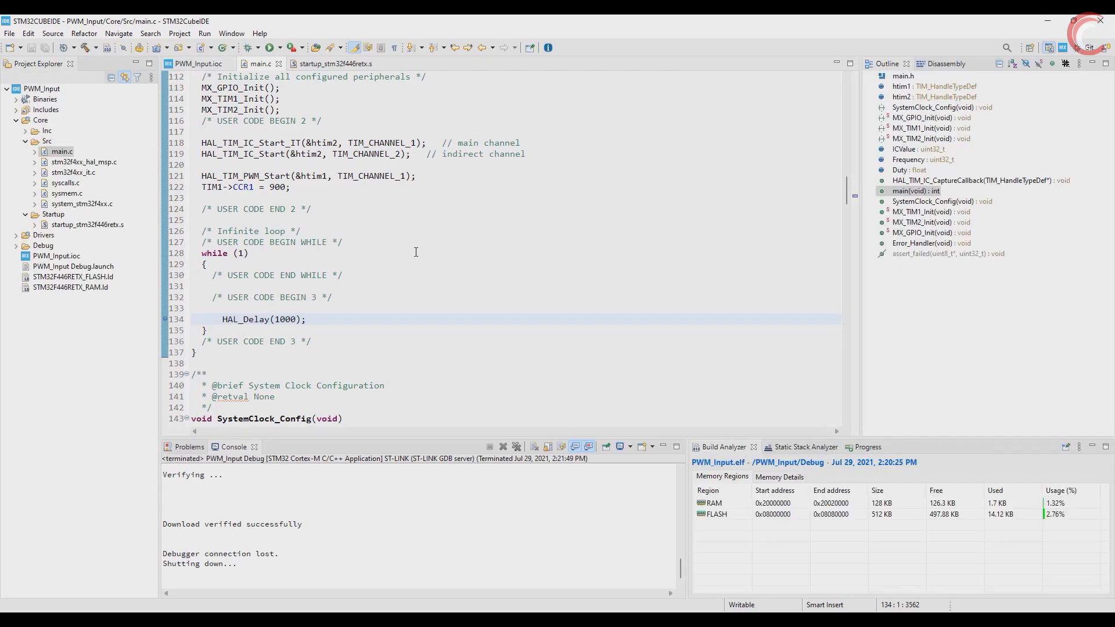
Change htim1.Init.Period from 1800 to 450 and TIM1->CCR1 from 900 to 225
scroll(down, 3)
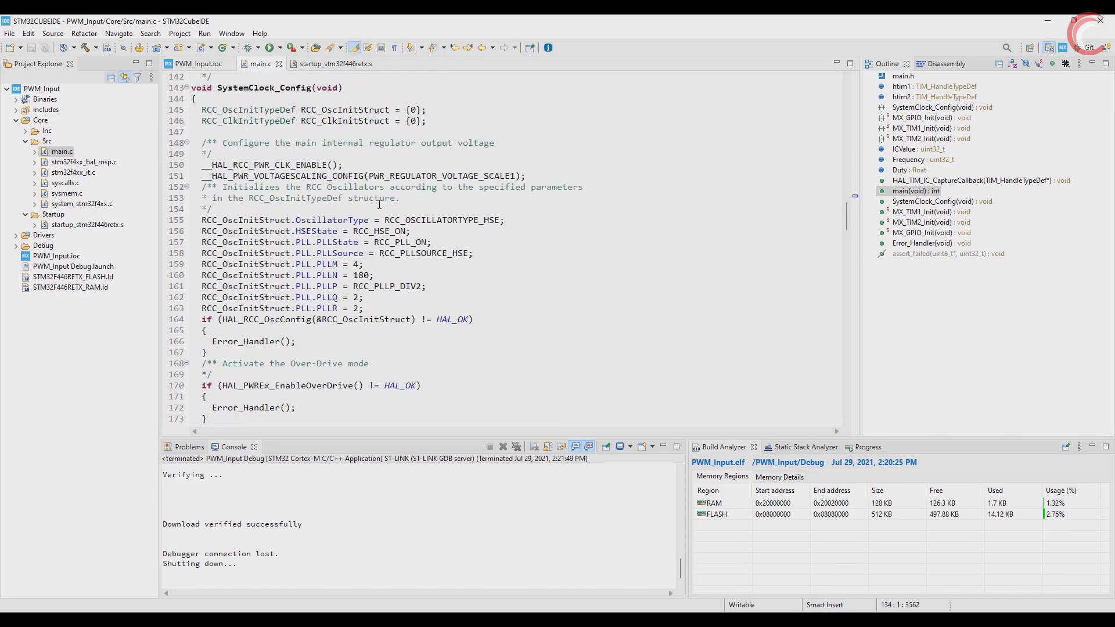
scroll(down, 3)
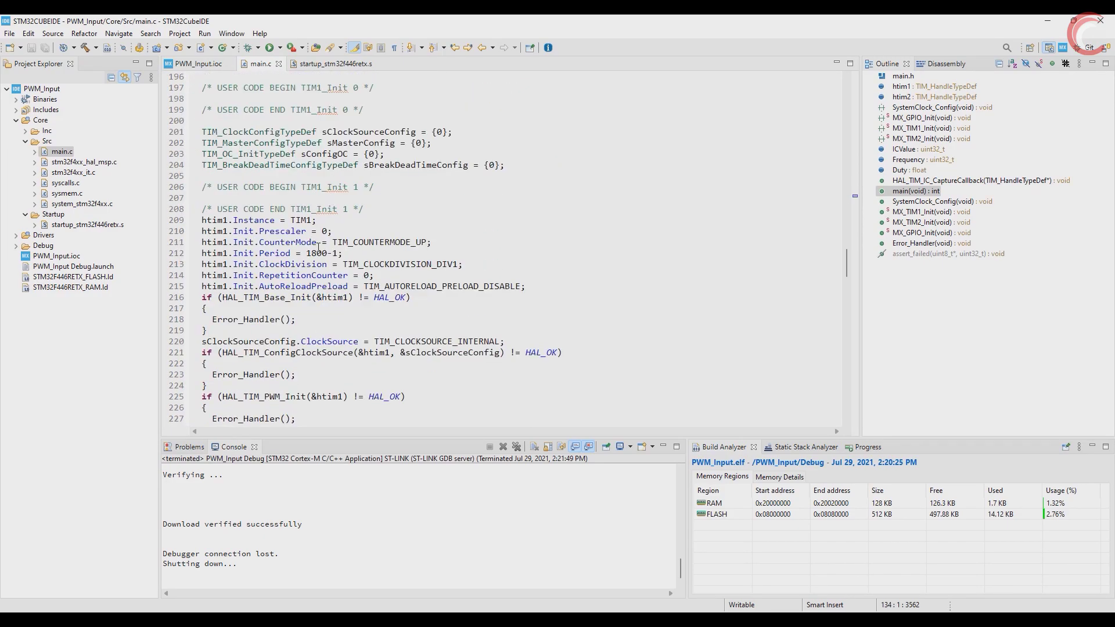
double_click(316, 253)
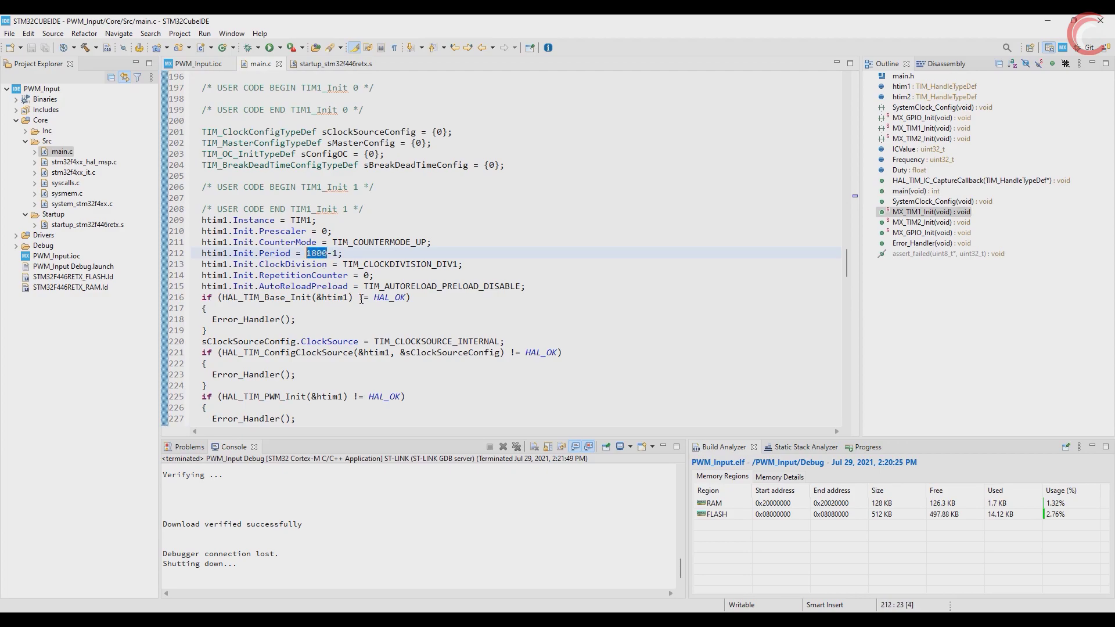
text(450)
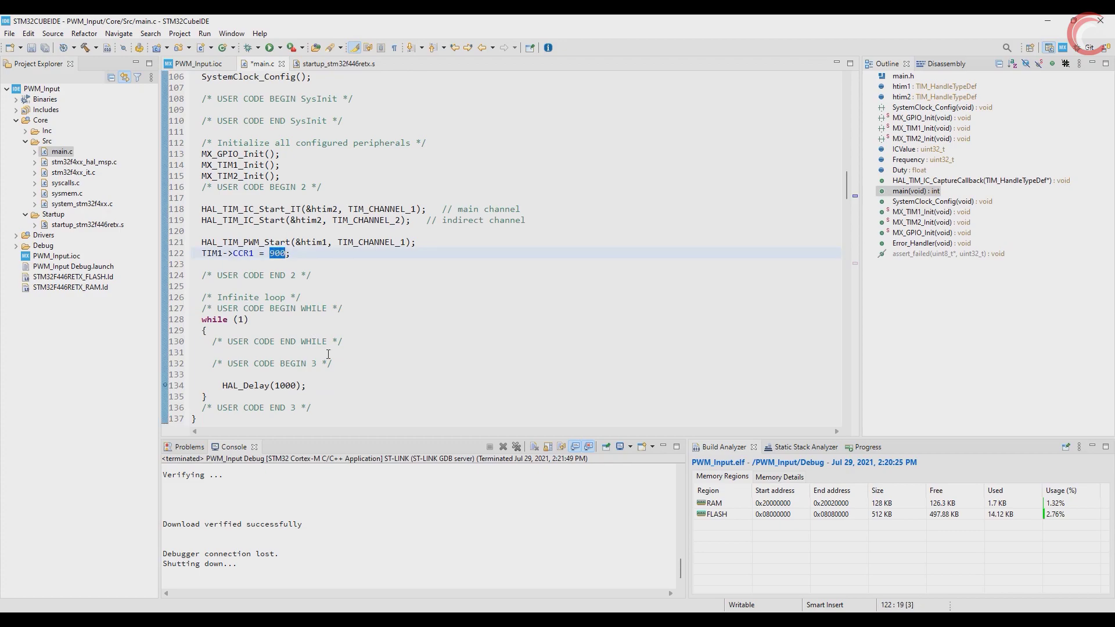
text(25)
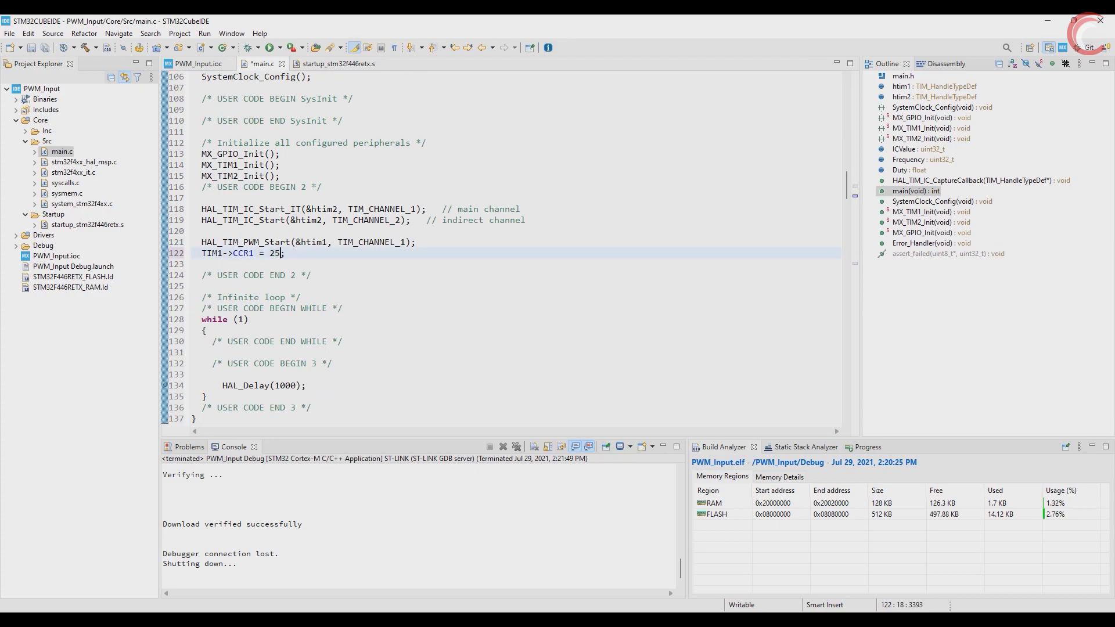
text(2)
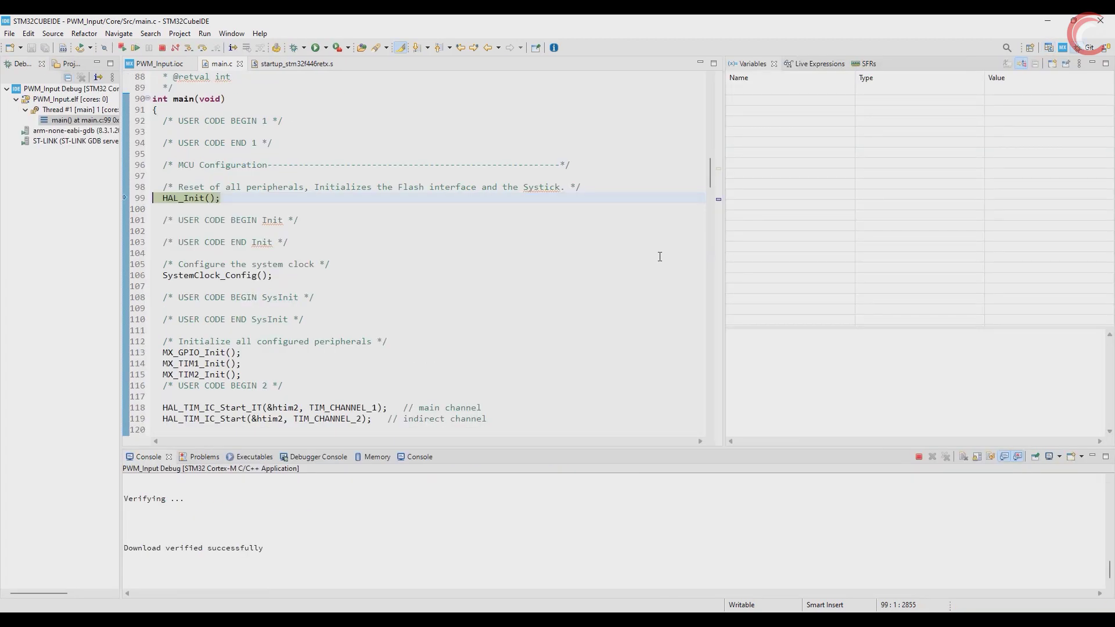
Run the updated firmware and read Frequency 403587, ICValue 223 and Duty 49
click(812, 64)
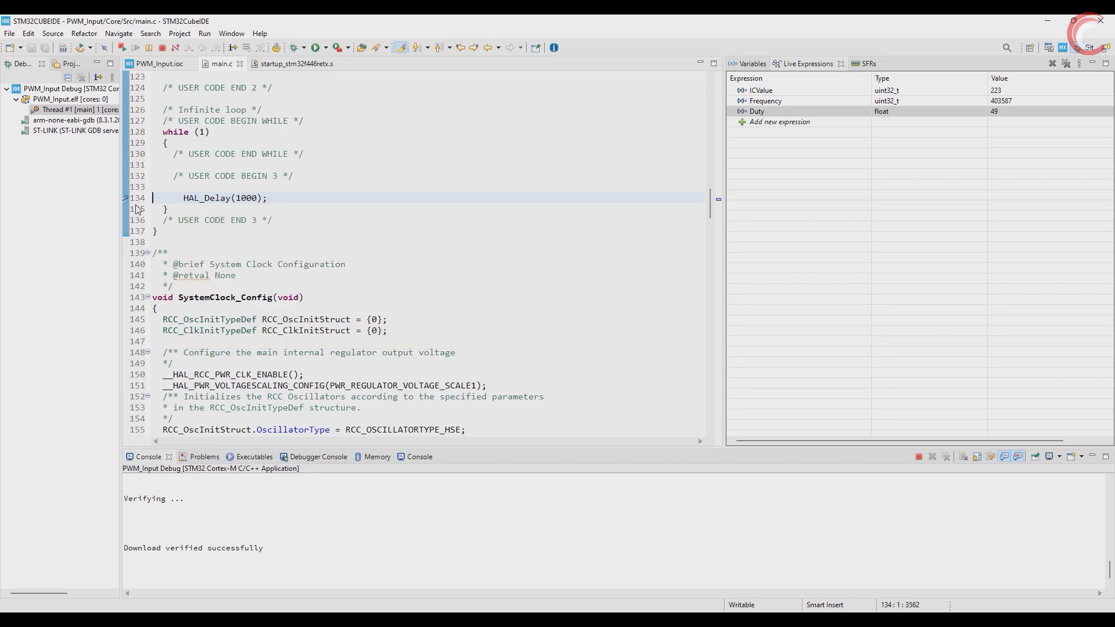
scroll(up, 3)
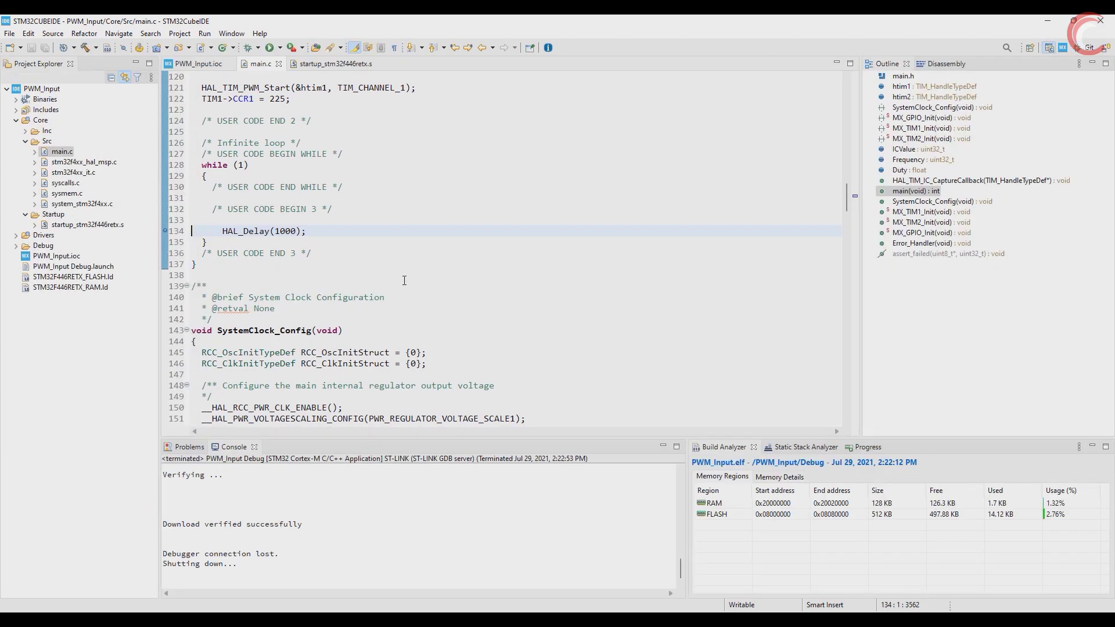
Locate TIM2's sConfigIC.ICPrescaler and view the prescaler constant definitions
scroll(down, 3)
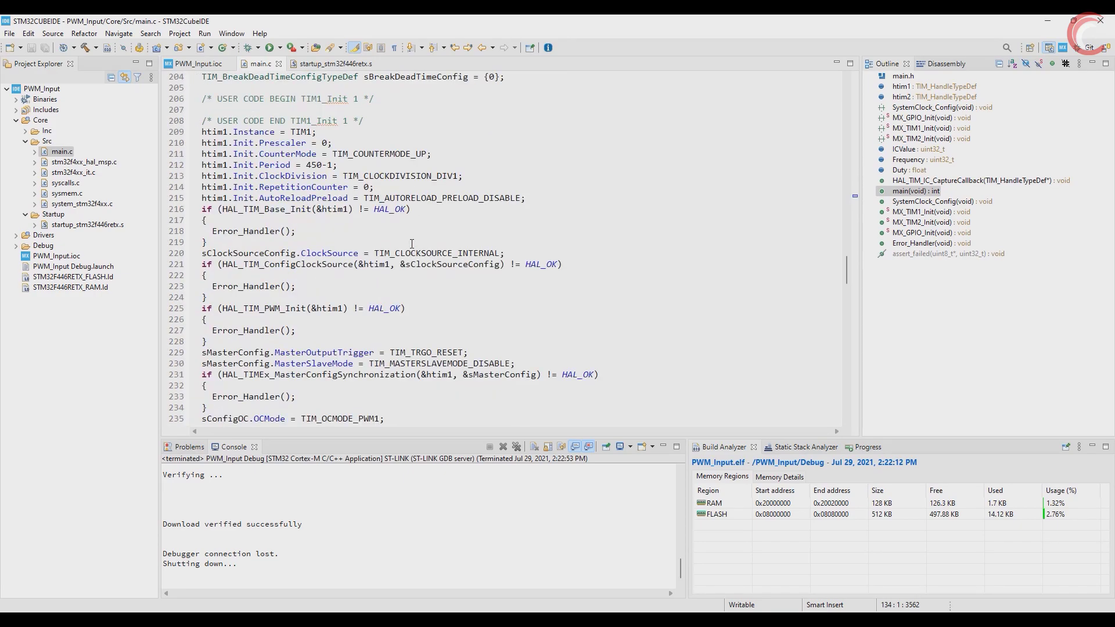
mouse_move(298, 235)
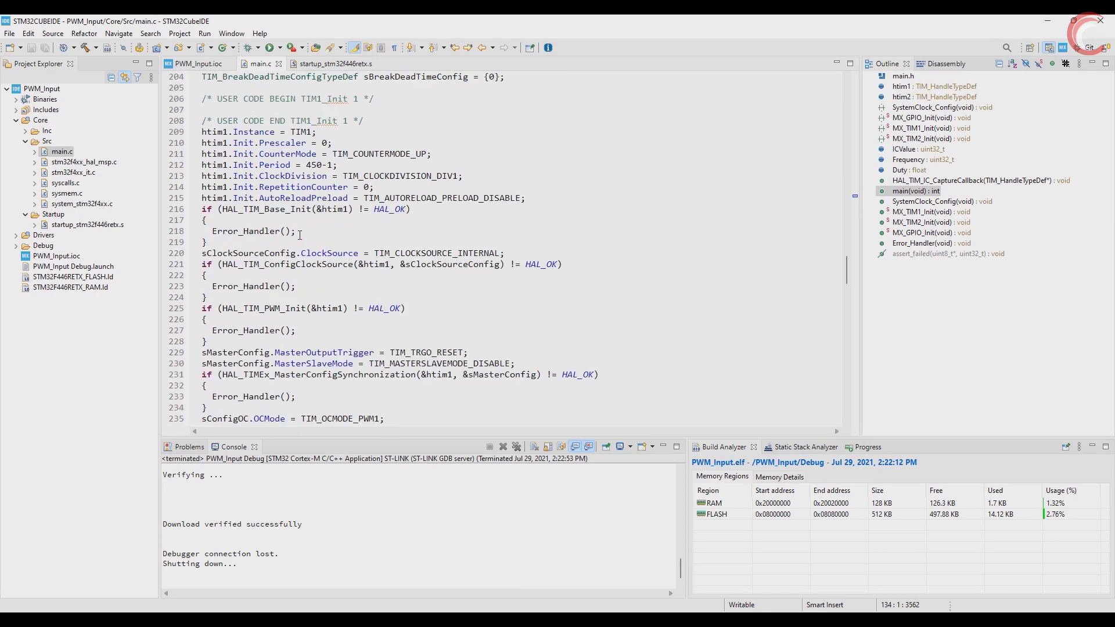
scroll(down, 3)
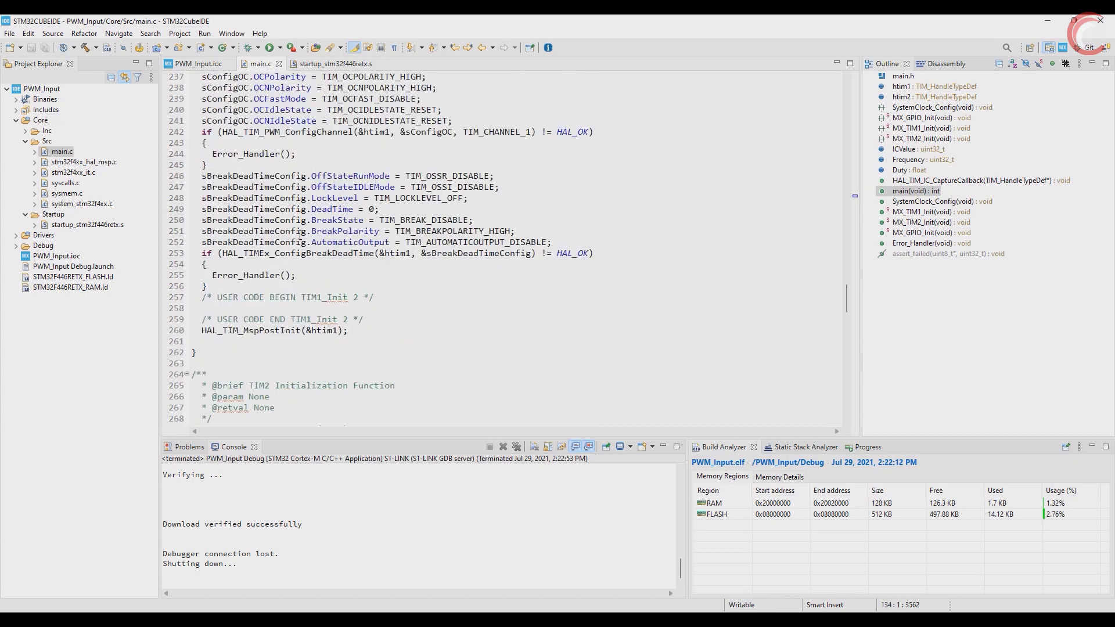
scroll(down, 3)
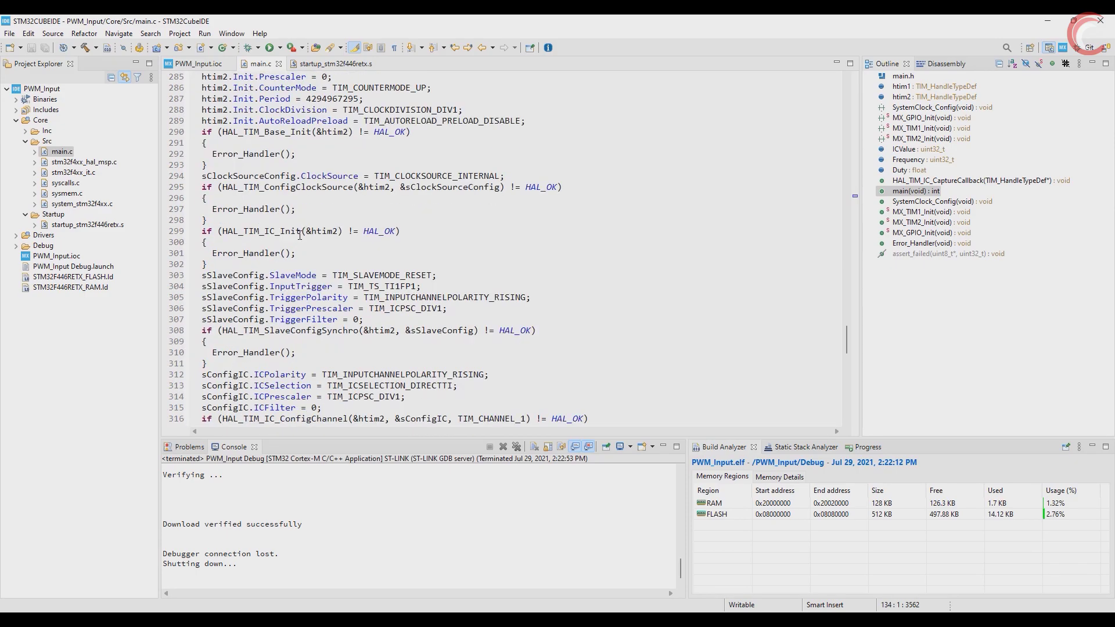
scroll(down, 3)
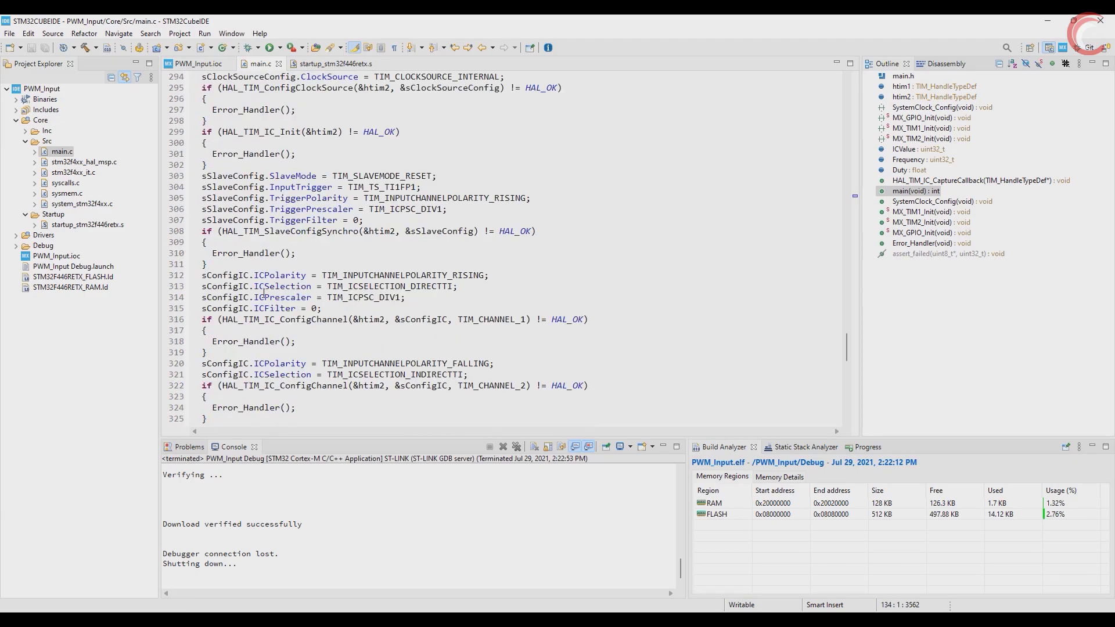
double_click(283, 297)
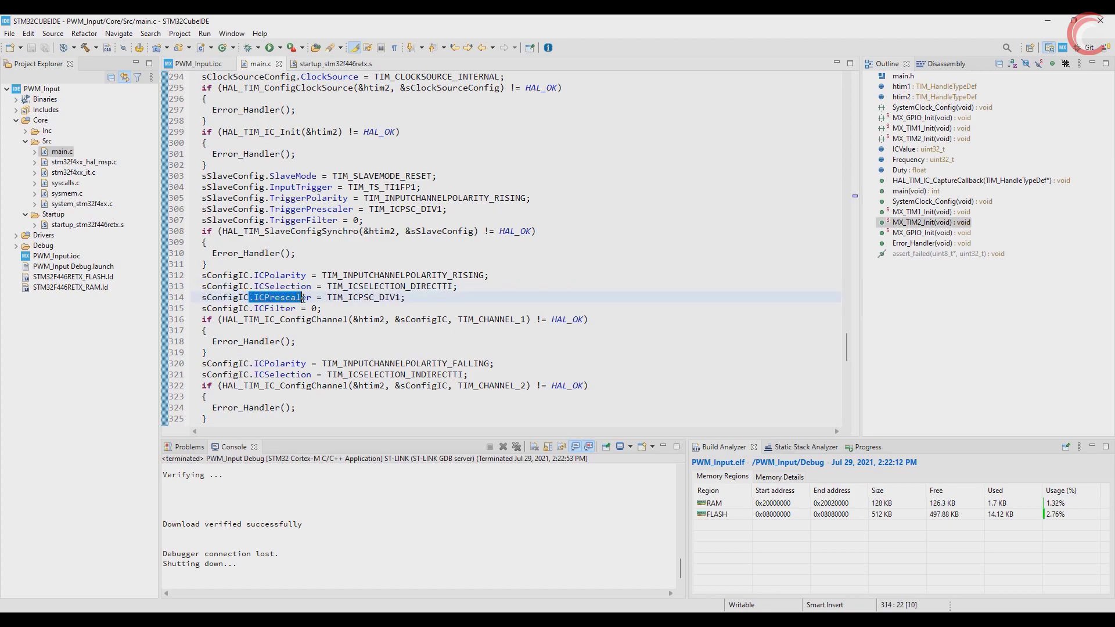
right_click(348, 297)
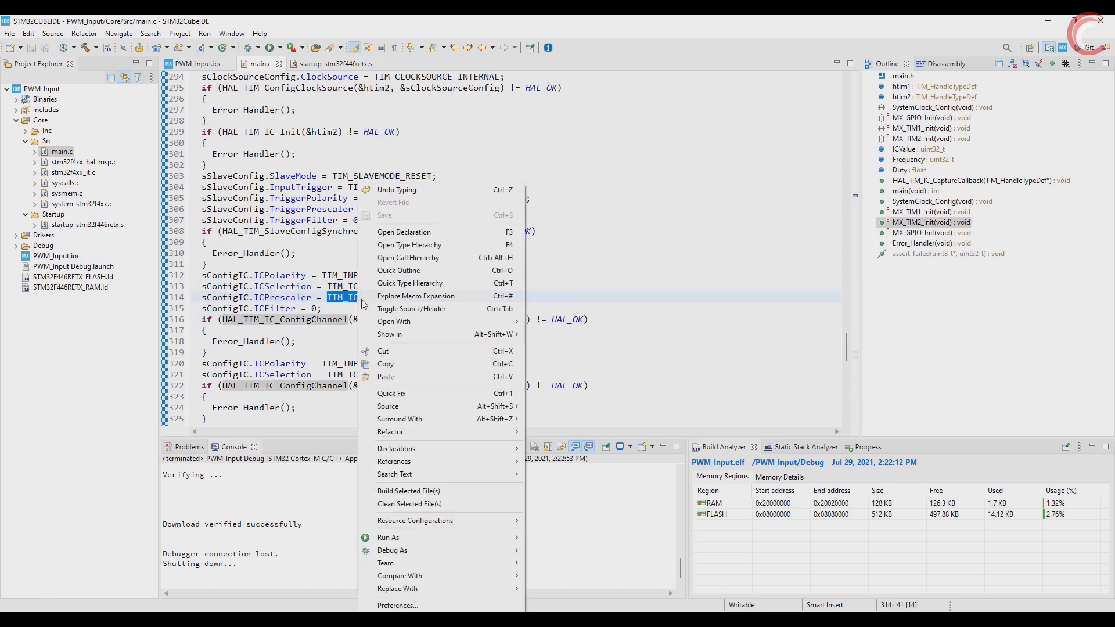
click(403, 232)
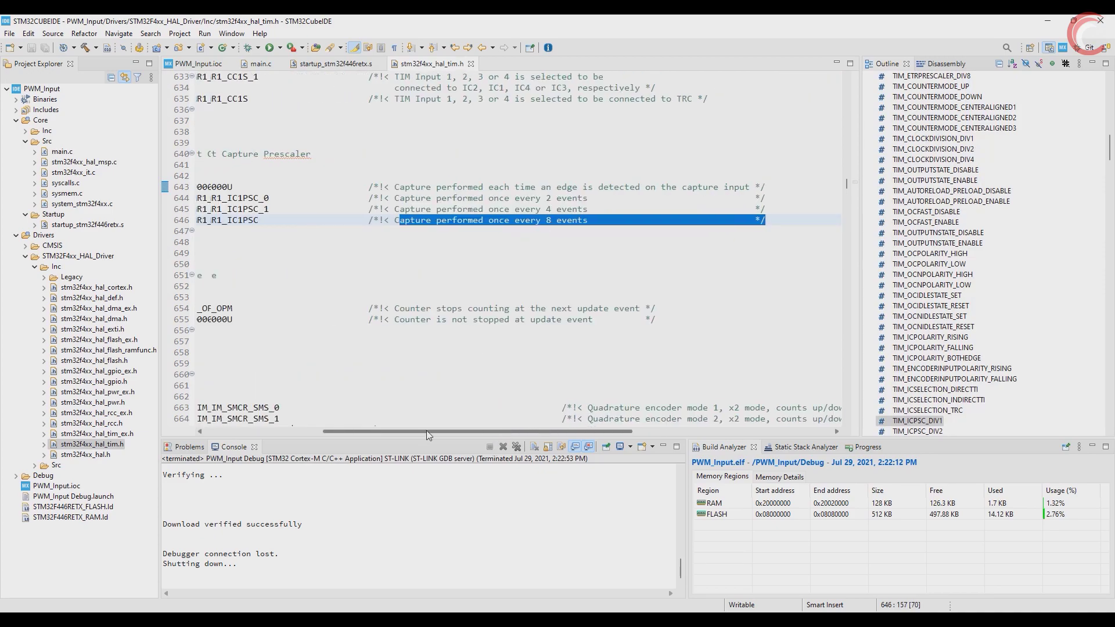
Set the channel 1 ICPrescaler to TIM_ICPSC_DIV8 in main.c and build the project
scroll(left, 3)
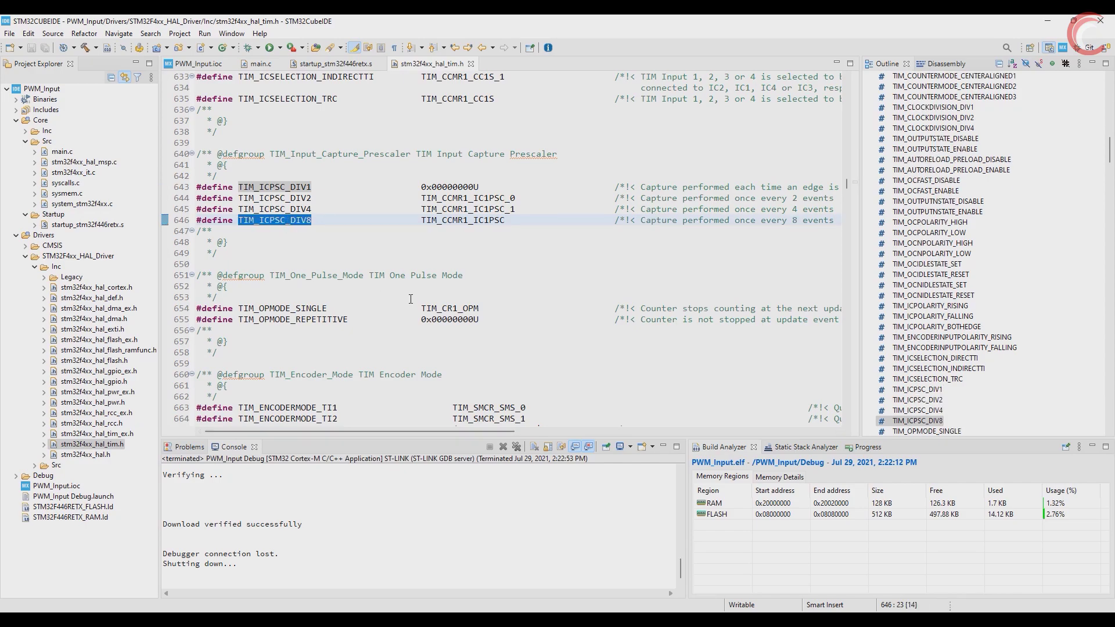
click(257, 64)
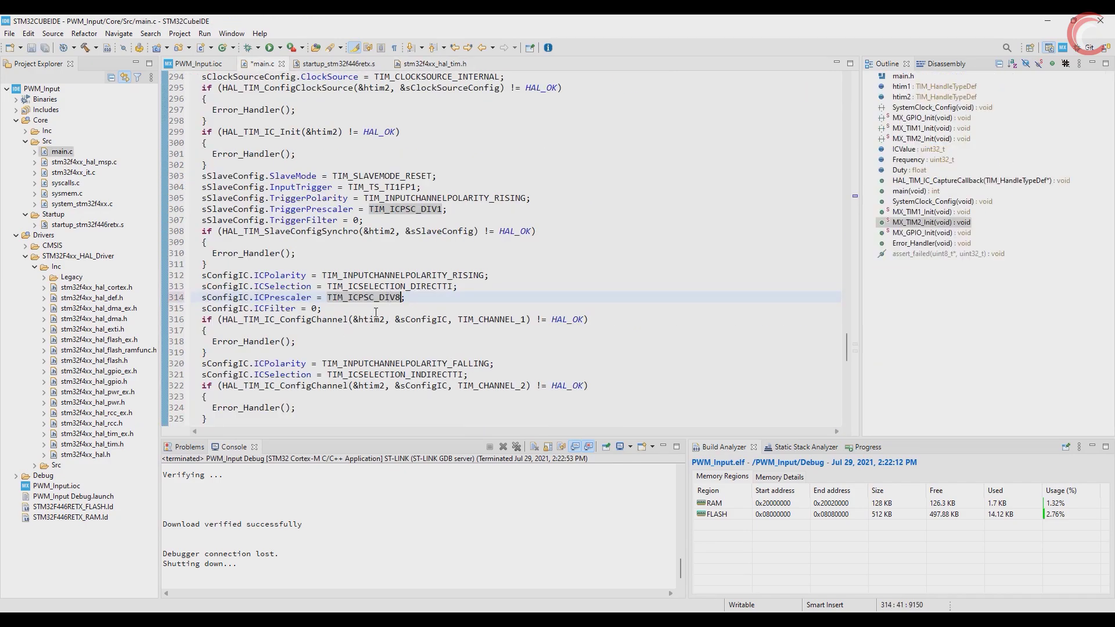
double_click(364, 298)
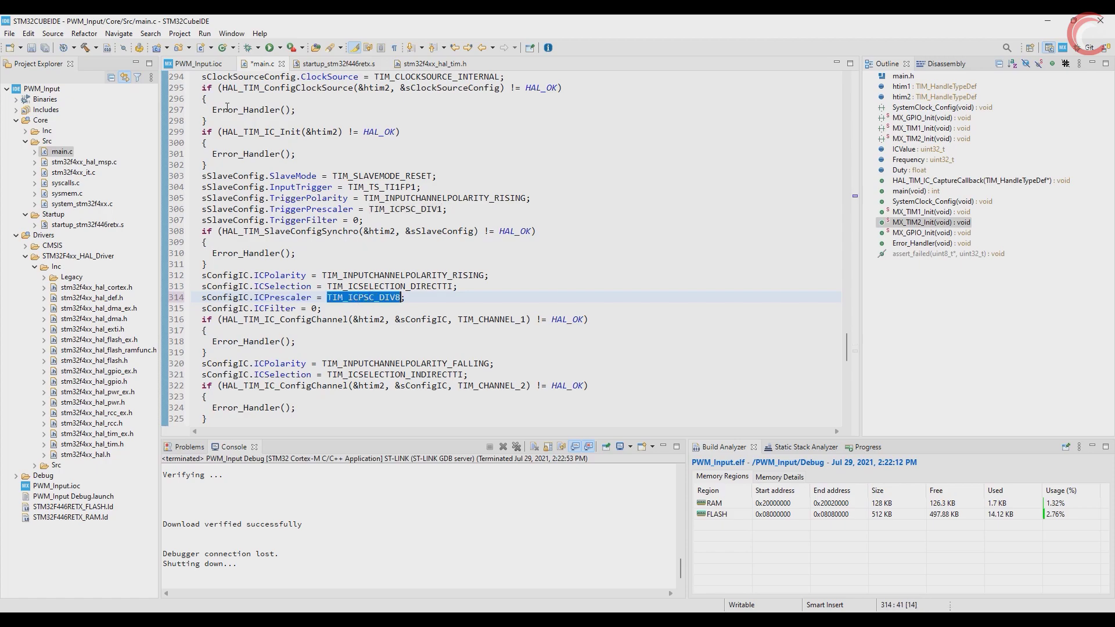
click(250, 47)
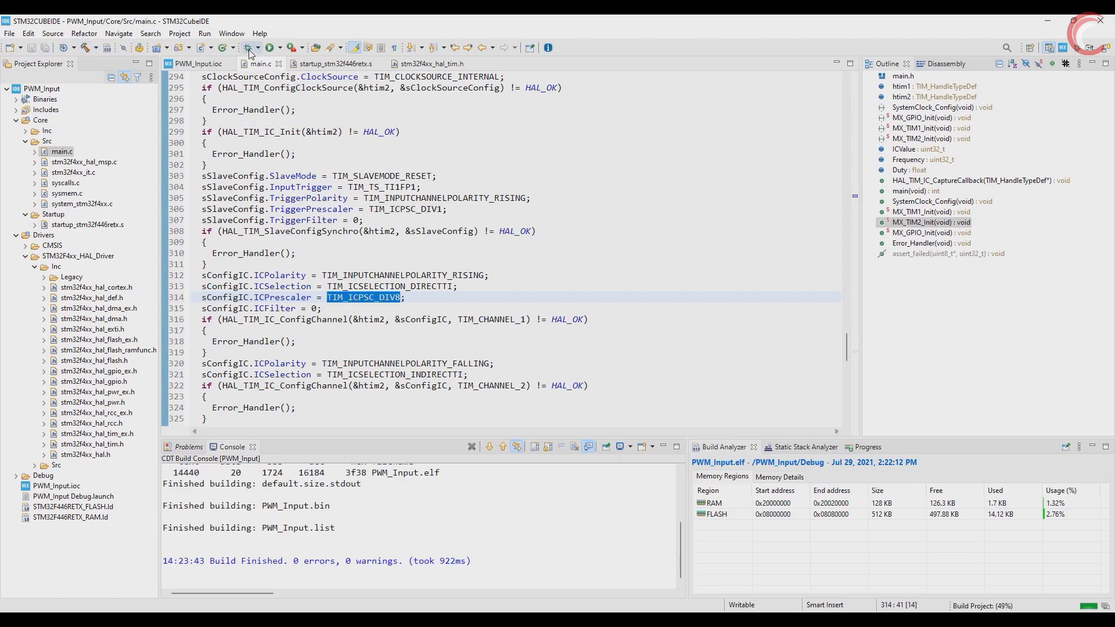
Debug the divide-by-8 firmware, read Frequency 403587 and Duty 49, then terminate
click(266, 47)
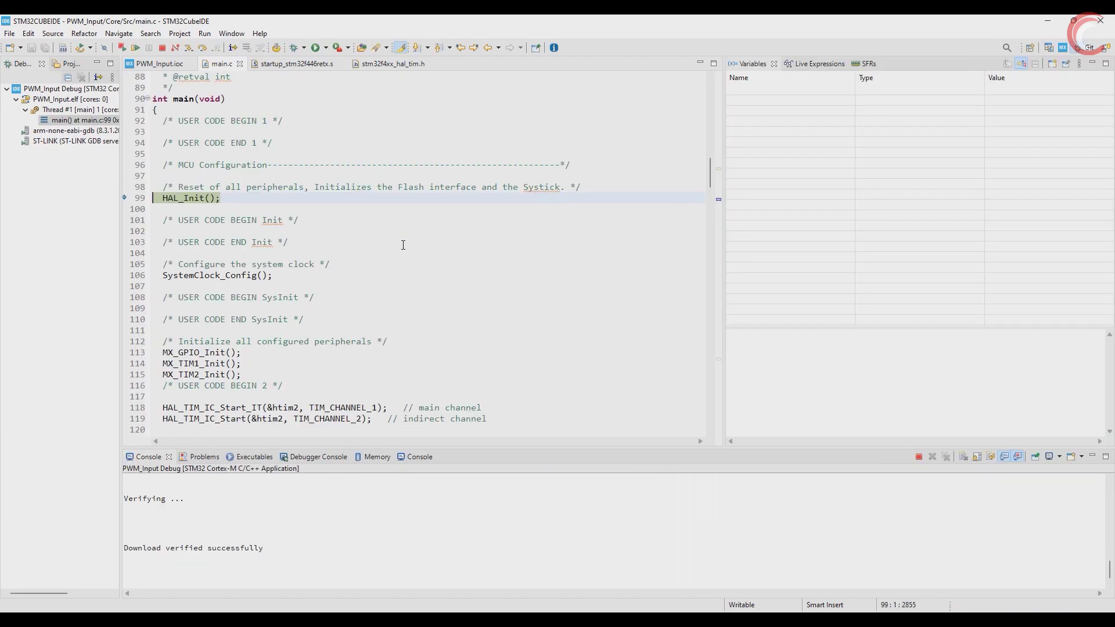
click(815, 63)
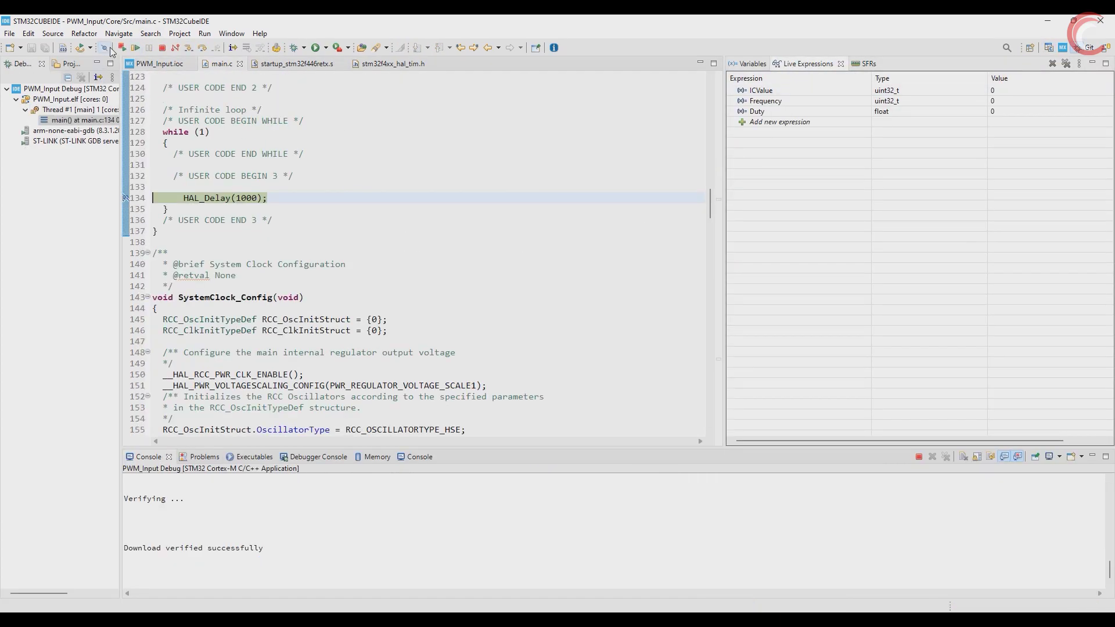
click(107, 48)
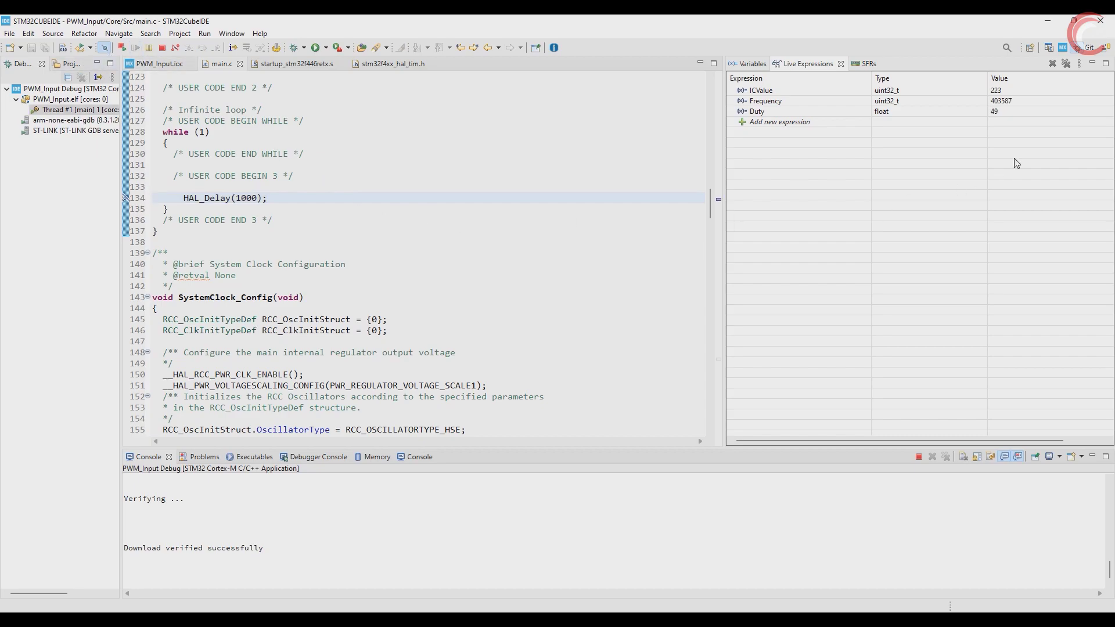
click(765, 100)
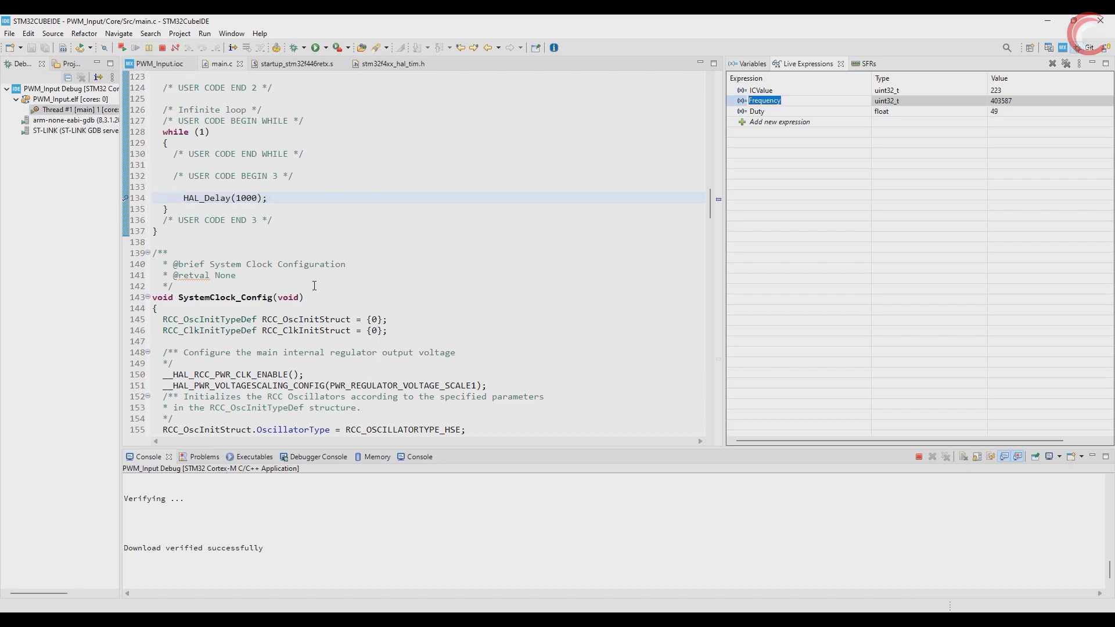
mouse_move(1028, 142)
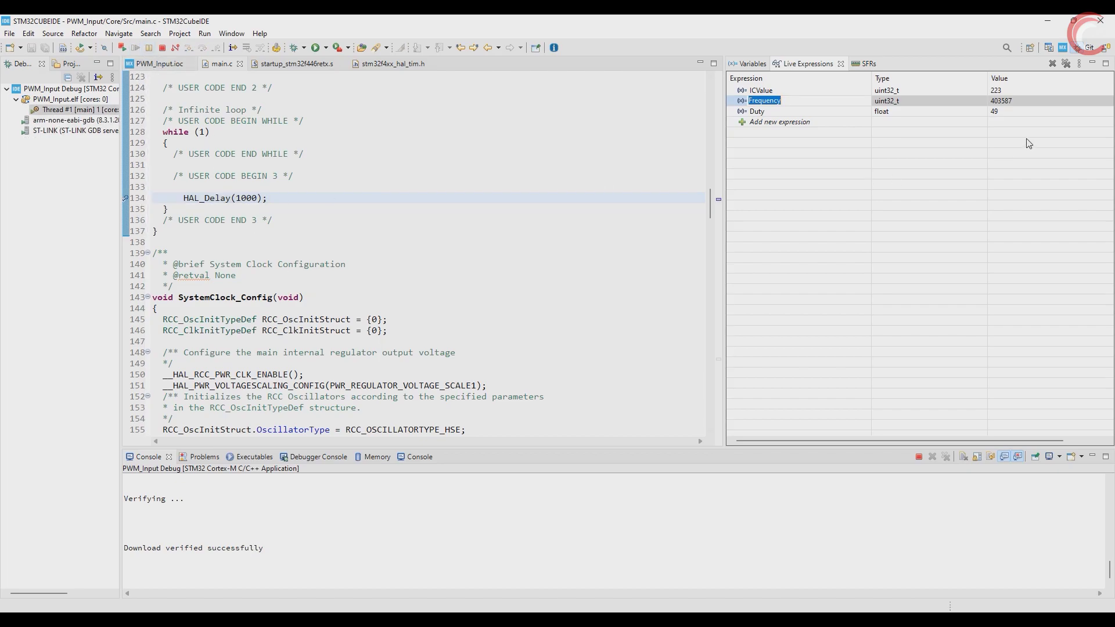
click(148, 47)
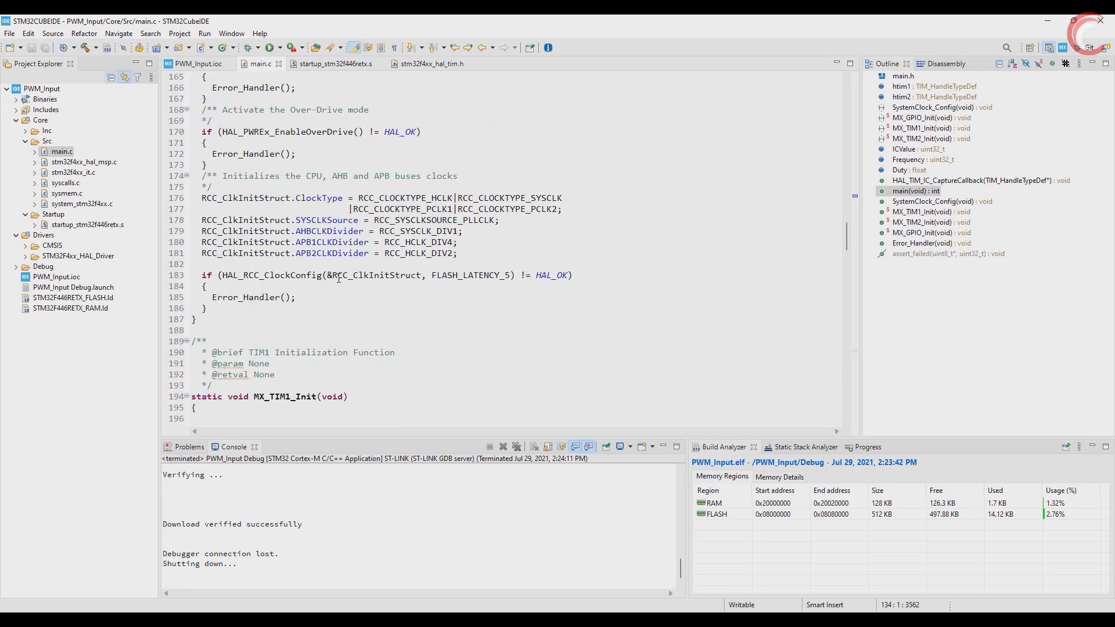
Change htim1.Init.Period from 450-1 to 180-1 in main.c
scroll(down, 3)
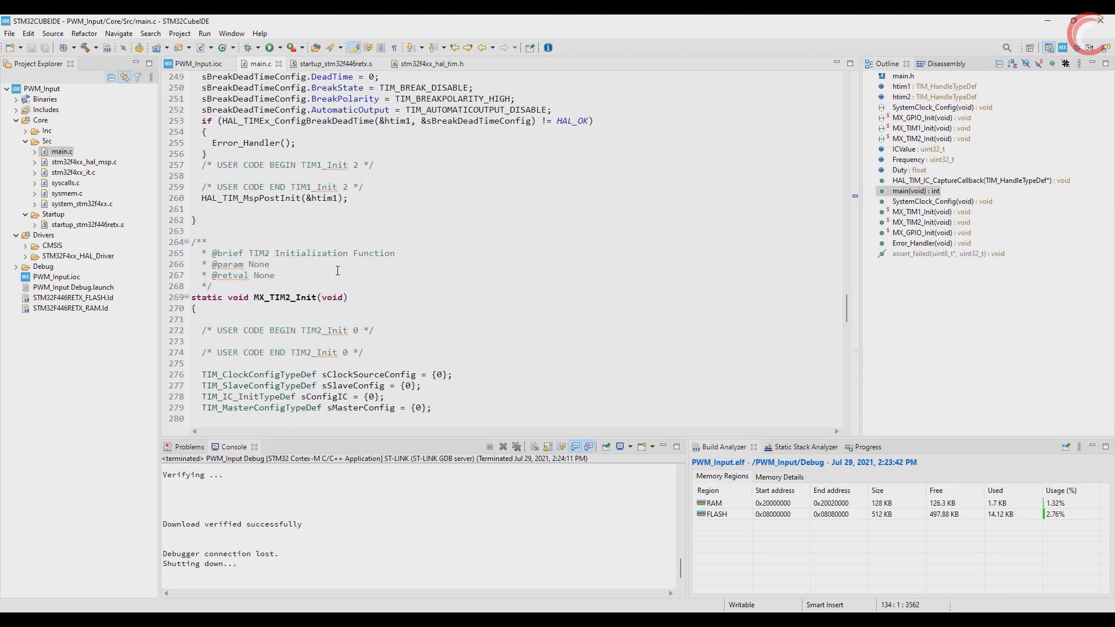
scroll(down, 3)
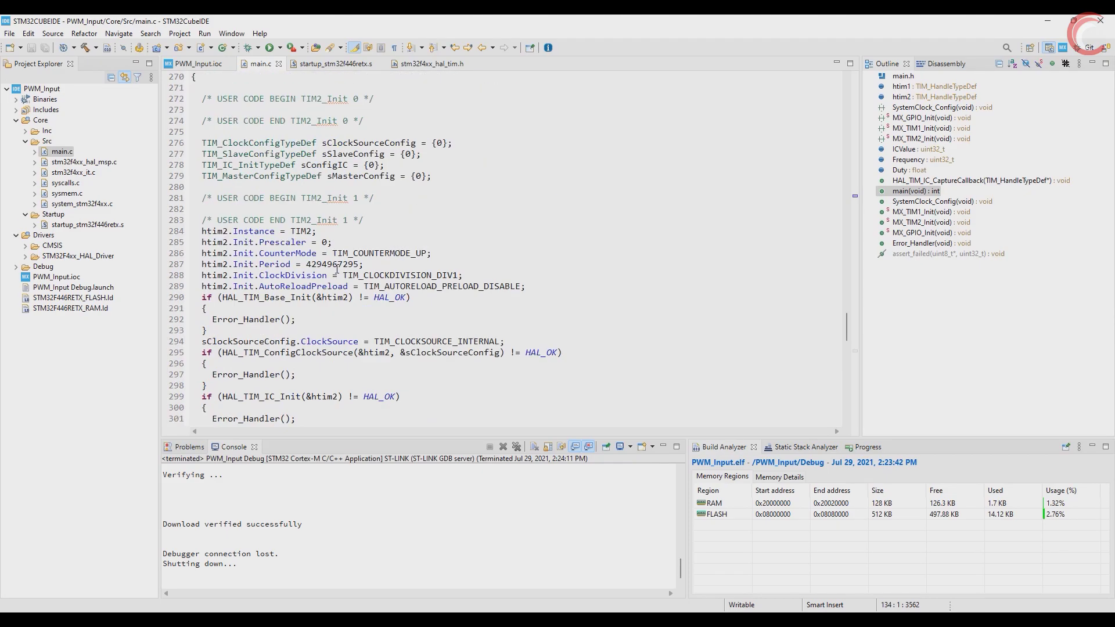
scroll(up, 3)
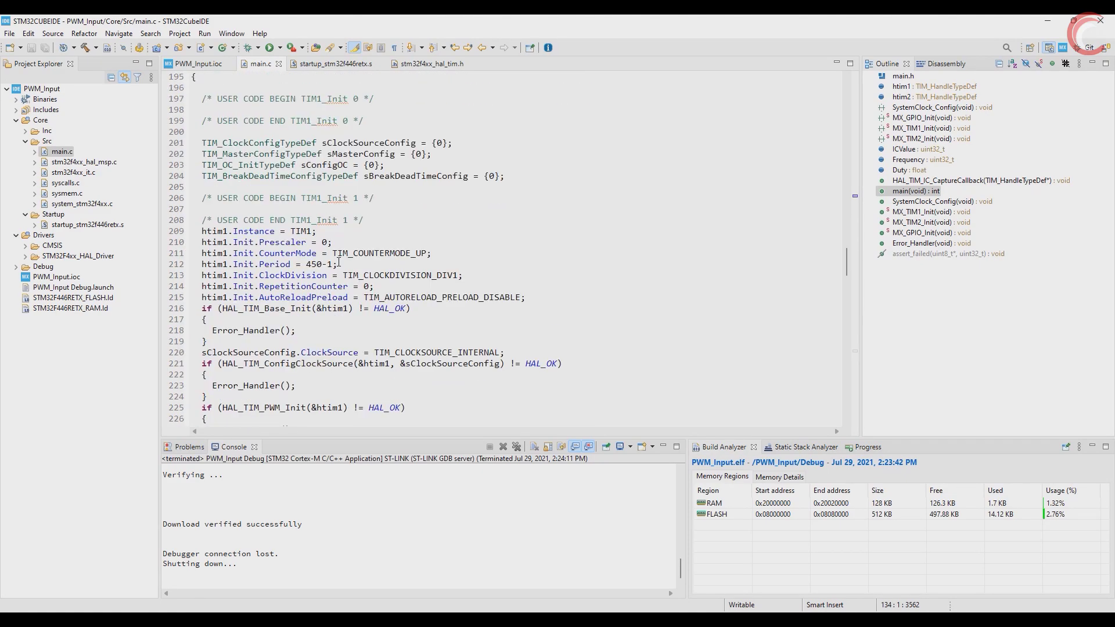
double_click(312, 264)
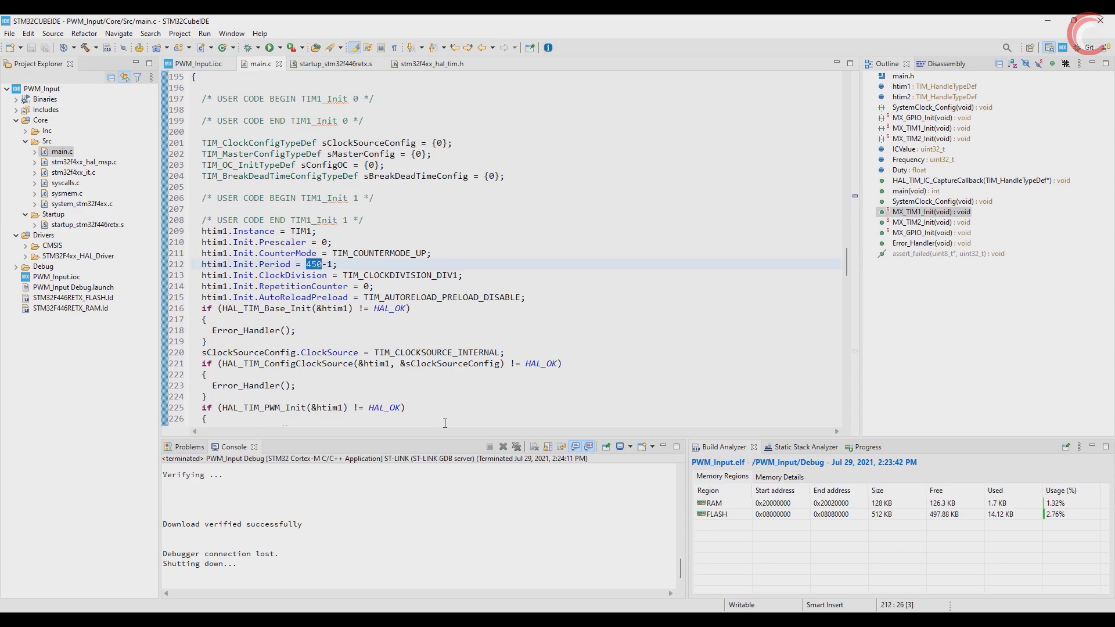
text(180)
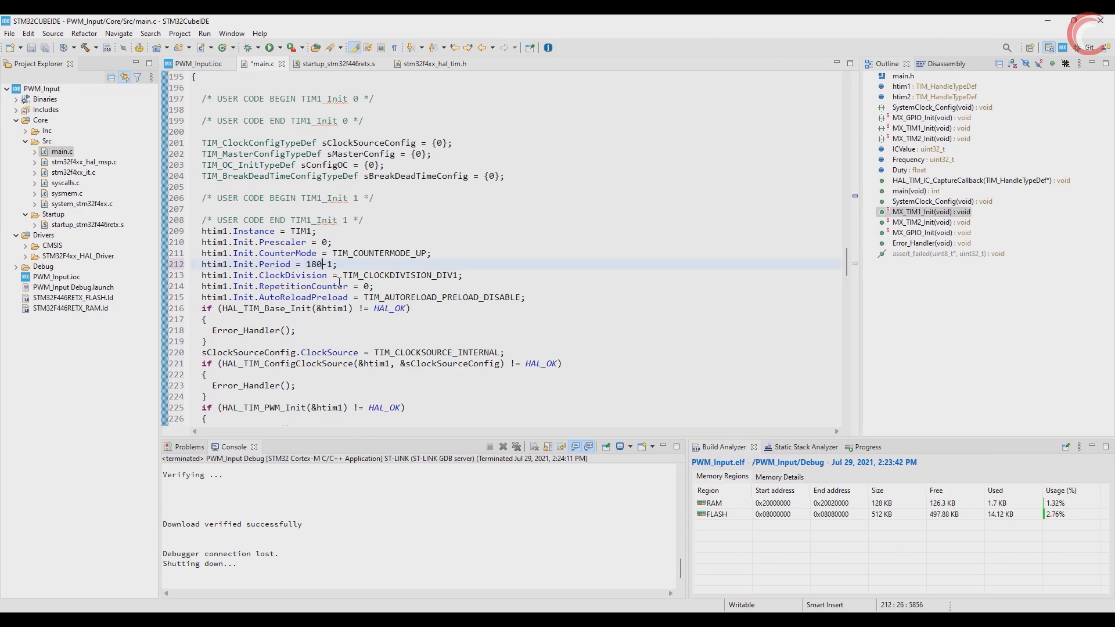
Set TIM1->CCR1 to 60 and run the rebuilt firmware under the debugger
scroll(up, 3)
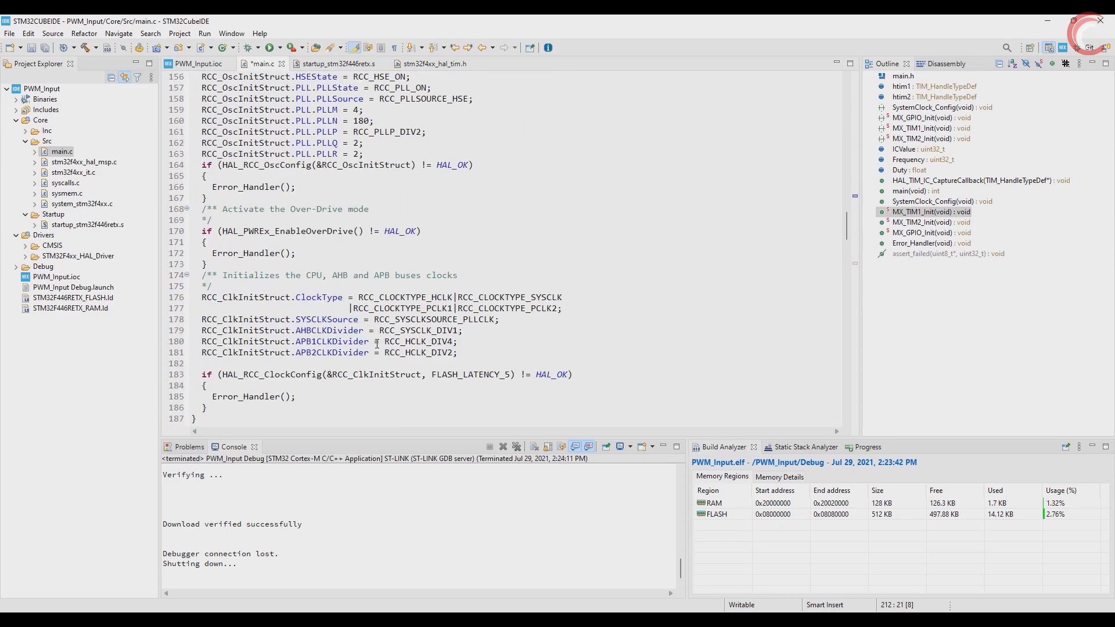
scroll(up, 3)
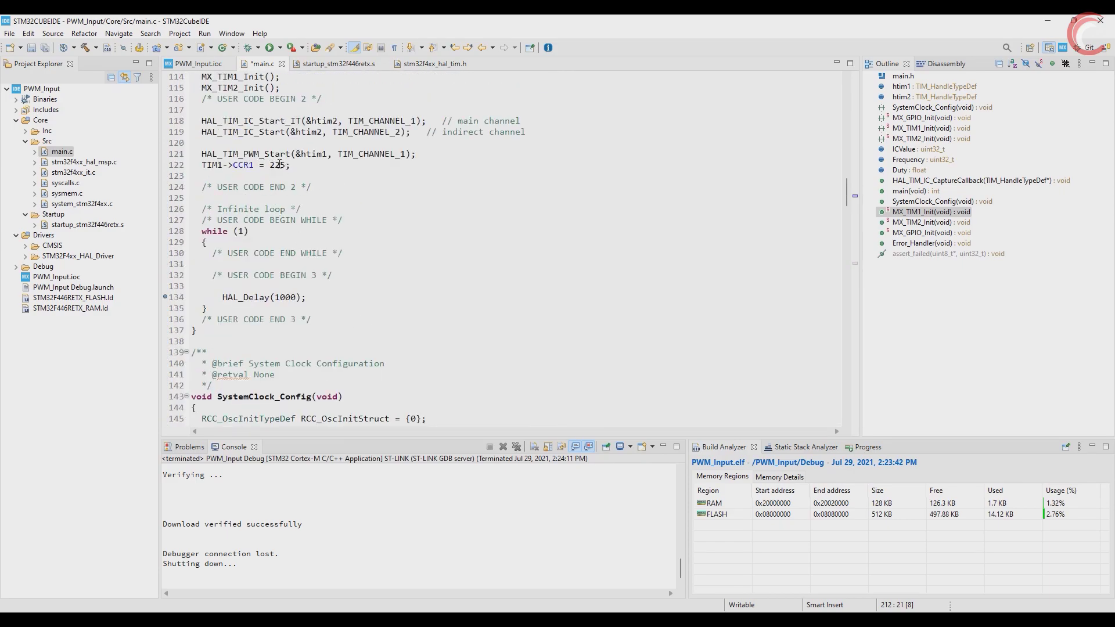
text(60)
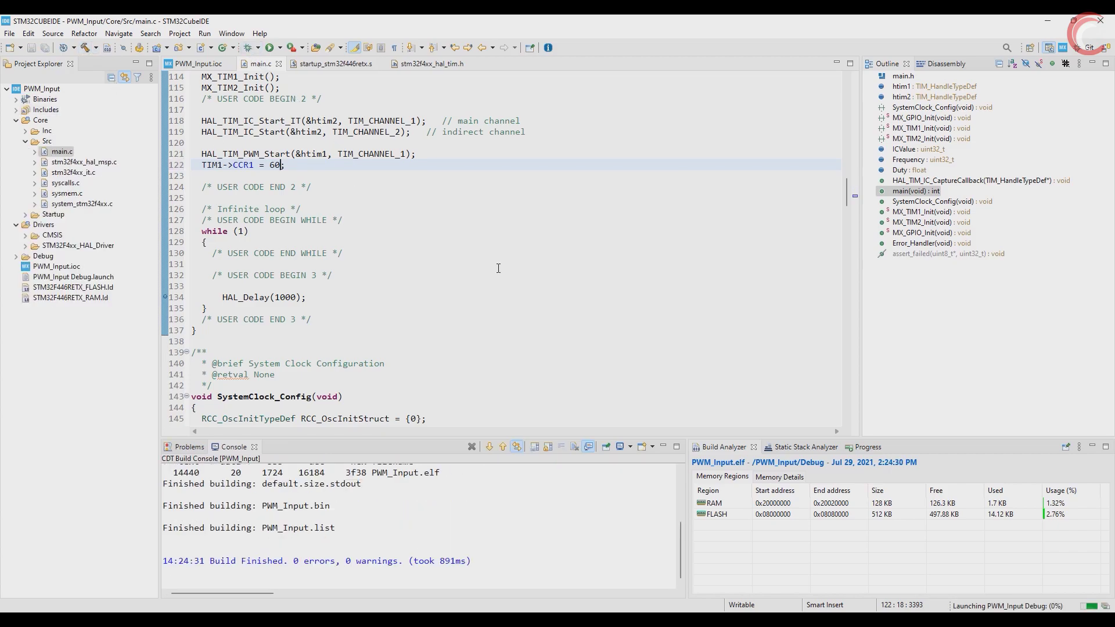
click(311, 48)
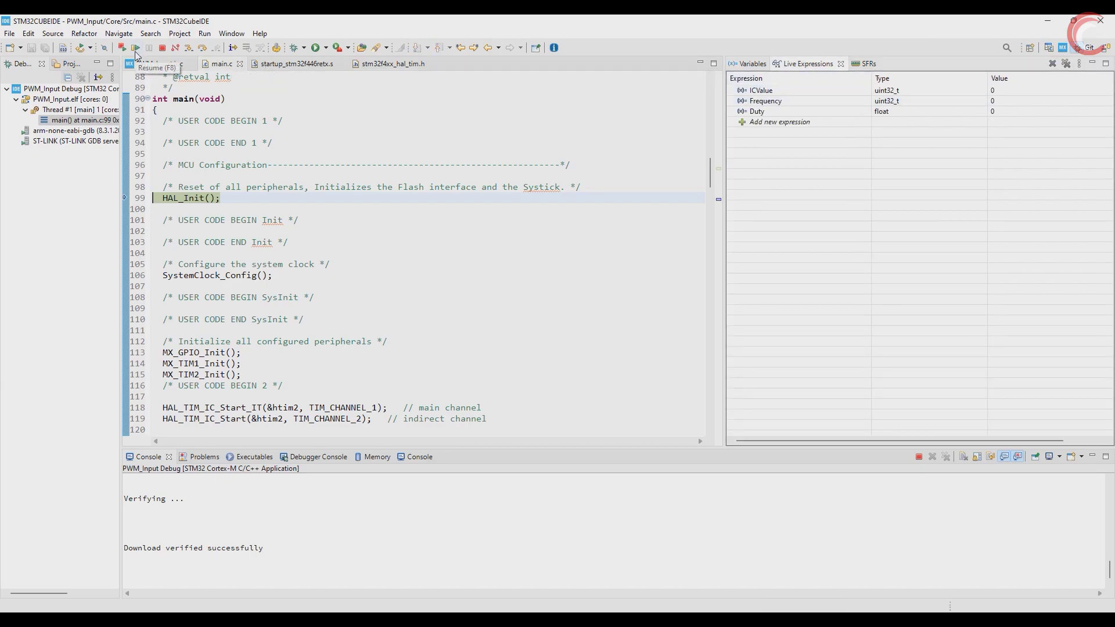
click(135, 48)
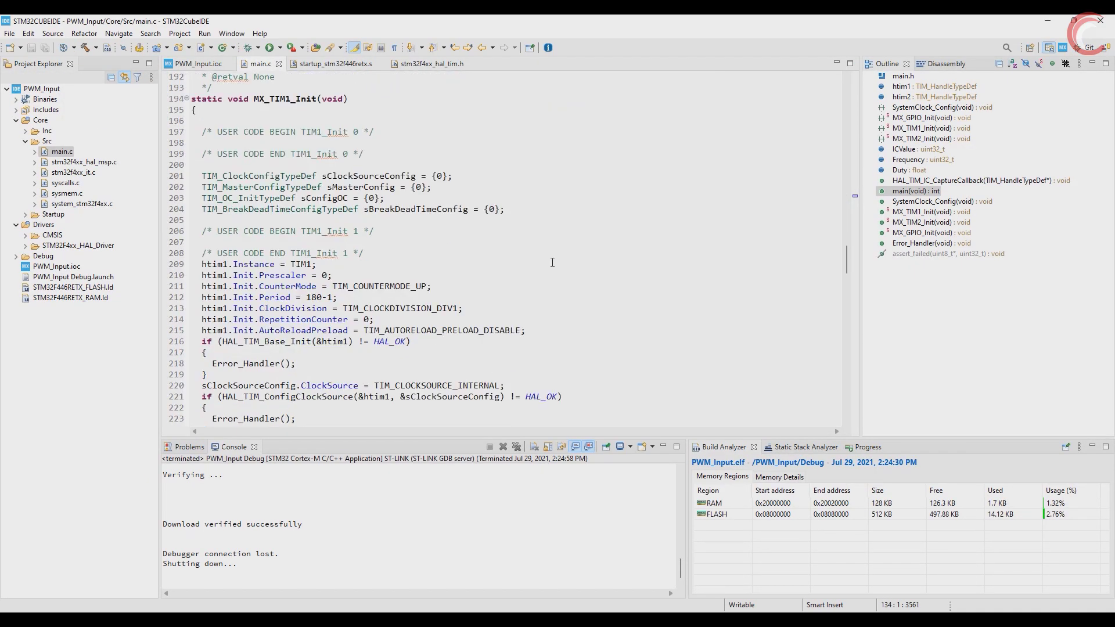
Set the period to 90-1, debug, read Frequency 2093023 and Duty 65, then terminate
double_click(313, 197)
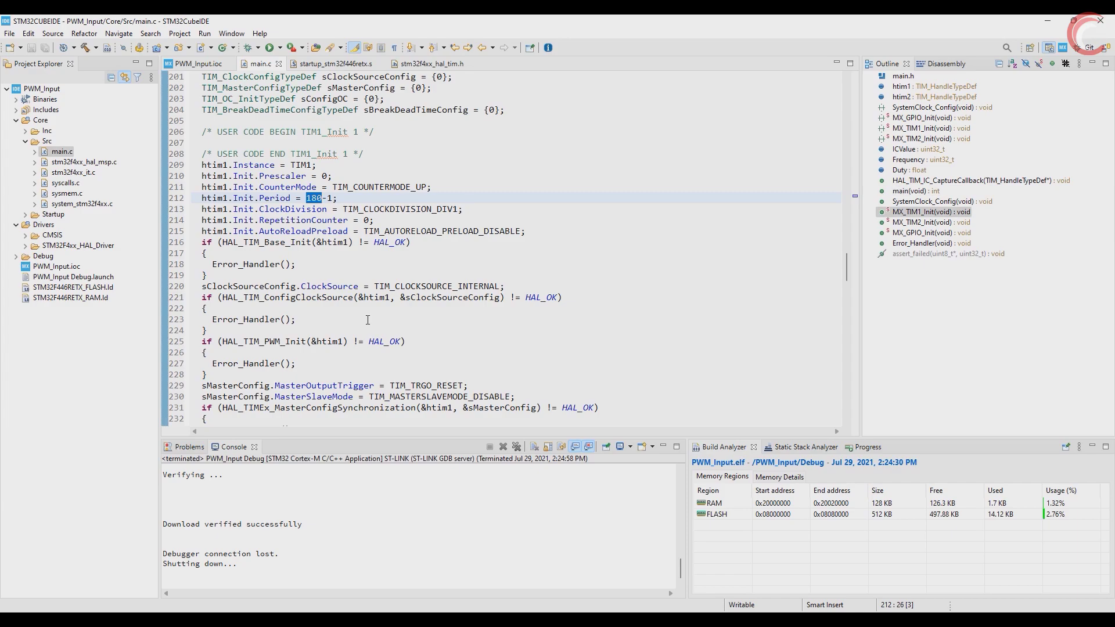
text(90)
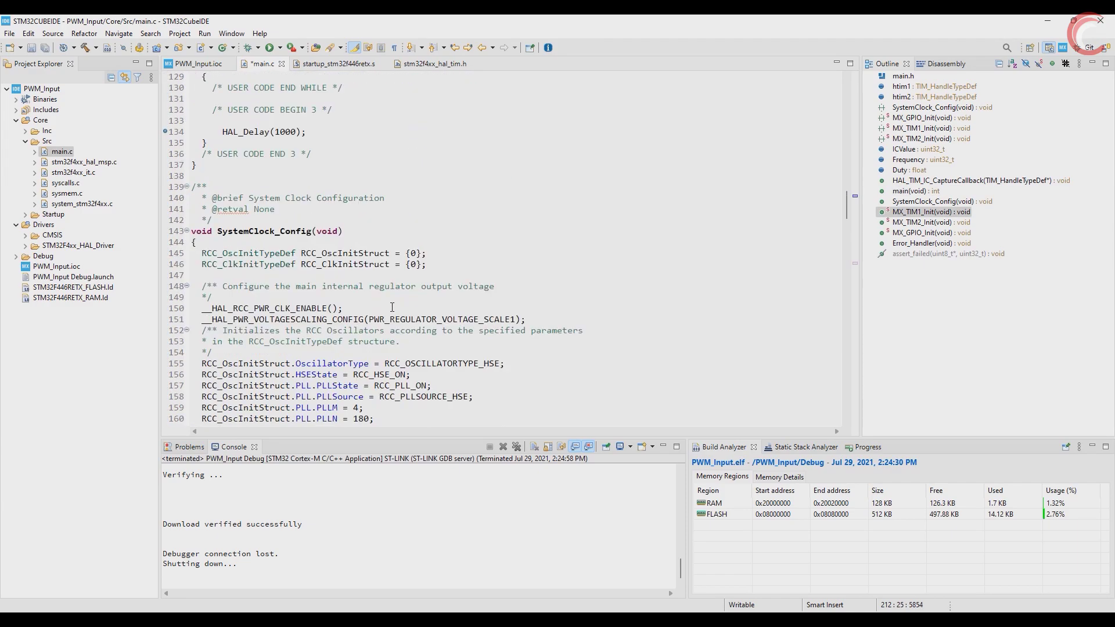
scroll(up, 3)
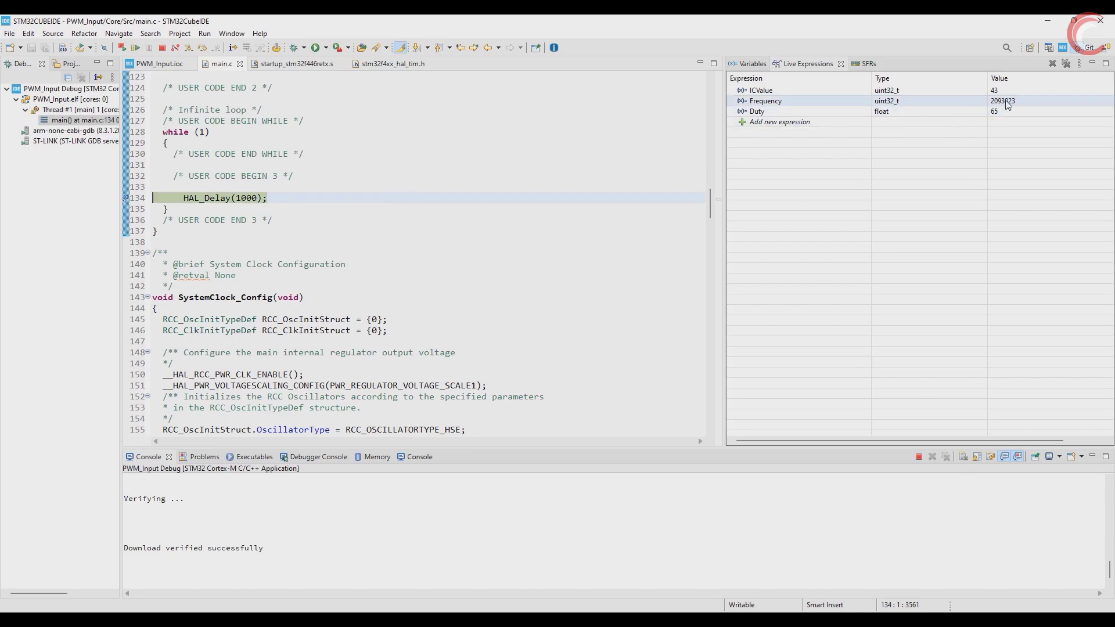
click(755, 111)
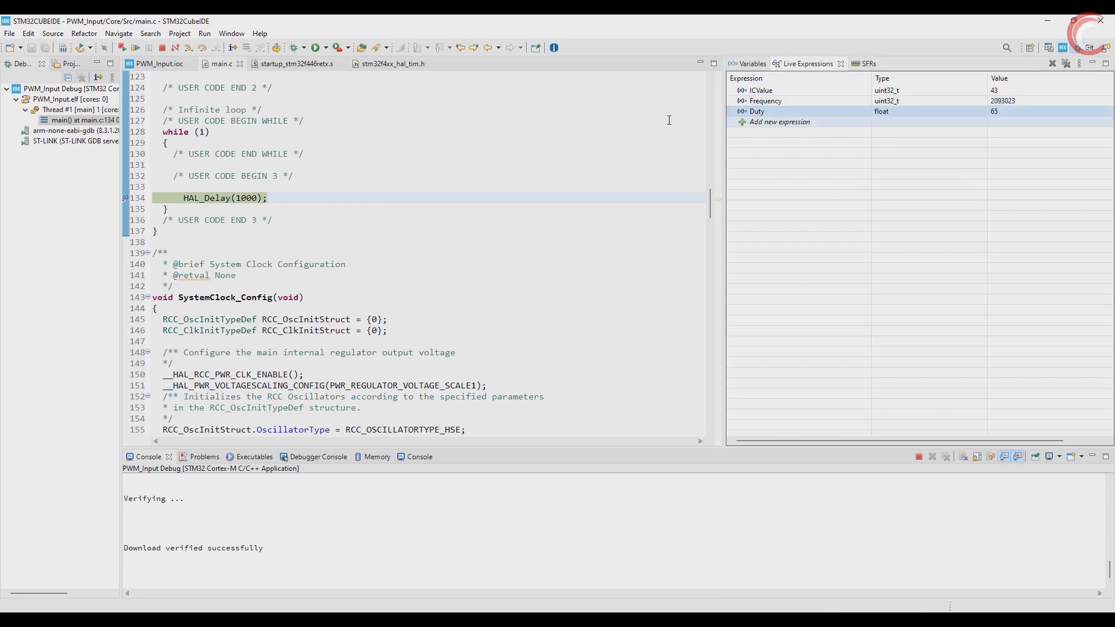
click(918, 456)
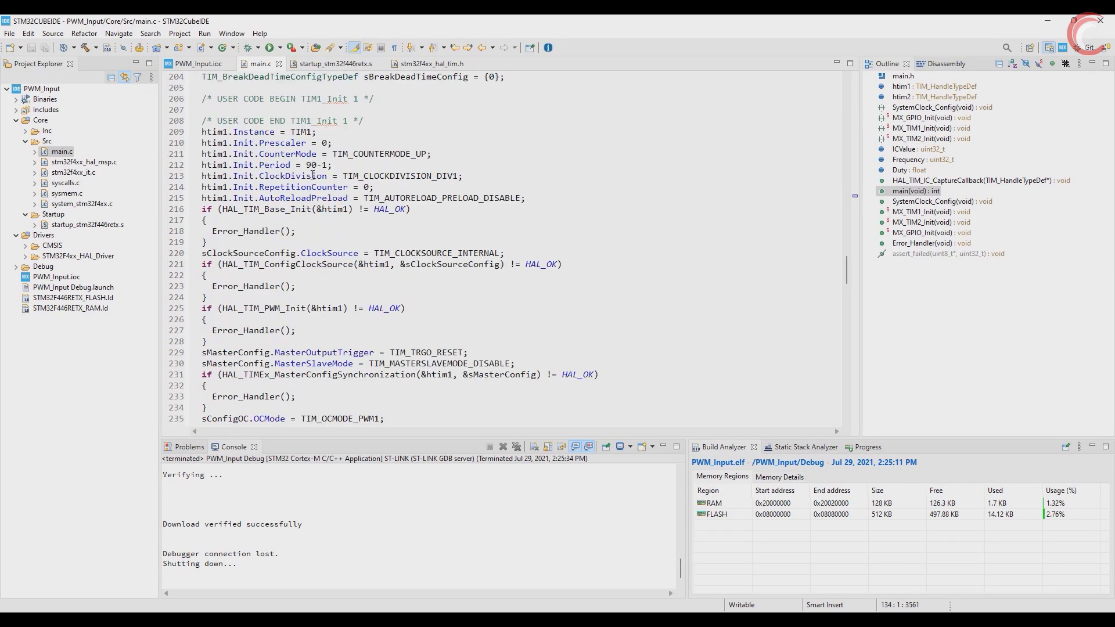
Change the period to 60-1 and CCR1 to 30, then launch a new debug session
double_click(312, 165)
text(6)
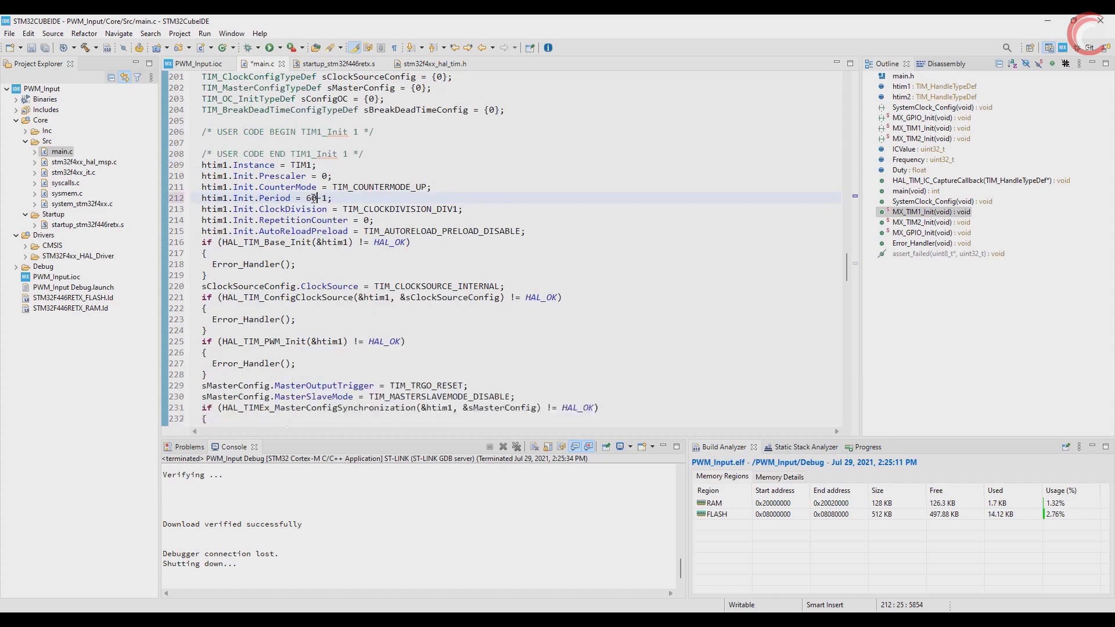
scroll(up, 3)
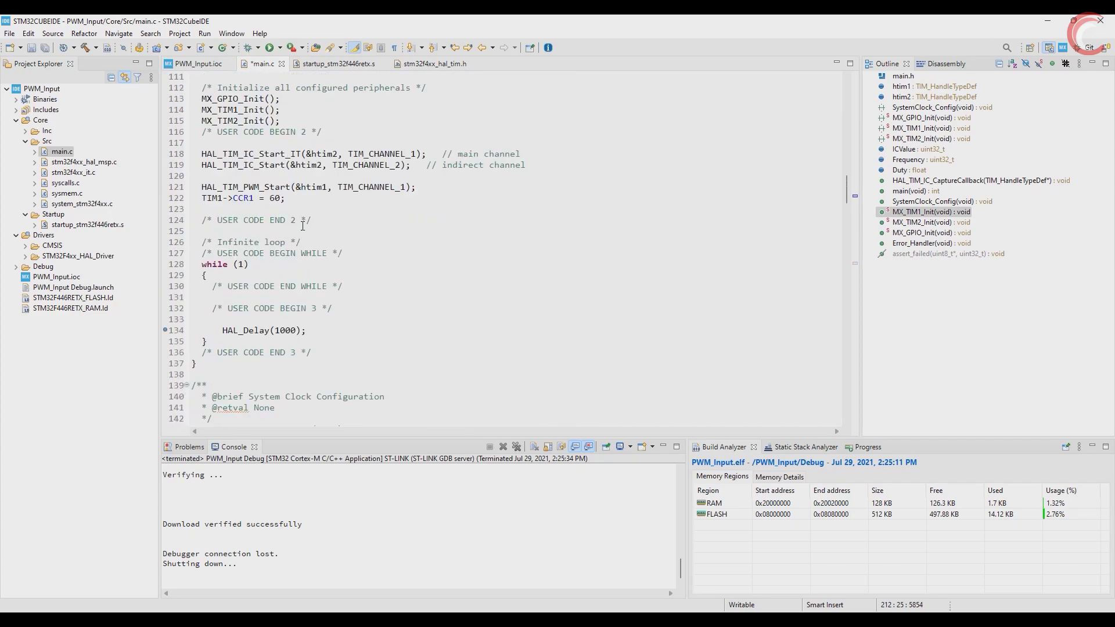
click(277, 197)
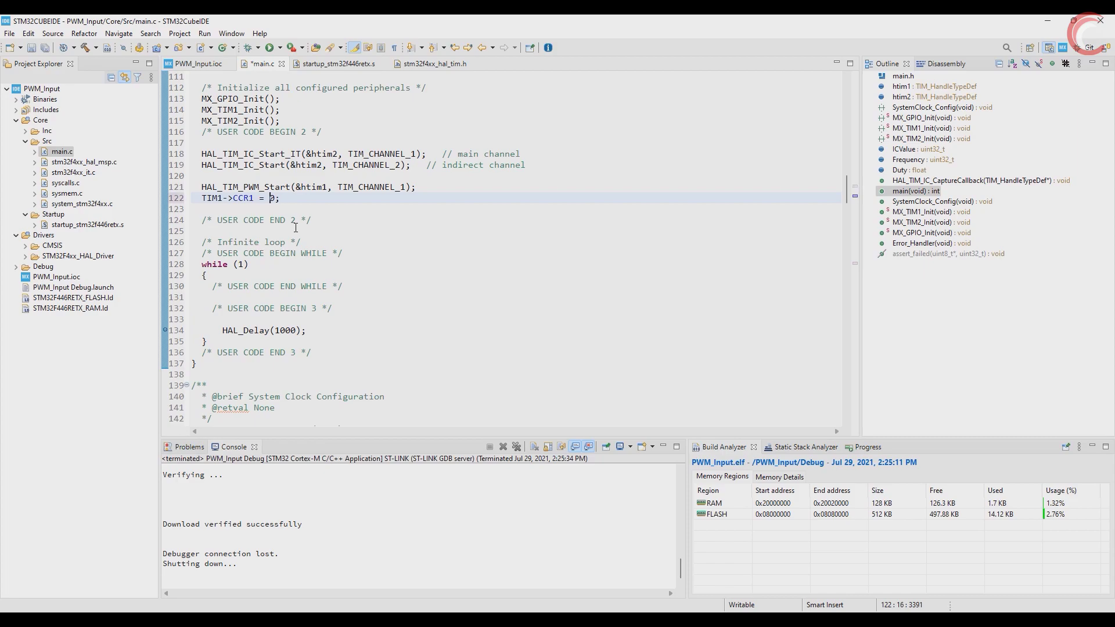
text(3)
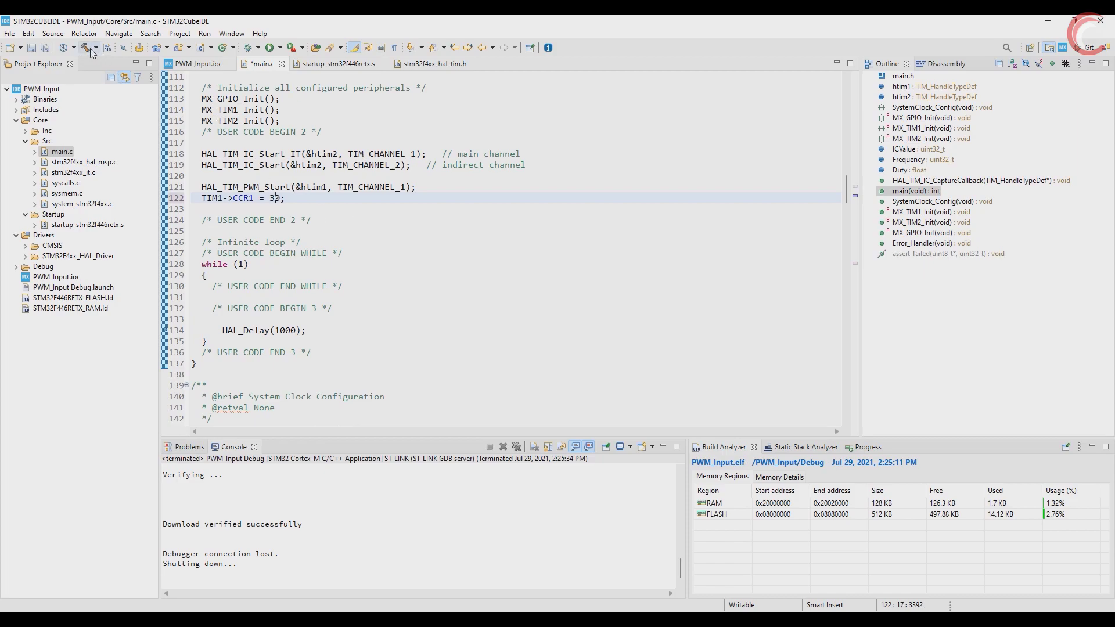
click(250, 47)
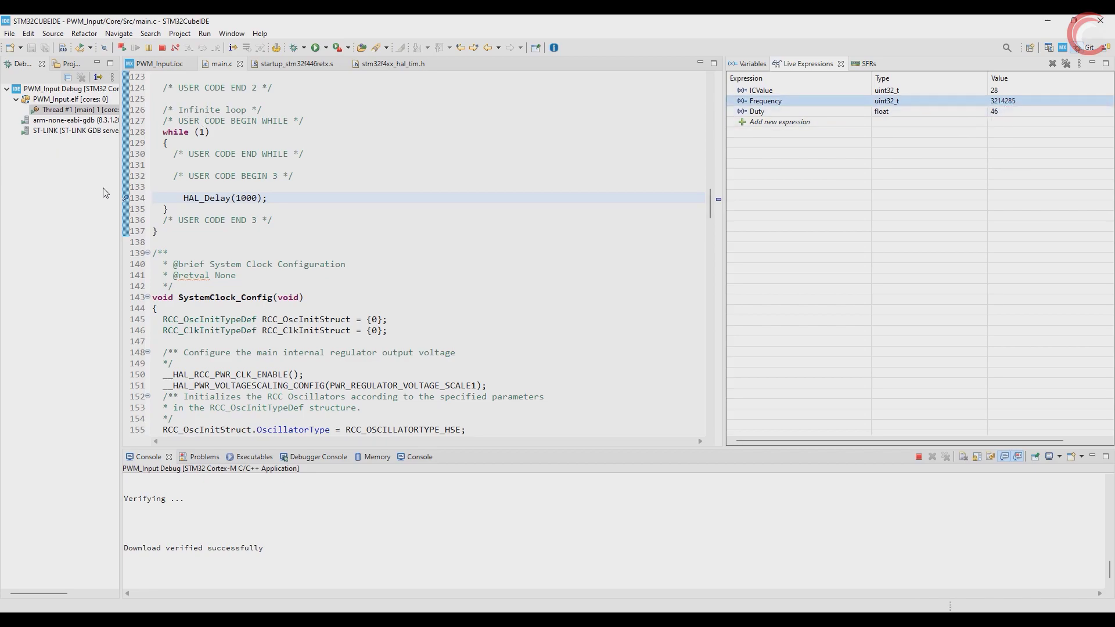
mouse_move(219, 203)
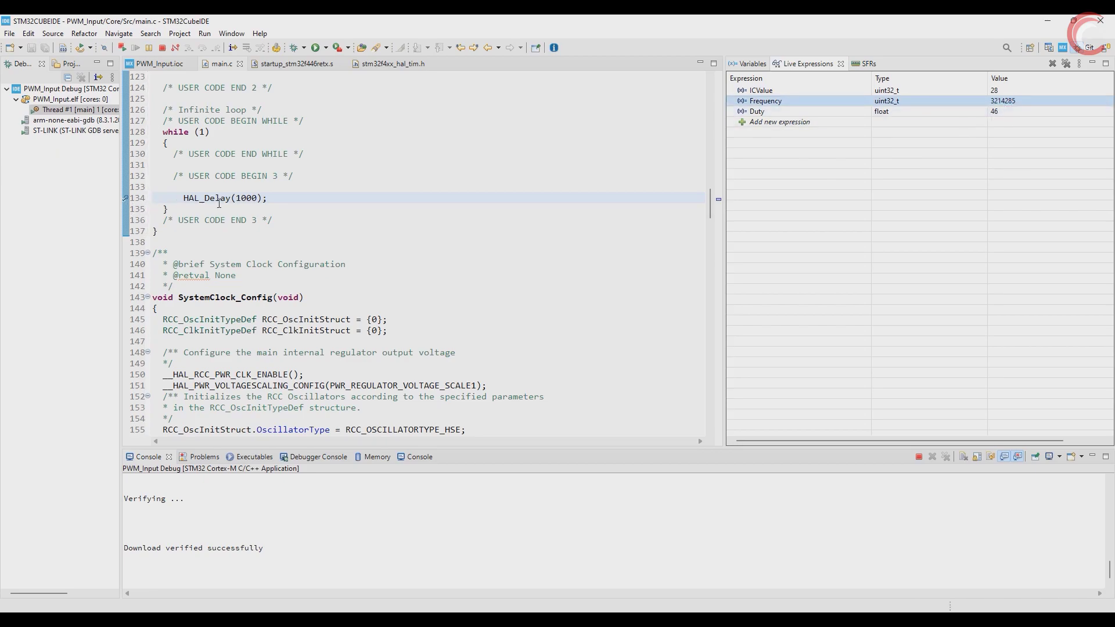
triple_click(213, 198)
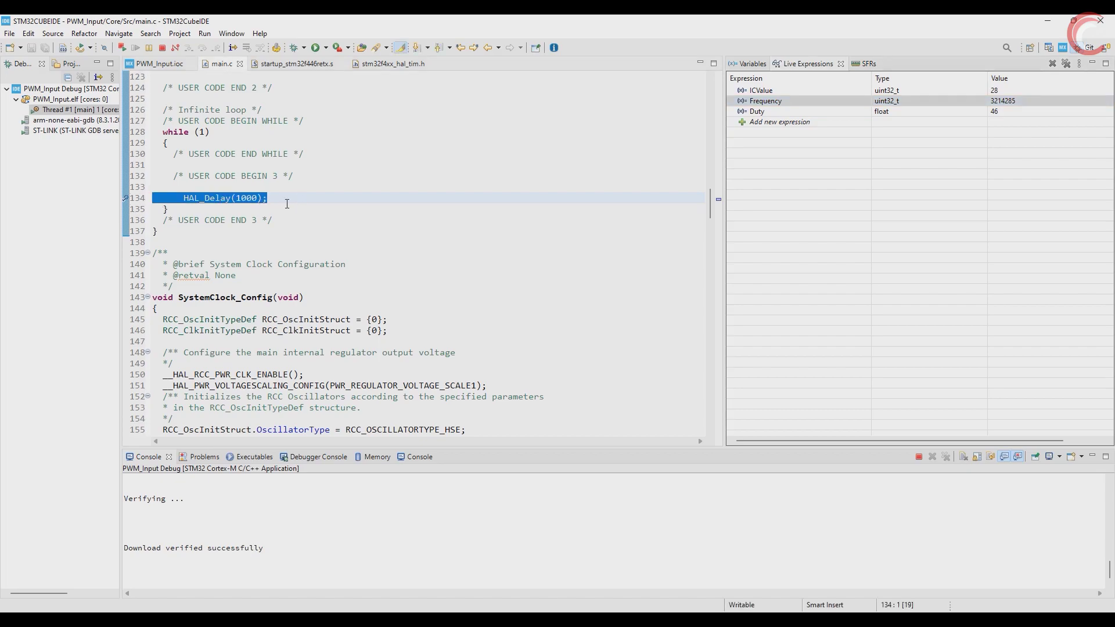
scroll(down, 3)
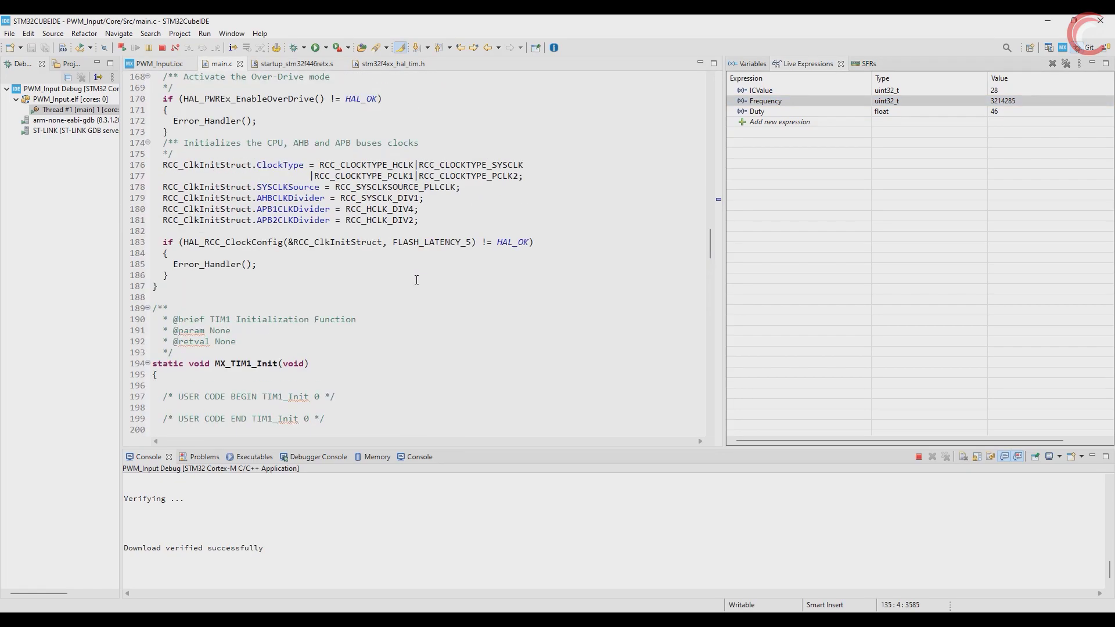
scroll(down, 3)
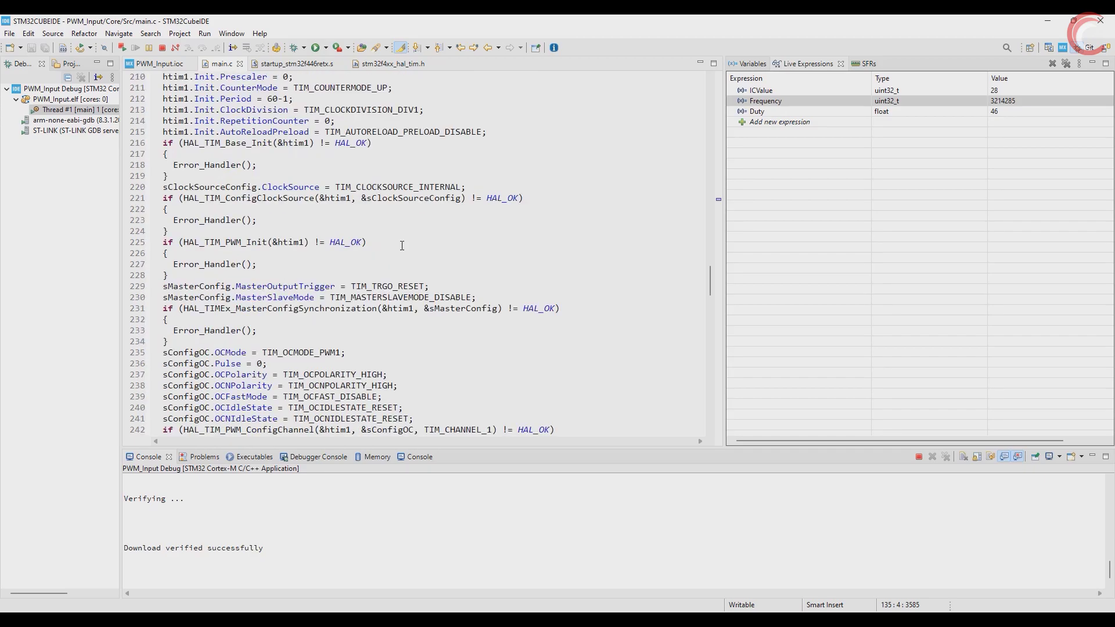
scroll(down, 3)
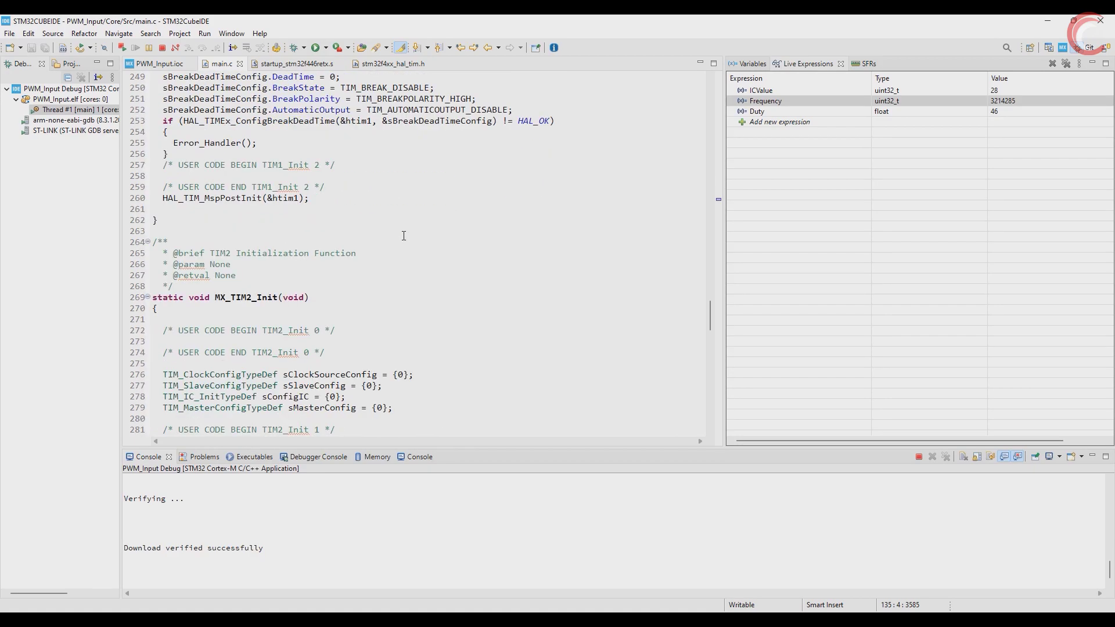
scroll(down, 3)
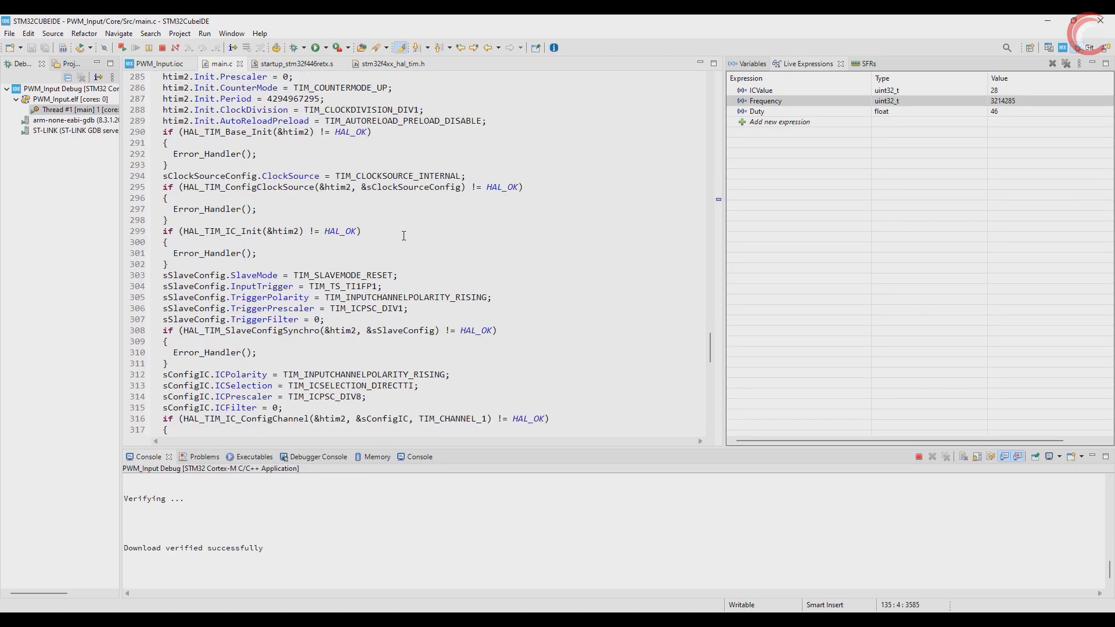
scroll(down, 3)
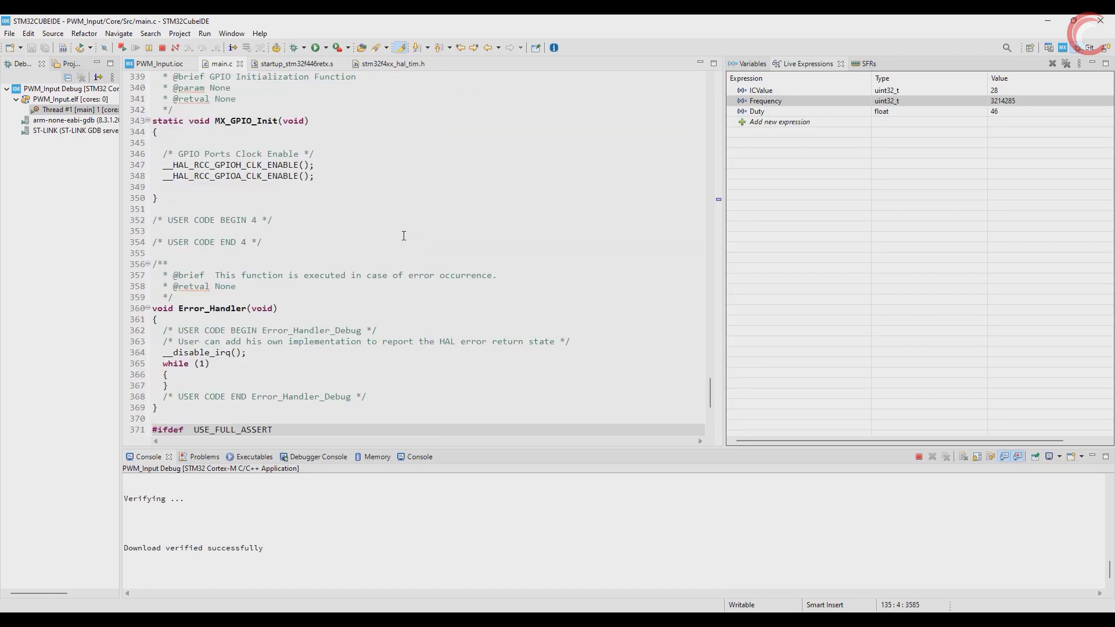
scroll(up, 3)
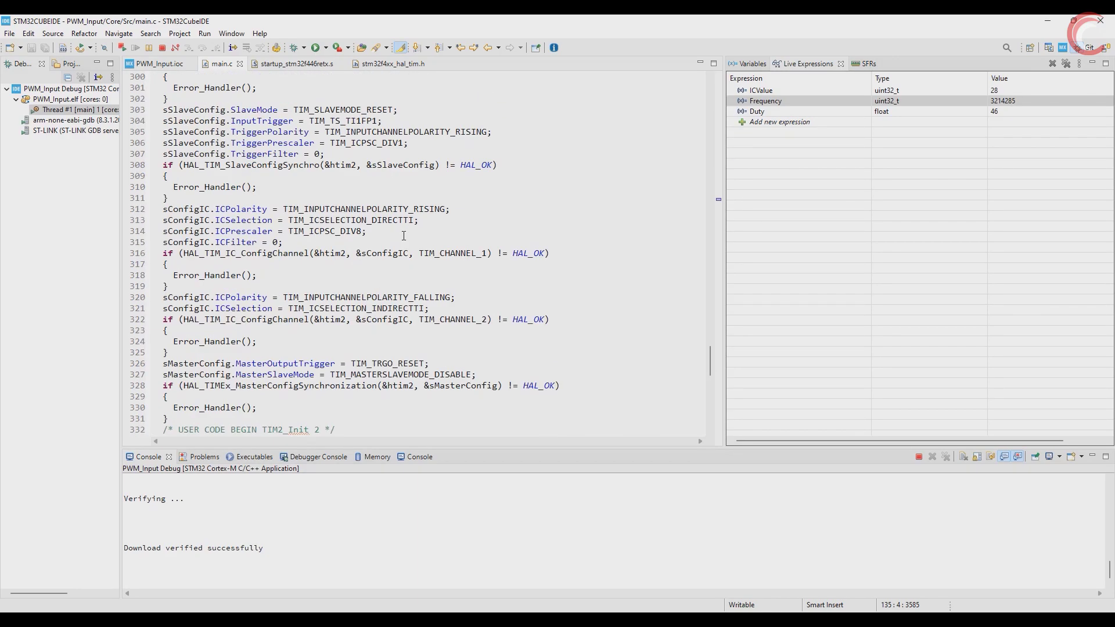
double_click(313, 231)
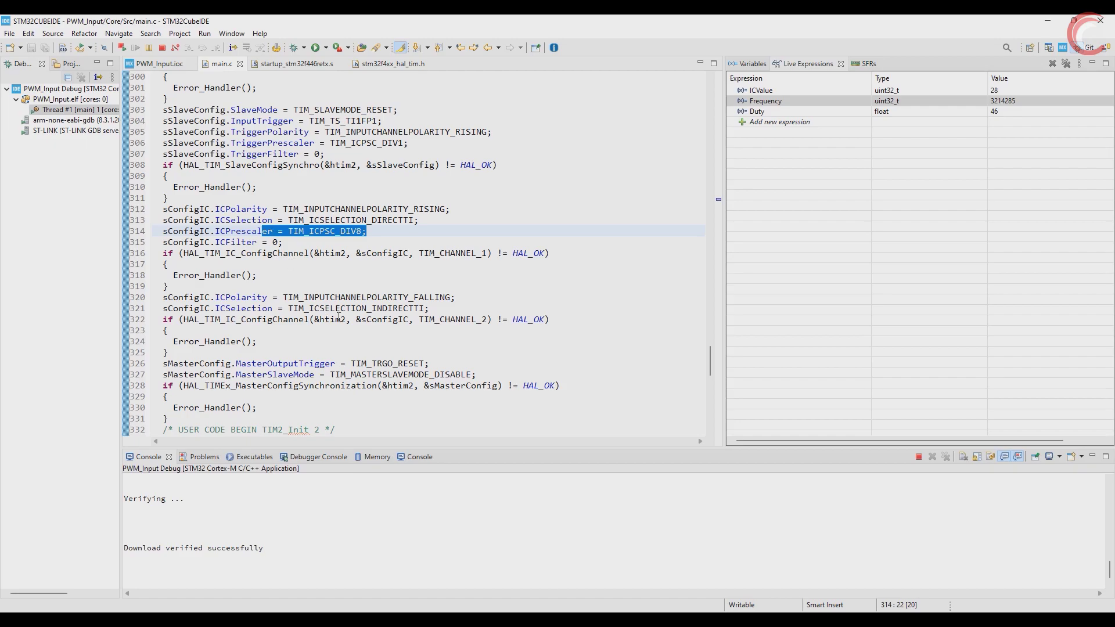
scroll(up, 3)
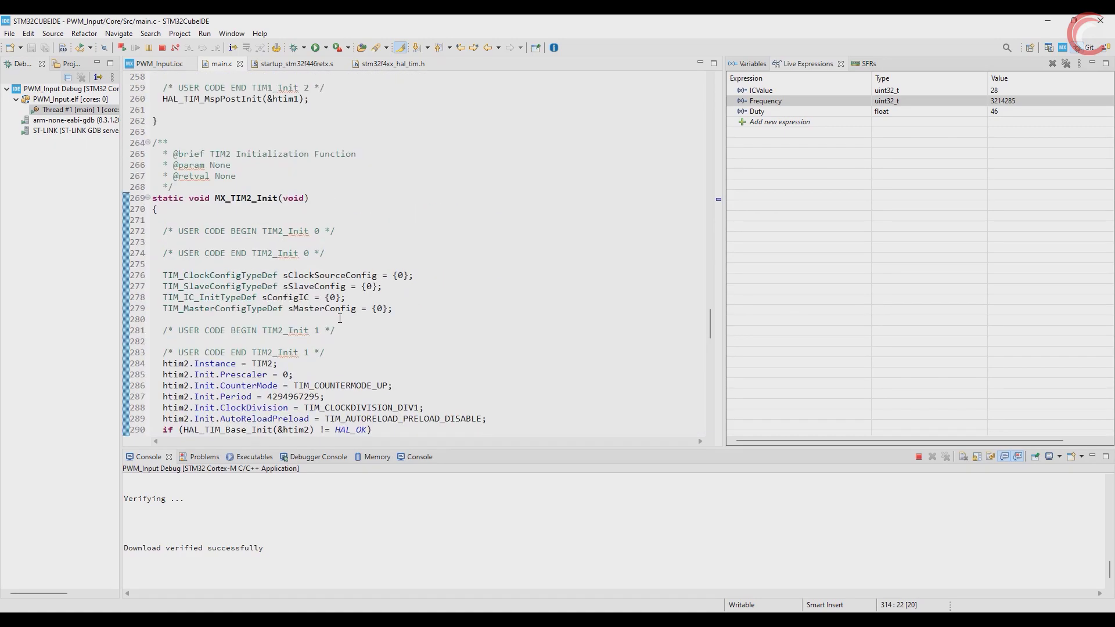
scroll(up, 3)
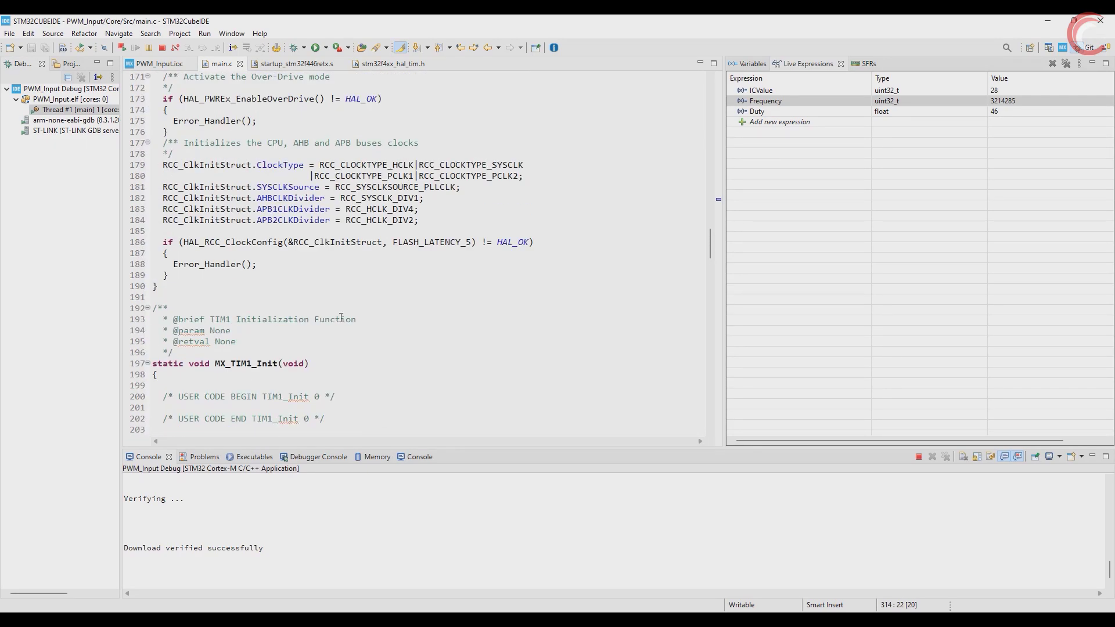
scroll(up, 3)
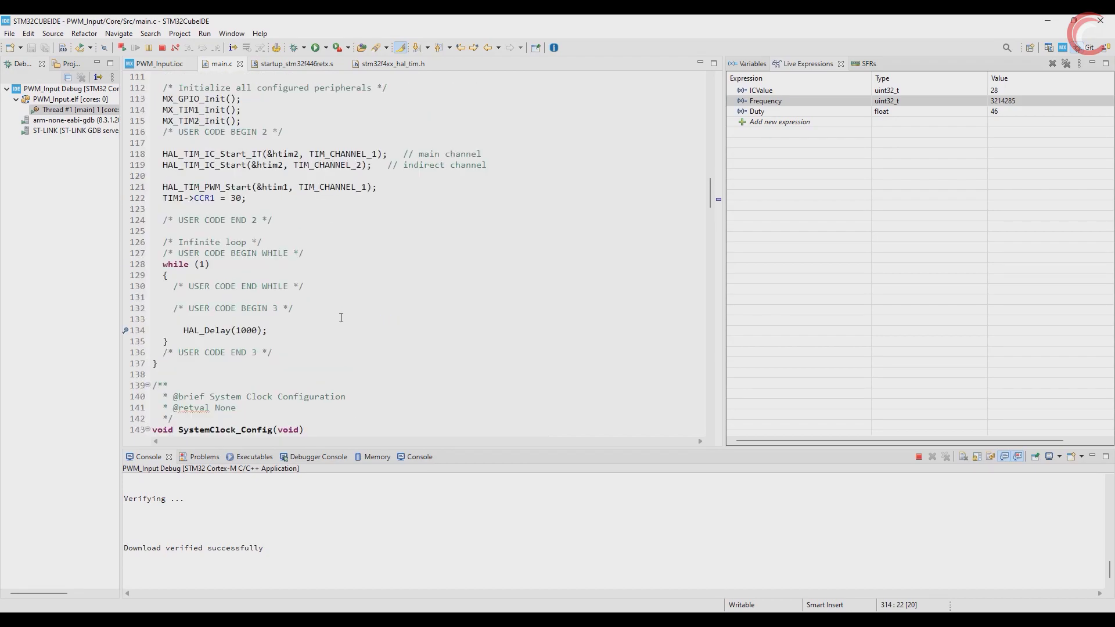
scroll(down, 3)
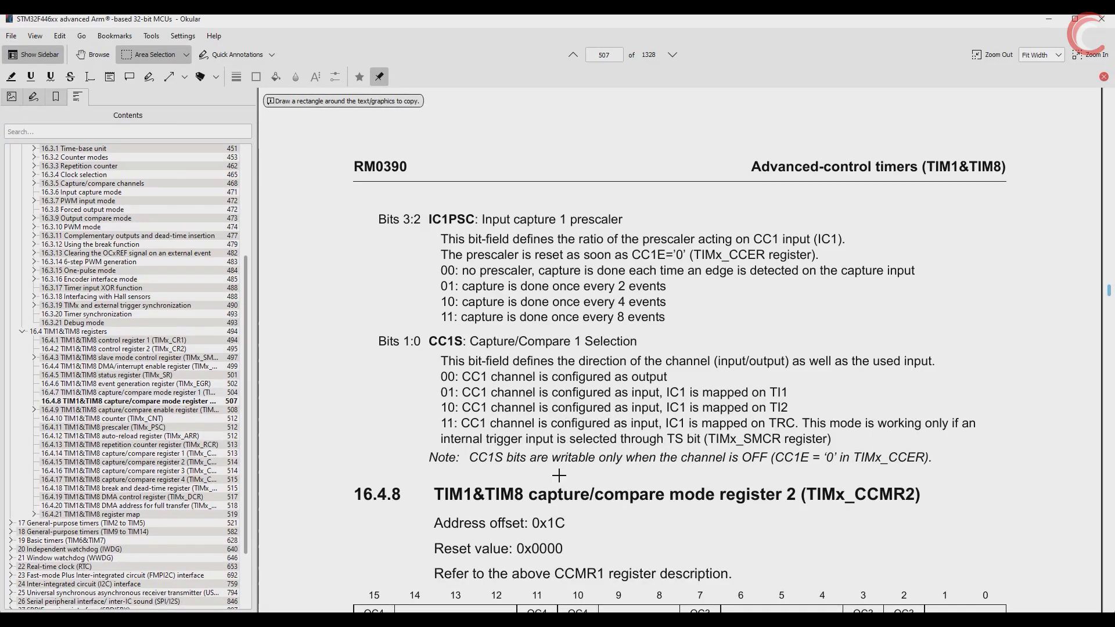
scroll(up, 3)
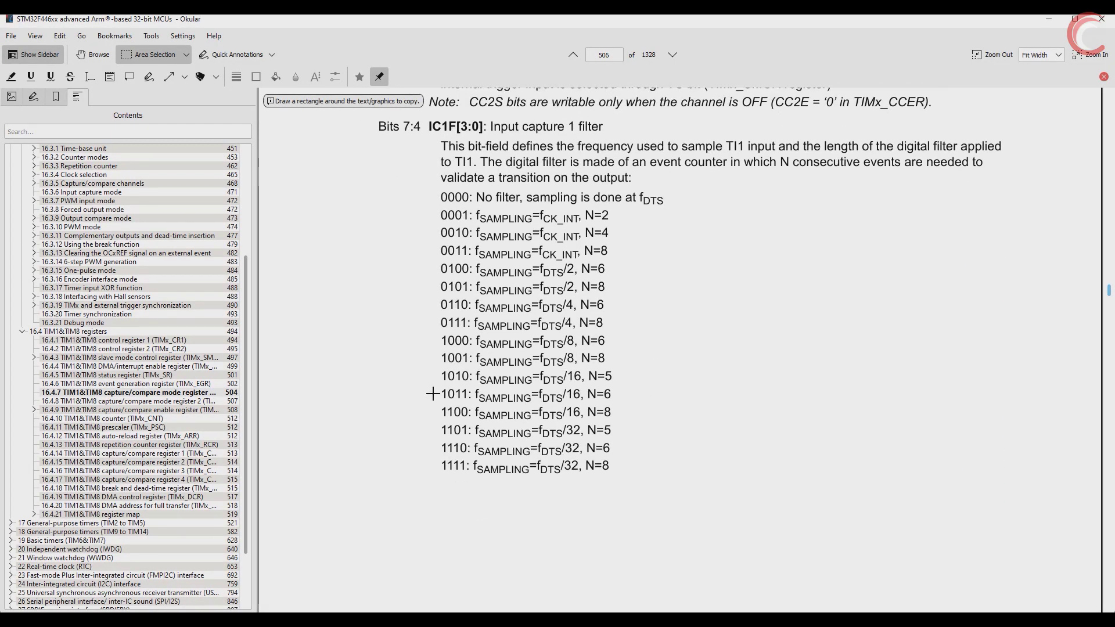
mouse_move(1046, 29)
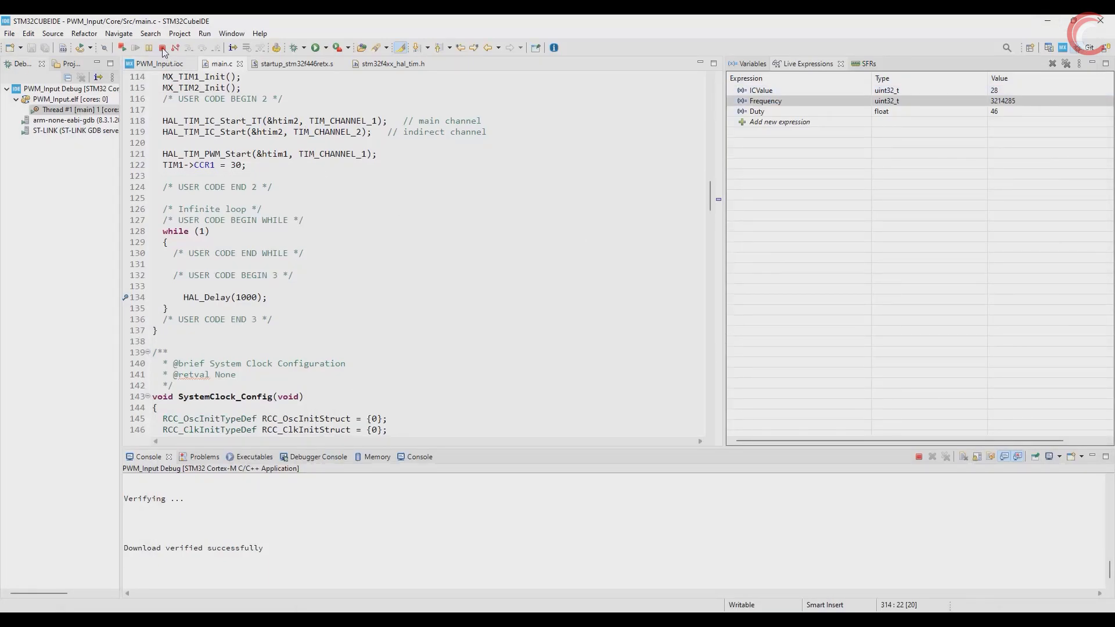
Terminate the running debug session to return to the C/C++ editor
click(163, 48)
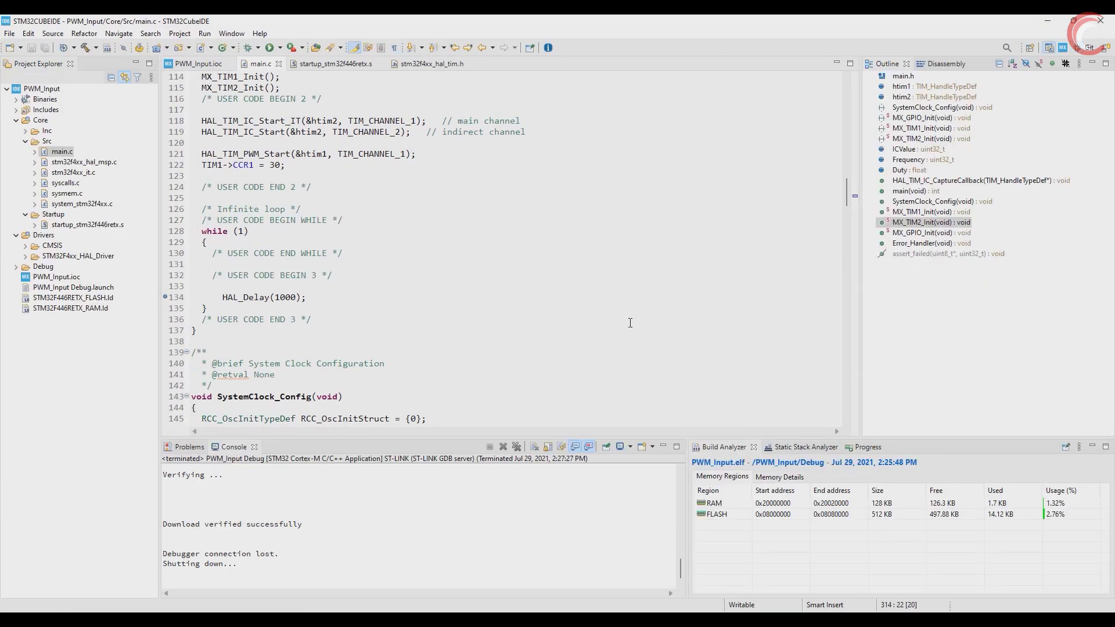
mouse_move(580, 536)
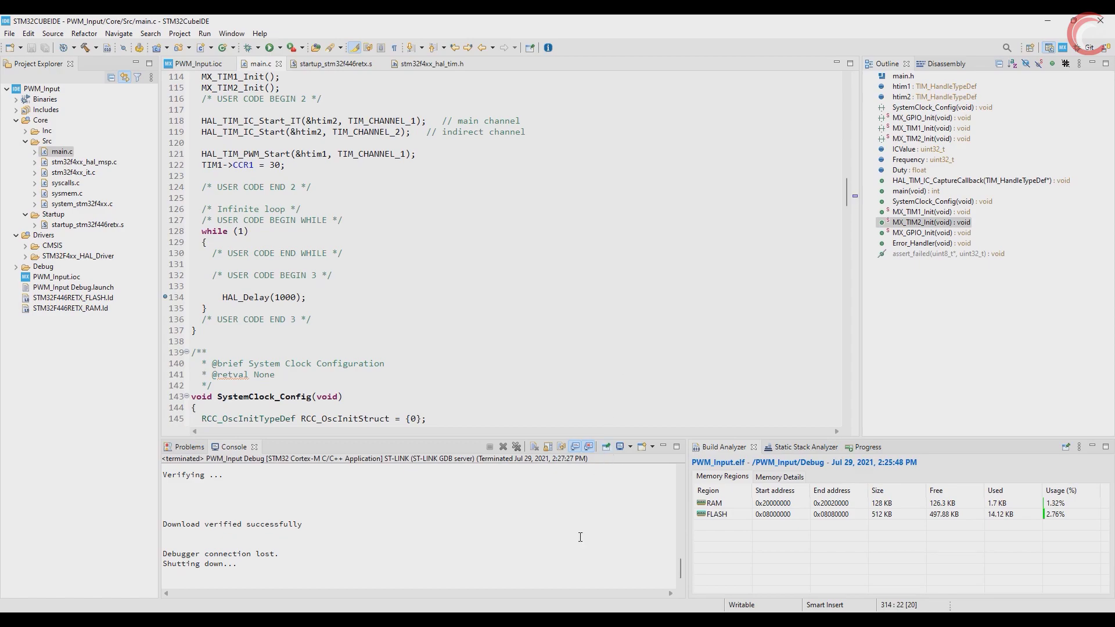
mouse_move(564, 515)
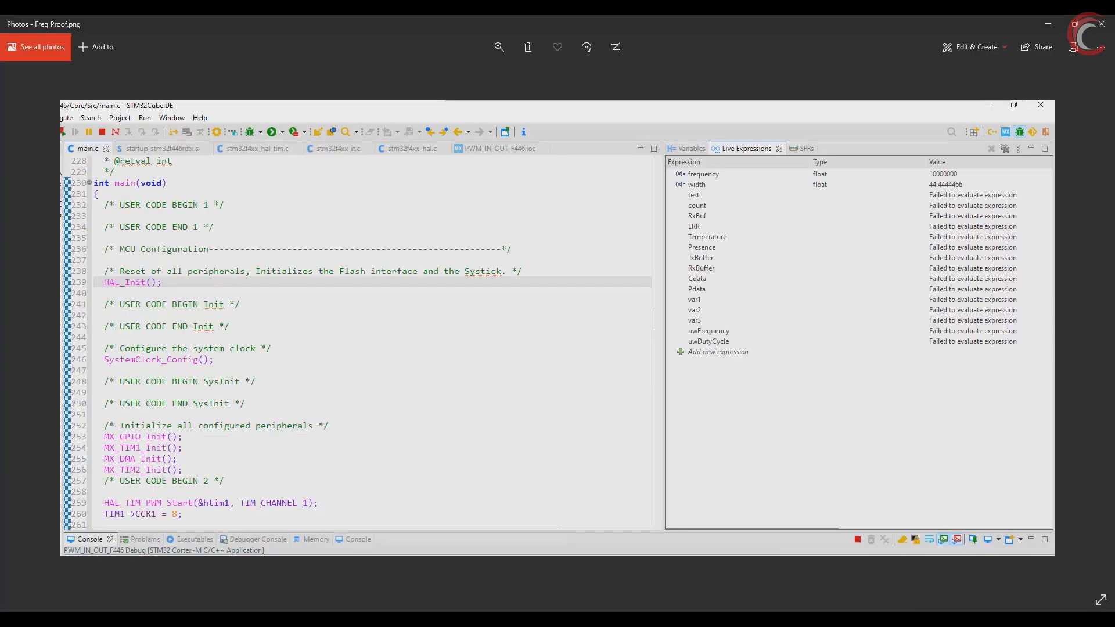
mouse_move(922, 188)
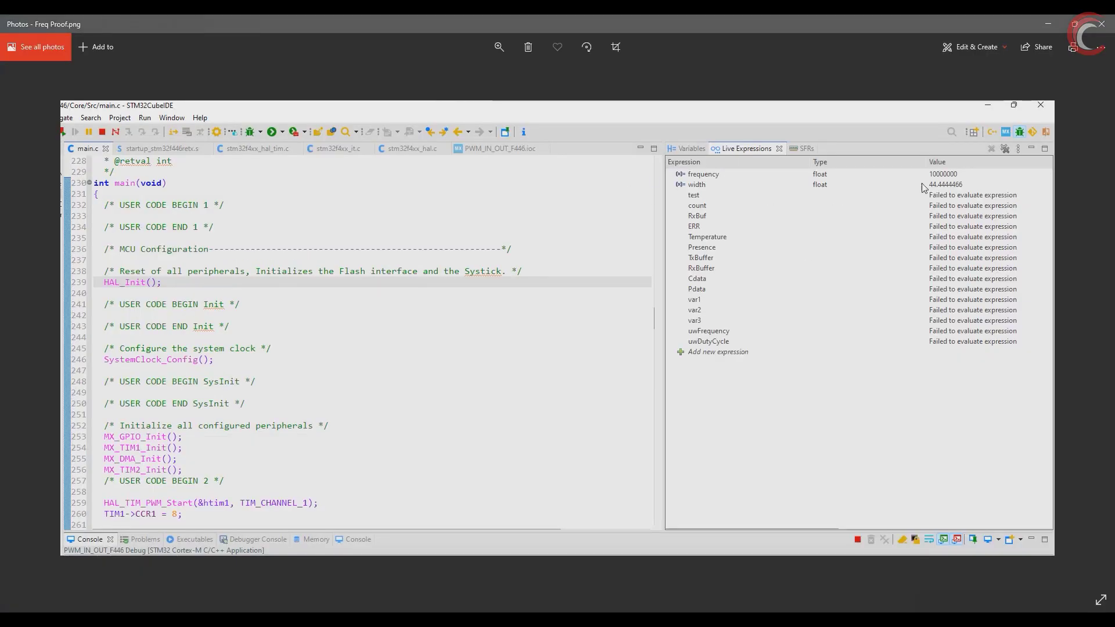
mouse_move(695, 184)
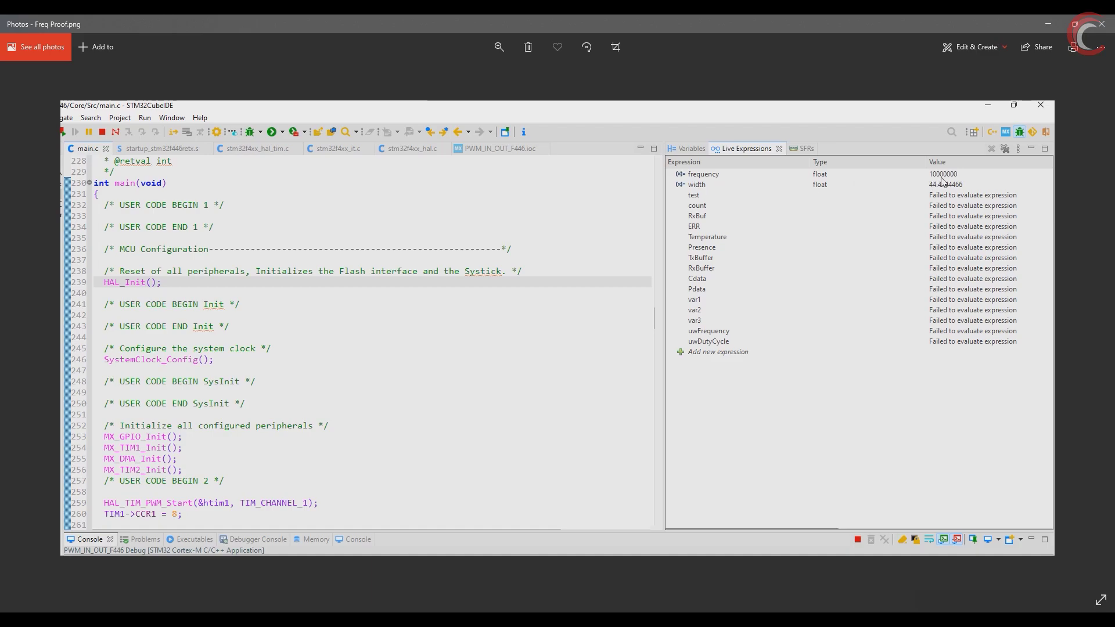
mouse_move(881, 266)
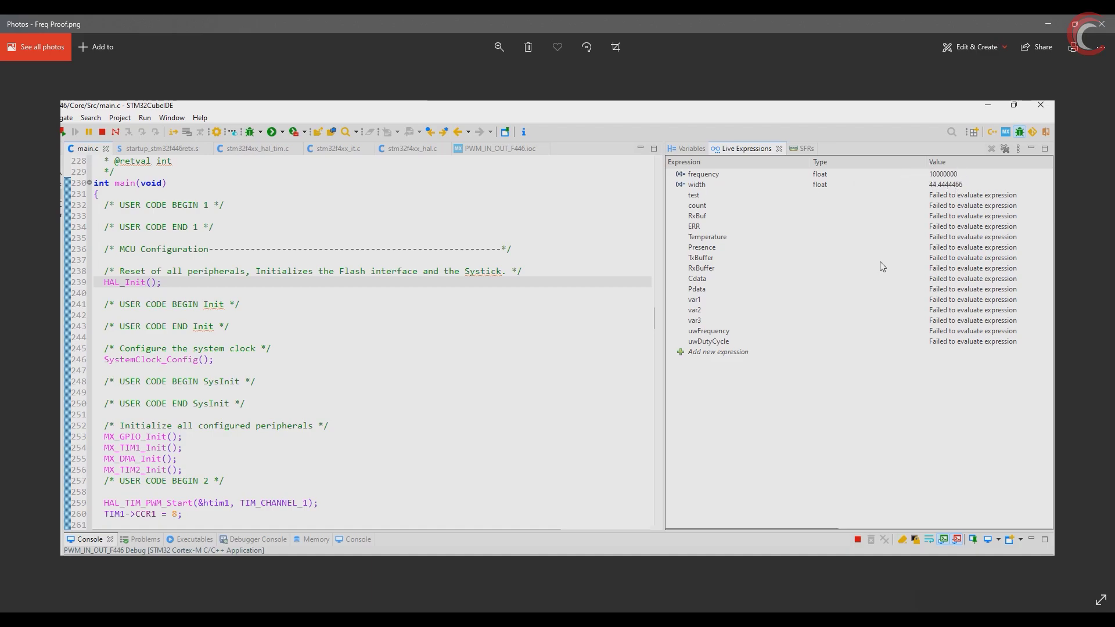
mouse_move(982, 183)
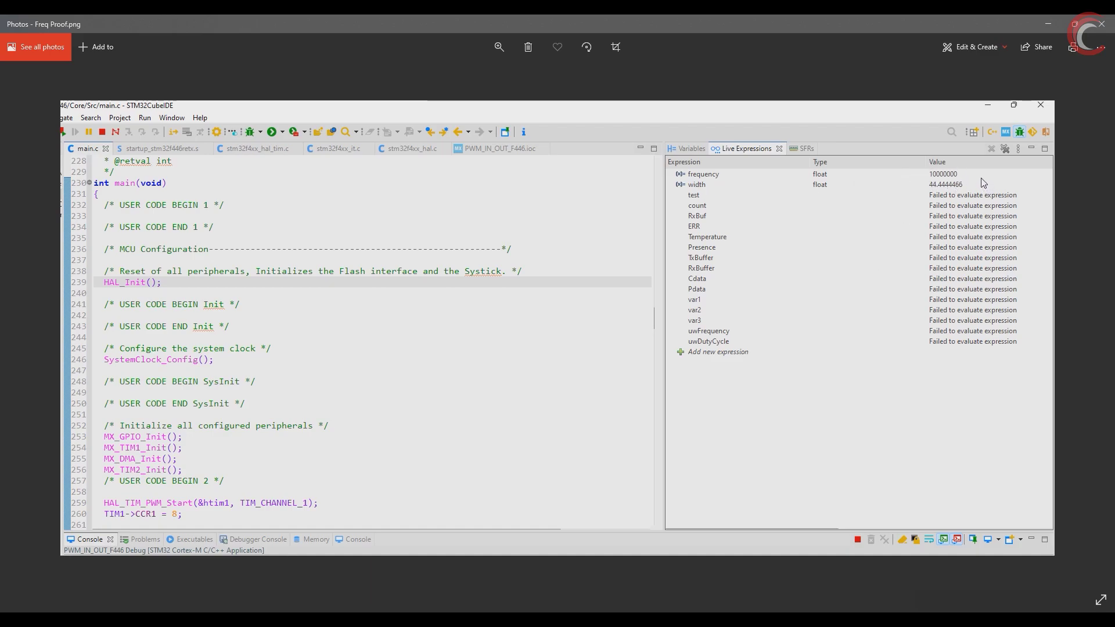
mouse_move(865, 281)
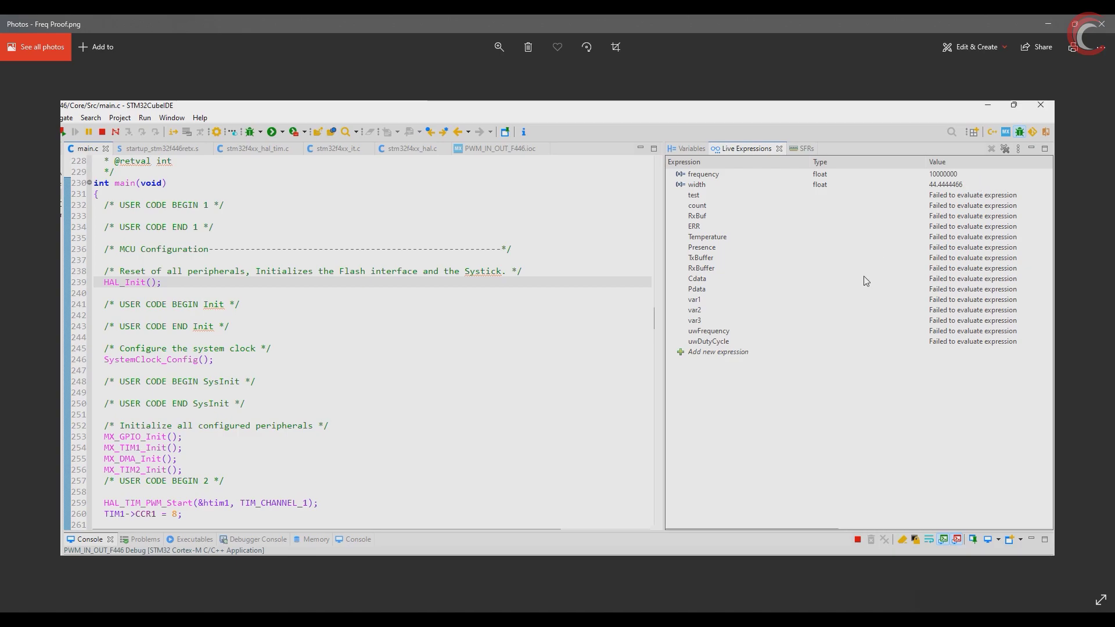
mouse_move(858, 278)
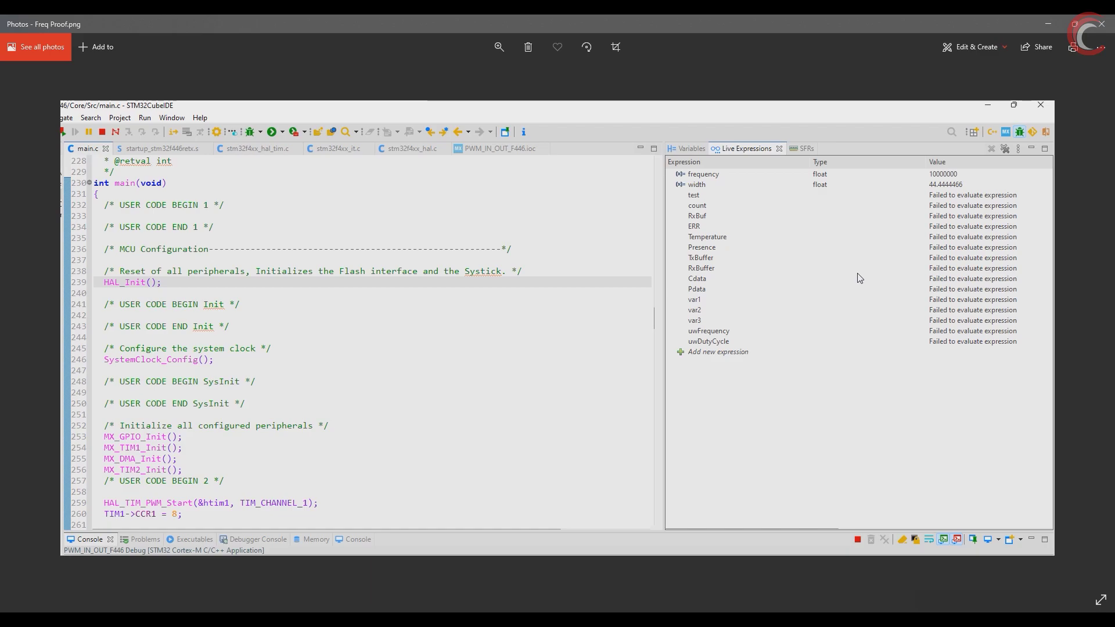
mouse_move(855, 275)
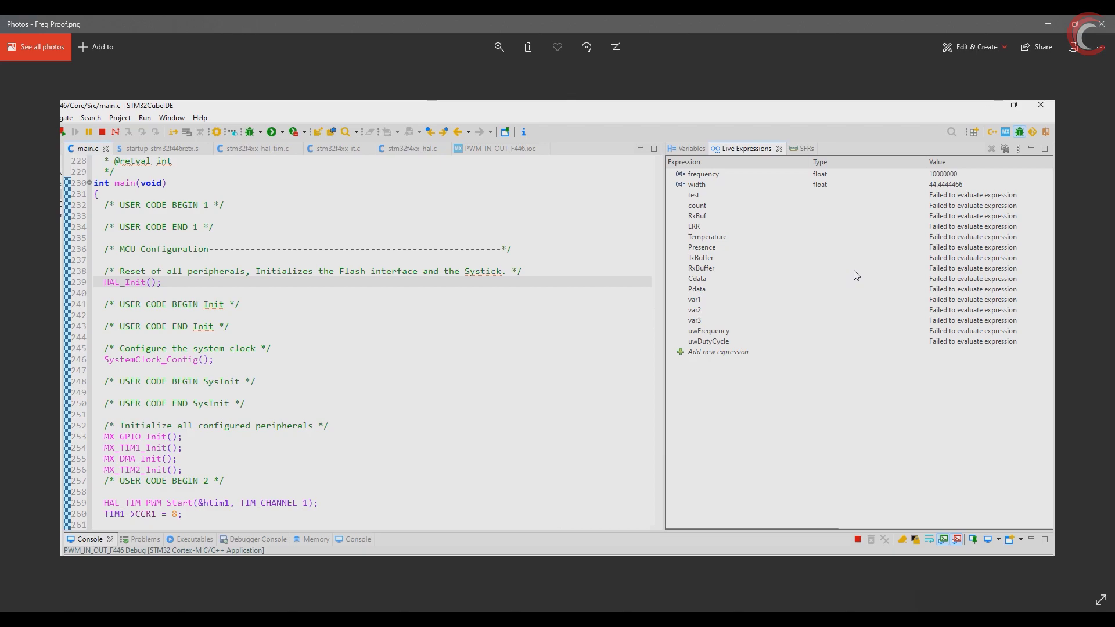
mouse_move(700, 488)
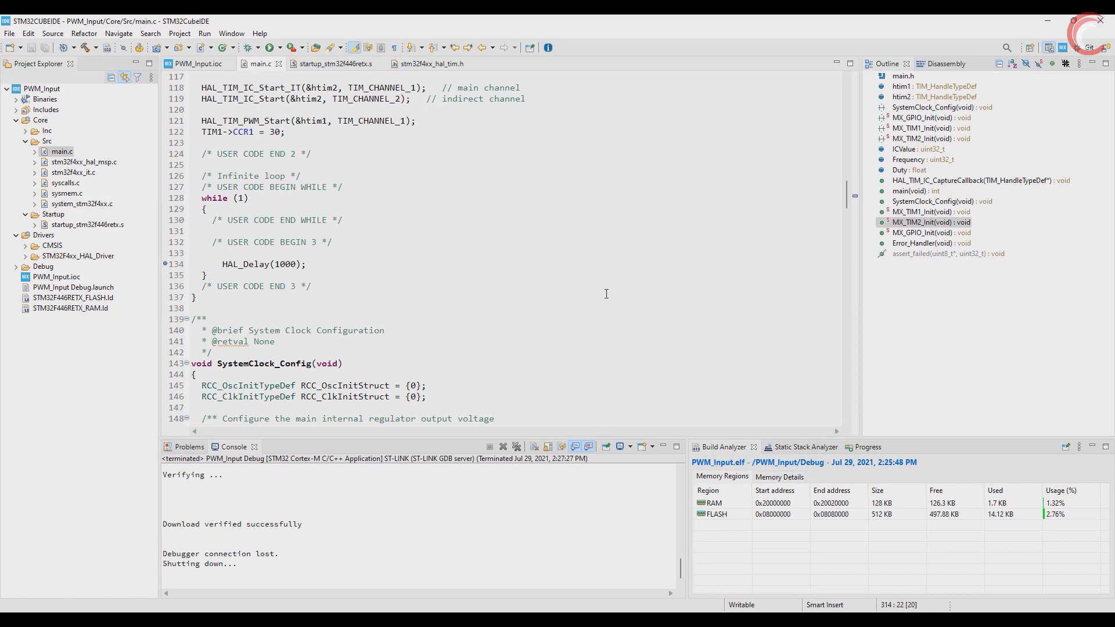
mouse_move(446, 244)
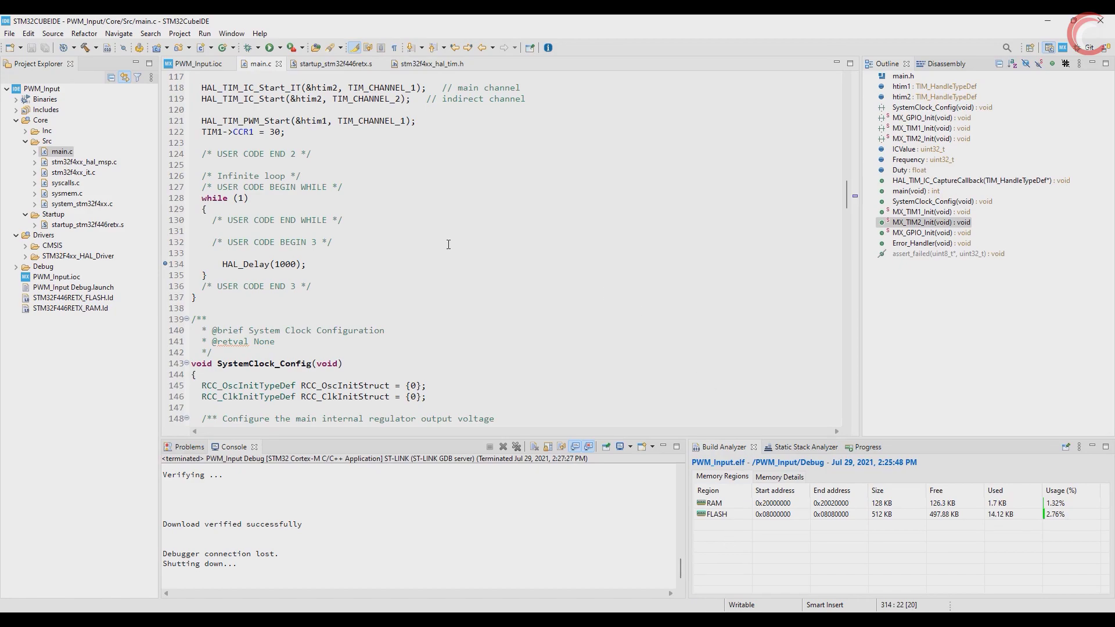
mouse_move(409, 251)
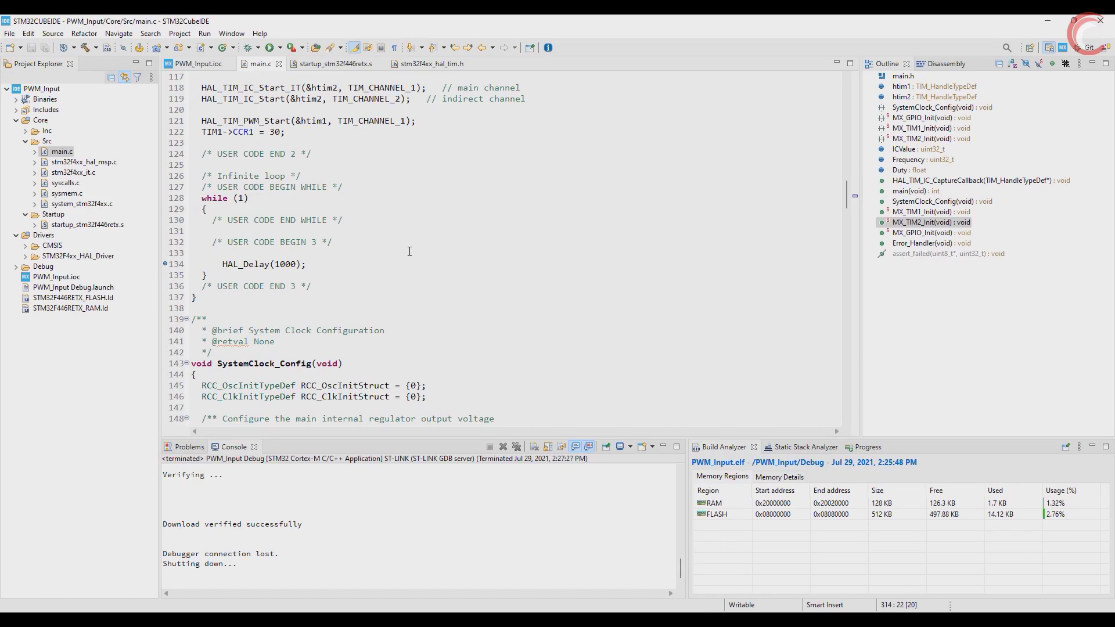
Scroll main.c to view the TIM2 capture starts, TIM1 PWM start and CCR1 30
scroll(up, 3)
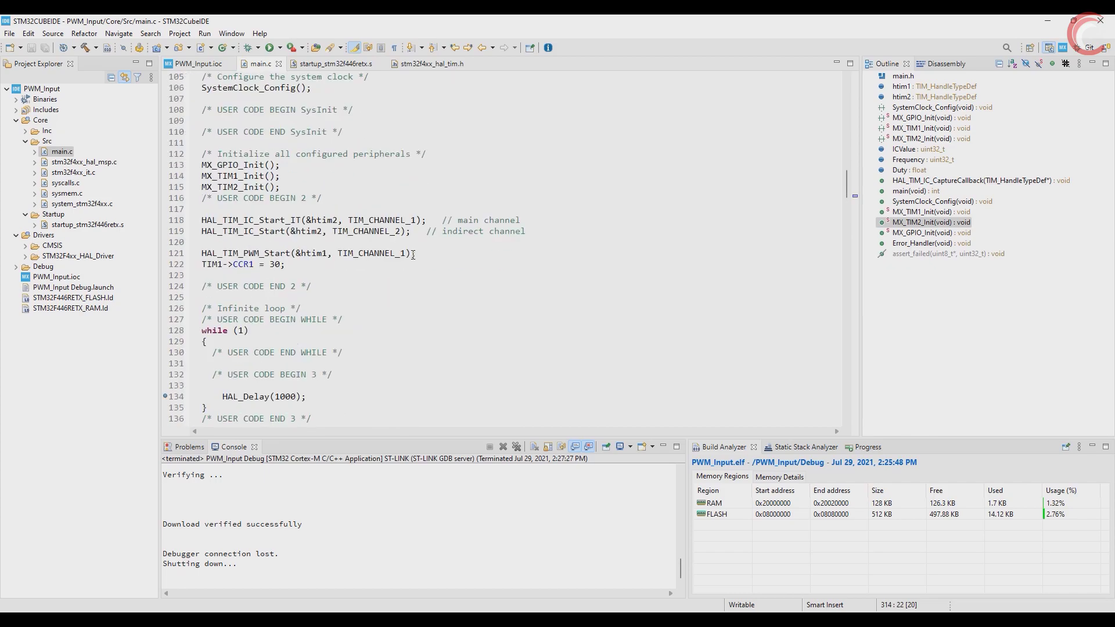
scroll(down, 3)
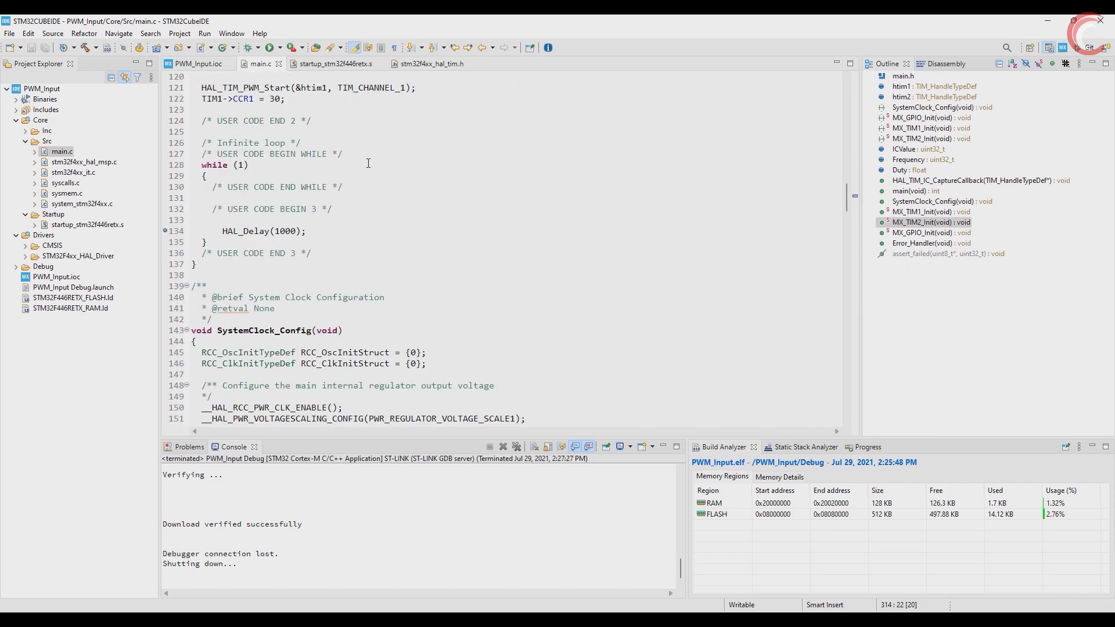